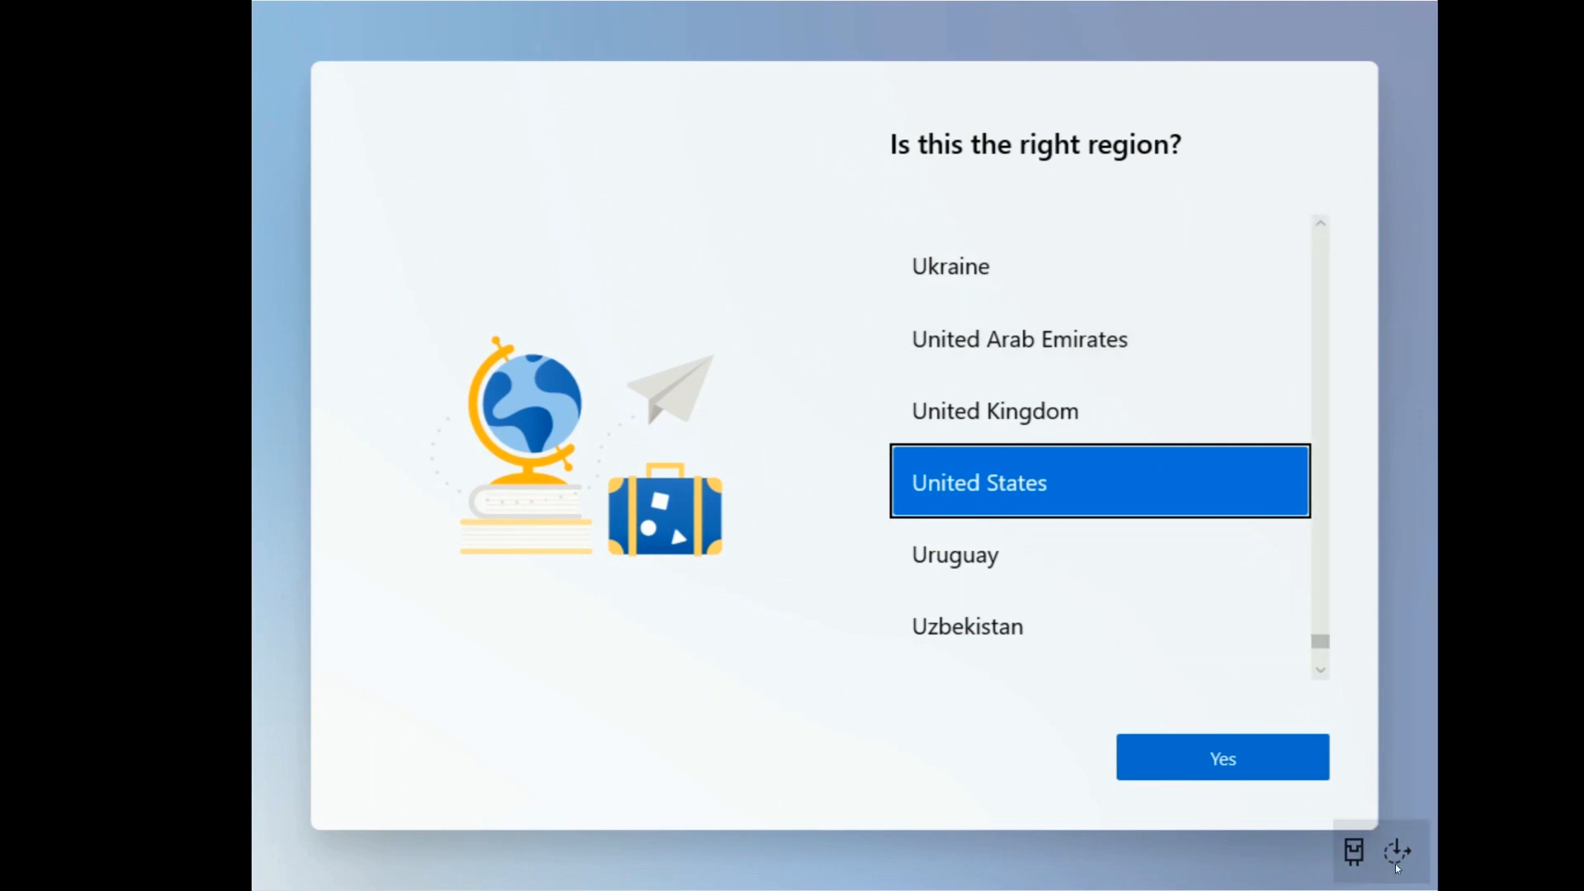
{"action": "mouse_move", "coordinate": [1397, 851]}
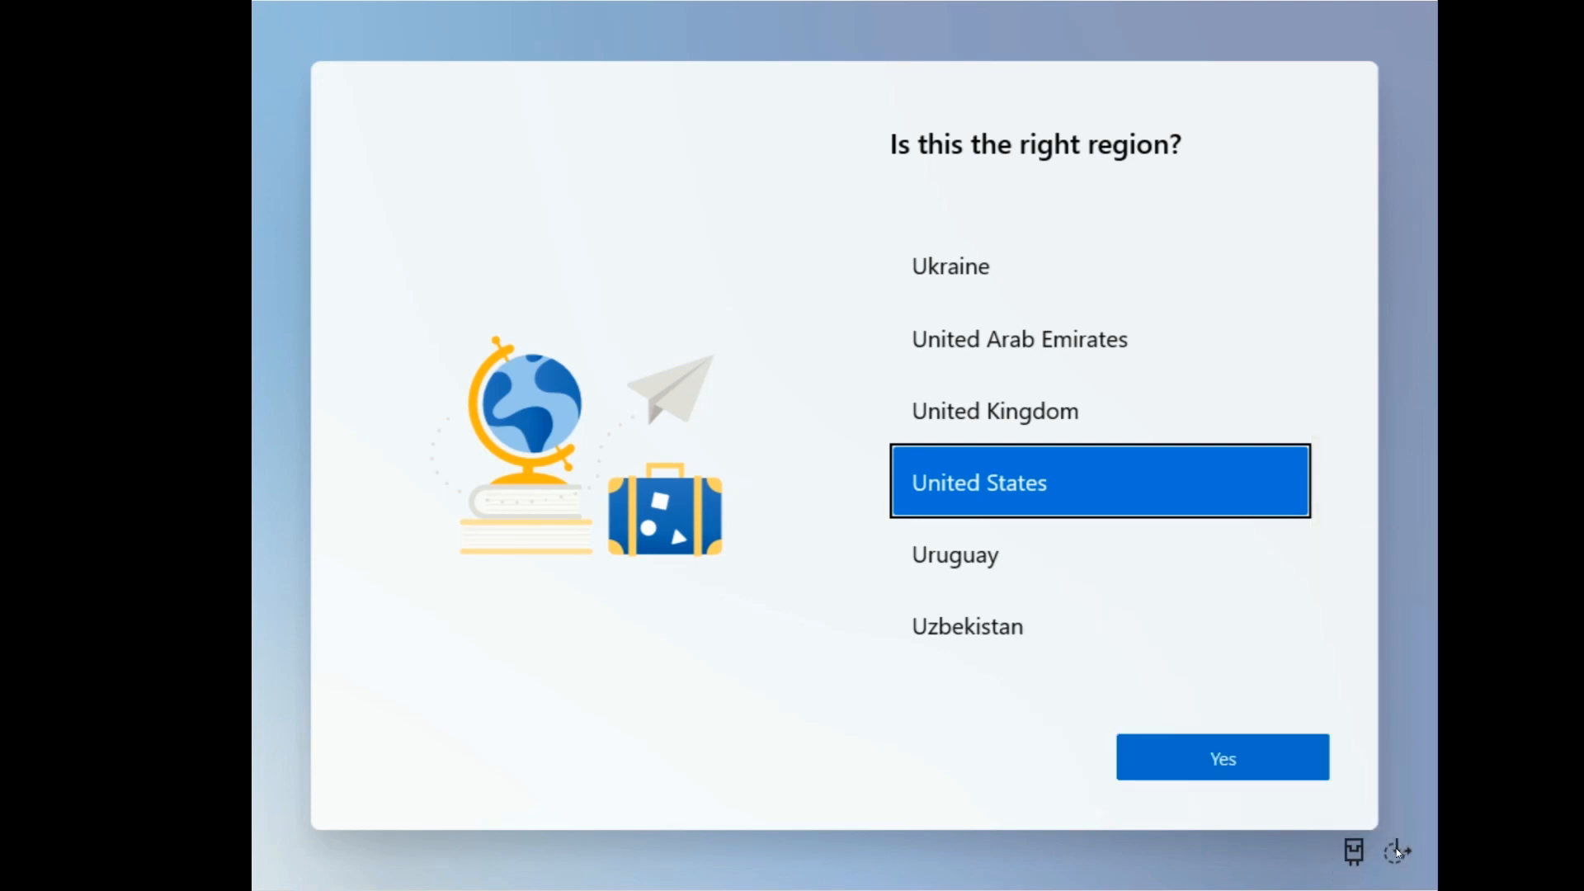
- Open Quick settings and show the touch keyboard over the region setup screen
{"action": "left_click", "coordinate": [1399, 851]}
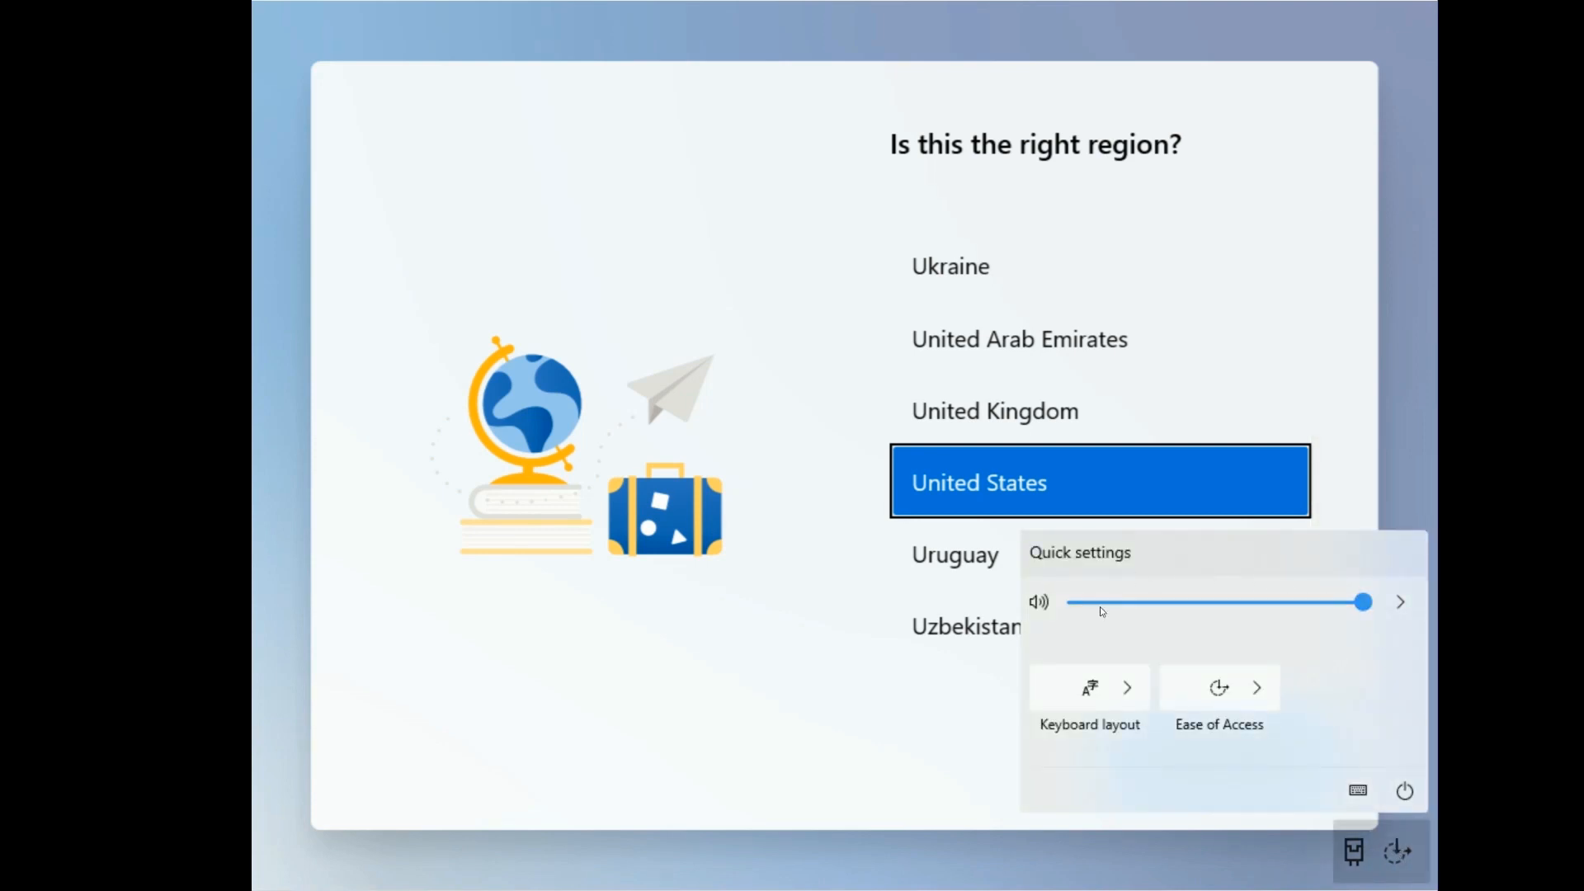
{"action": "left_click", "coordinate": [1089, 698]}
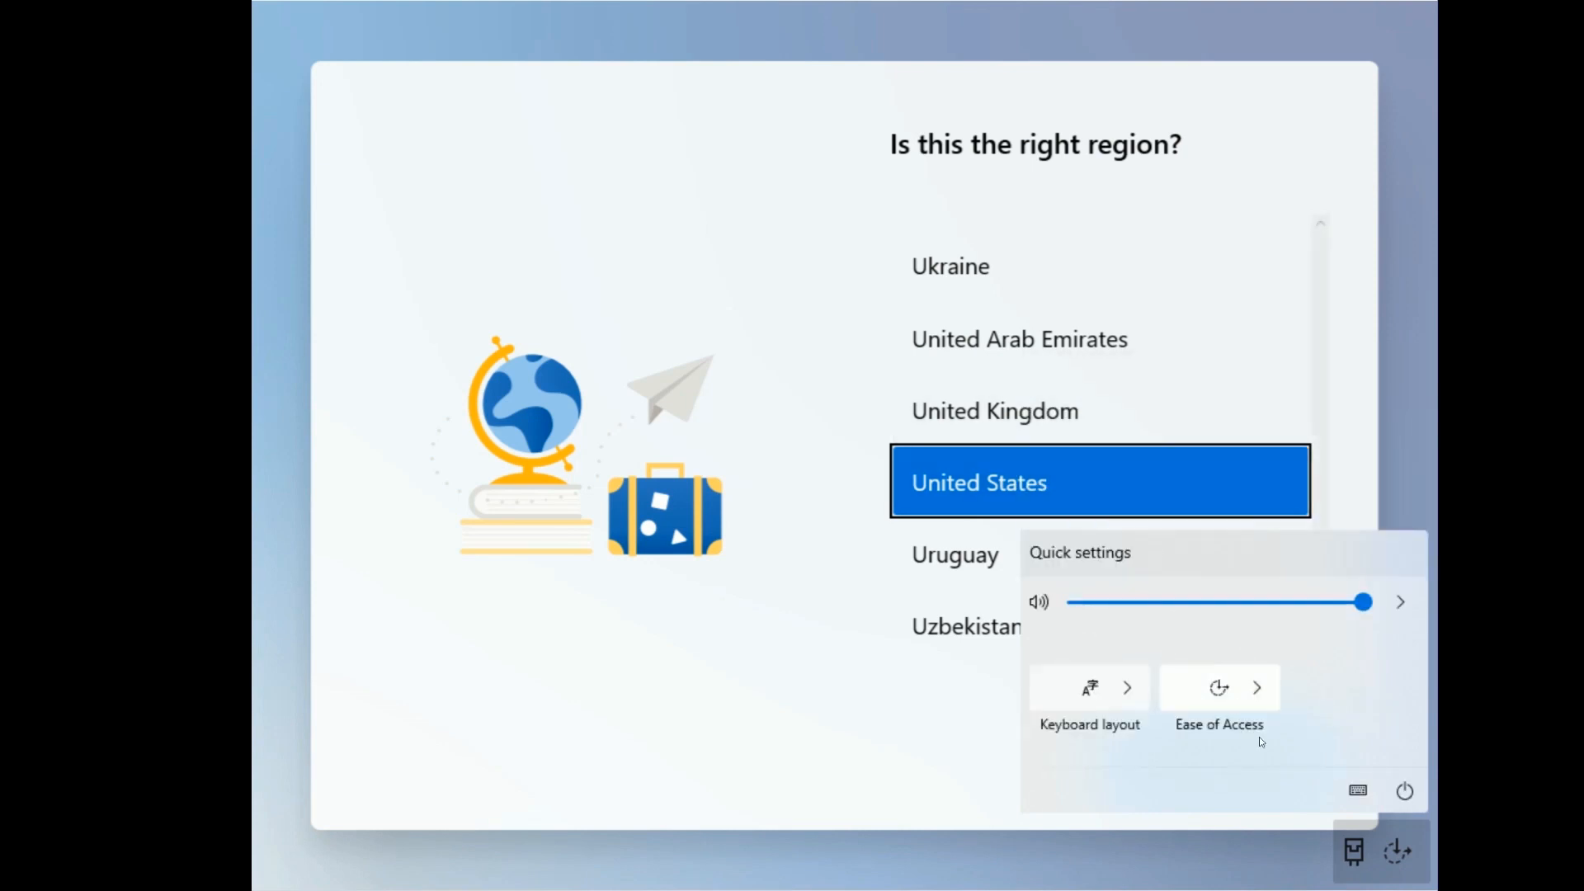
{"action": "left_click", "coordinate": [1218, 698]}
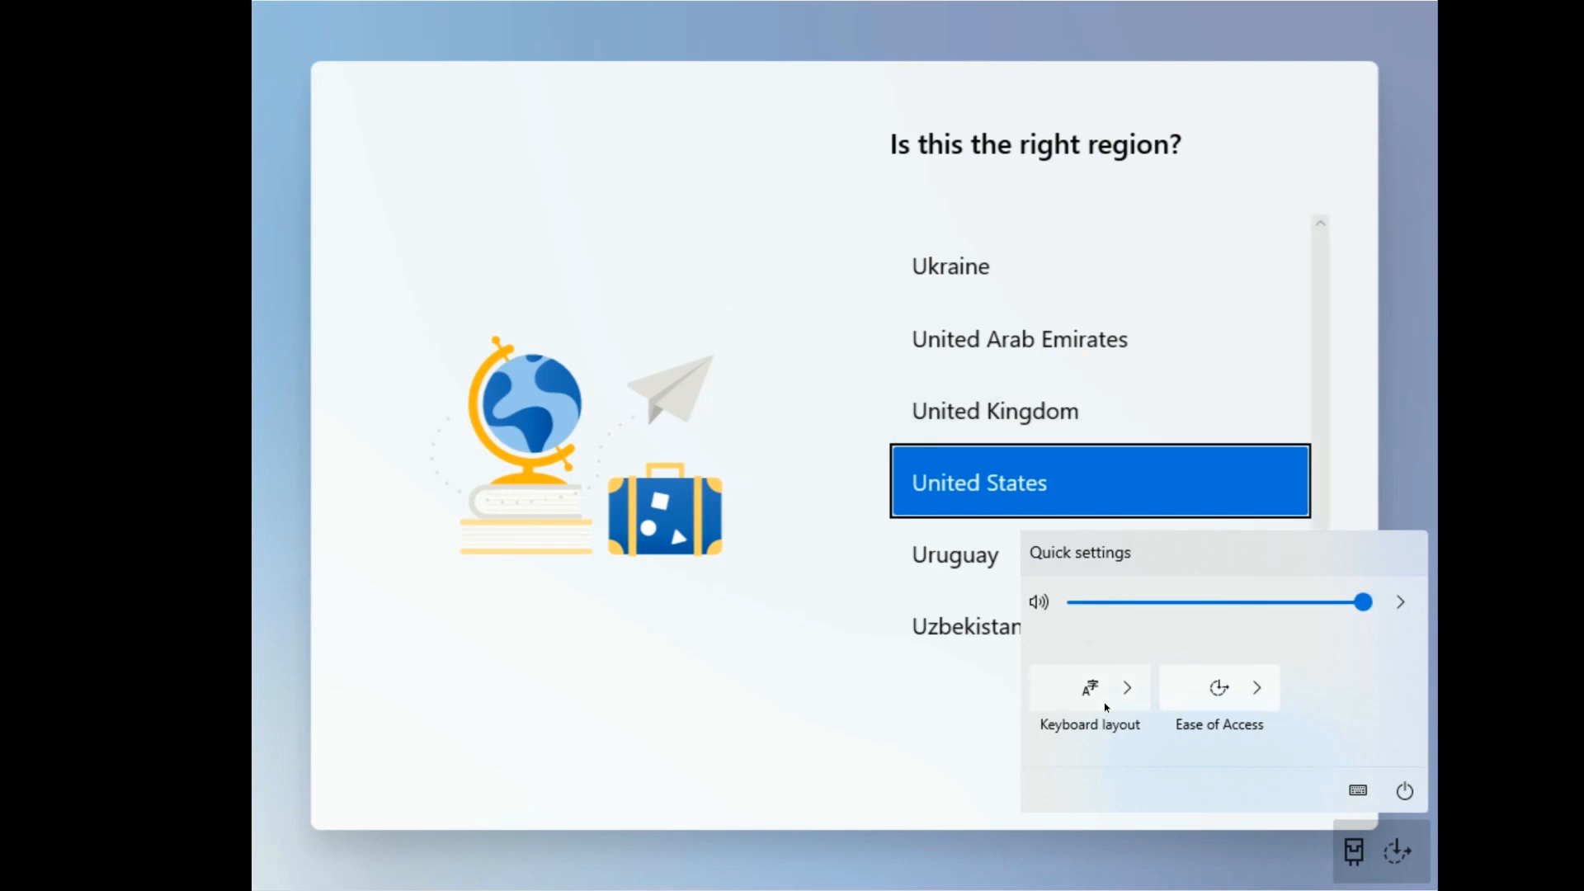
{"action": "mouse_move", "coordinate": [1327, 800]}
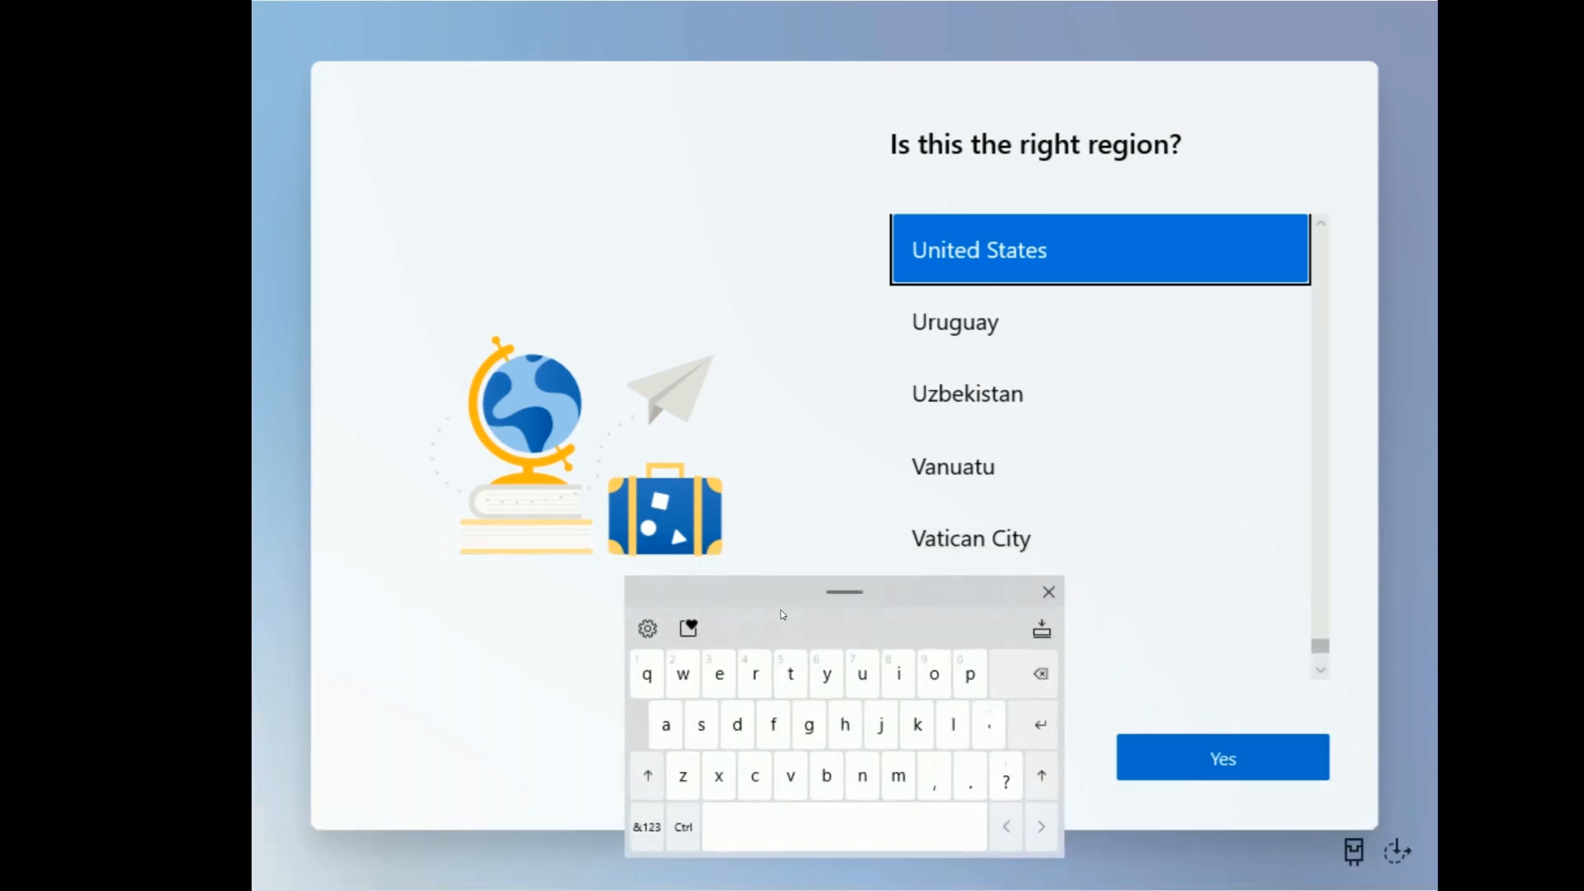
- Close and reopen the touch keyboard, preview its emoji and GIF panel, then close it
{"action": "left_click", "coordinate": [687, 627]}
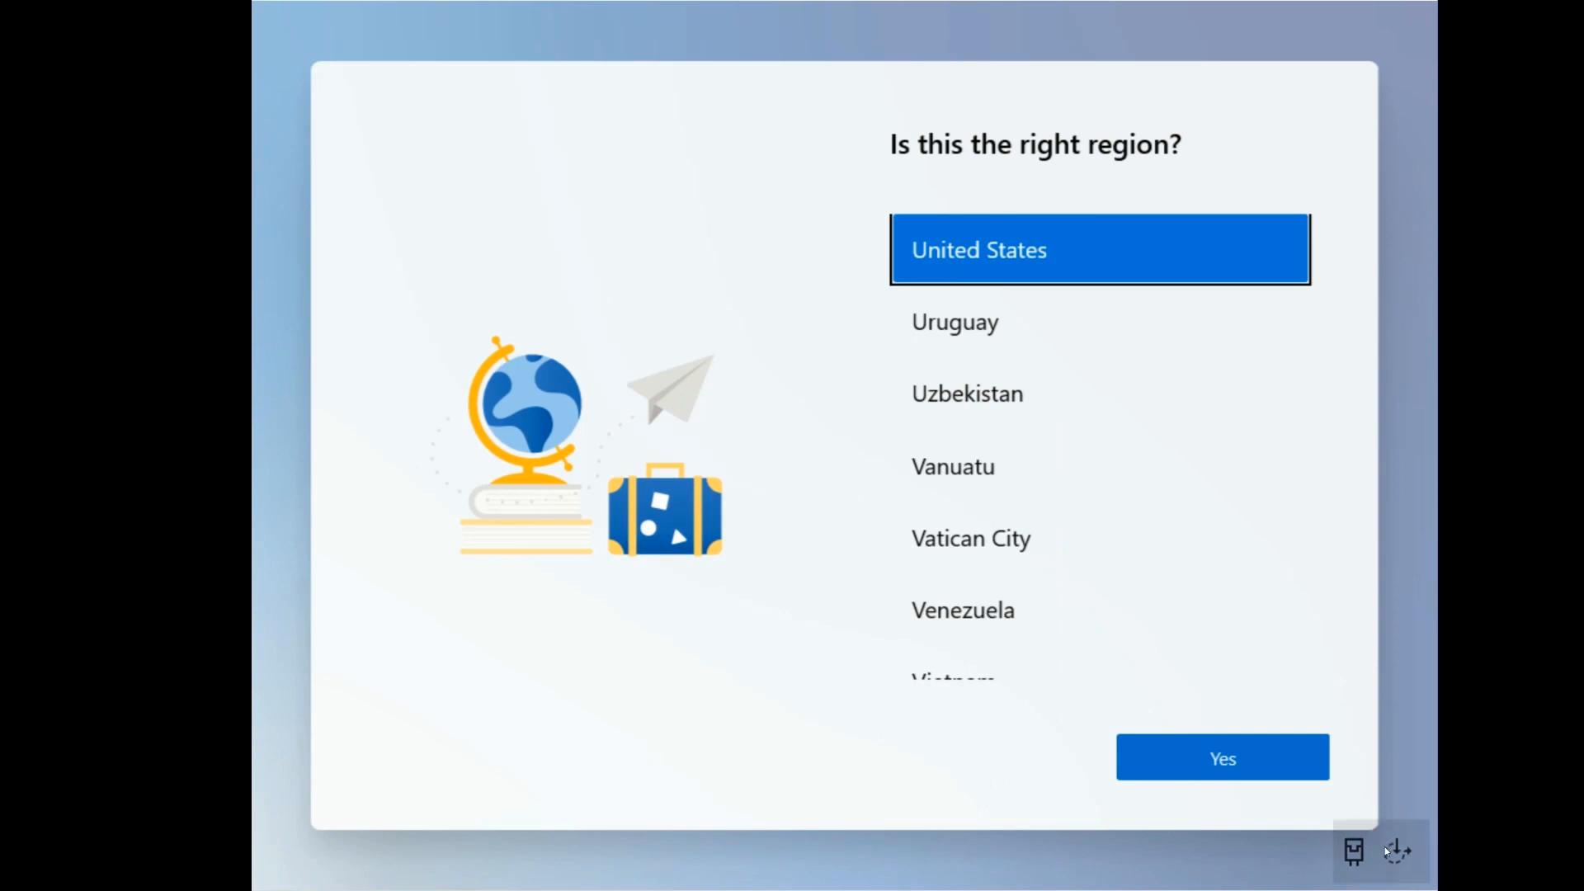
{"action": "left_click", "coordinate": [1352, 852]}
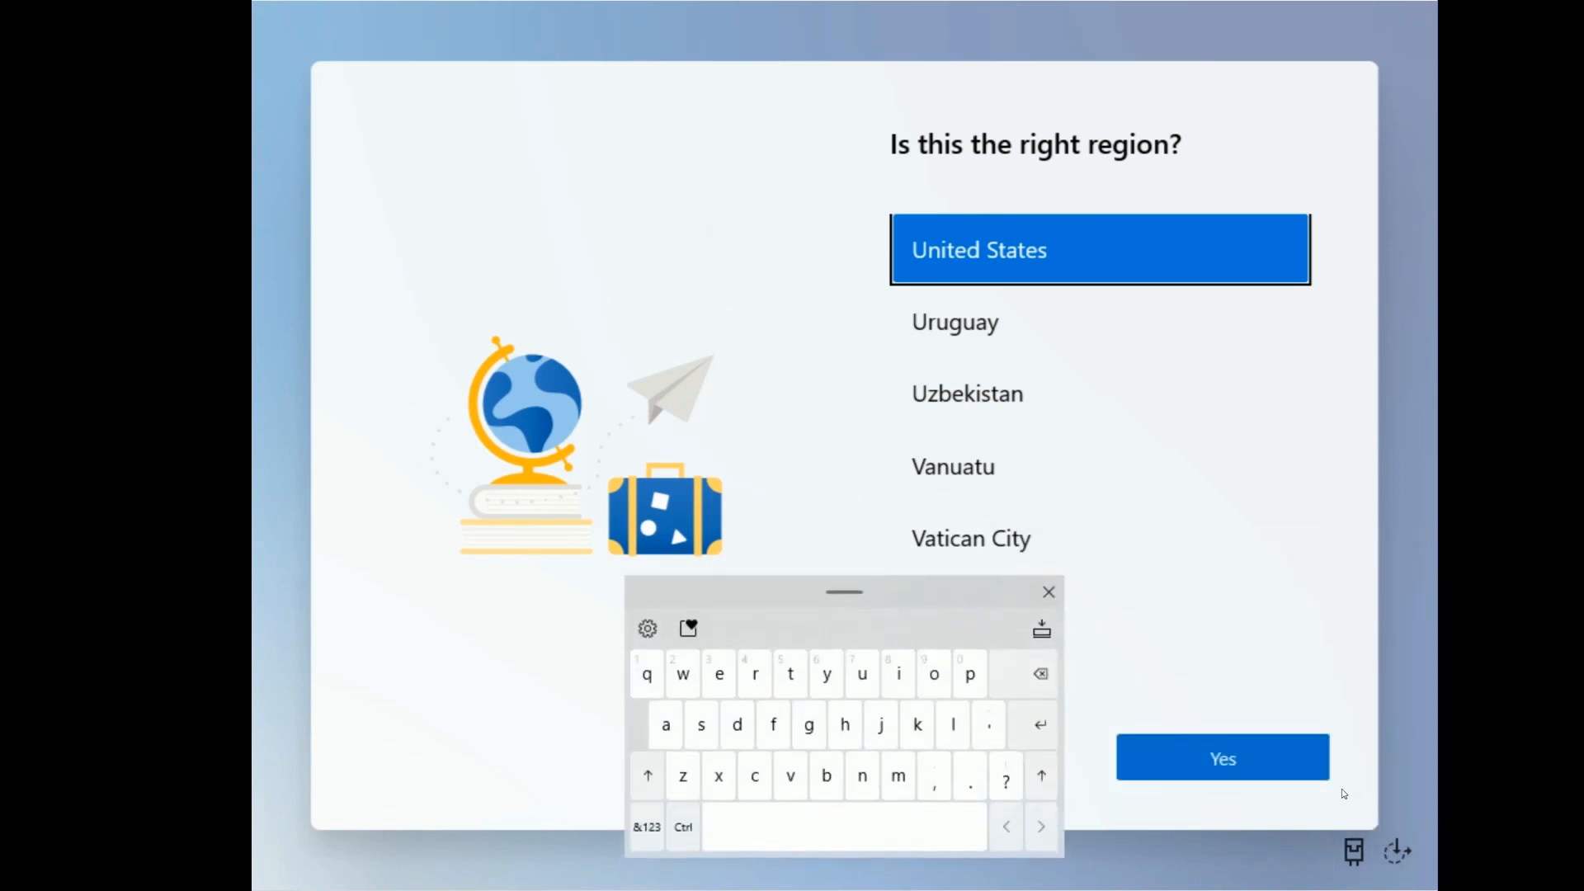
{"action": "left_click", "coordinate": [687, 627]}
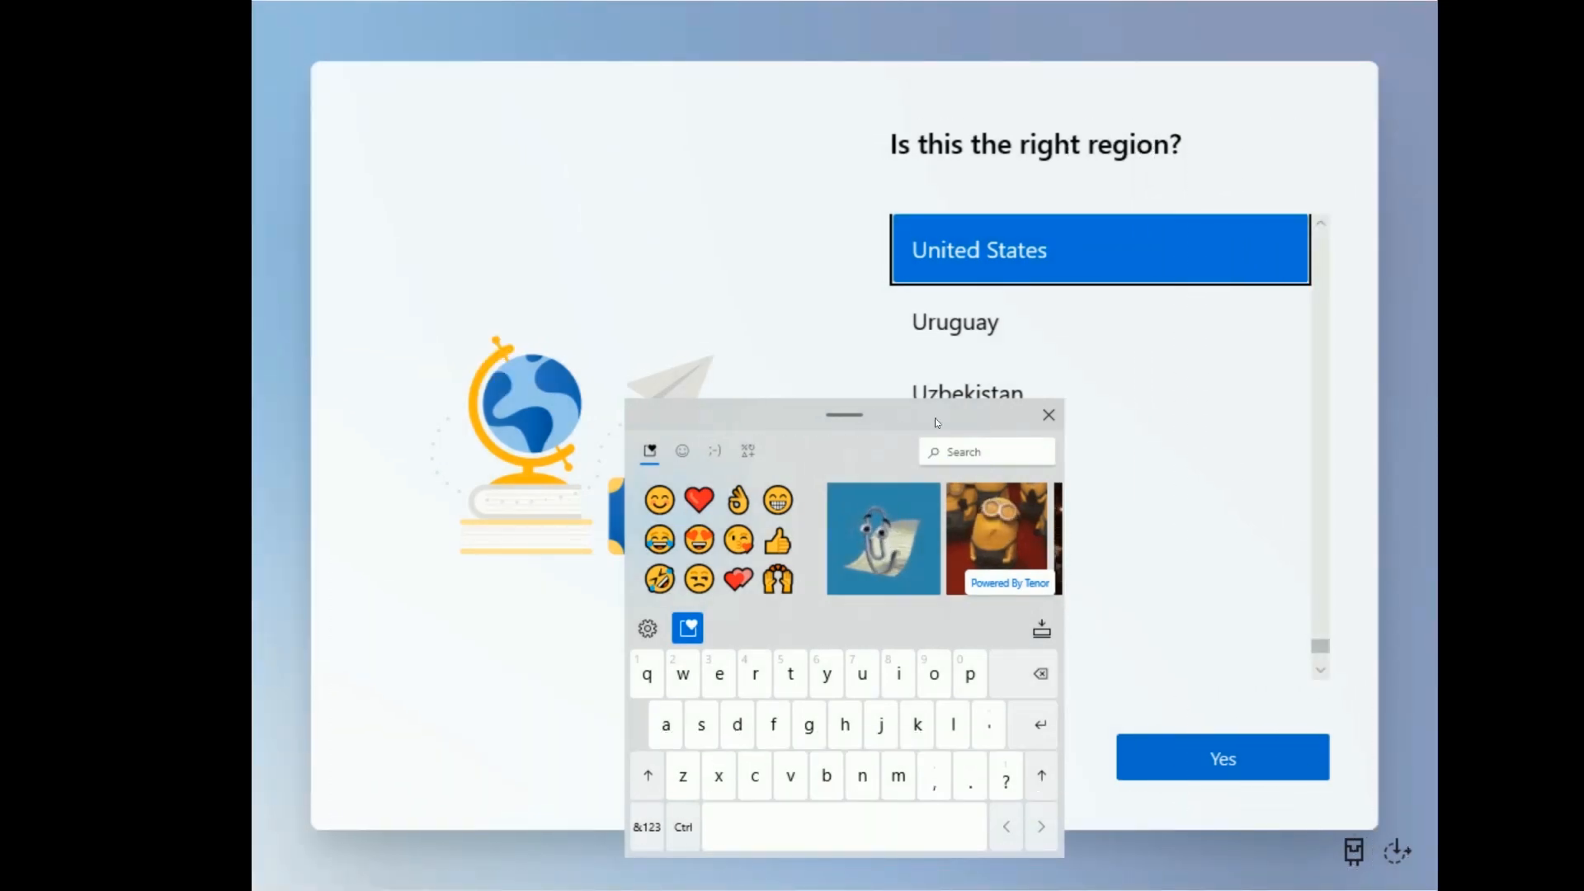
{"action": "left_click", "coordinate": [1049, 415]}
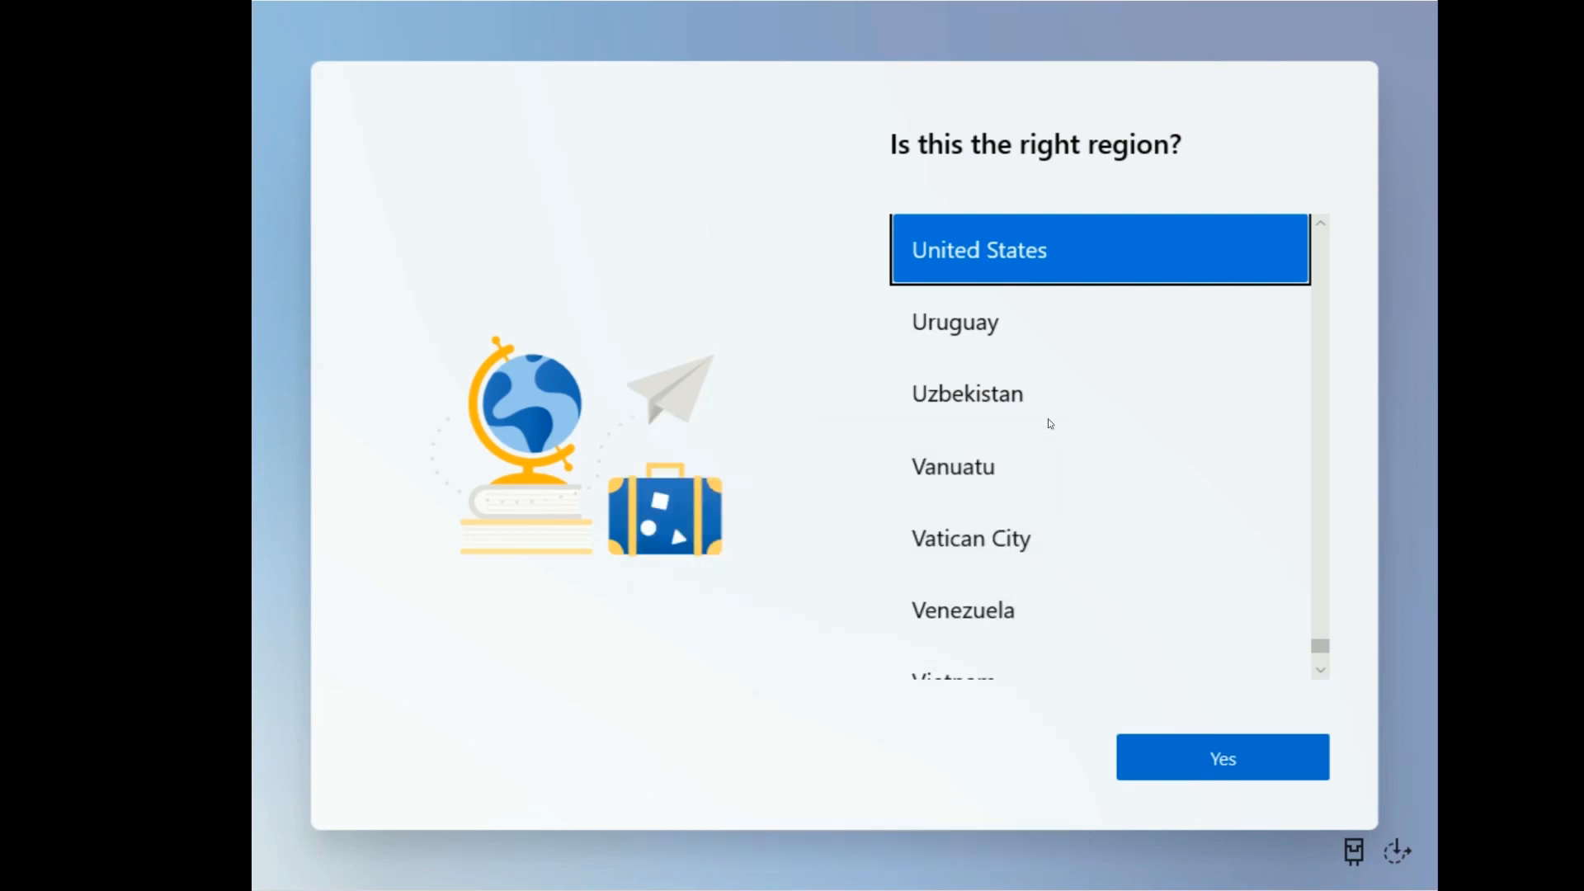
{"action": "mouse_move", "coordinate": [1221, 757]}
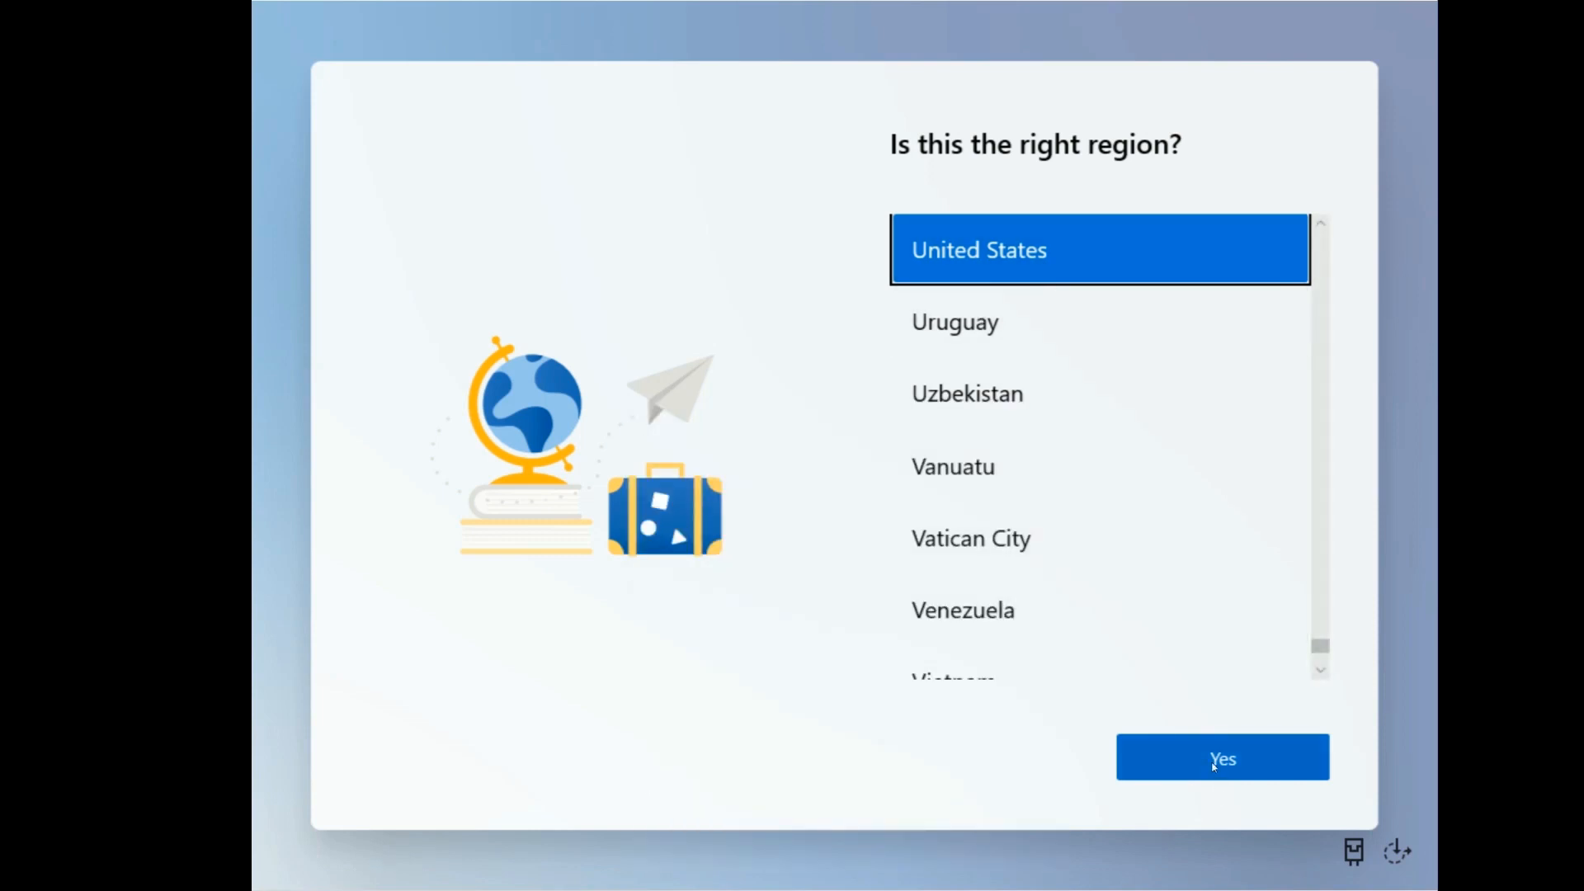
- Confirm United States and US keyboard, skip a second layout, accept the license, choose personal use
{"action": "left_click", "coordinate": [1221, 756]}
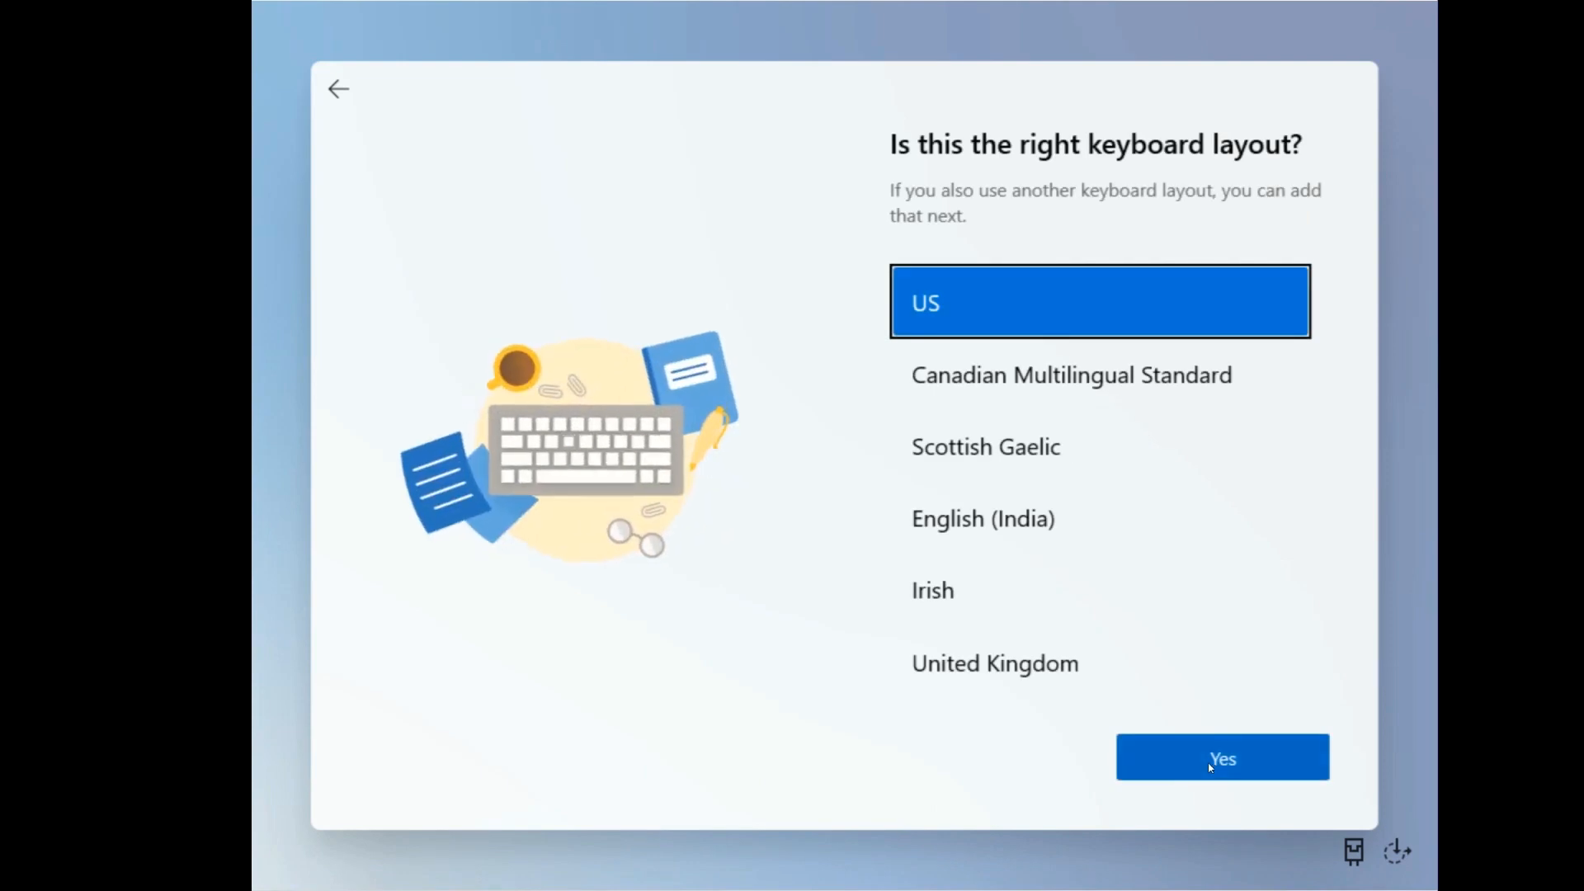
{"action": "left_click", "coordinate": [1221, 757]}
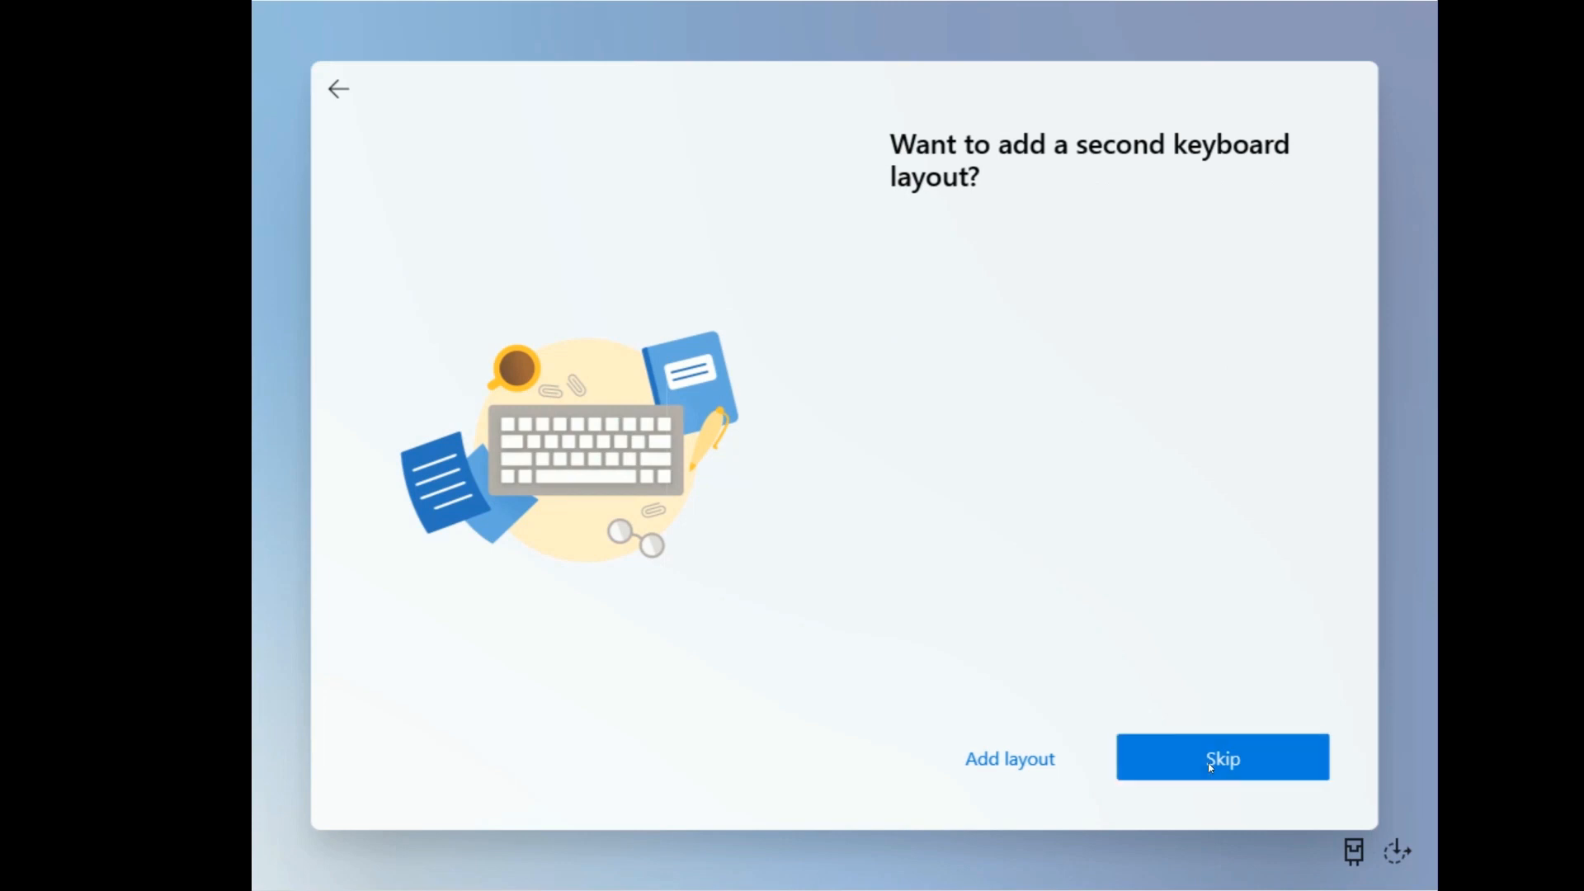
{"action": "left_click", "coordinate": [1221, 758]}
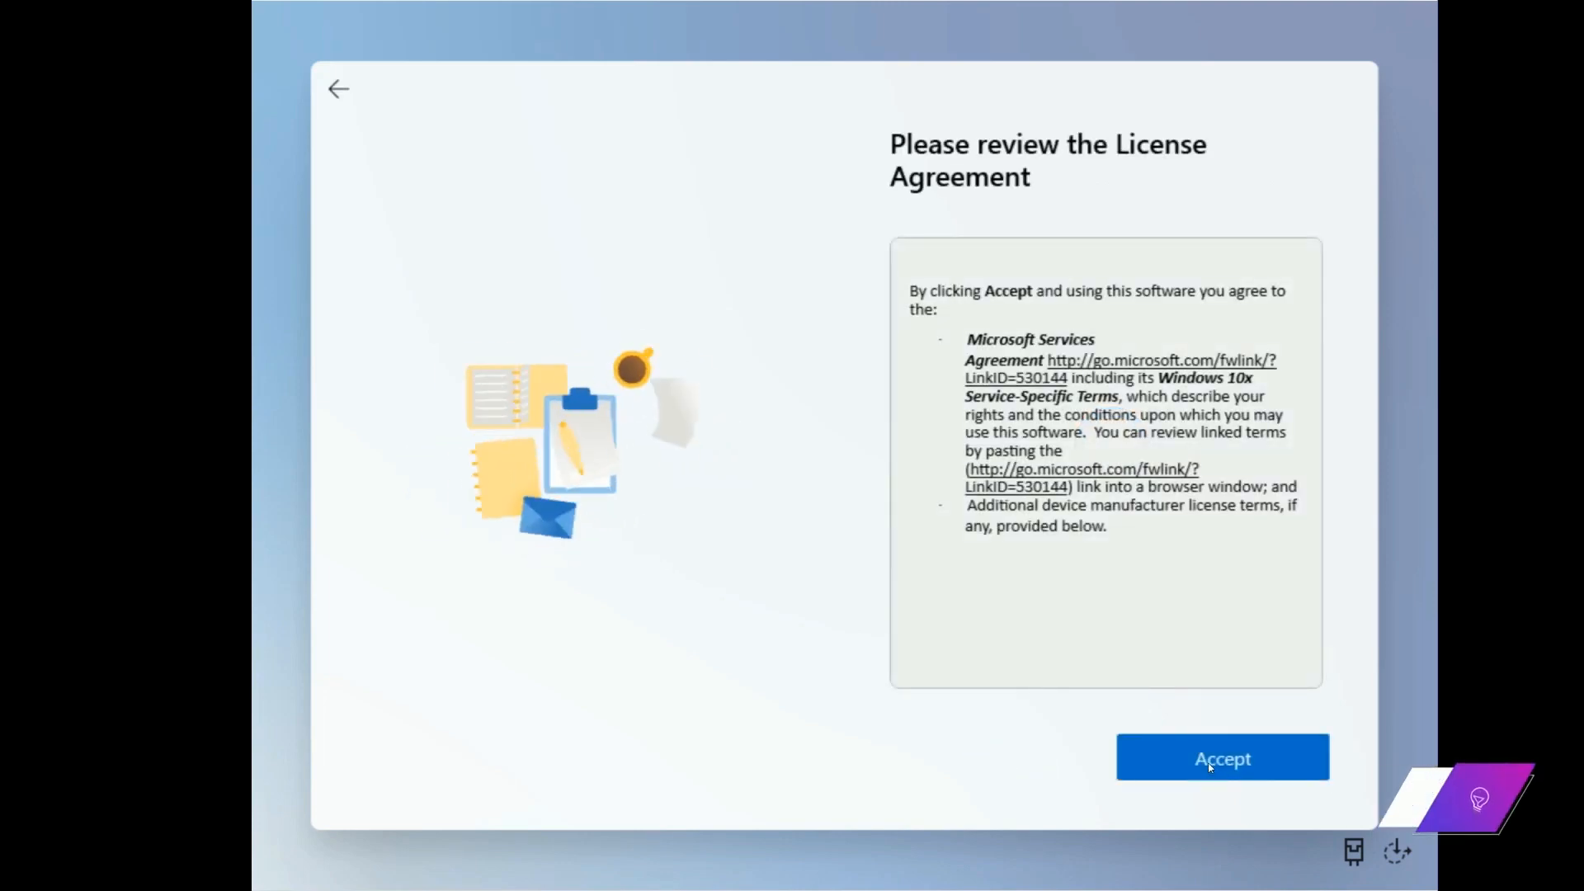
{"action": "left_click", "coordinate": [1220, 758]}
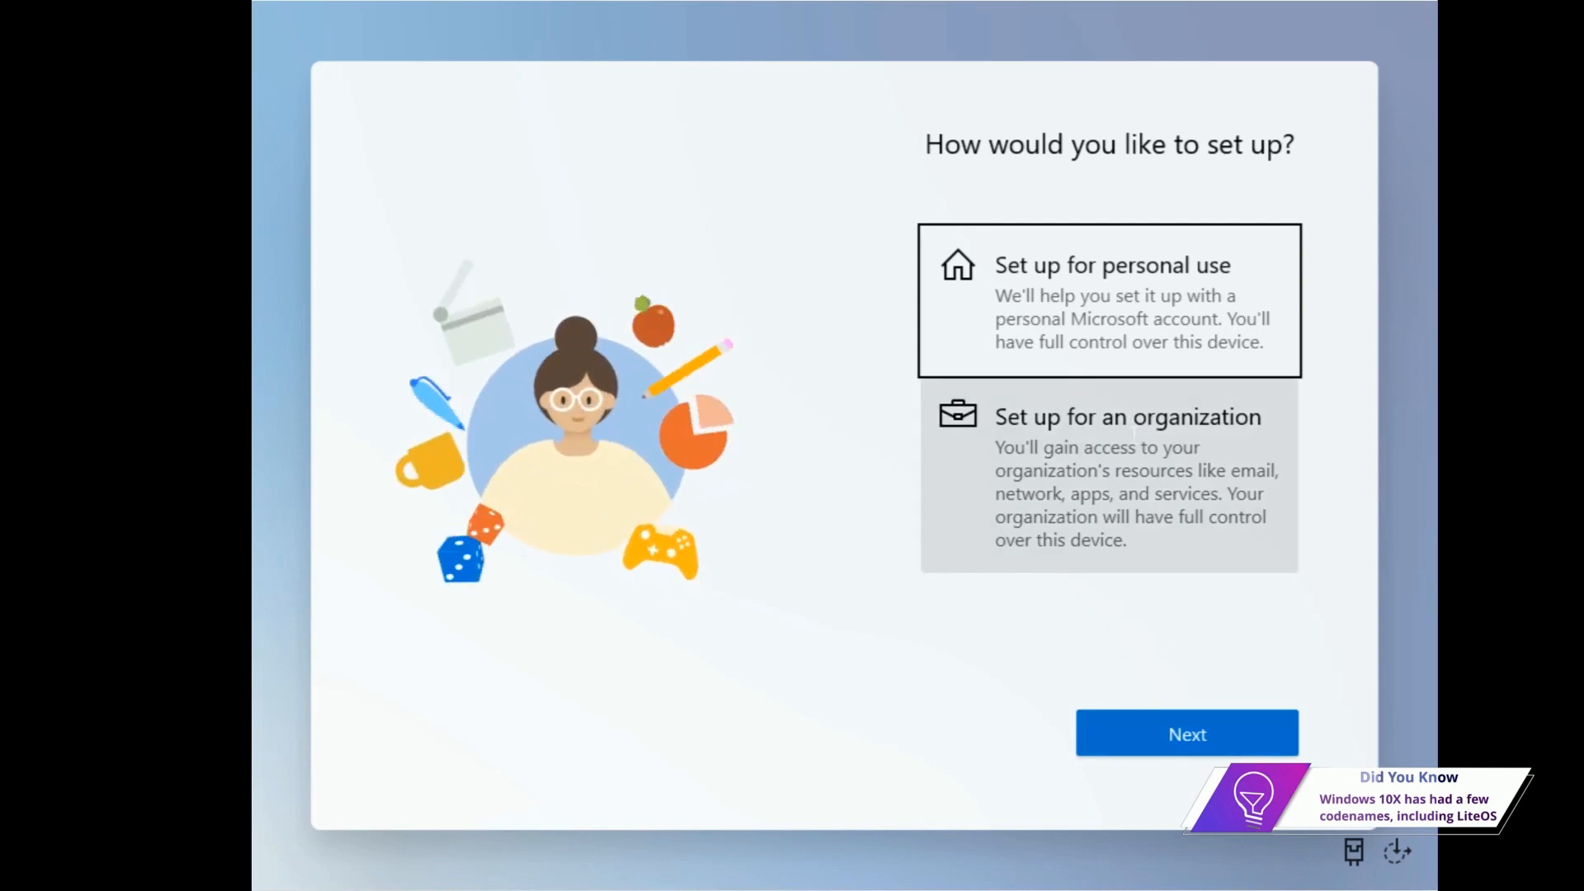
{"action": "left_click", "coordinate": [1187, 734]}
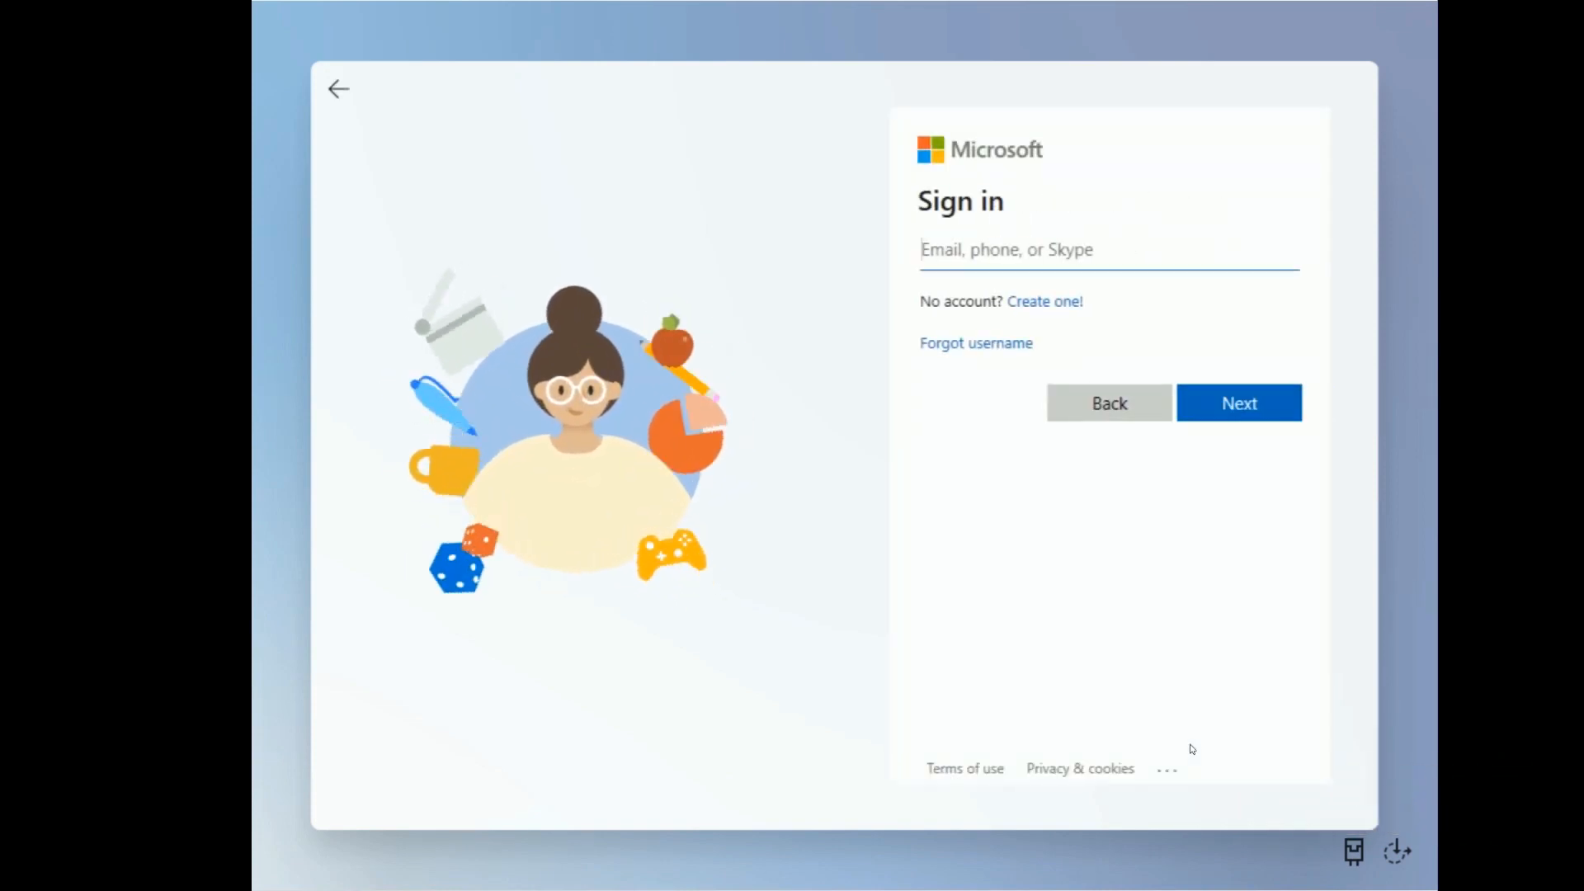
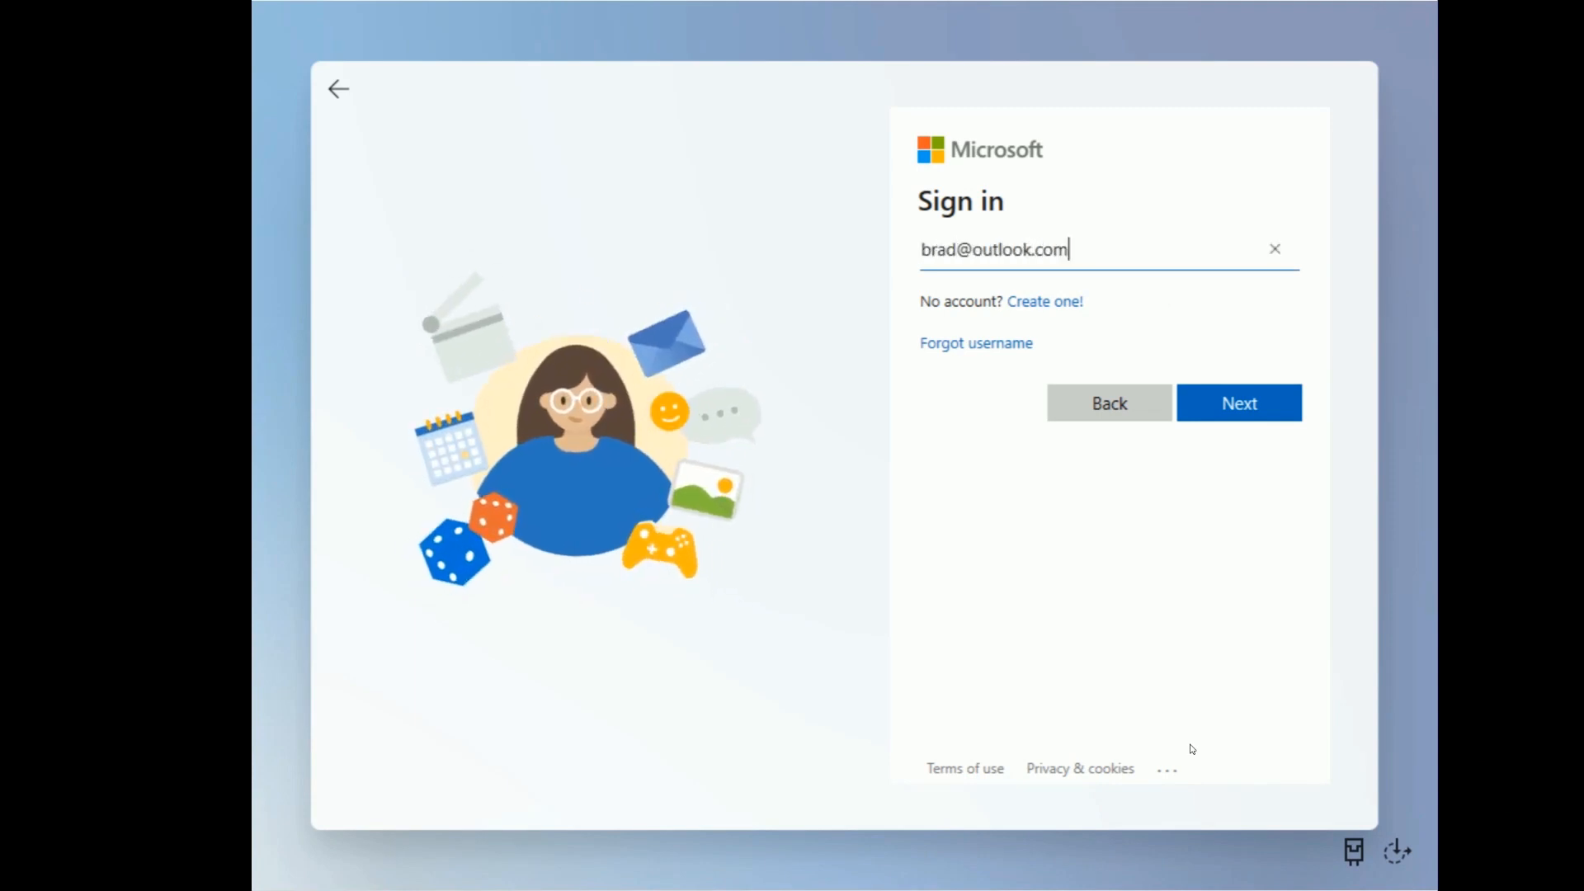
{"action": "left_click", "coordinate": [1237, 402]}
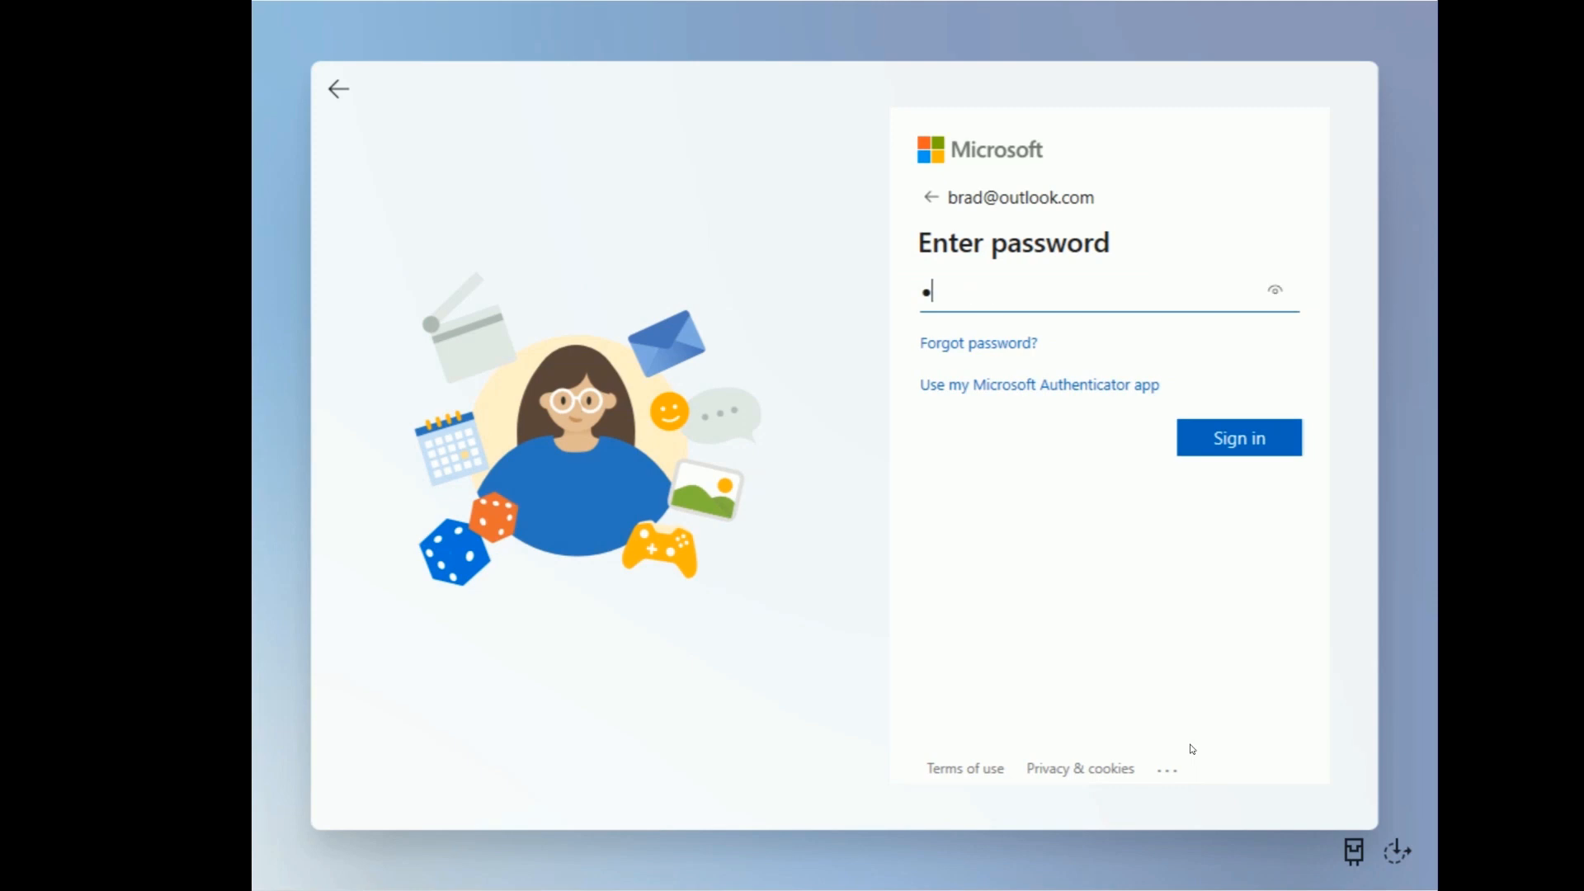
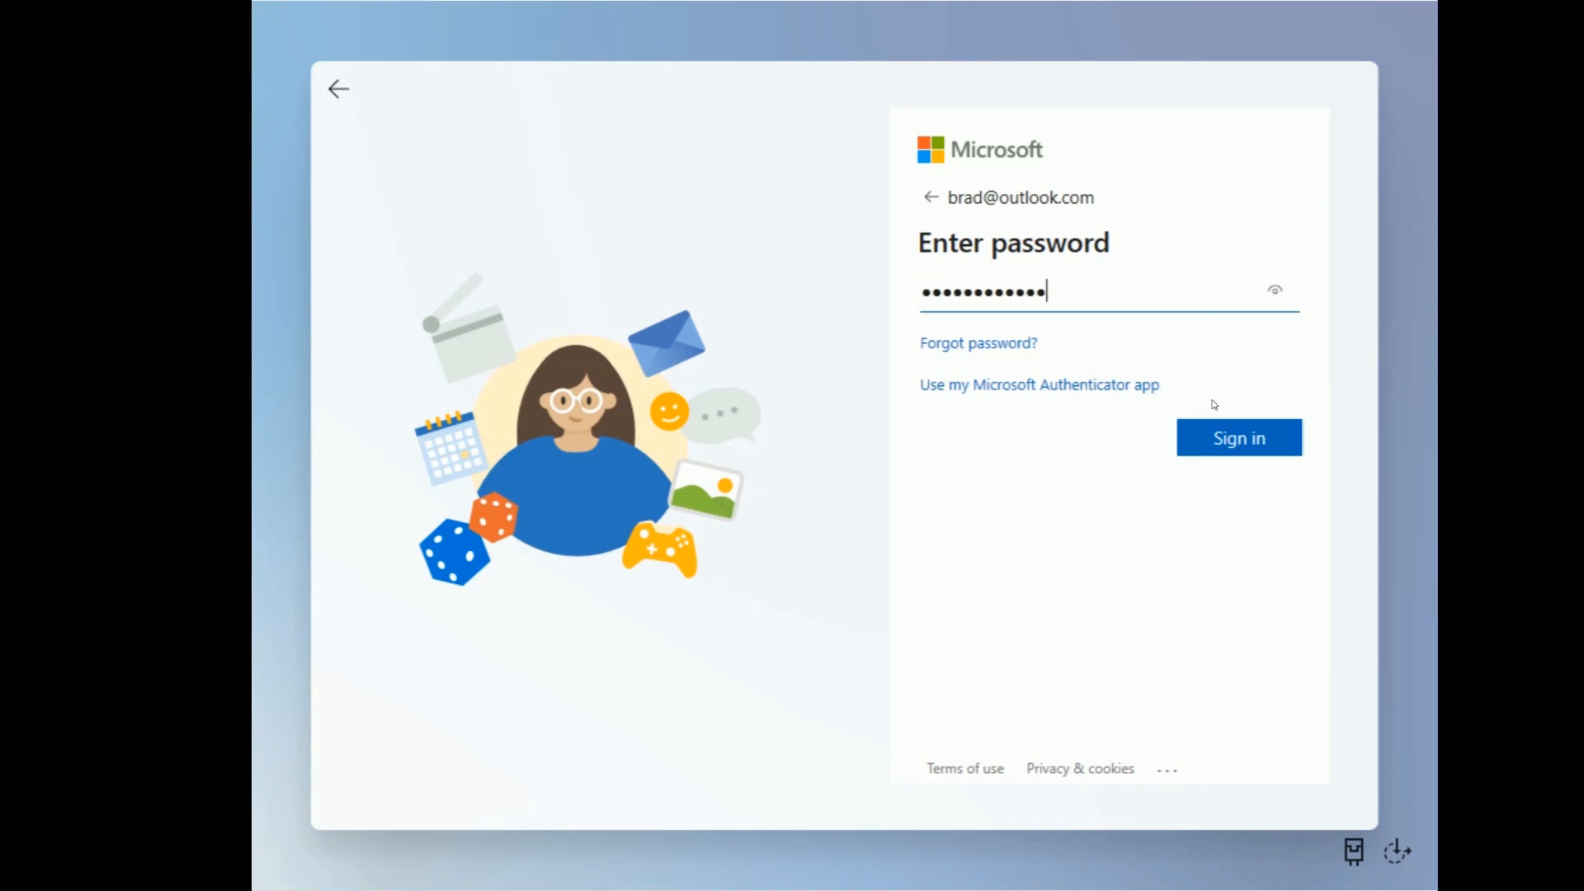
{"action": "left_click", "coordinate": [1238, 437]}
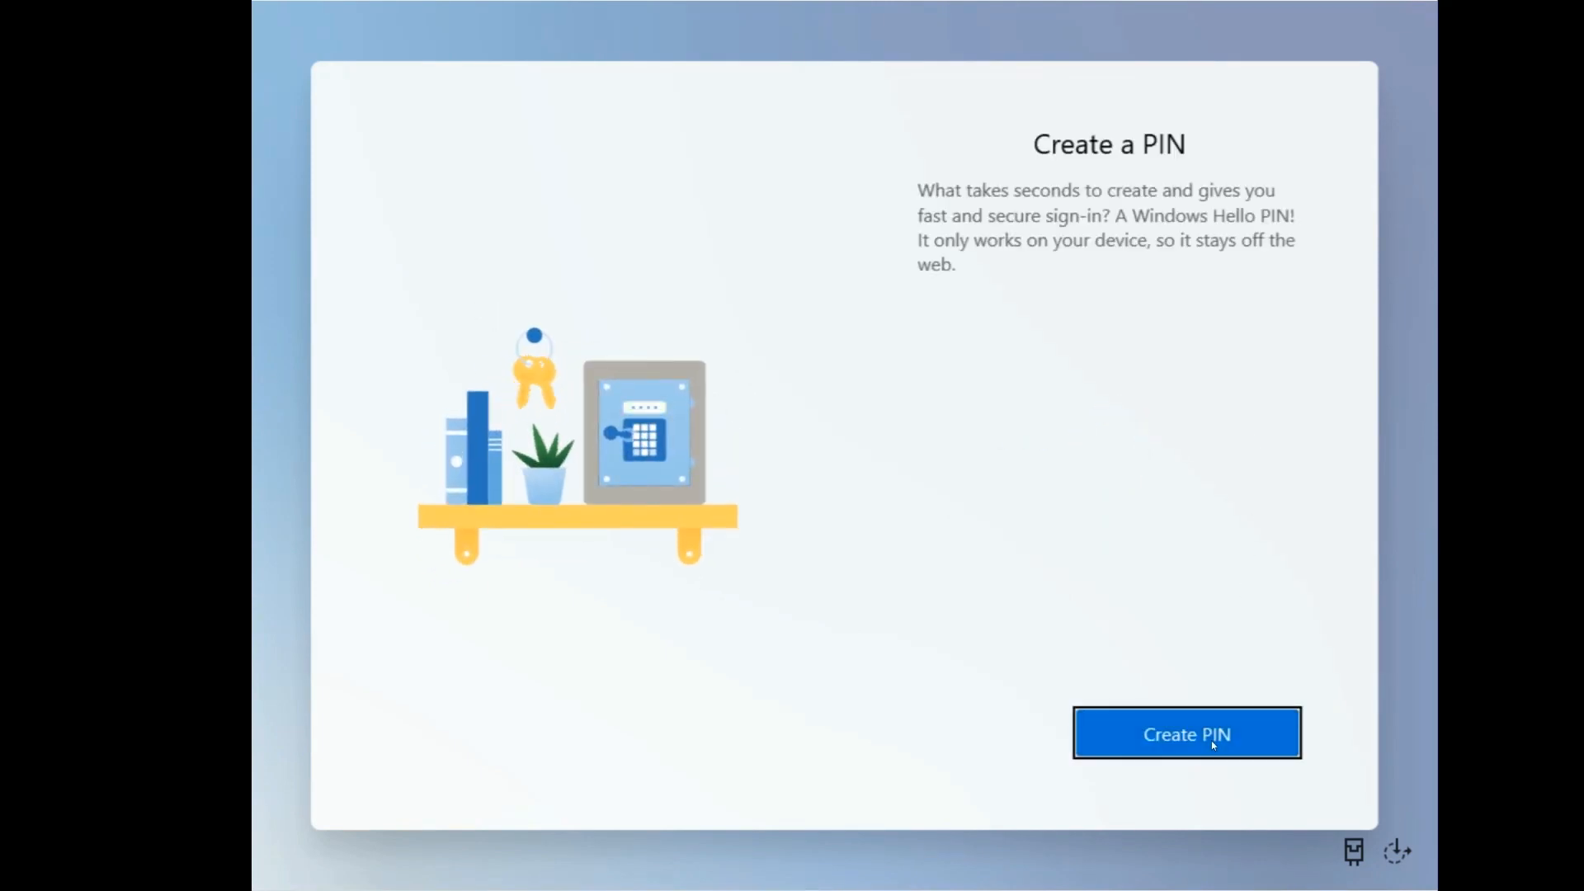
{"action": "left_click", "coordinate": [1185, 733]}
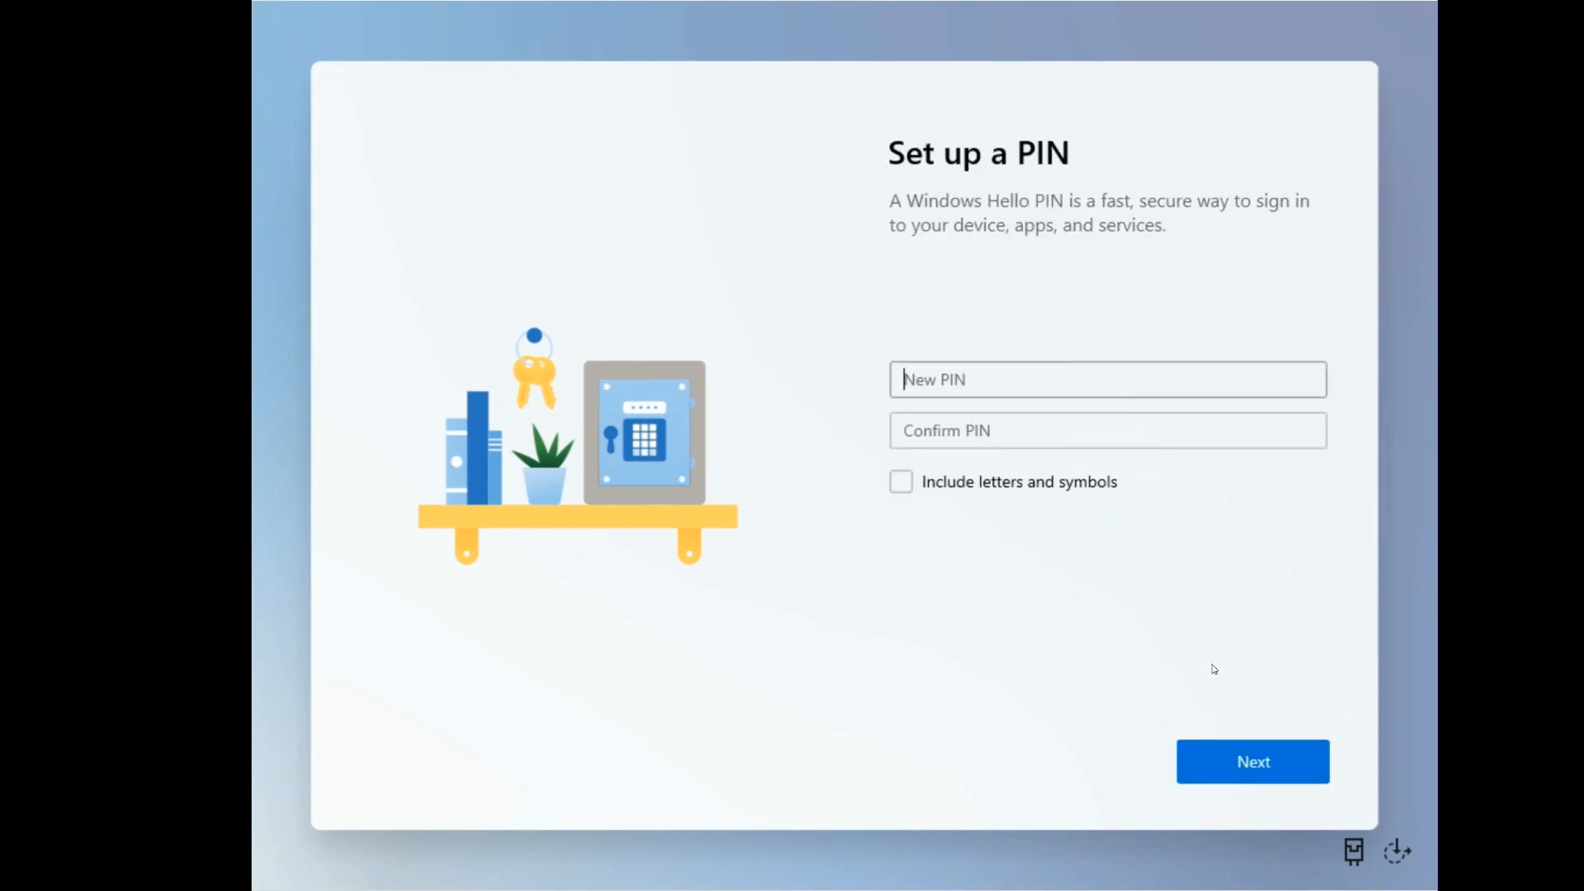
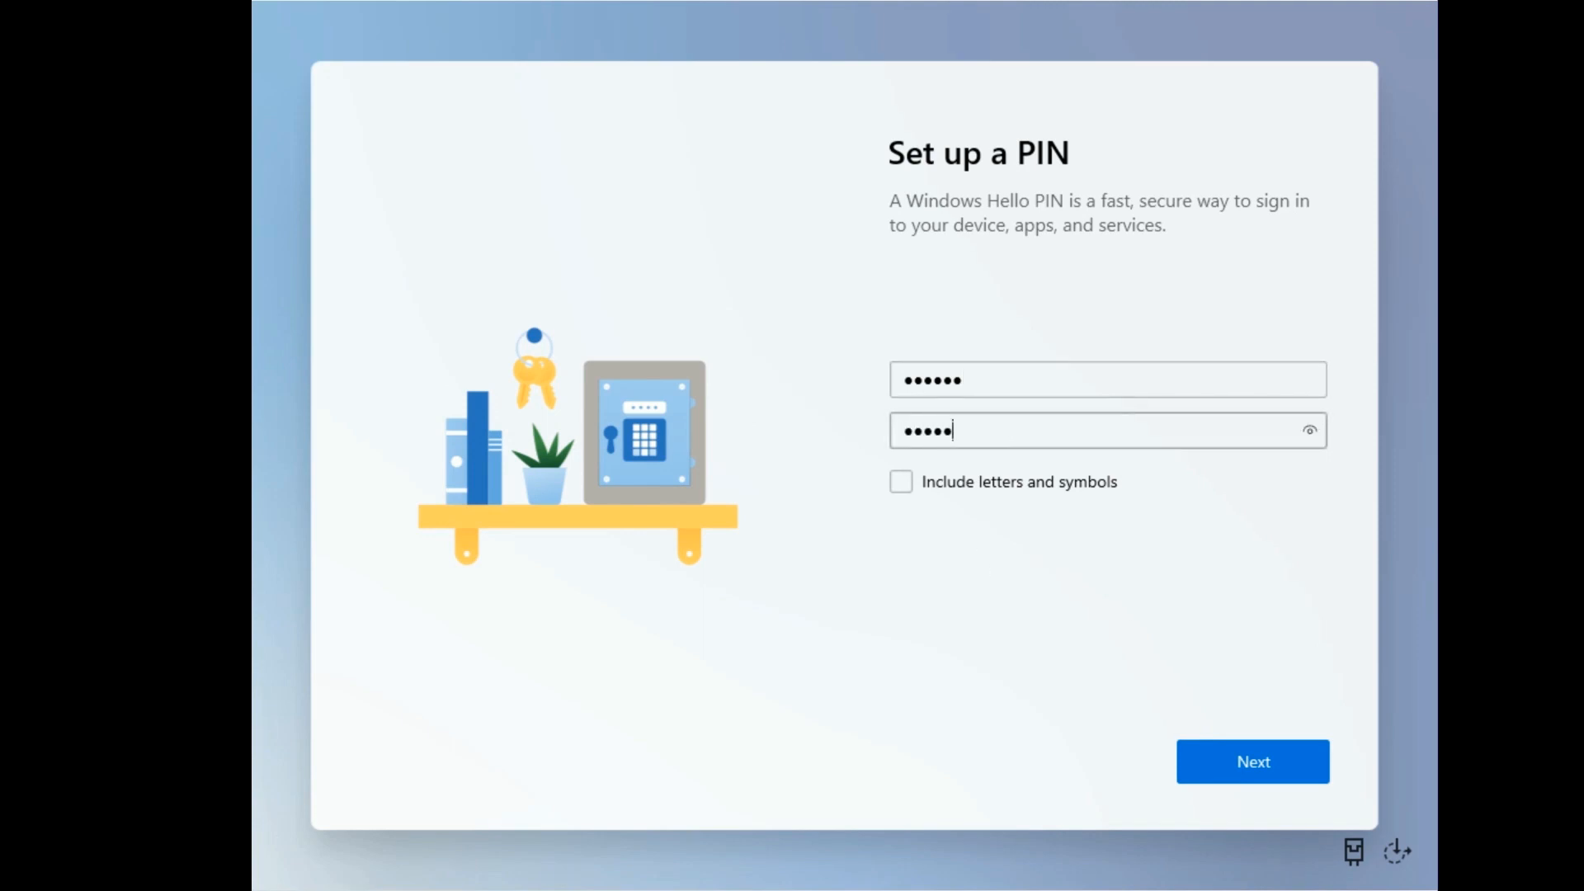
{"action": "left_click", "coordinate": [1251, 761]}
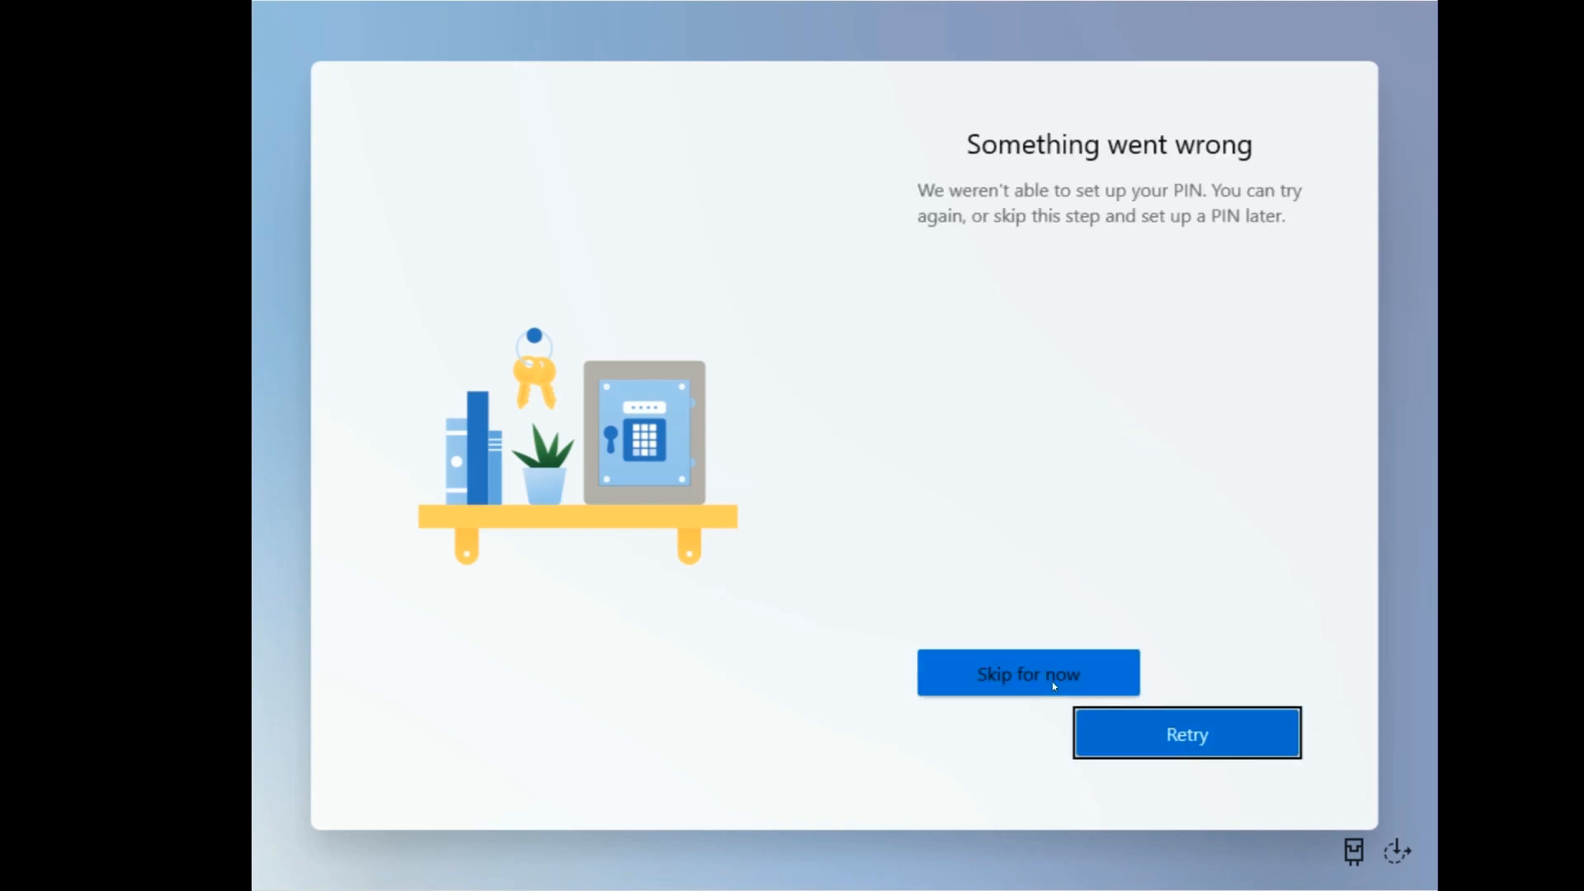
{"action": "left_click", "coordinate": [1028, 673]}
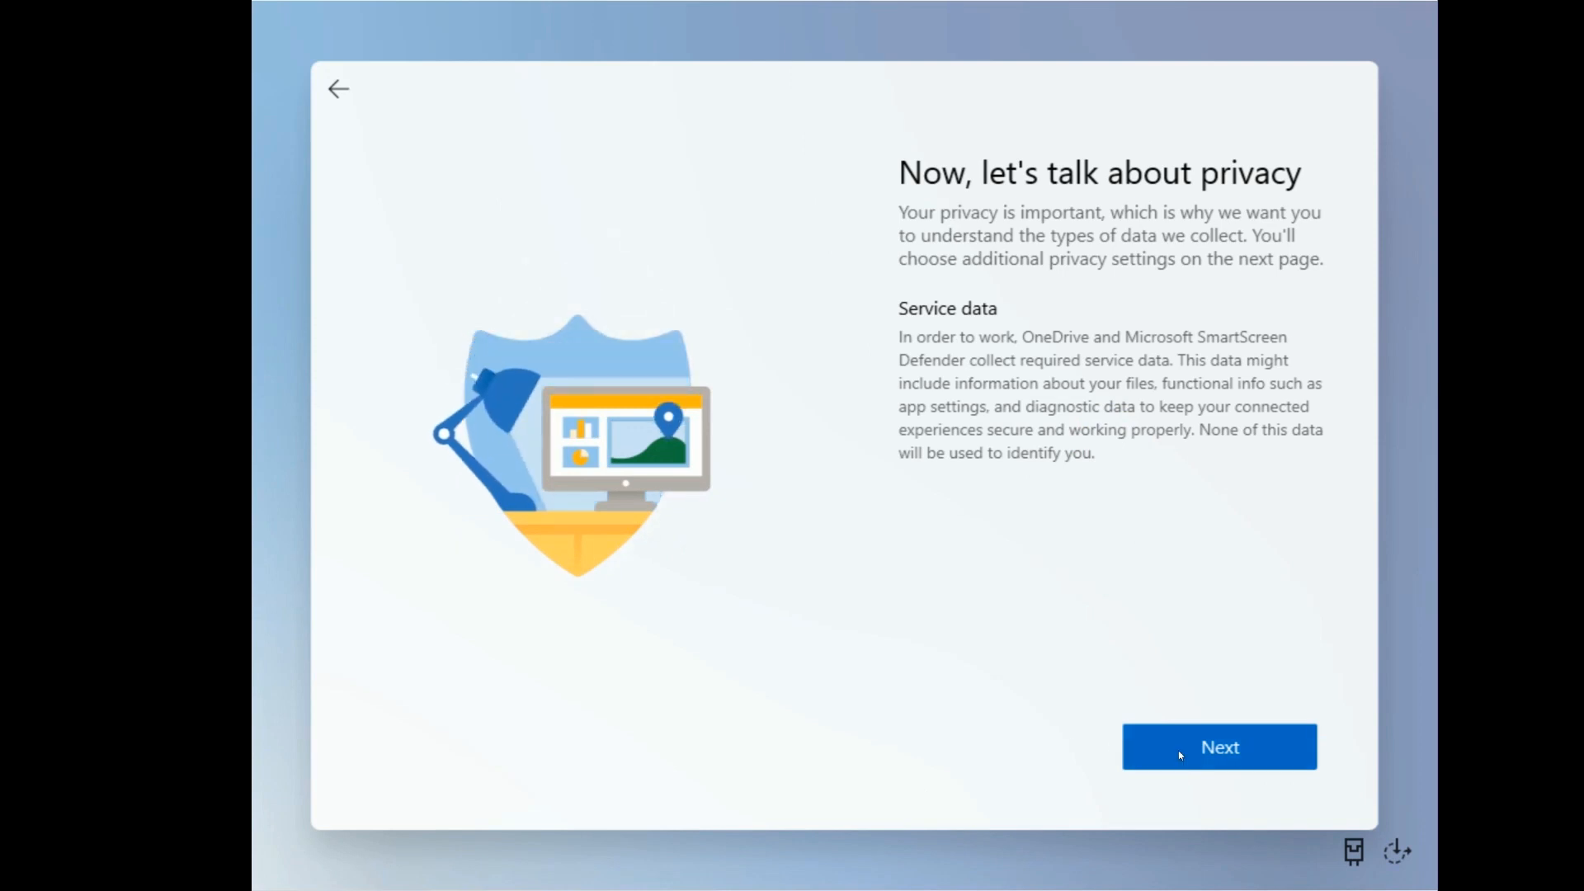
- Pass the privacy overview and review the device privacy toggles, all left on
{"action": "left_click", "coordinate": [1218, 746]}
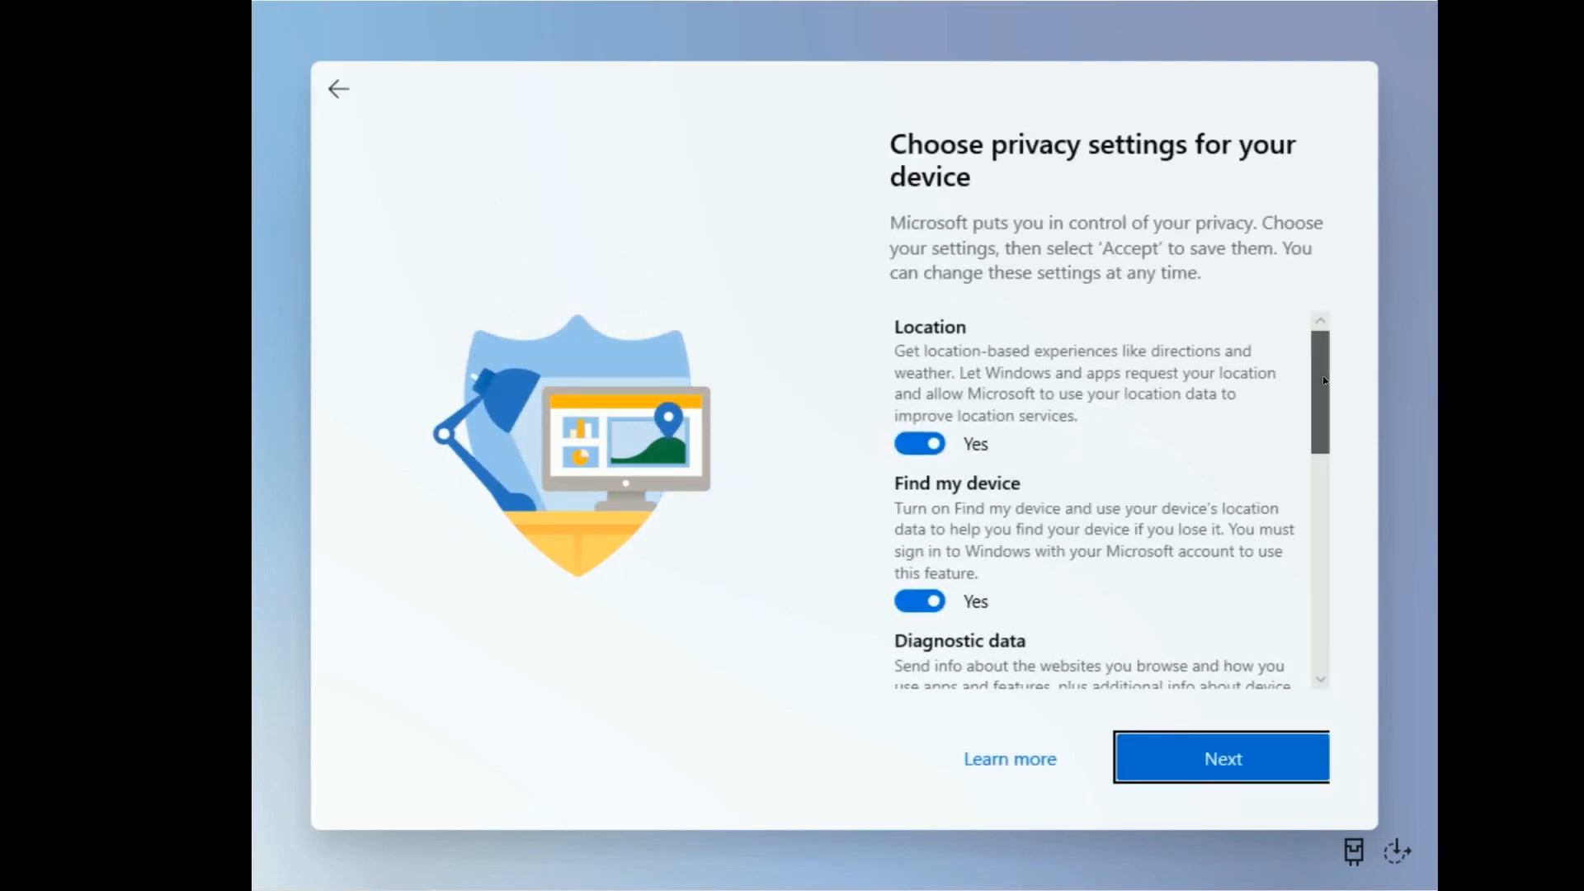
{"action": "scroll", "scroll_direction": "down", "scroll_amount": 3}
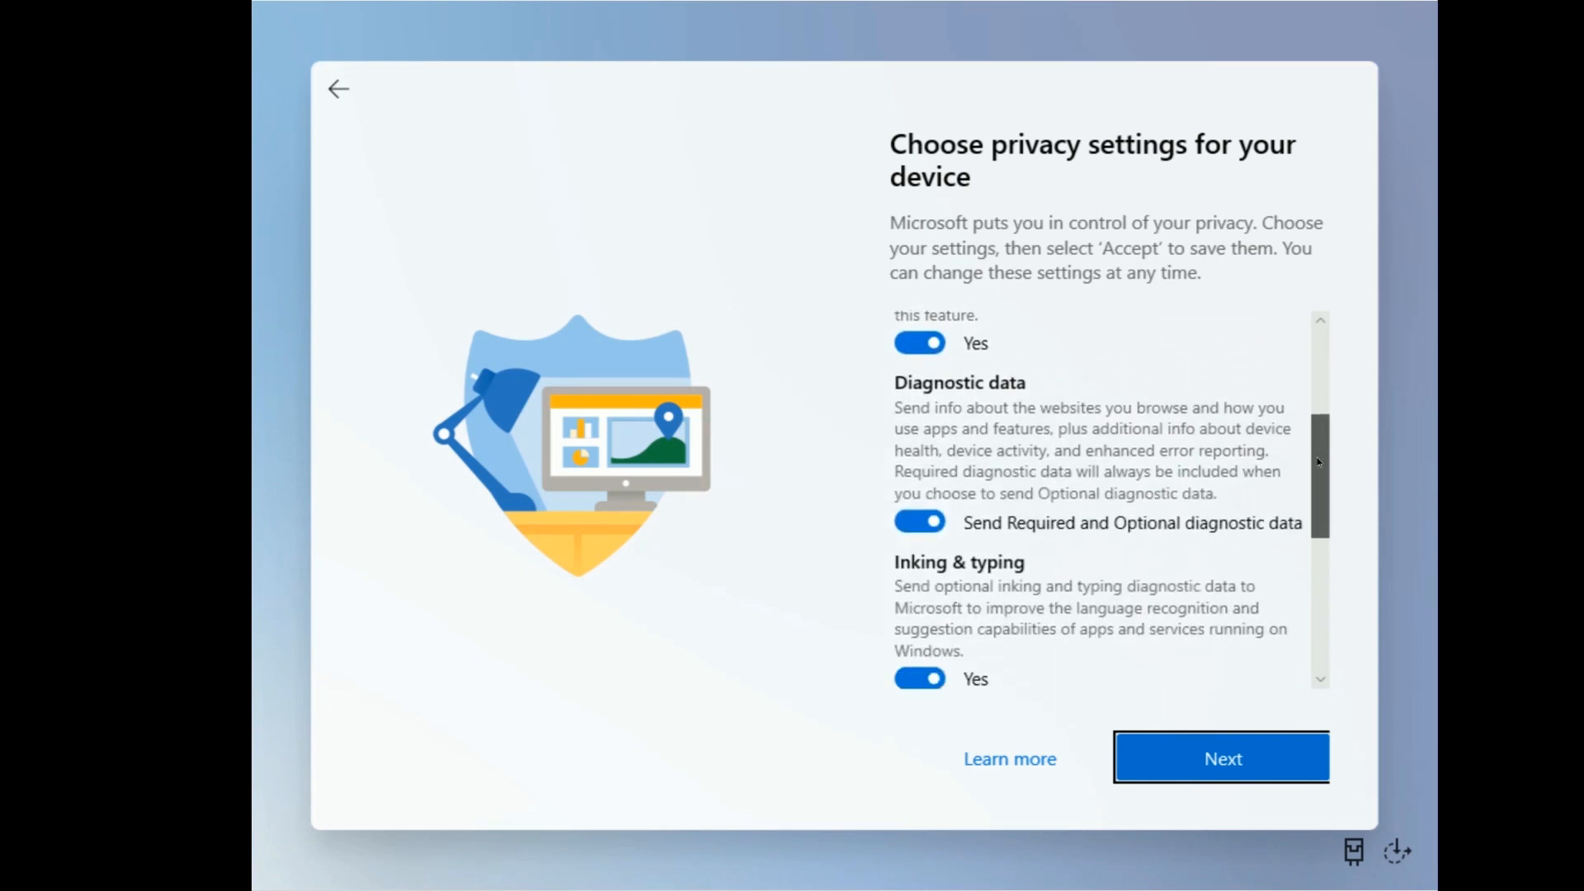
{"action": "scroll", "scroll_direction": "down", "scroll_amount": 3}
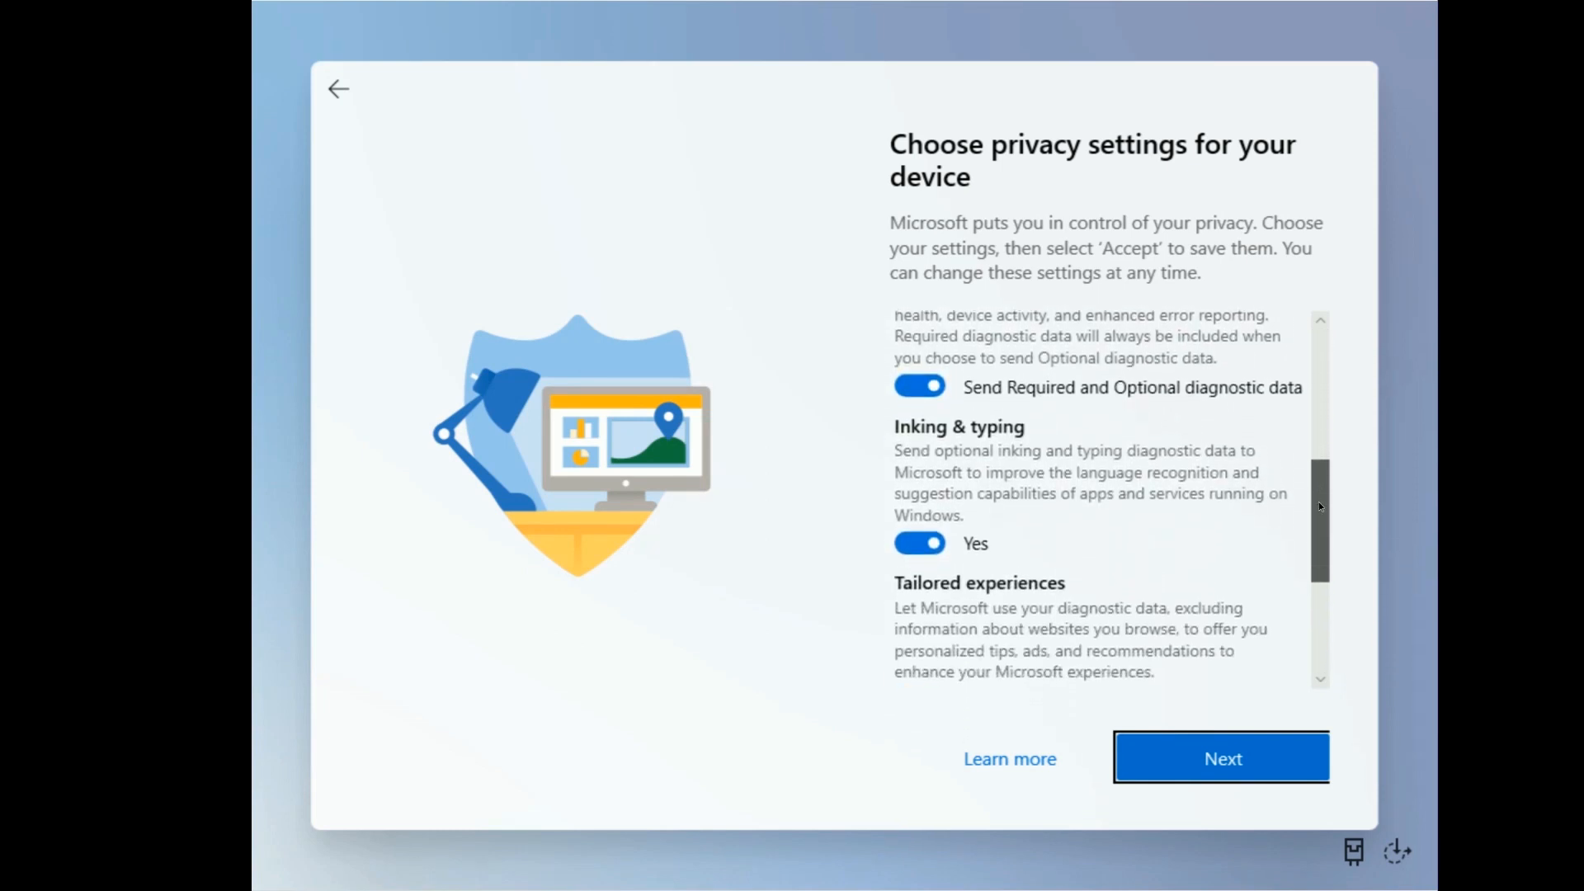
{"action": "scroll", "scroll_direction": "down", "scroll_amount": 3}
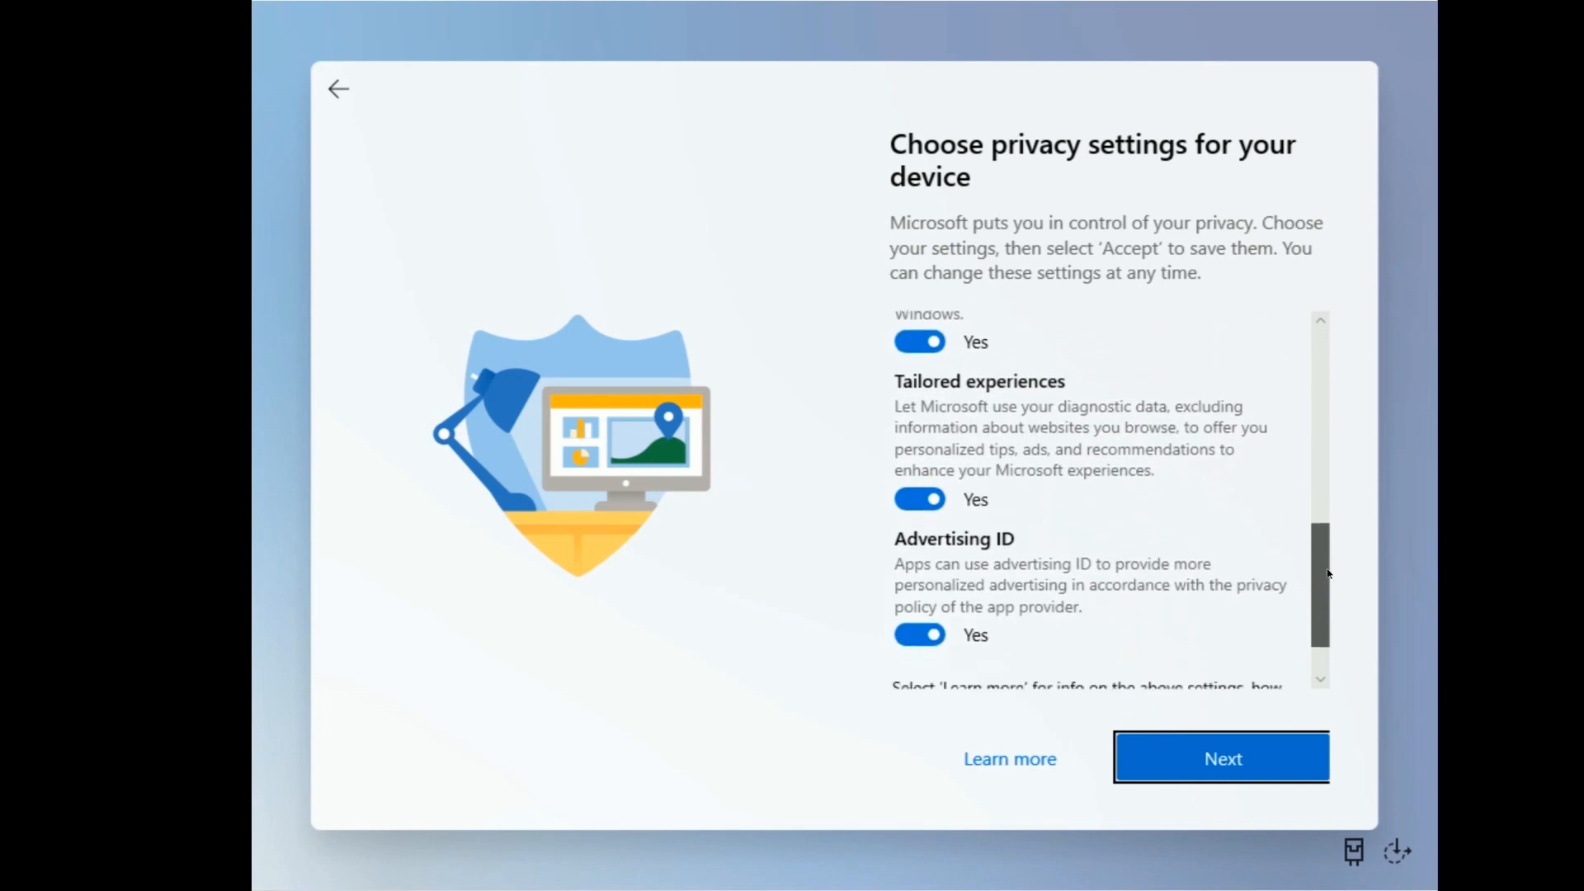
{"action": "scroll", "scroll_direction": "down", "scroll_amount": 3}
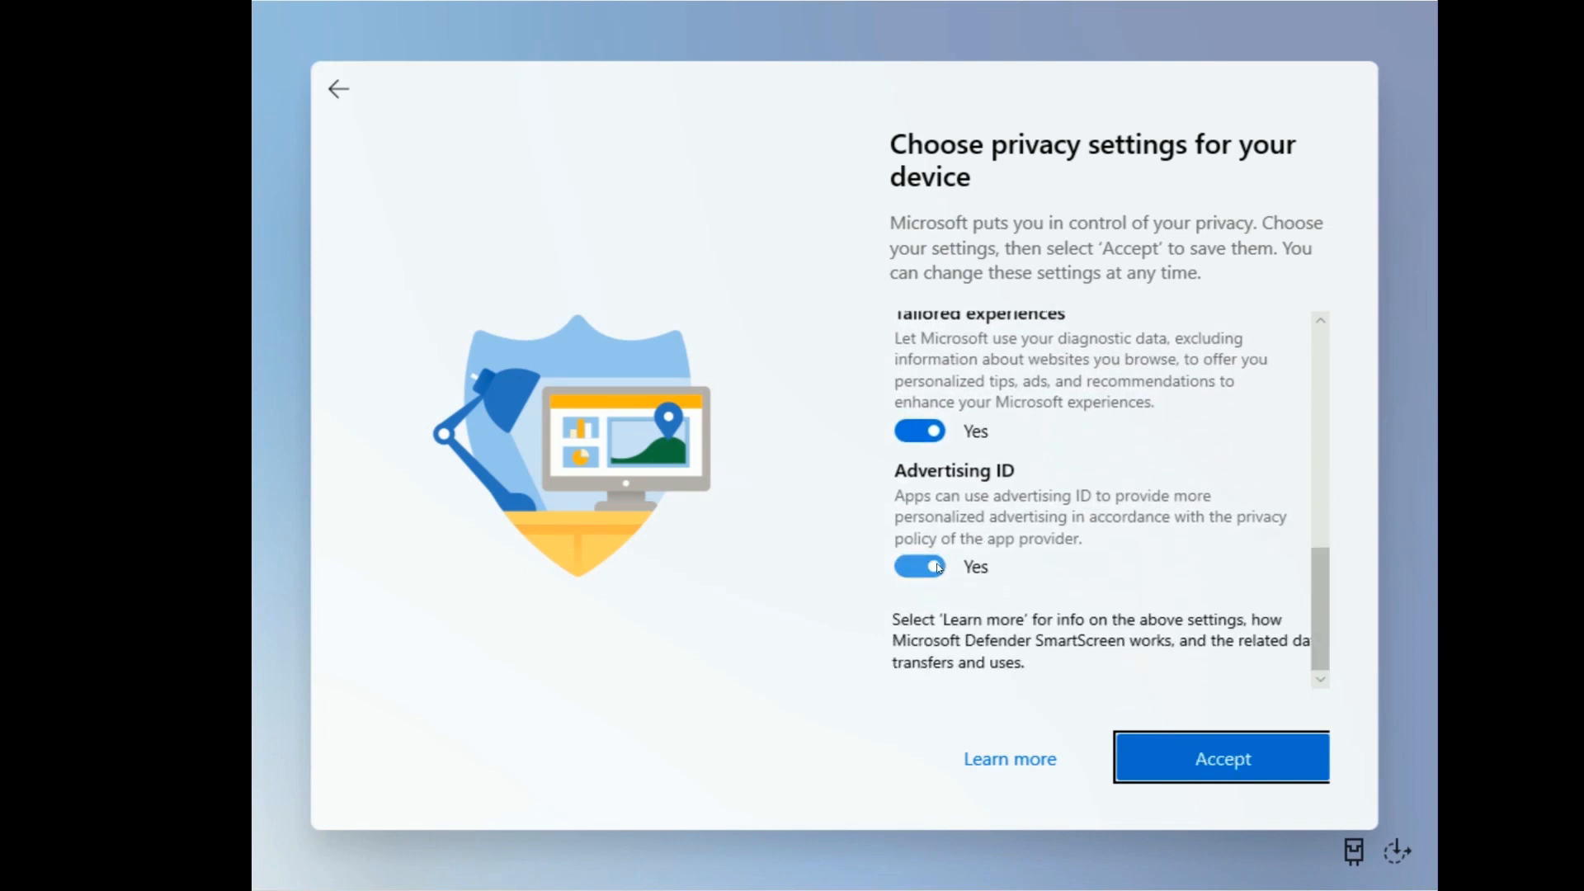
- Accept the privacy settings and reach the desktop with only the taskbar showing
{"action": "left_click", "coordinate": [1220, 757]}
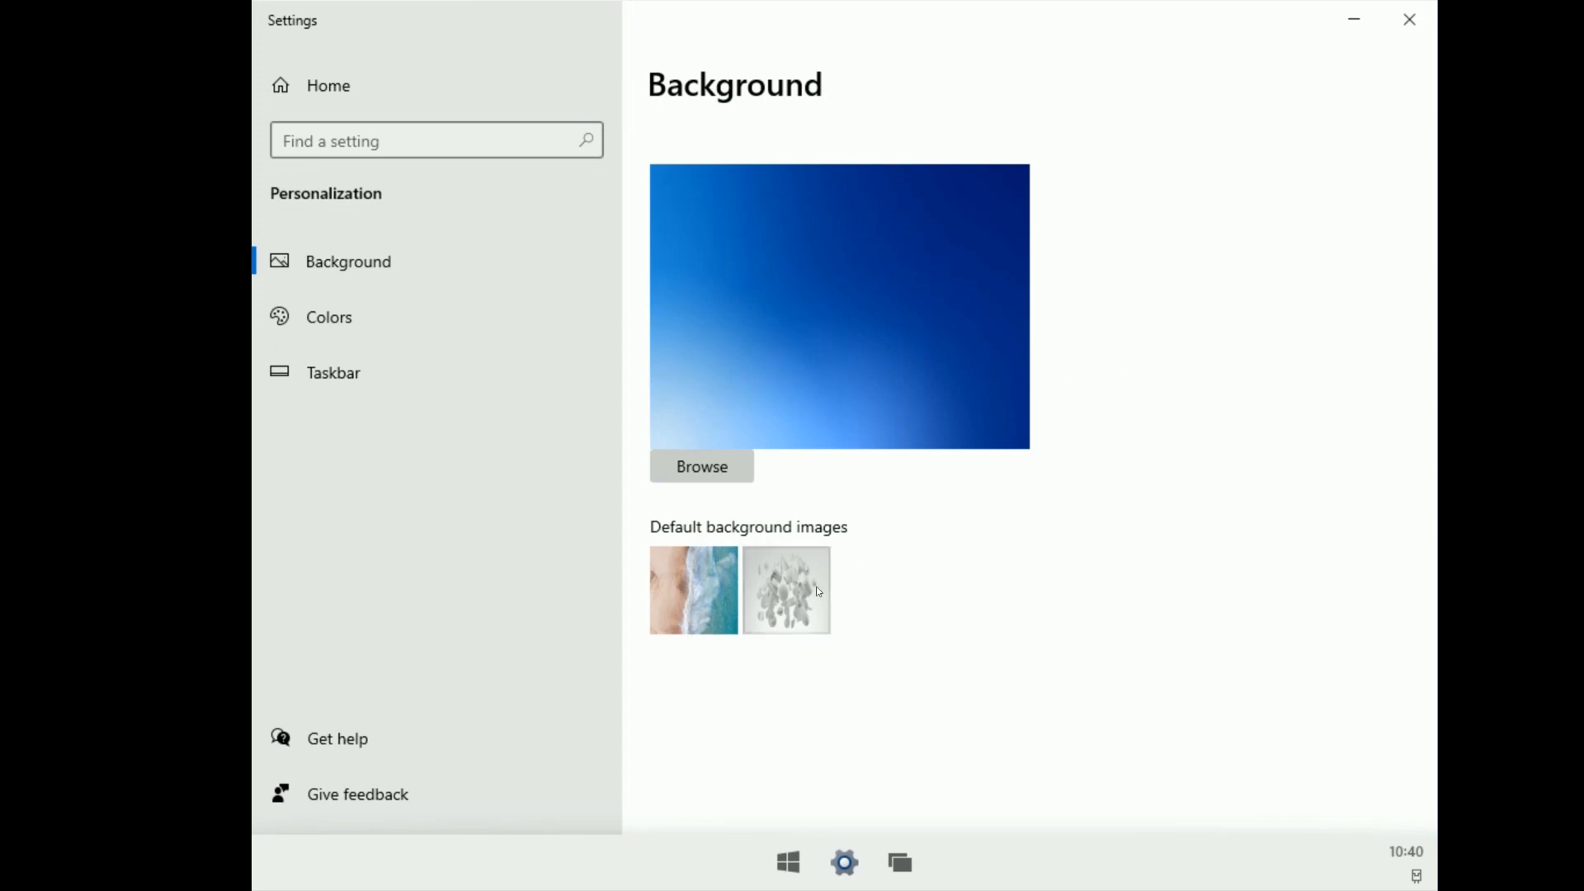
{"action": "left_click", "coordinate": [786, 590]}
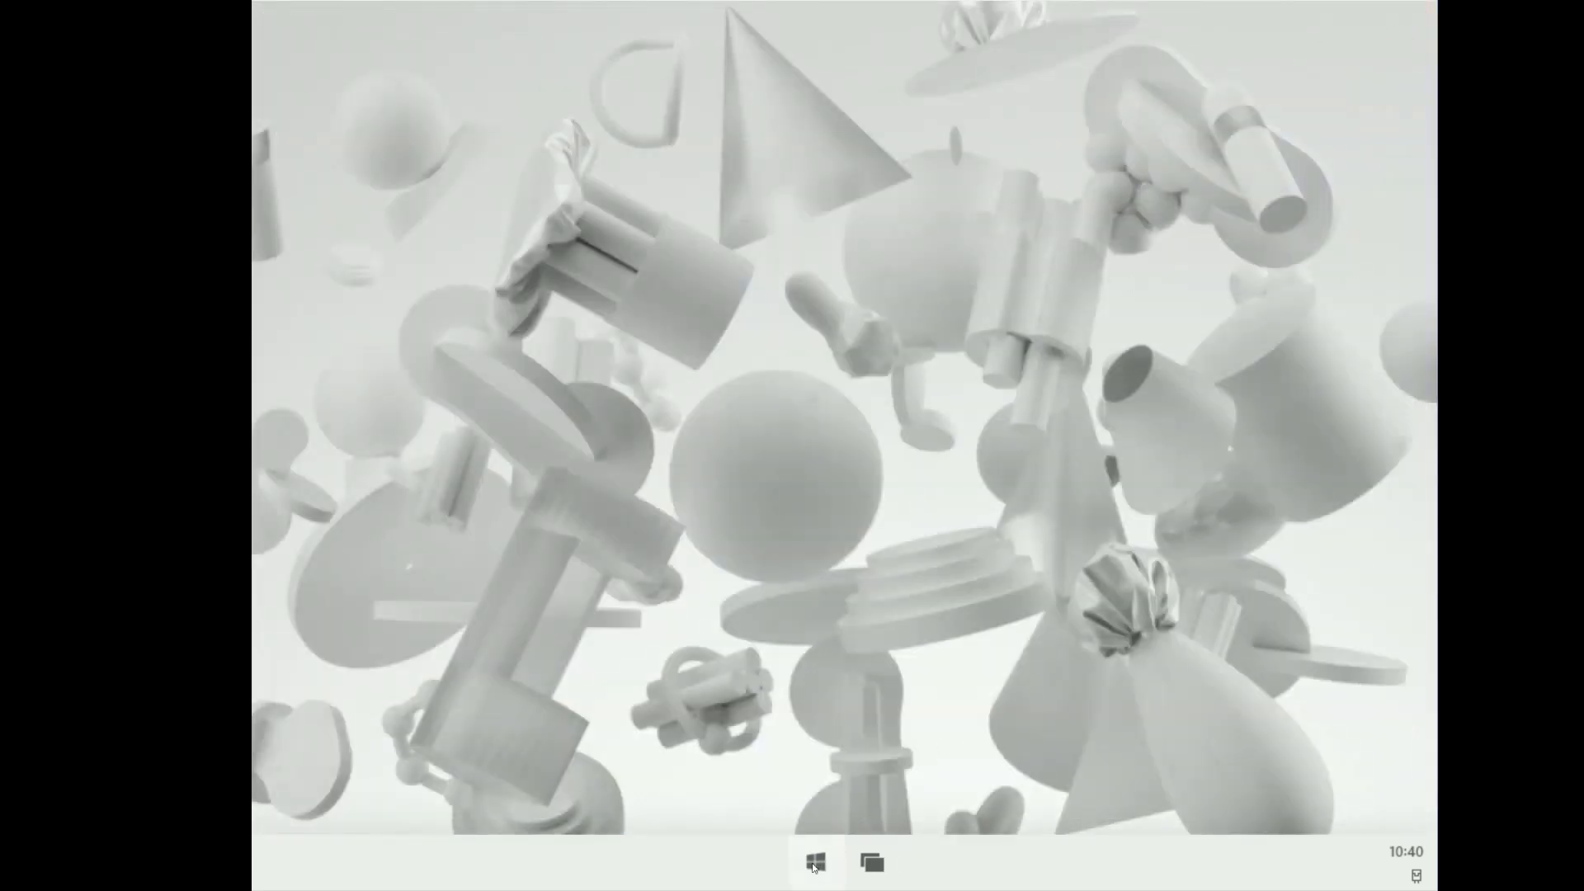
- Launch Calculator from the app list and switch back to it through Task View
{"action": "left_click", "coordinate": [813, 860]}
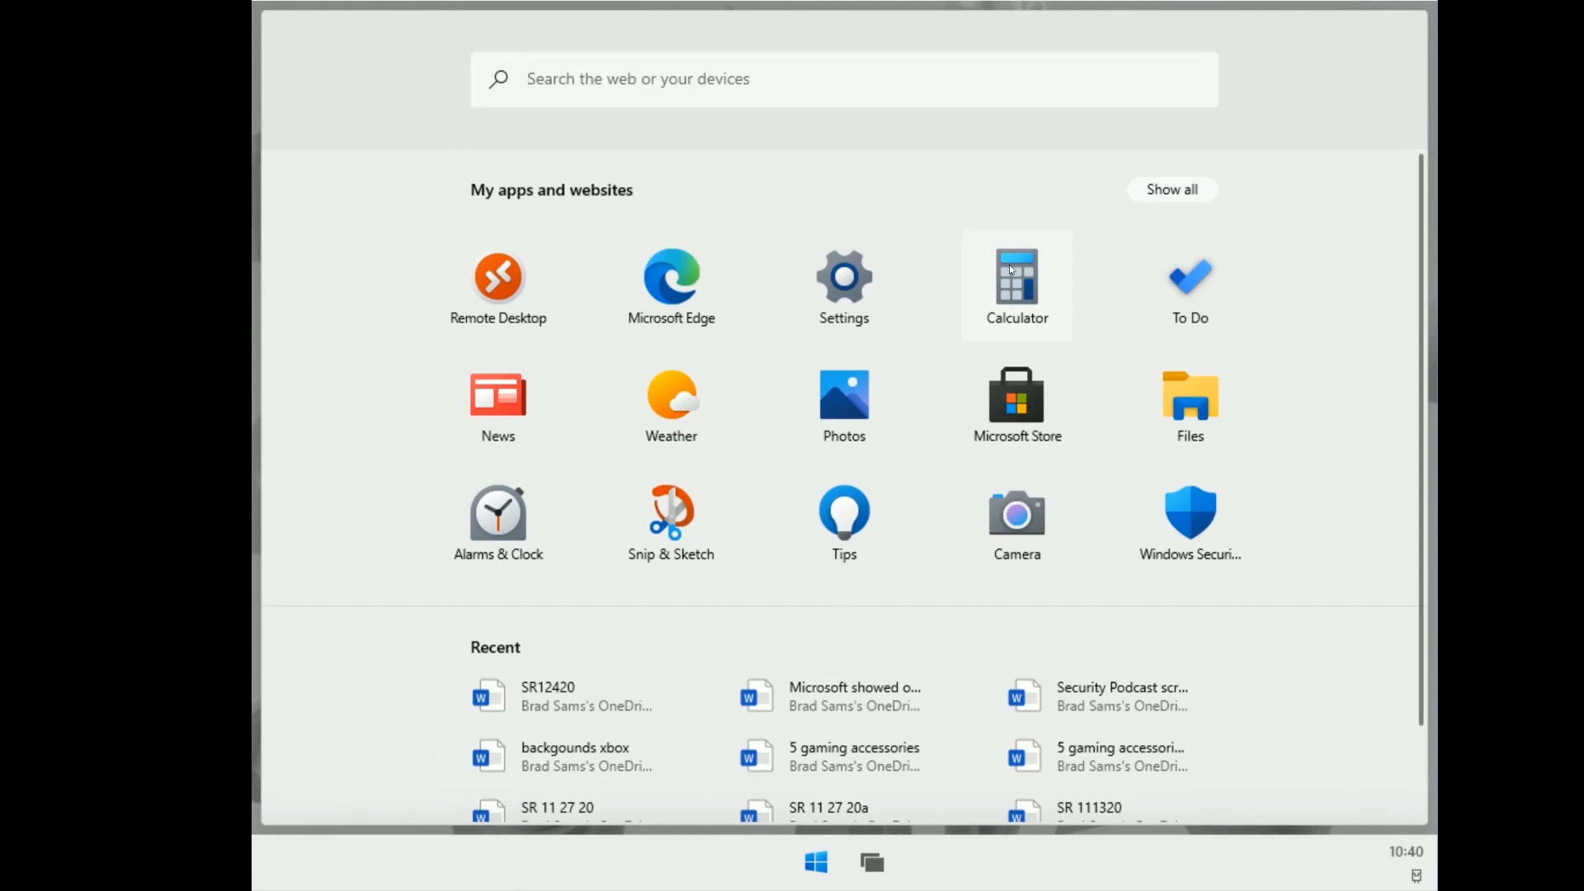
{"action": "left_click", "coordinate": [1016, 287]}
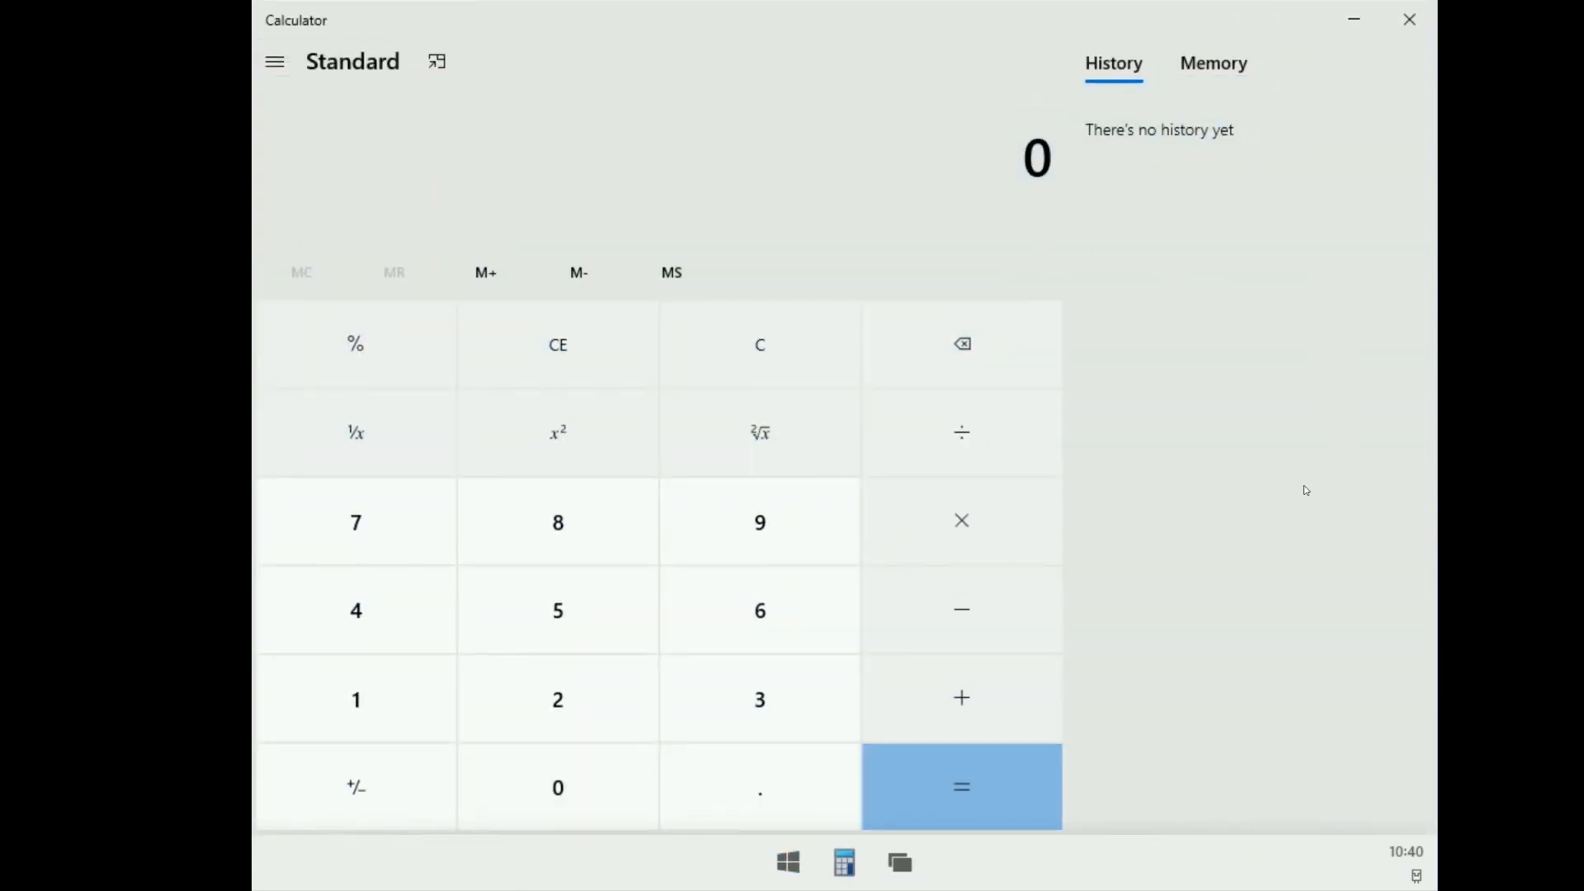
{"action": "left_click", "coordinate": [898, 861]}
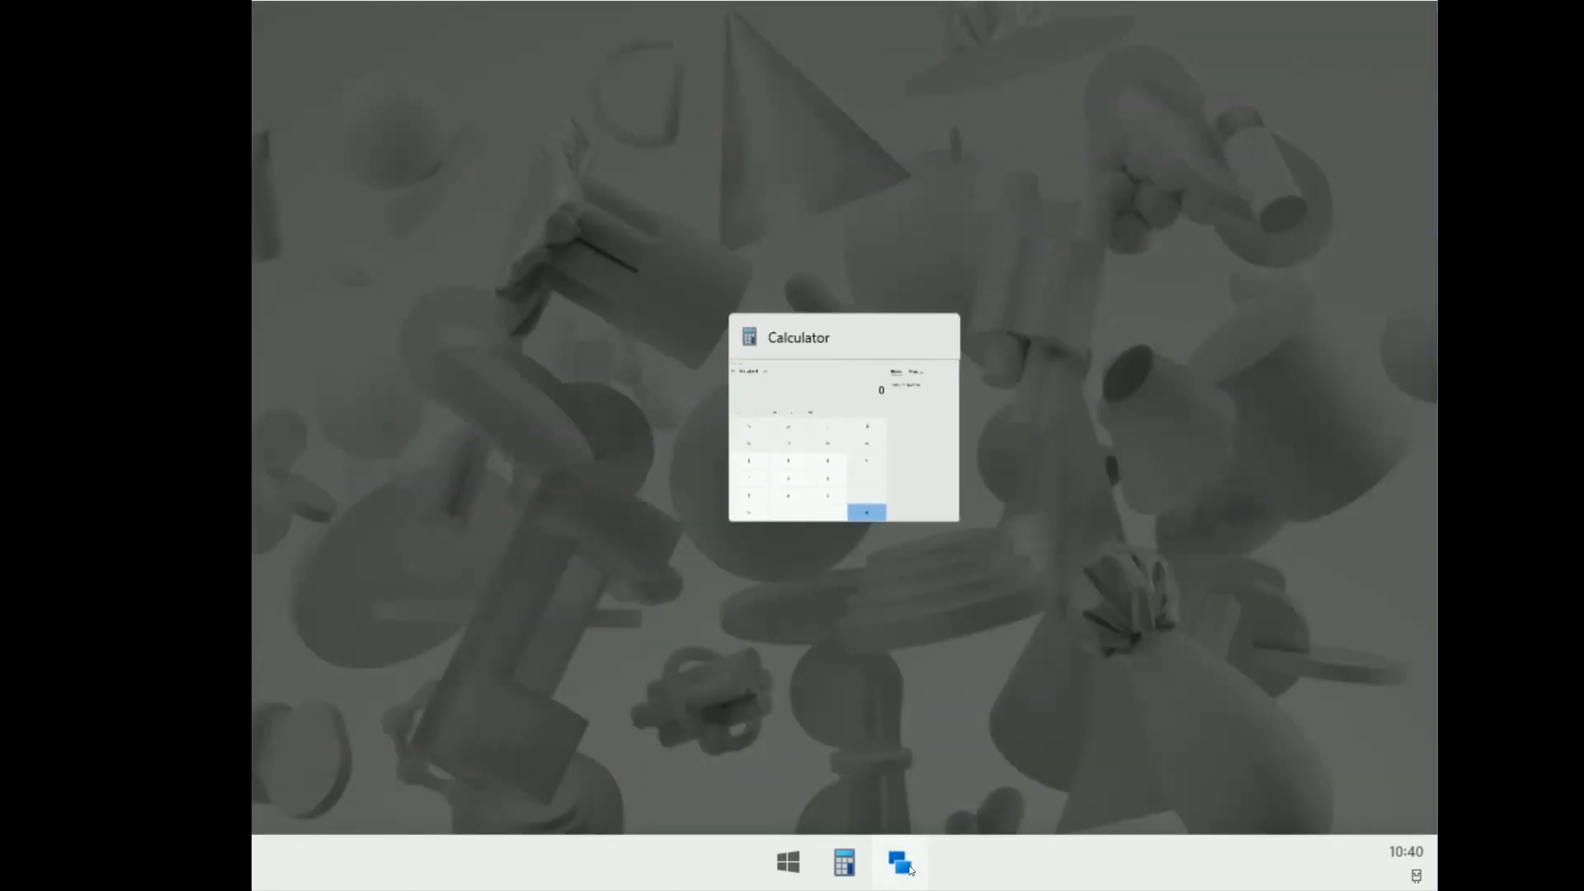
{"action": "left_click", "coordinate": [898, 861]}
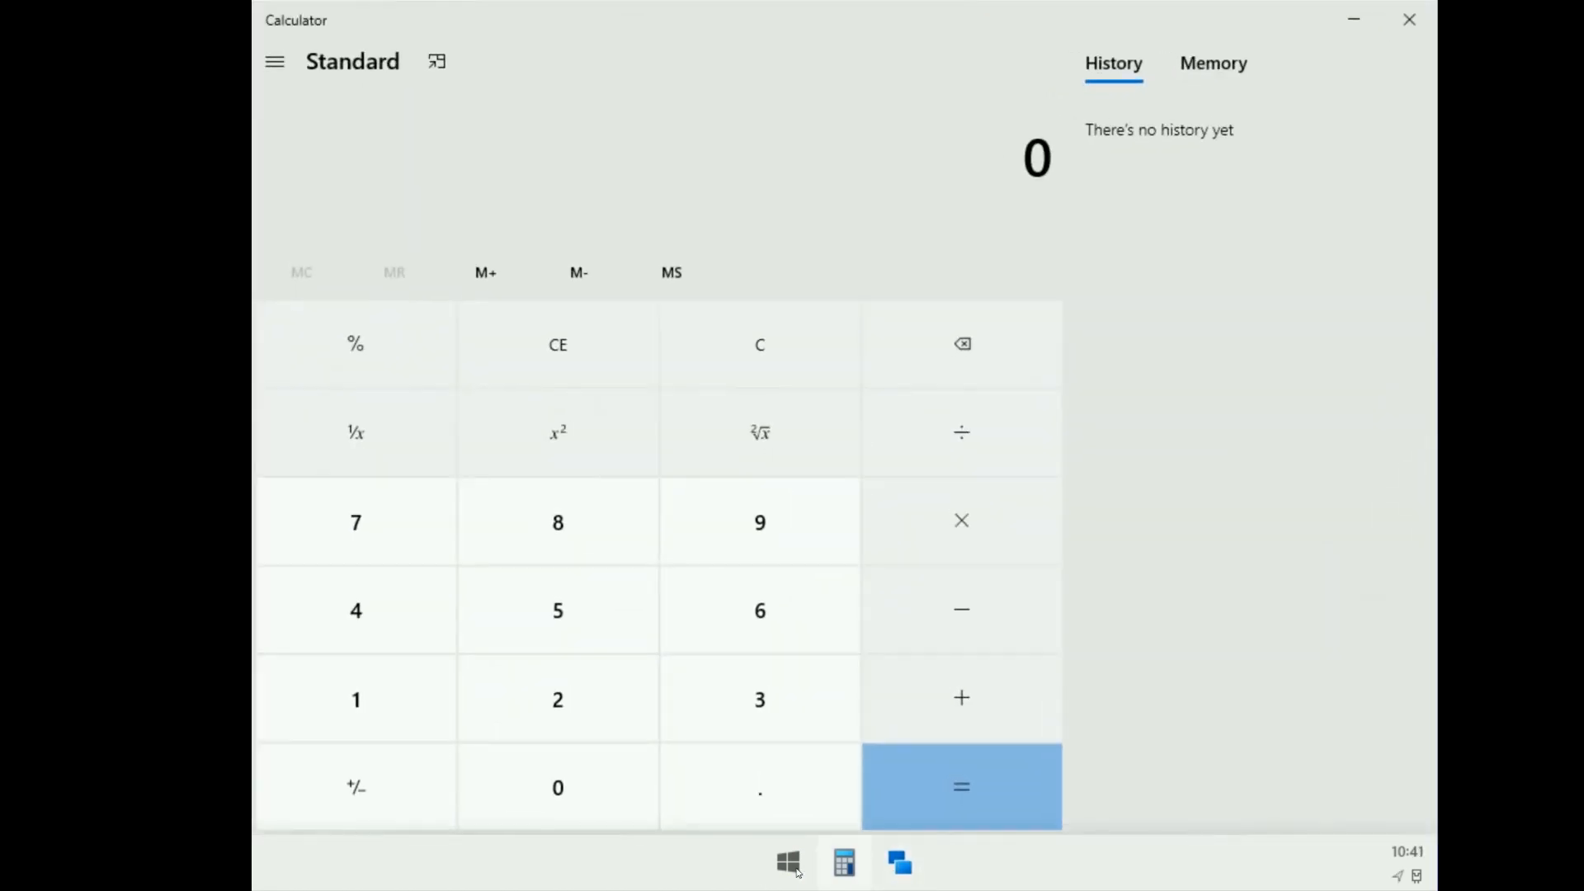
{"action": "left_click", "coordinate": [787, 862]}
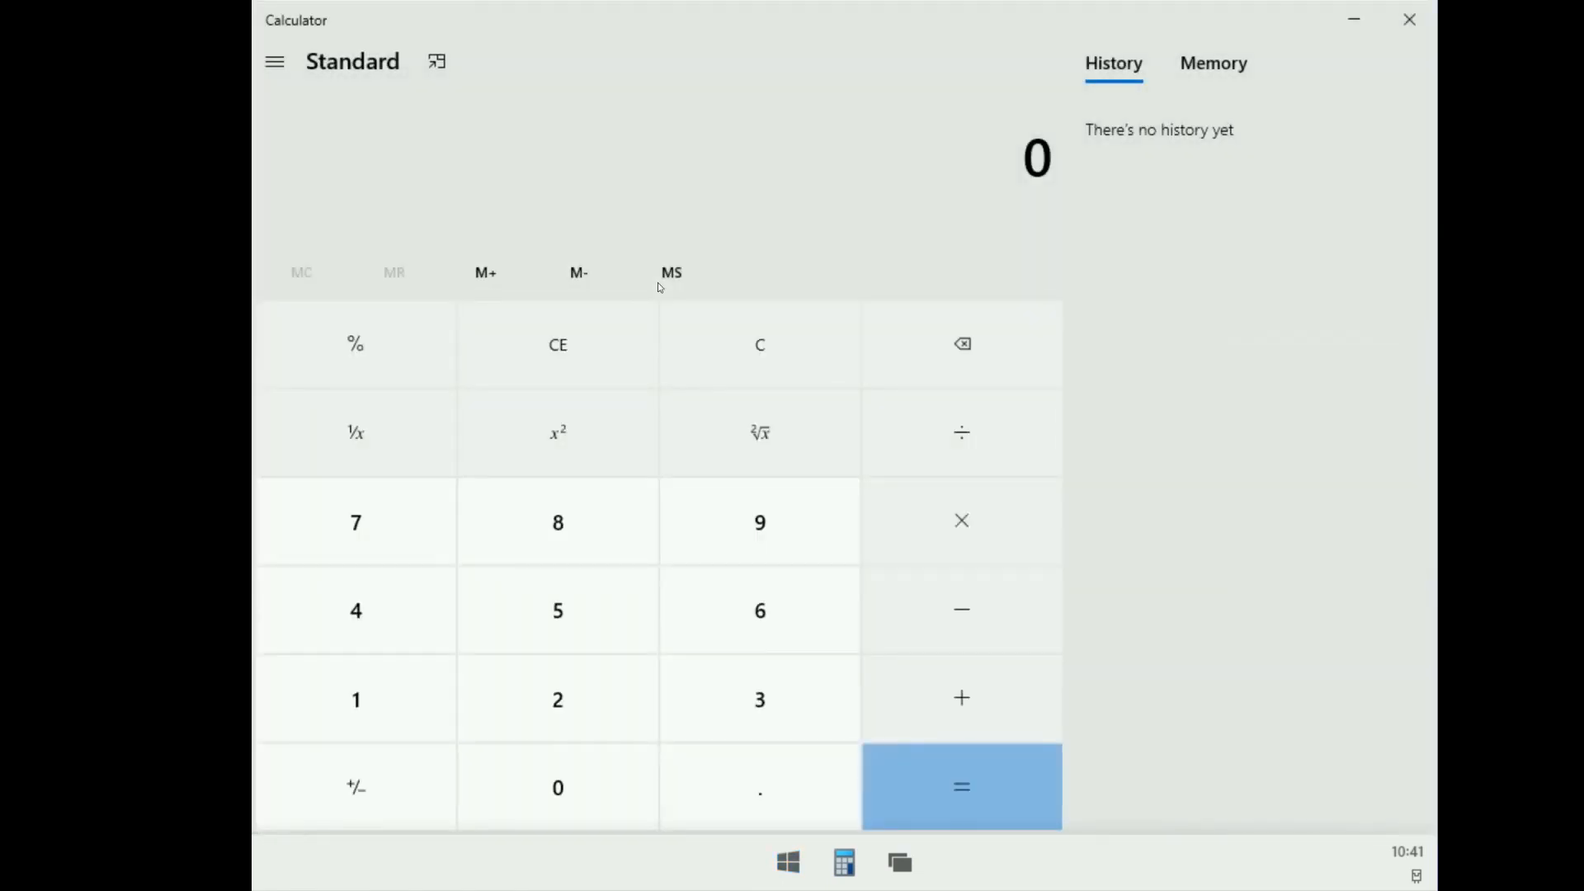
{"action": "mouse_move", "coordinate": [671, 273]}
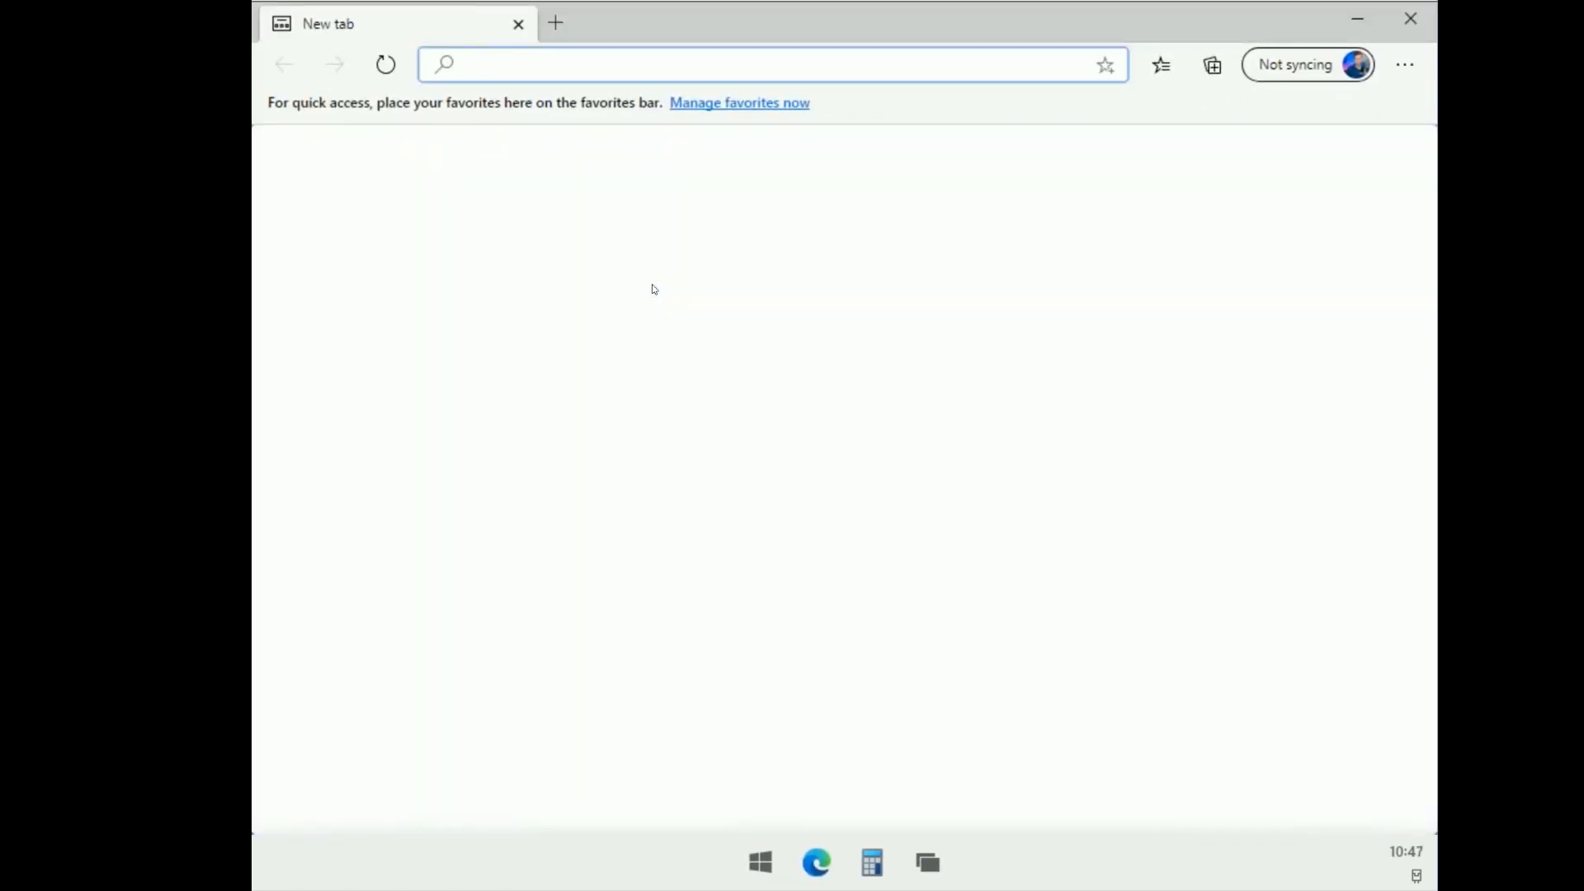
- From google.com, download Chrome and accept its install terms, then open Files
{"action": "type", "text": "google.com"}
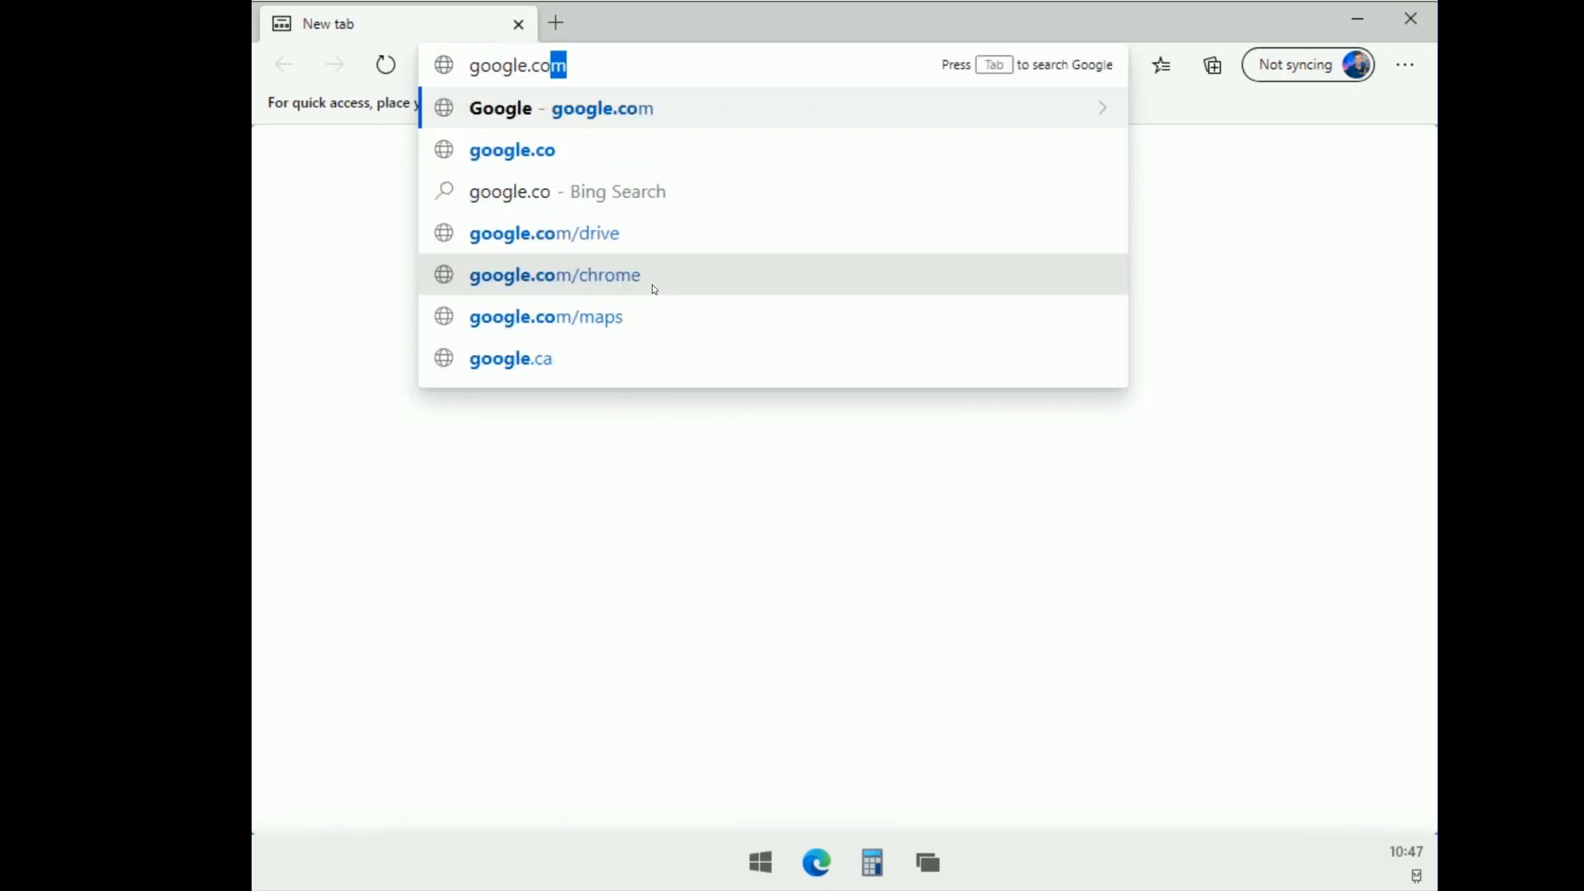
{"action": "key", "text": "Enter"}
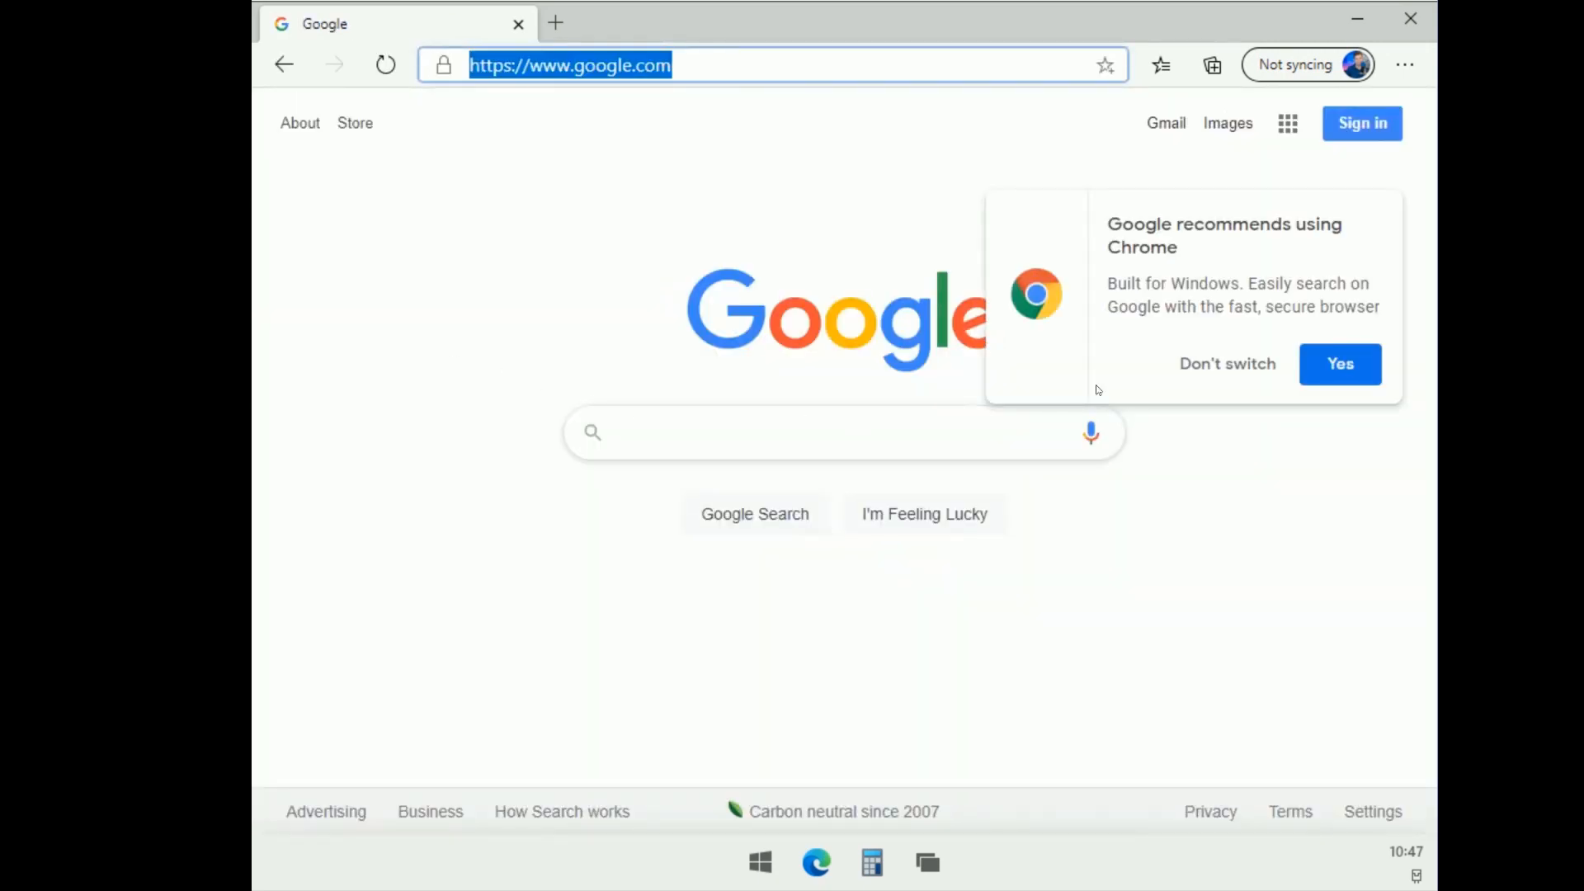
{"action": "left_click", "coordinate": [1338, 364]}
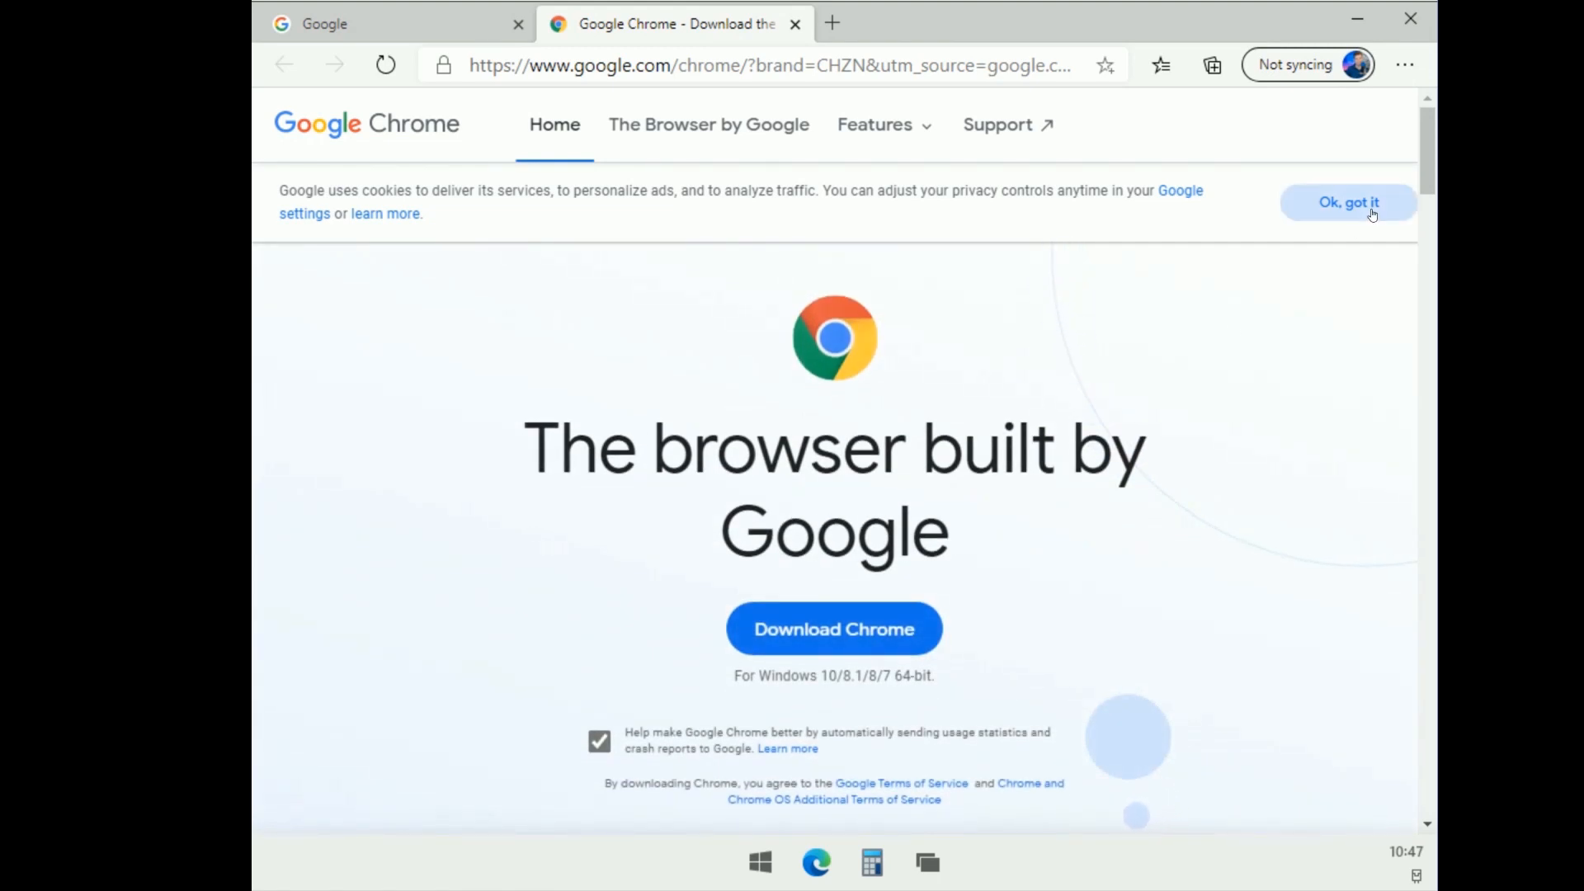
{"action": "left_click", "coordinate": [833, 628]}
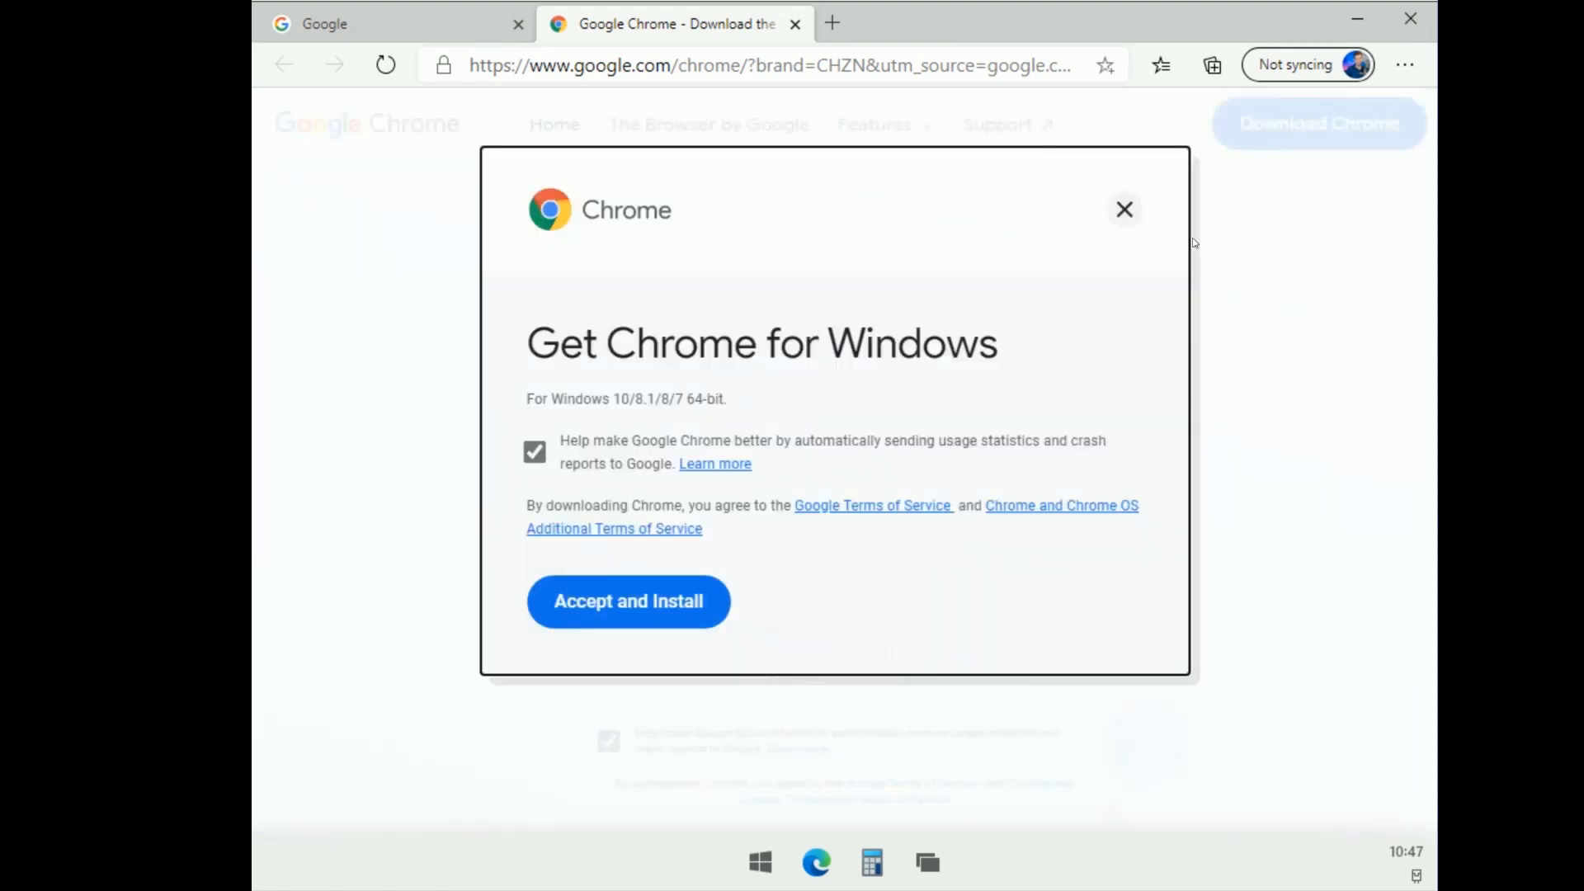
{"action": "left_click", "coordinate": [627, 600]}
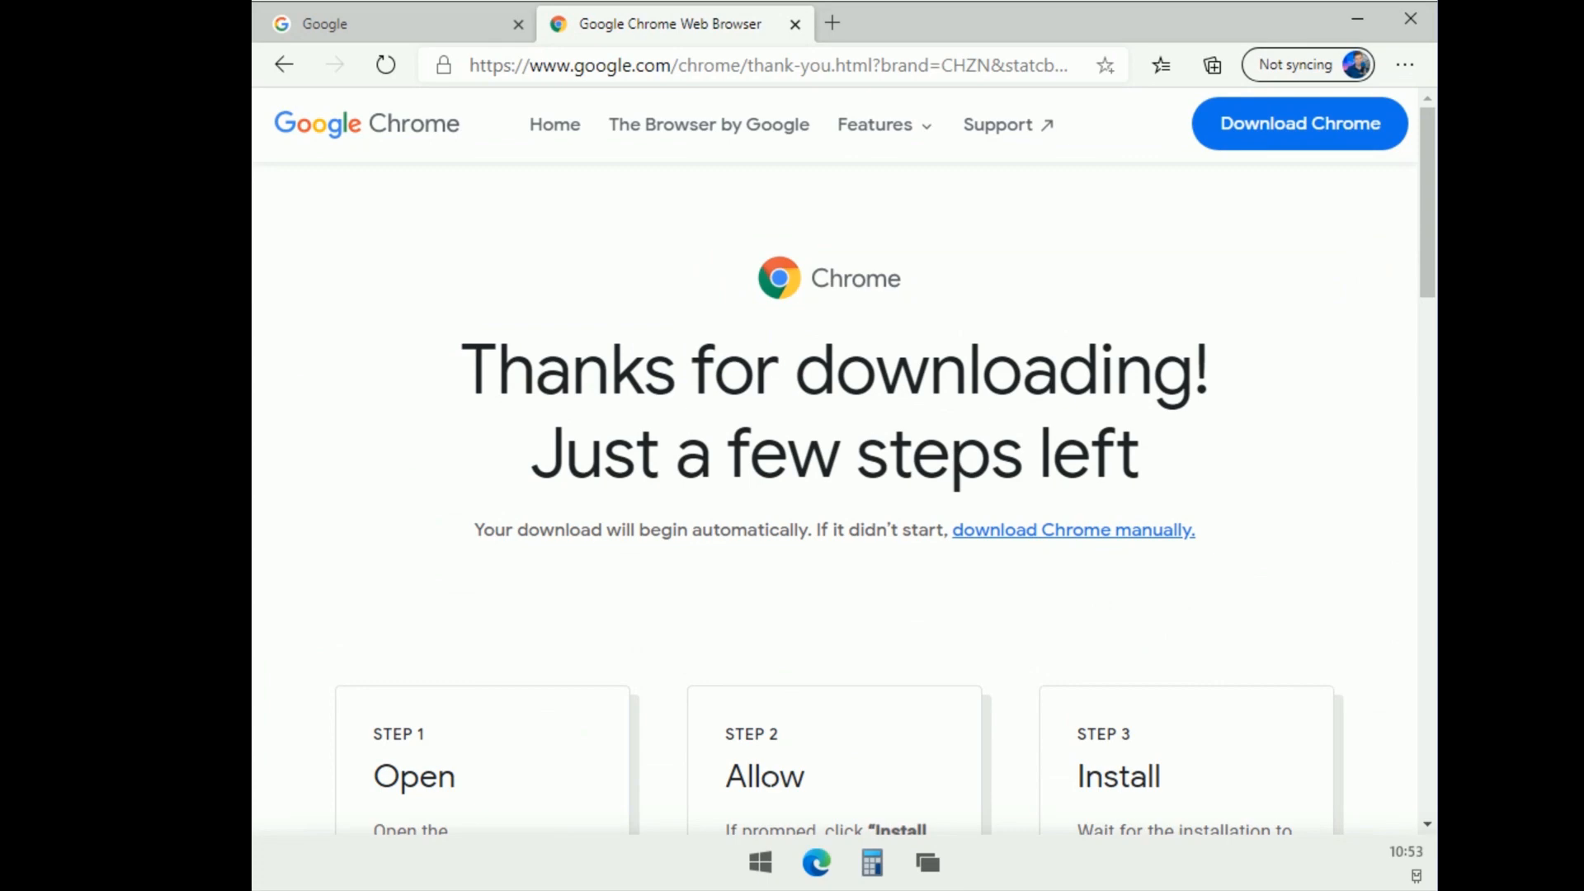
{"action": "left_click", "coordinate": [759, 862]}
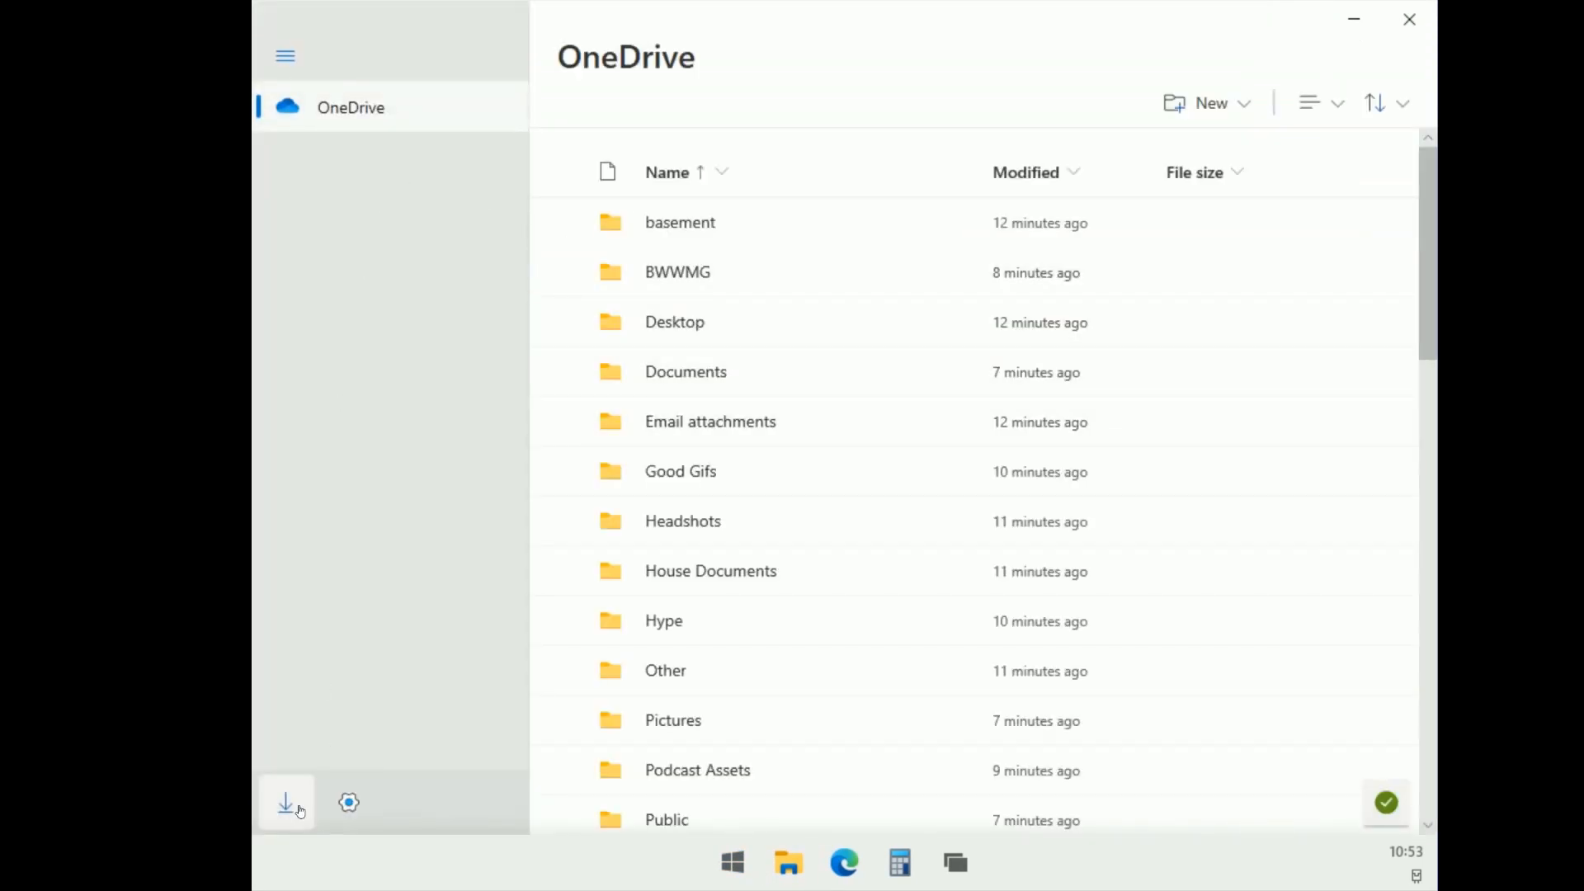
- Open Downloads, bring up ChromeSetup.exe's action menu, then dismiss it
{"action": "left_click", "coordinate": [286, 801]}
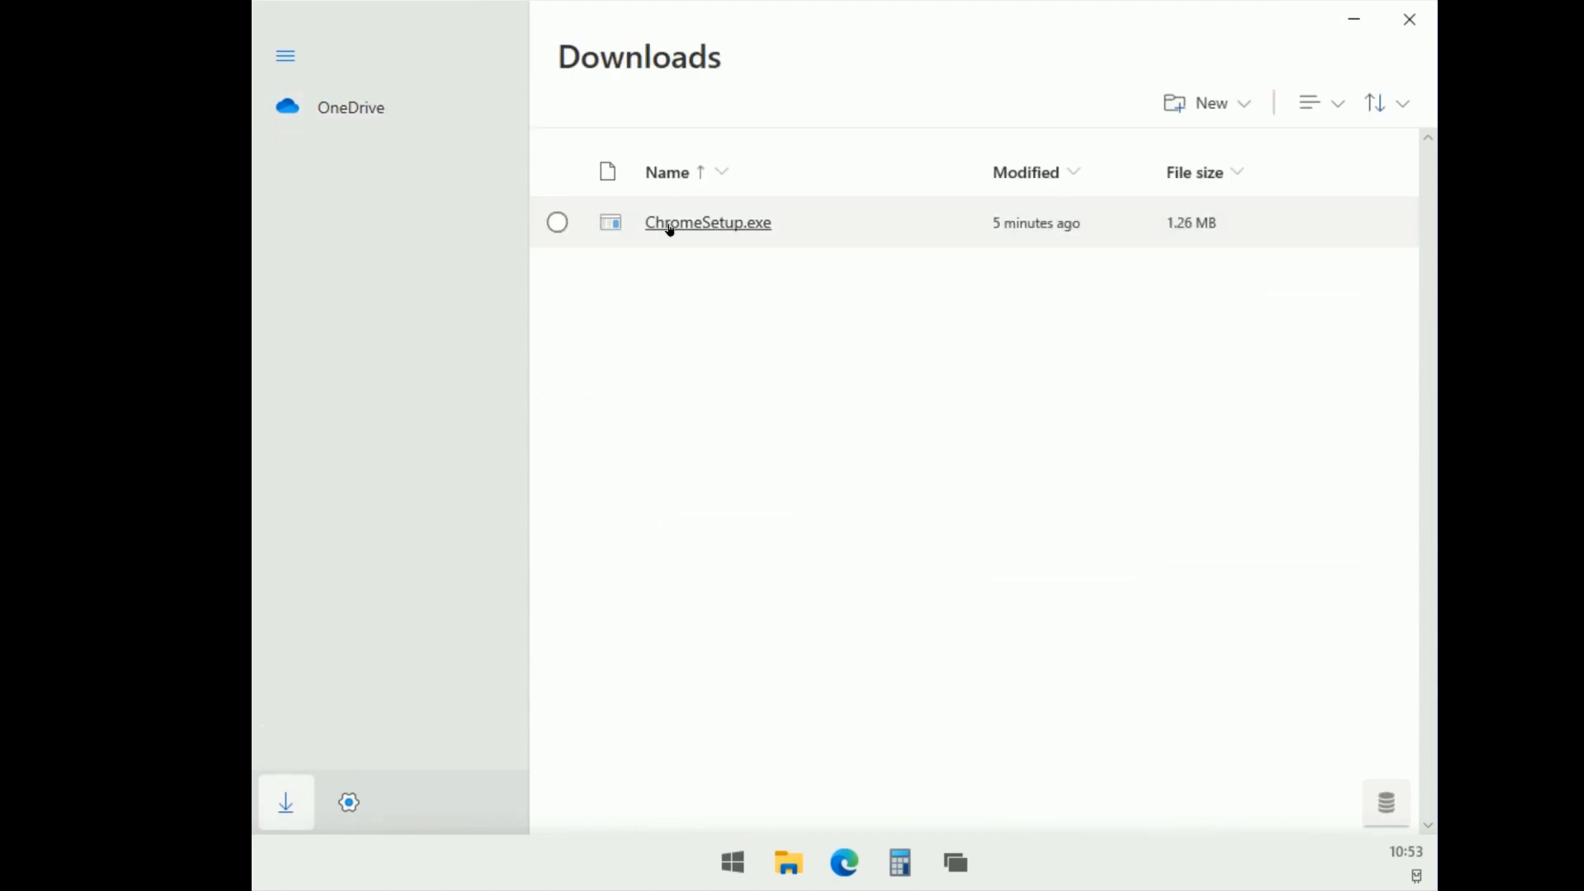
{"action": "mouse_move", "coordinate": [737, 232]}
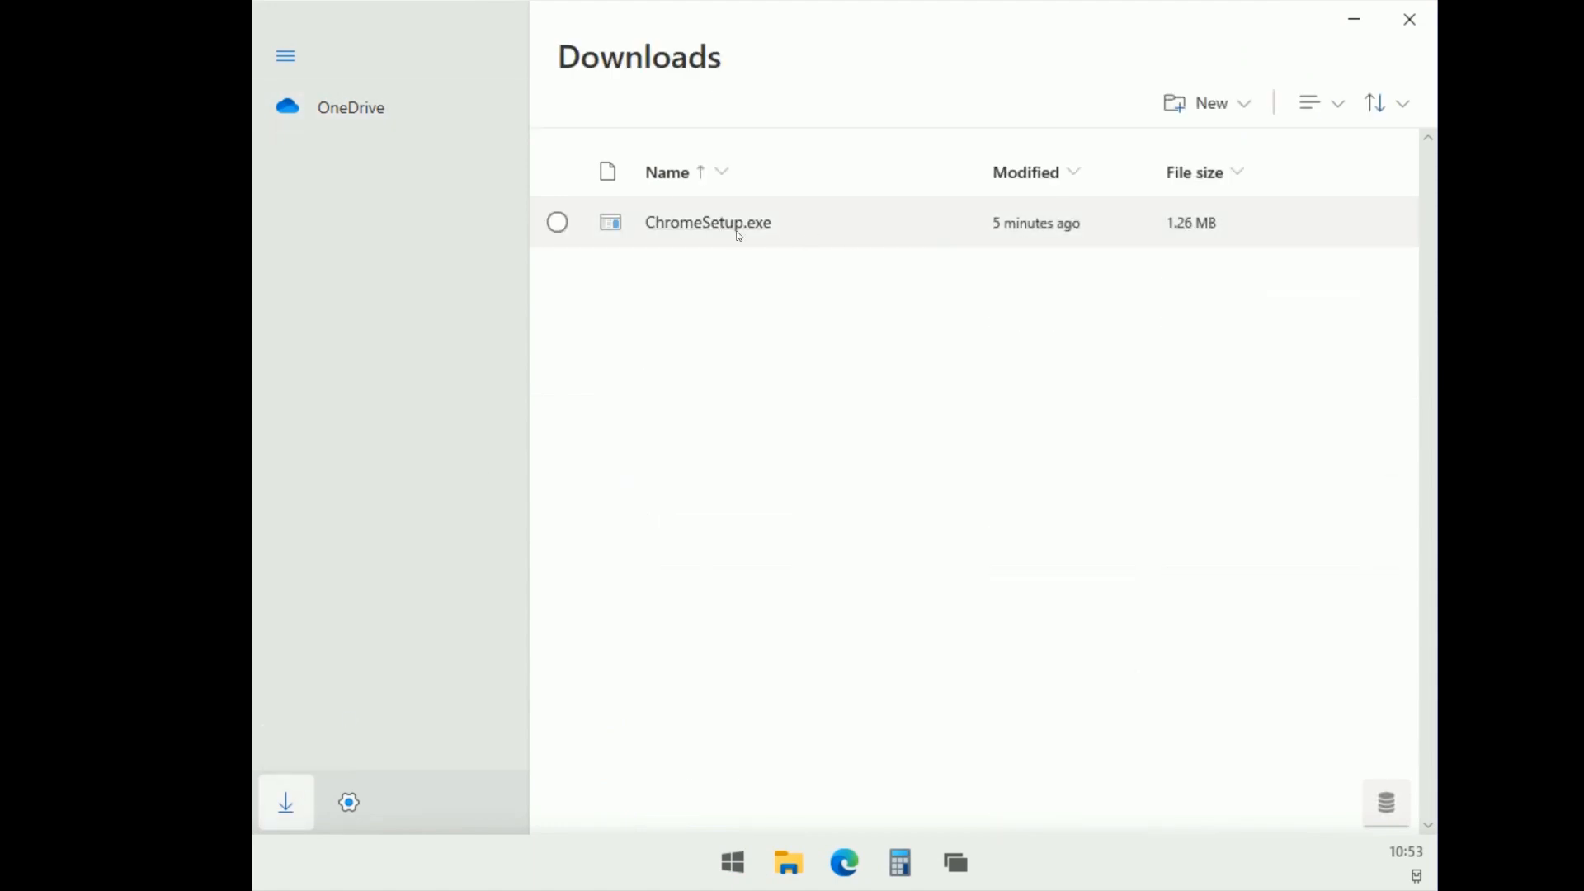
{"action": "right_click", "coordinate": [707, 222]}
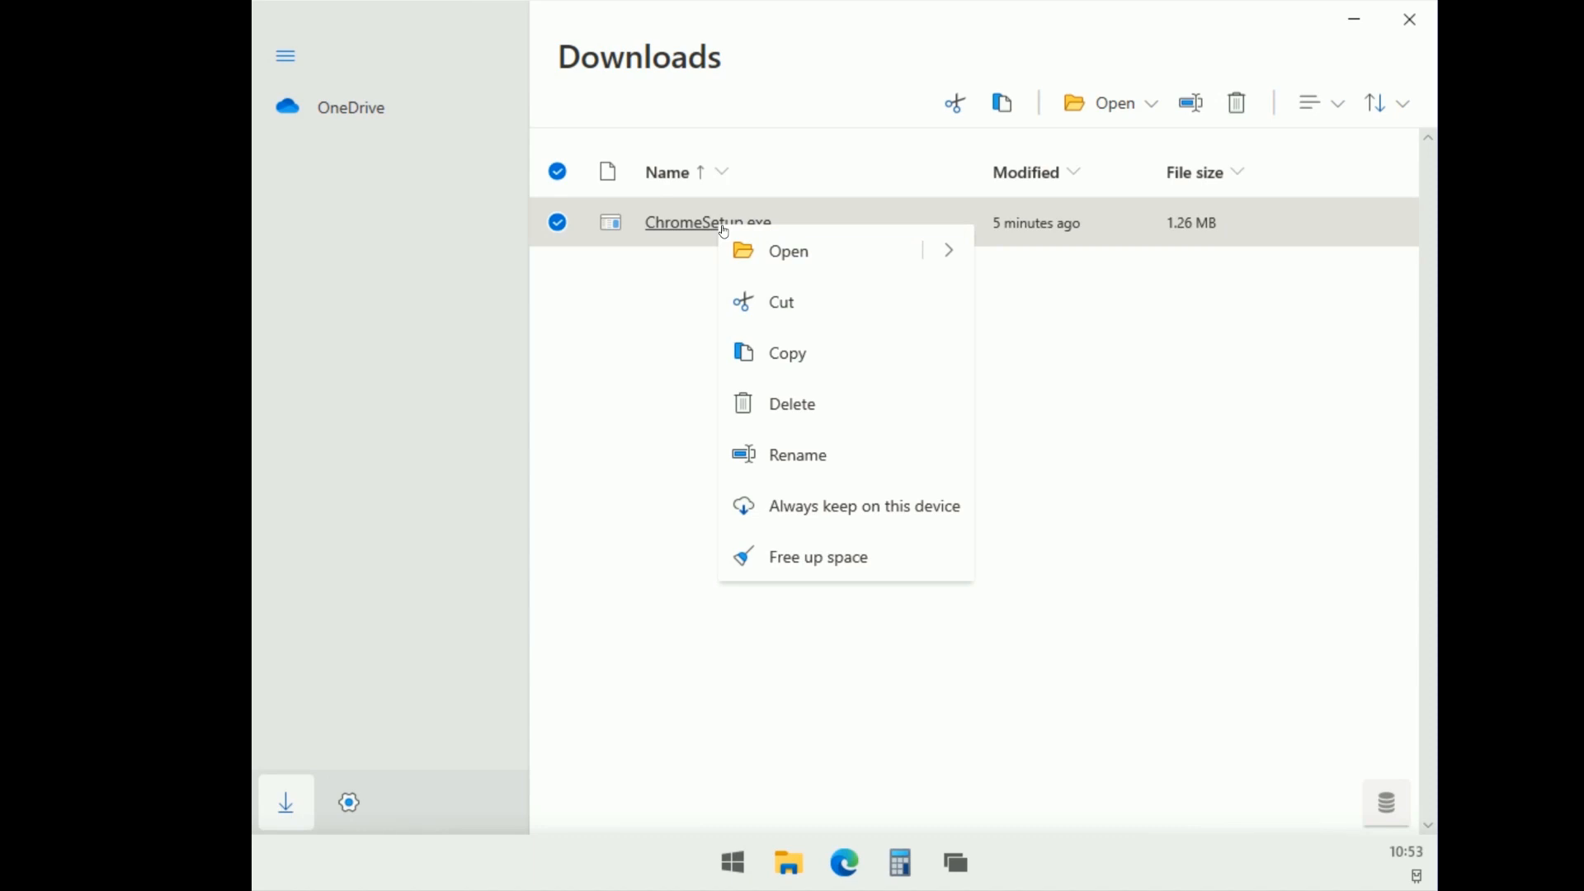
{"action": "mouse_move", "coordinate": [679, 292]}
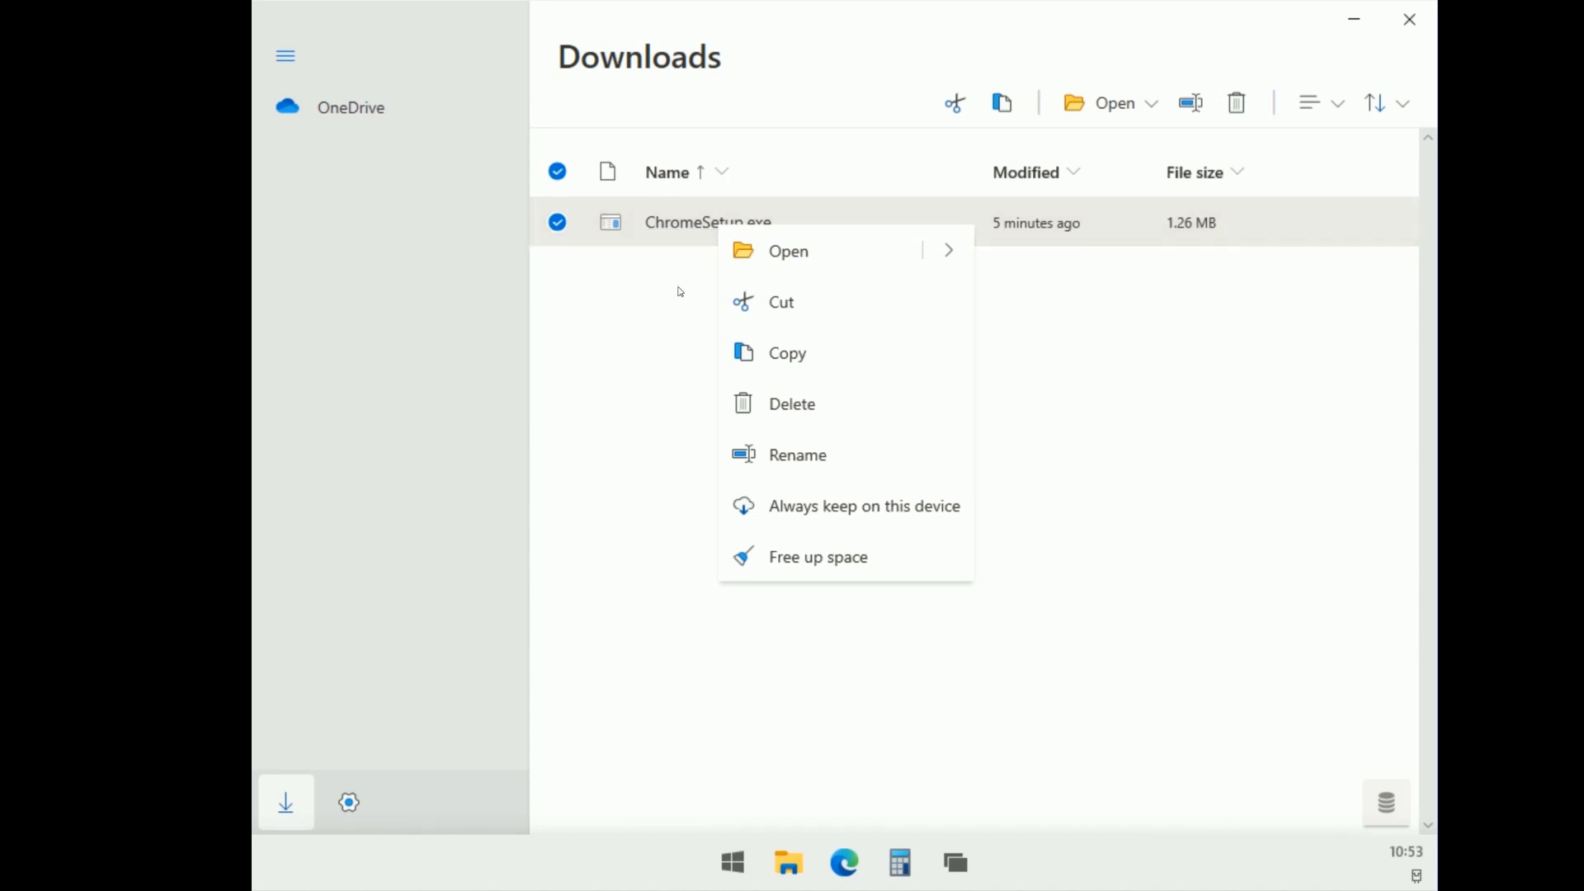
{"action": "left_click", "coordinate": [677, 293]}
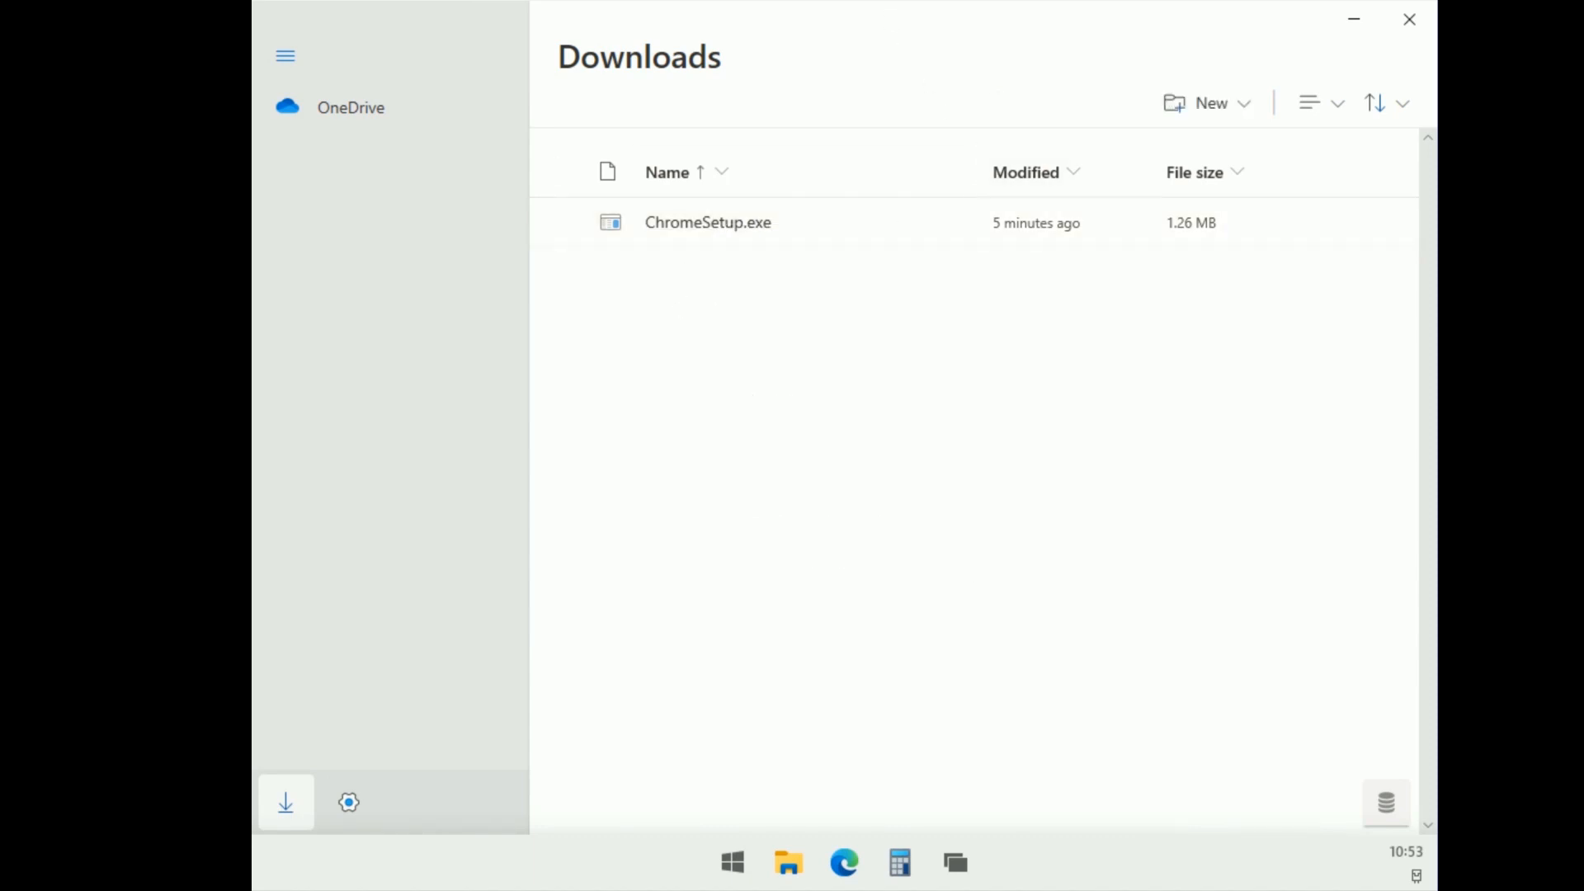
{"action": "mouse_move", "coordinate": [845, 779]}
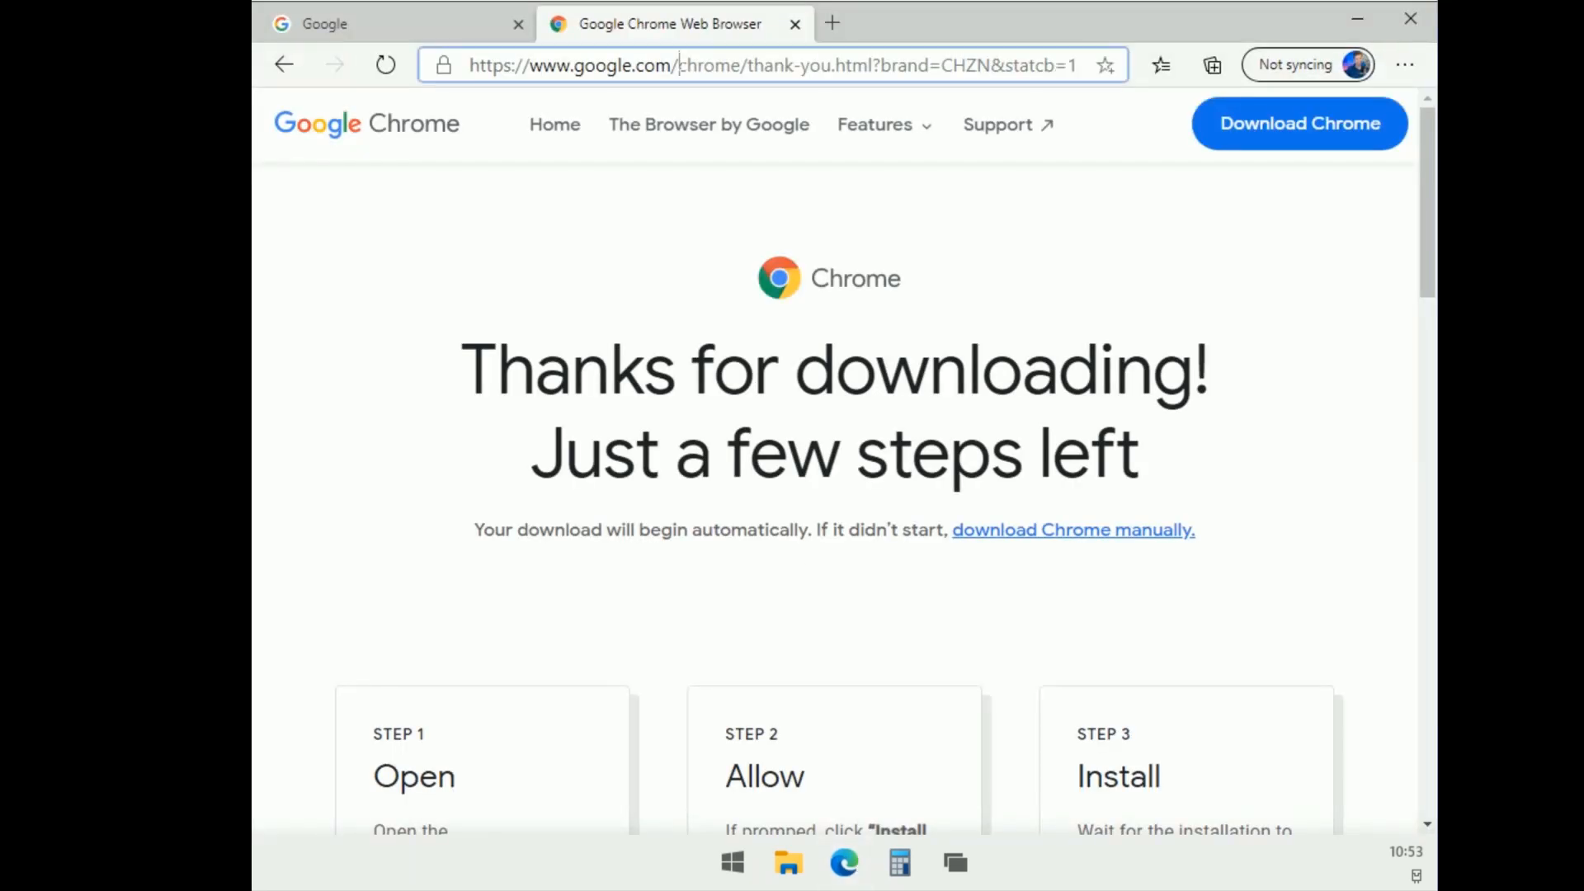
- Search Bing for 'model y', view a Tesla image result, then minimize Edge
{"action": "type", "text": "model y"}
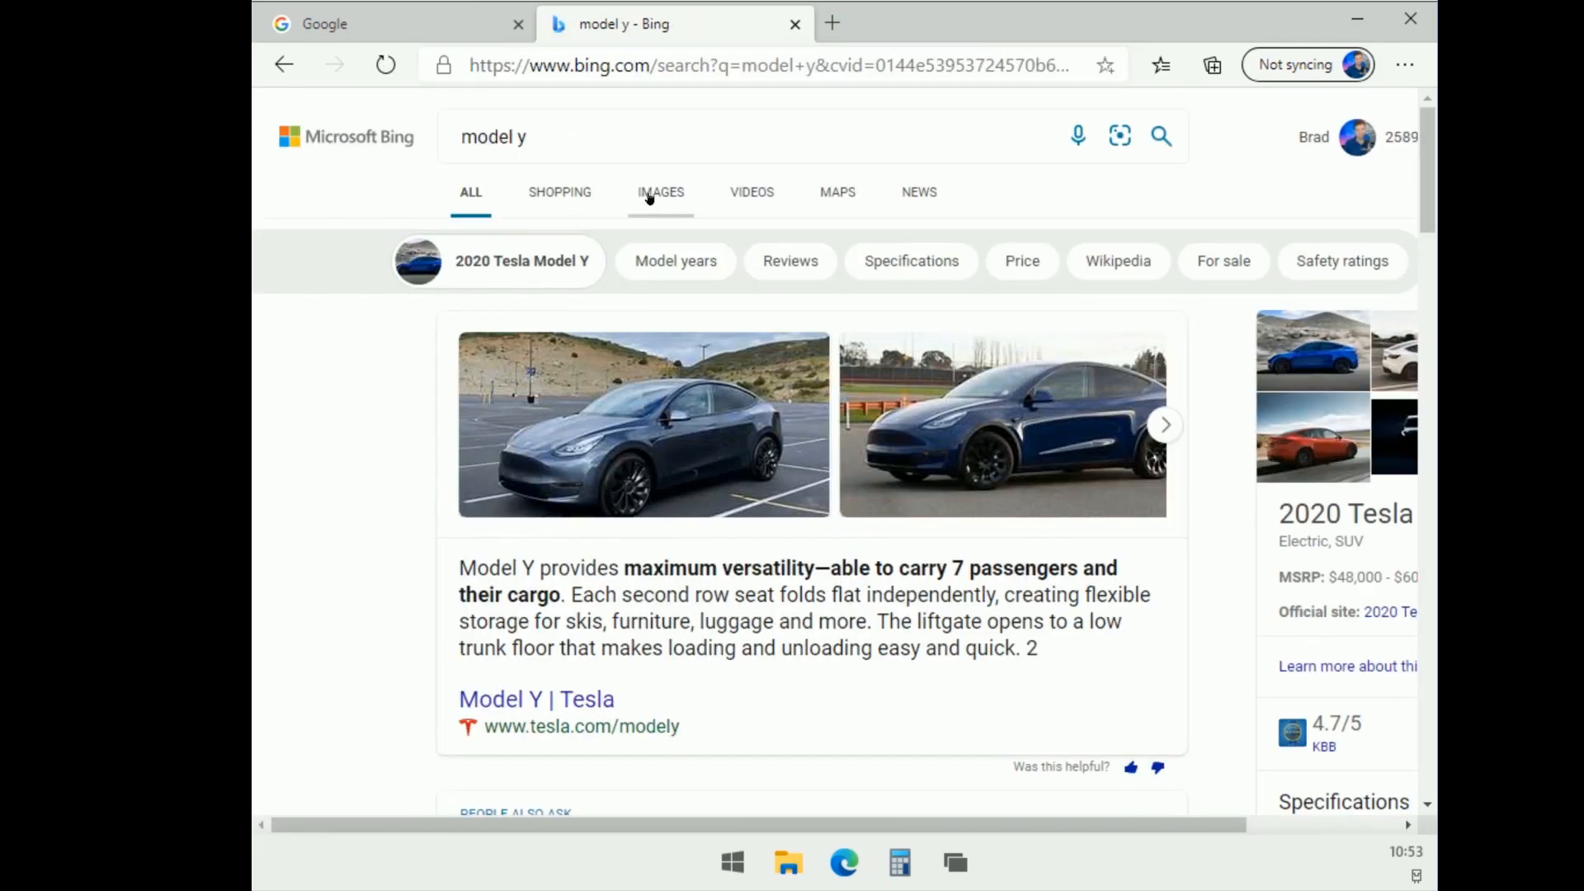
{"action": "left_click", "coordinate": [660, 192]}
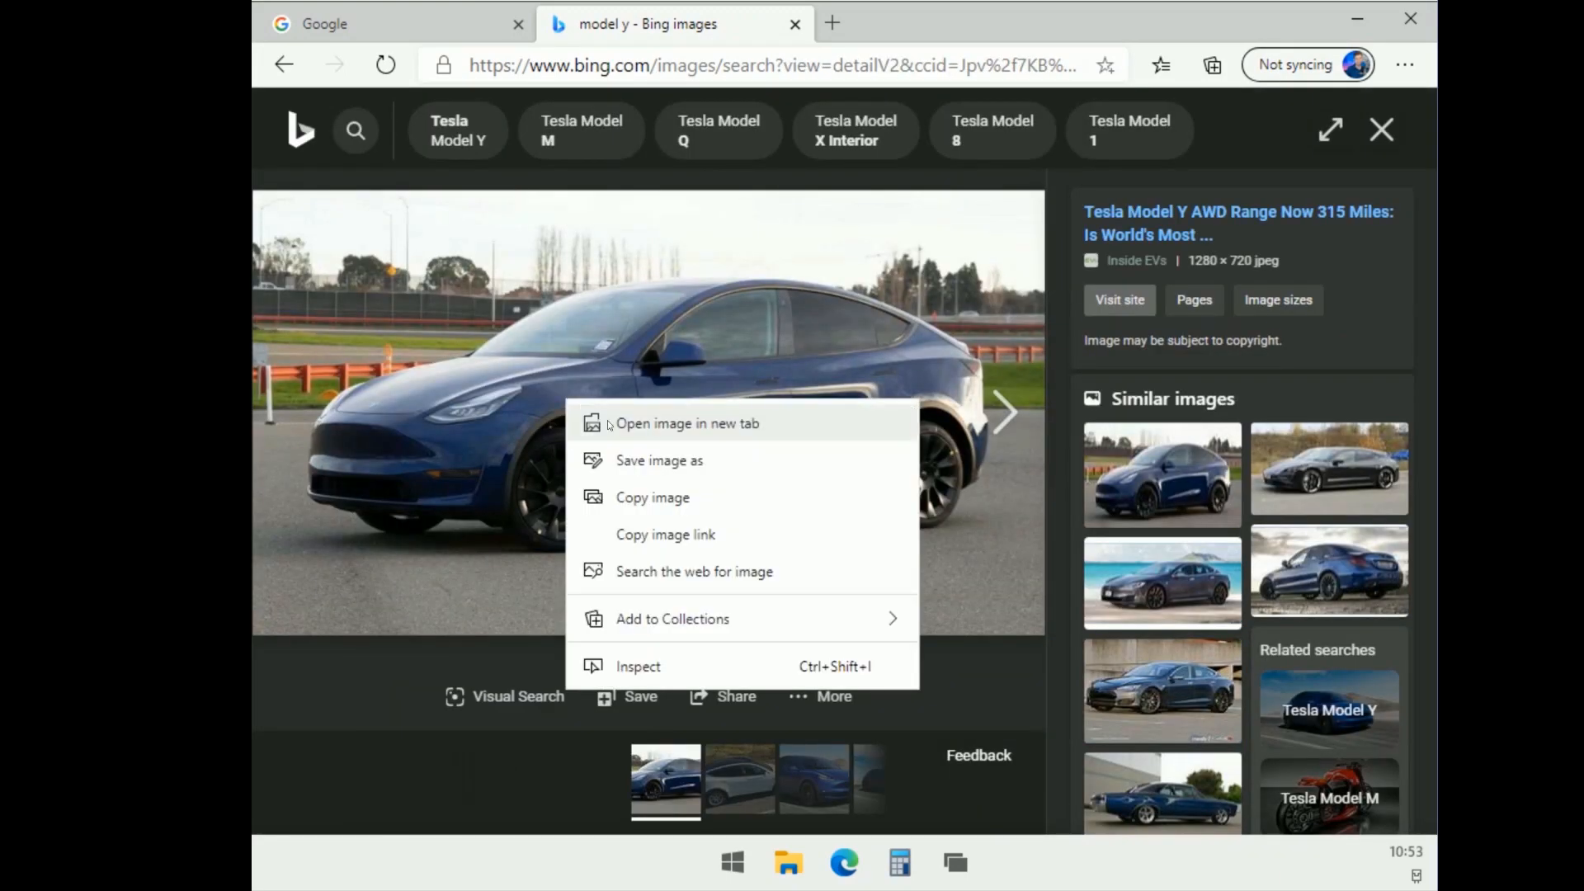
{"action": "left_click", "coordinate": [672, 465]}
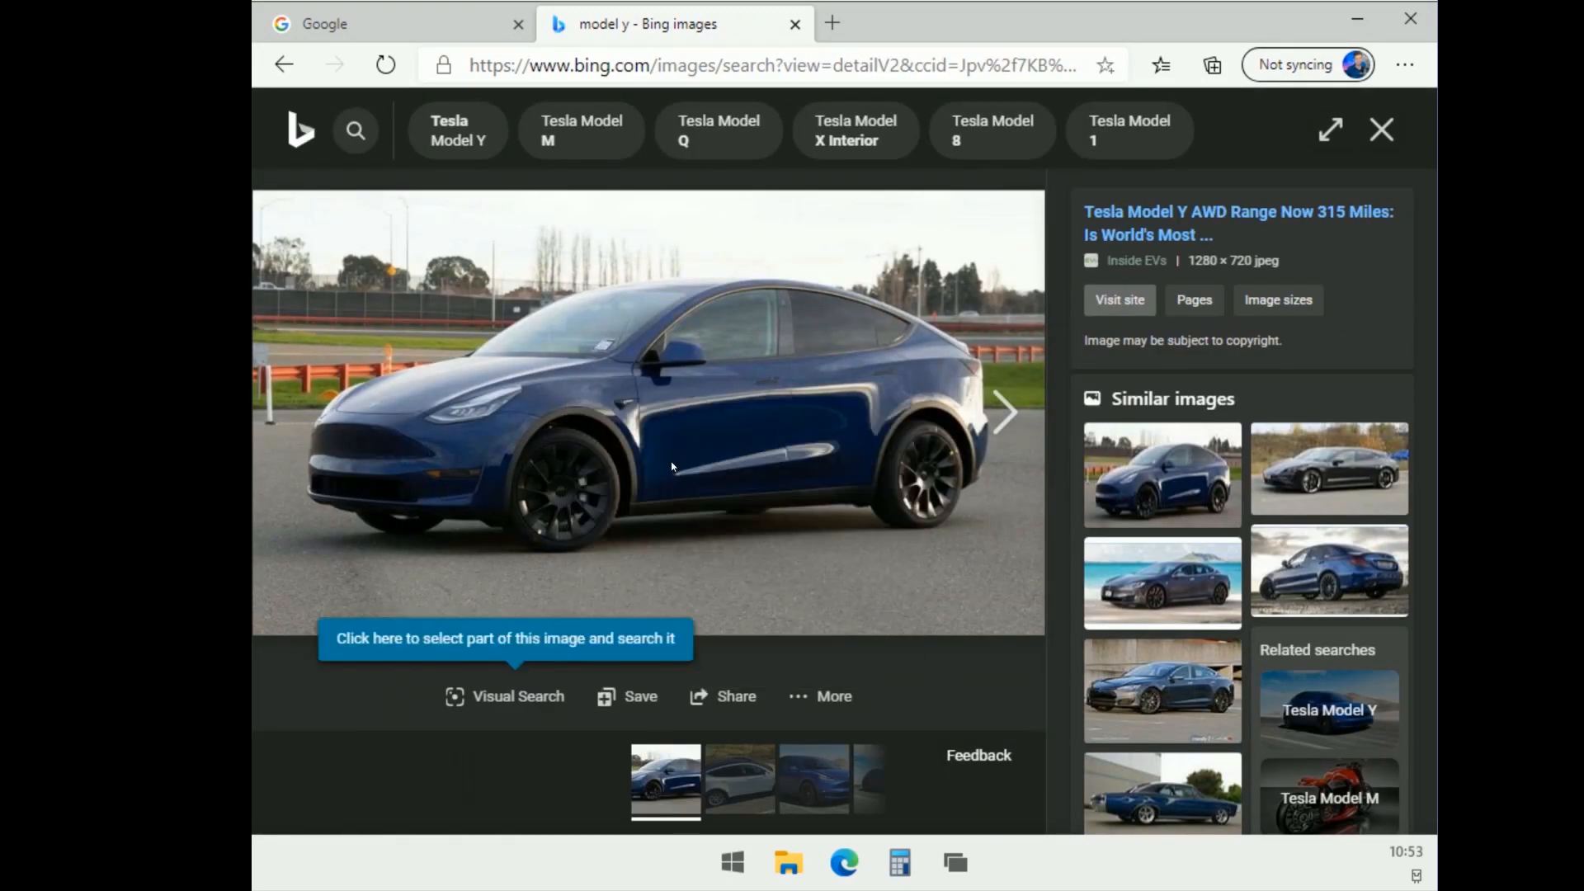
{"action": "left_click", "coordinate": [640, 696]}
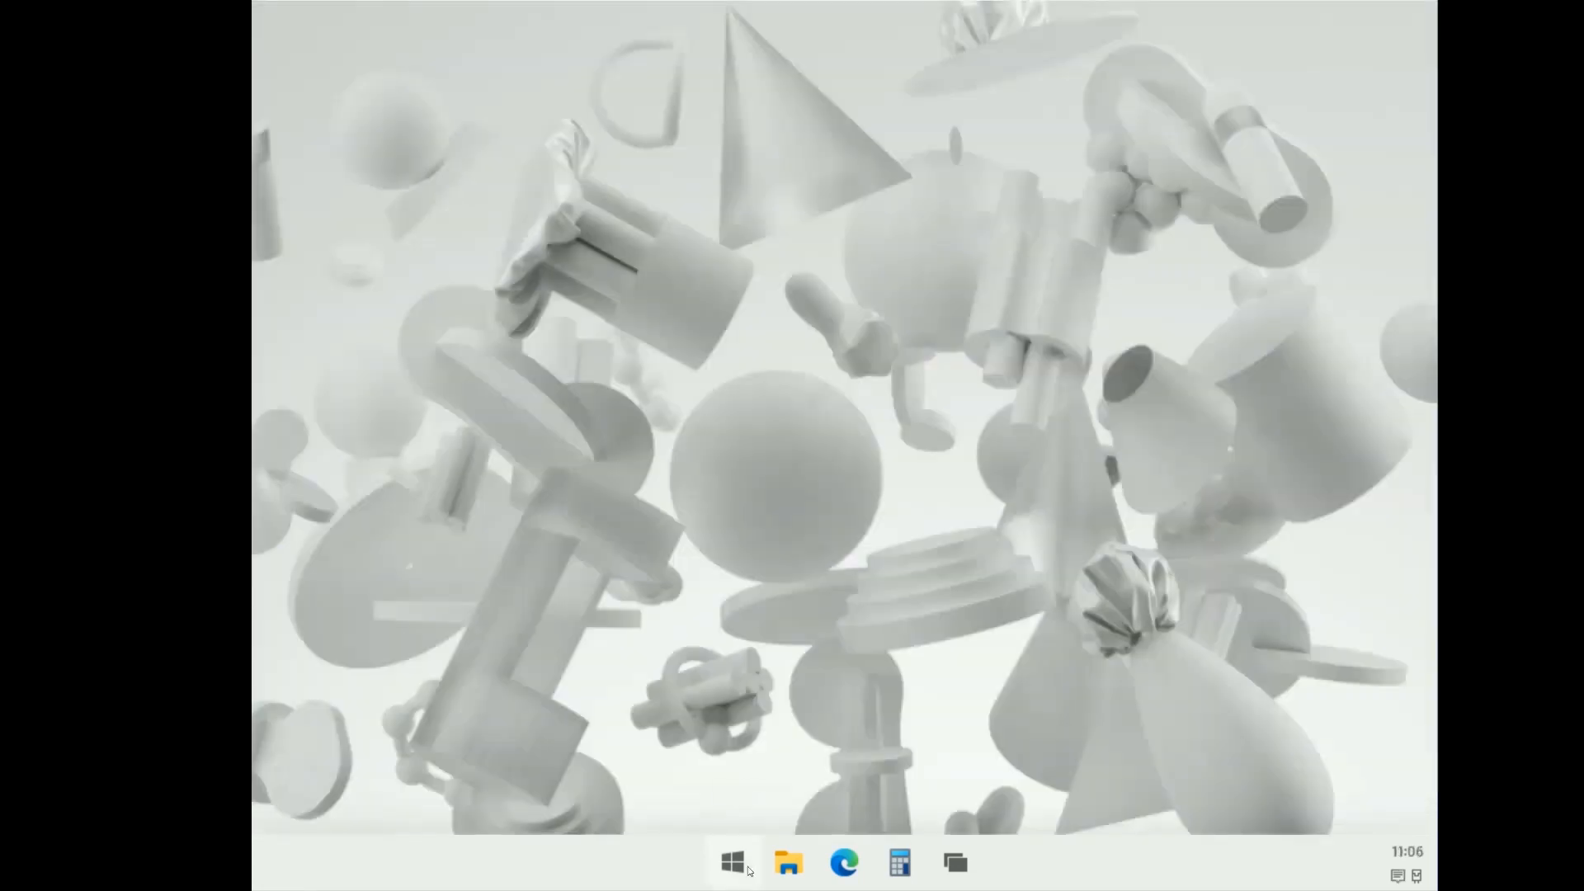
{"action": "left_click", "coordinate": [954, 863]}
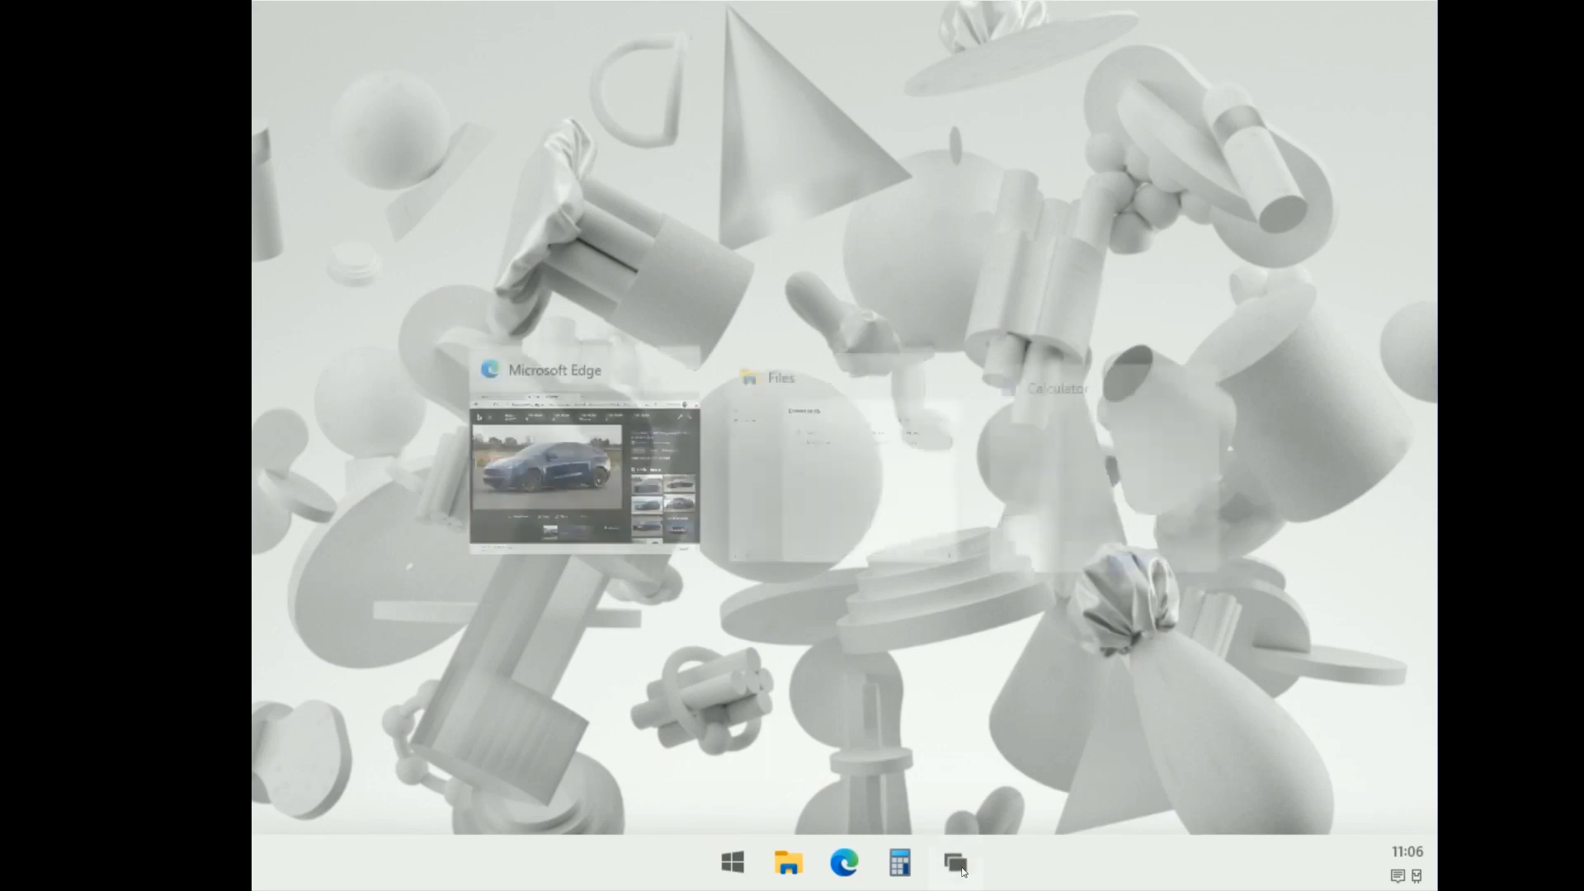
{"action": "left_click", "coordinate": [955, 861]}
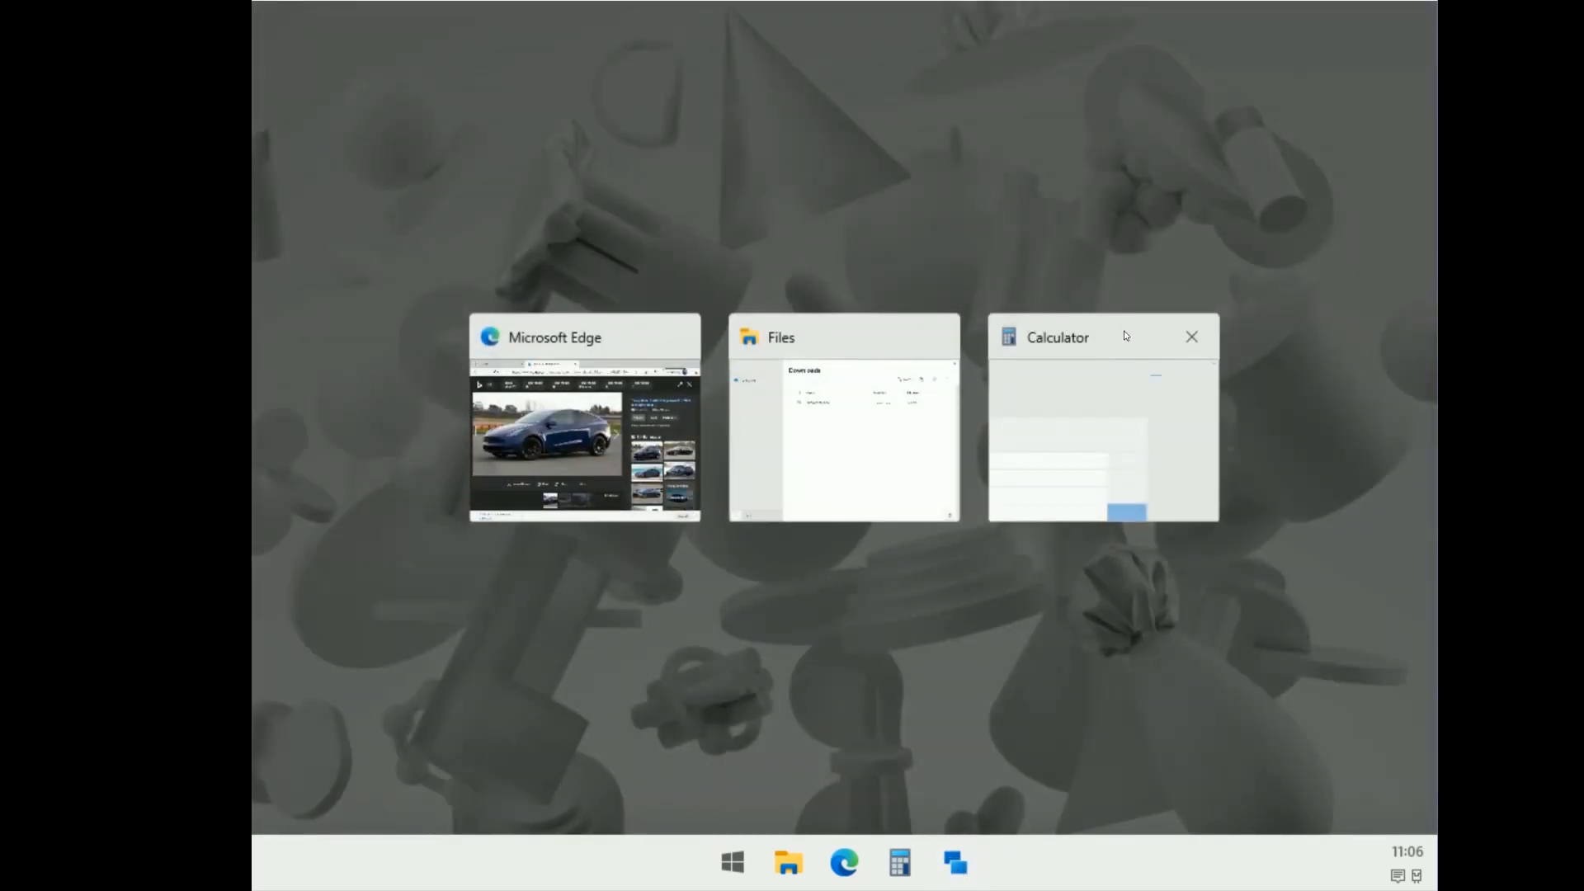
{"action": "mouse_move", "coordinate": [842, 334]}
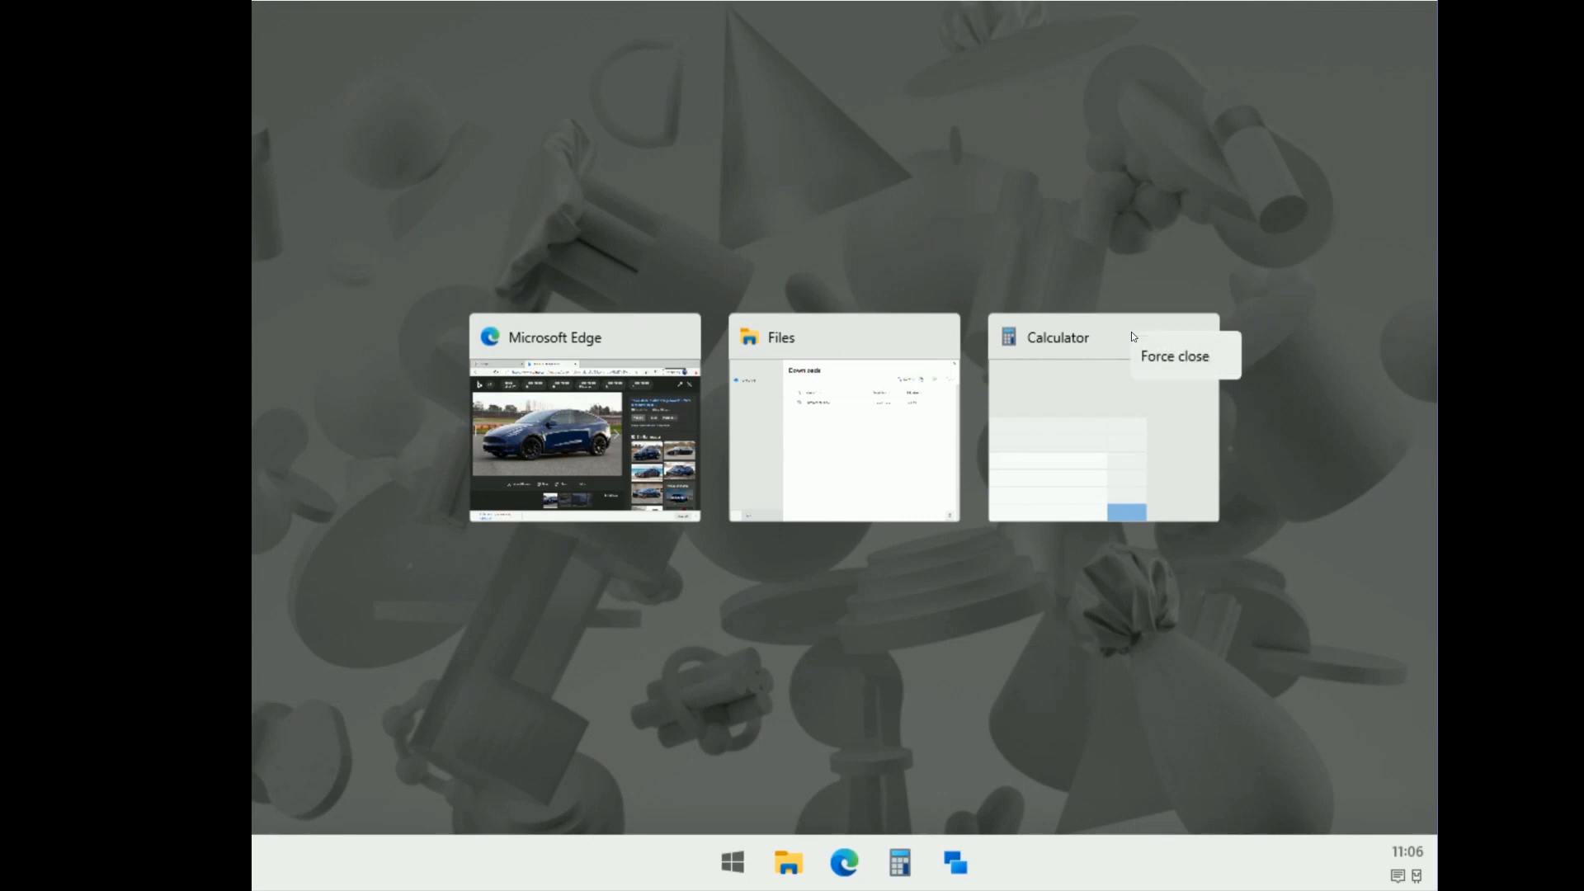
{"action": "mouse_move", "coordinate": [1079, 244]}
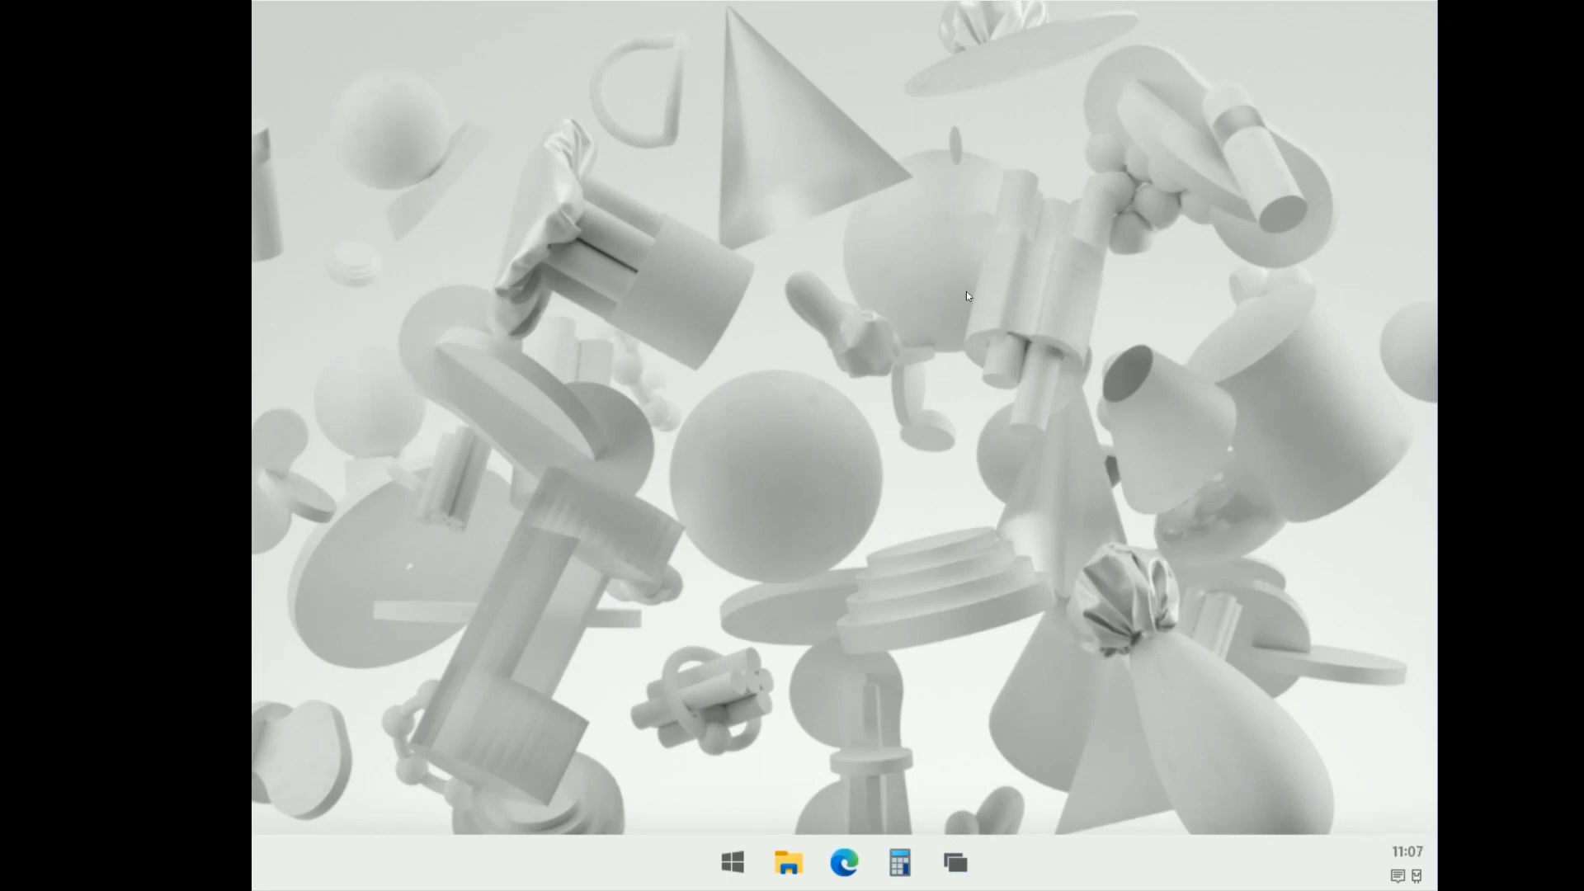
{"action": "left_click", "coordinate": [732, 861]}
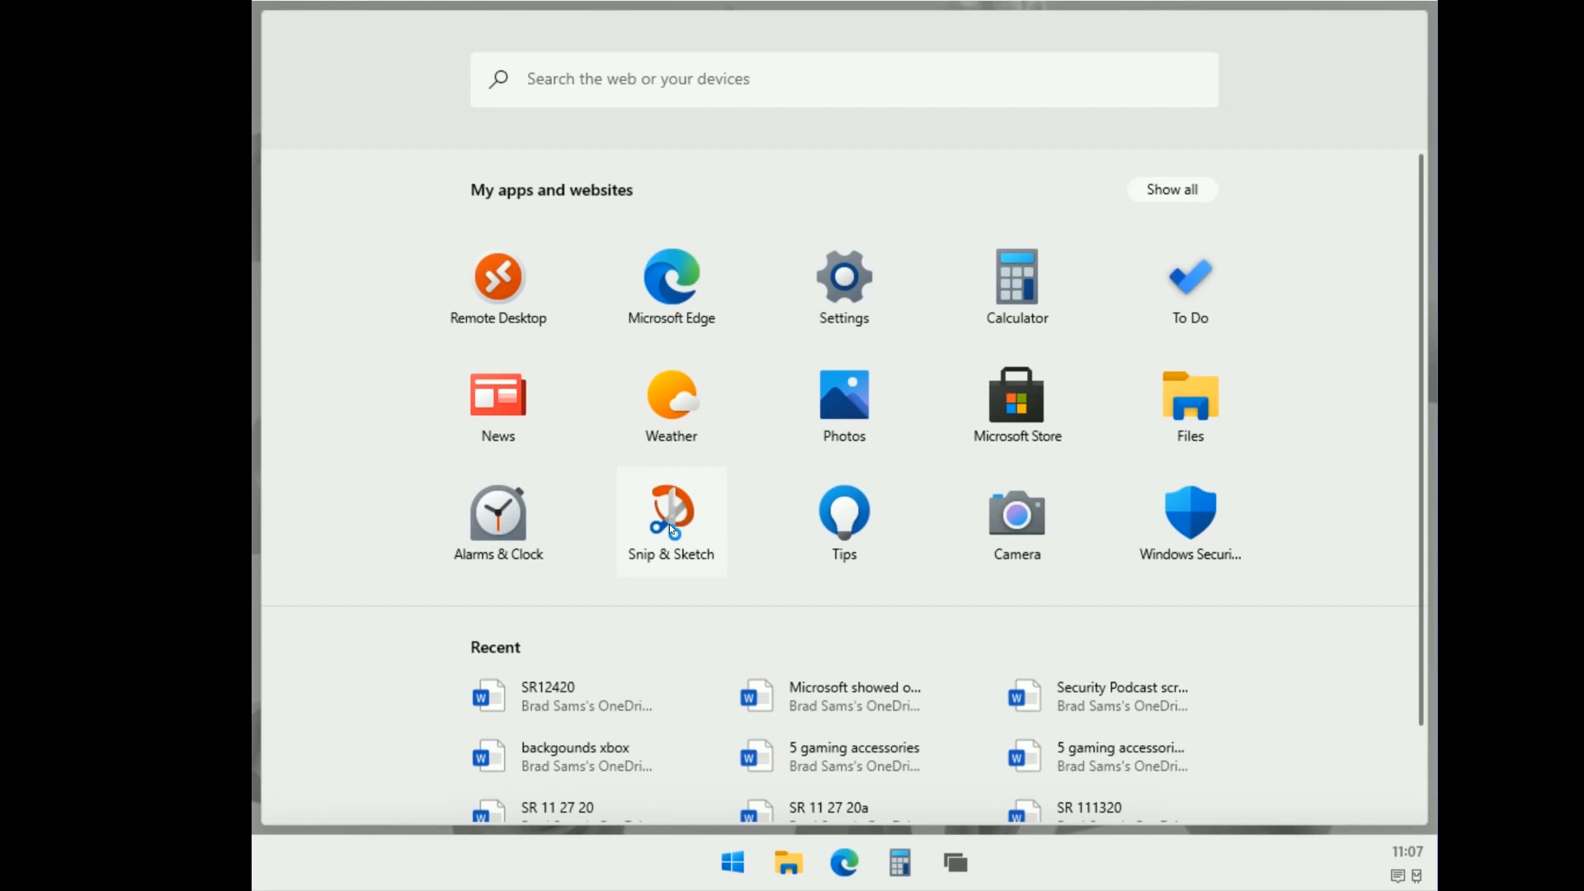
- Capture a rectangular snip of the desktop in Snip & Sketch and save it
{"action": "left_click", "coordinate": [670, 521]}
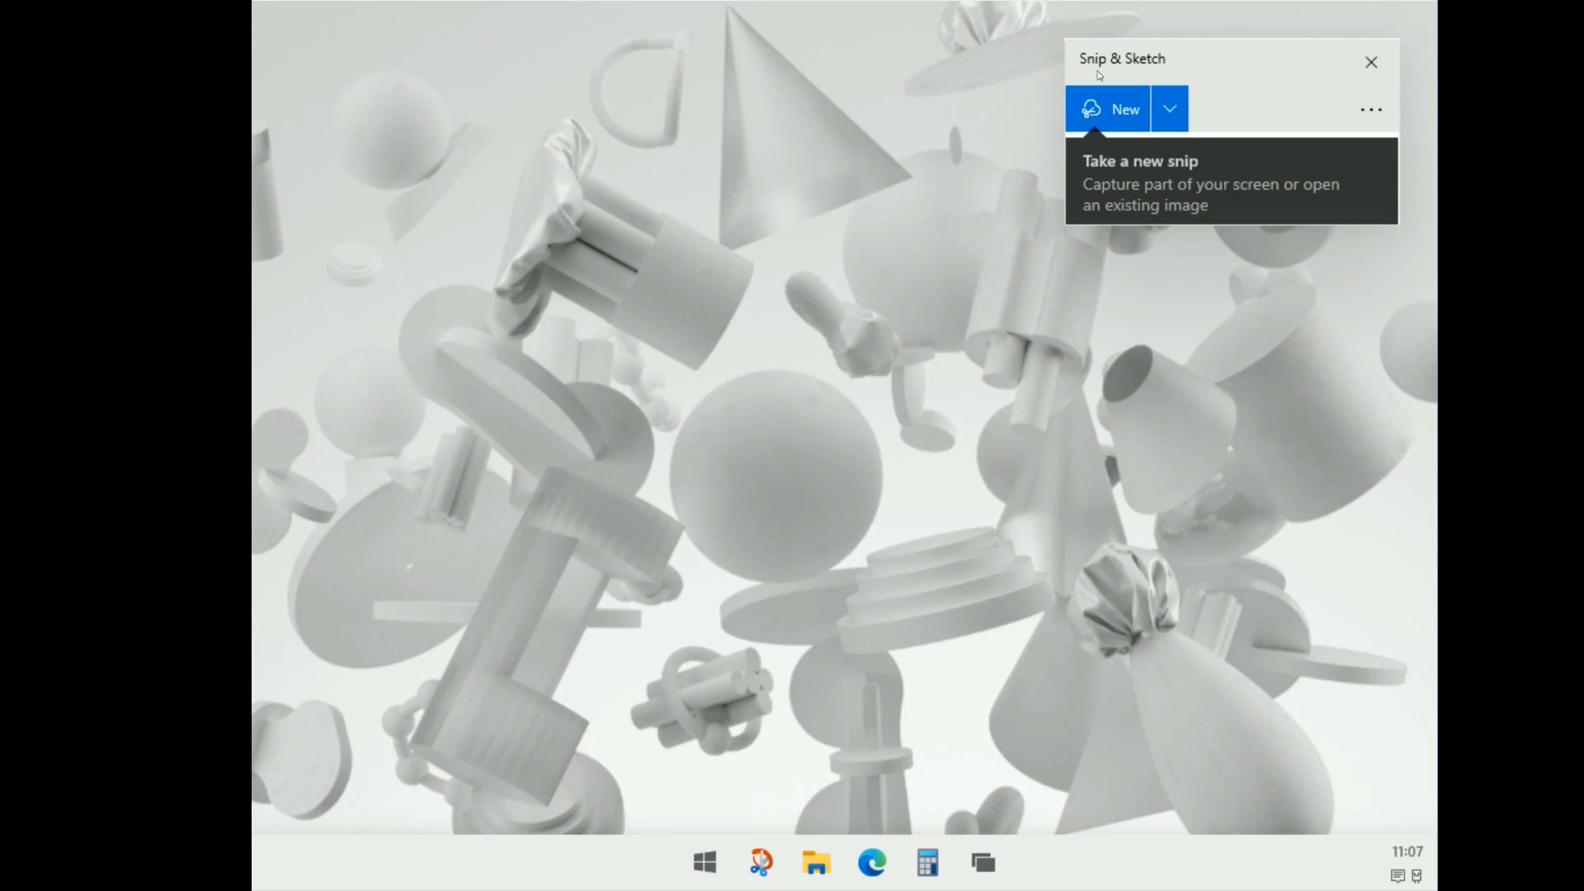
{"action": "left_click", "coordinate": [1169, 109]}
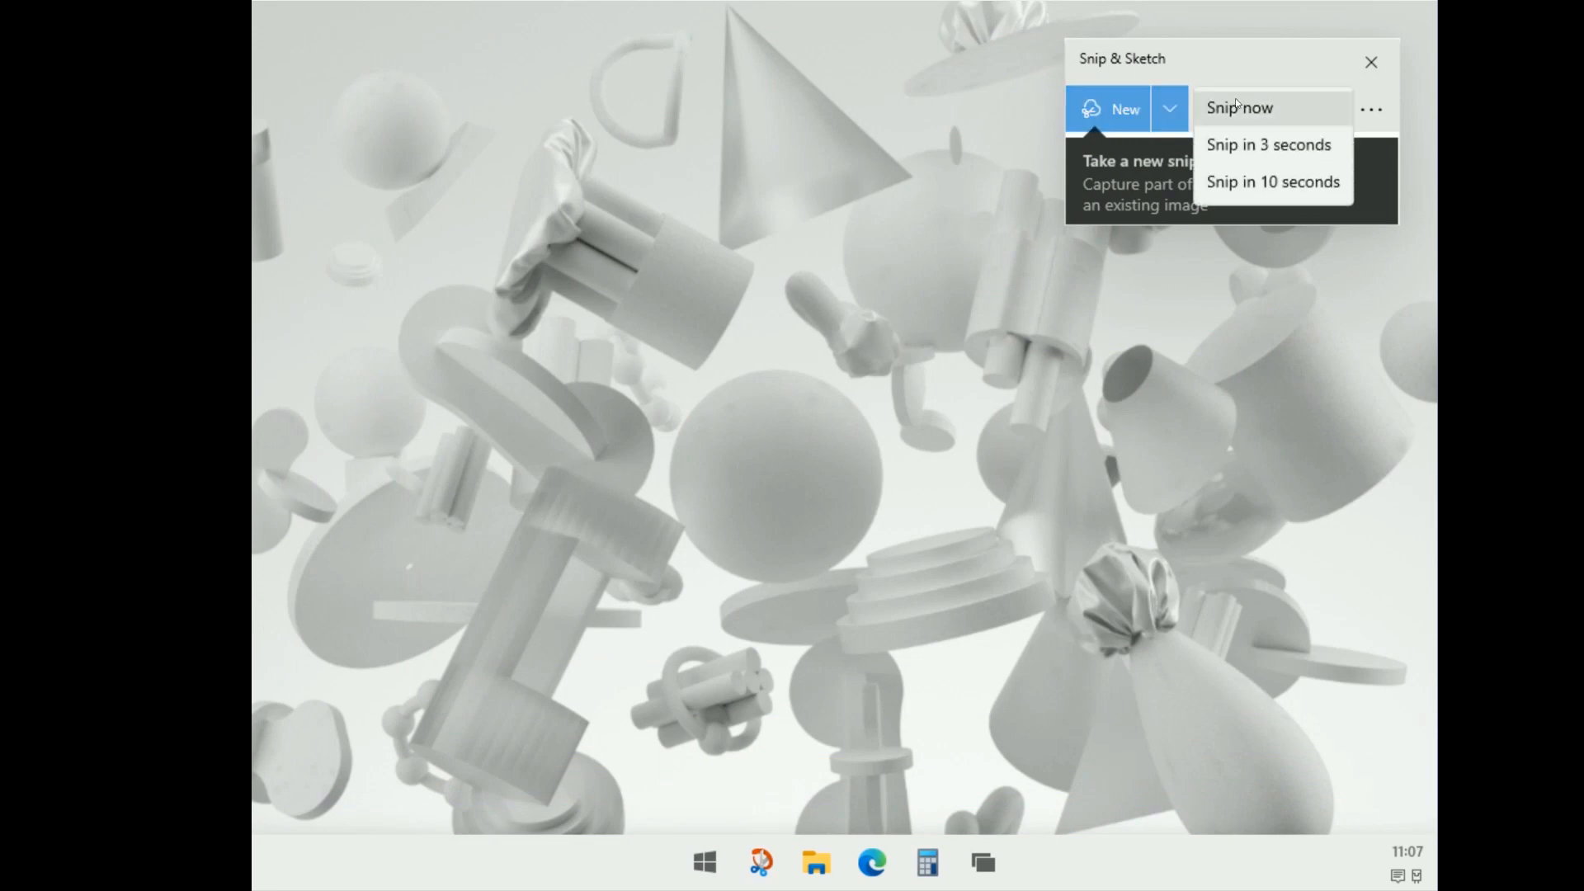
{"action": "left_click", "coordinate": [1239, 108]}
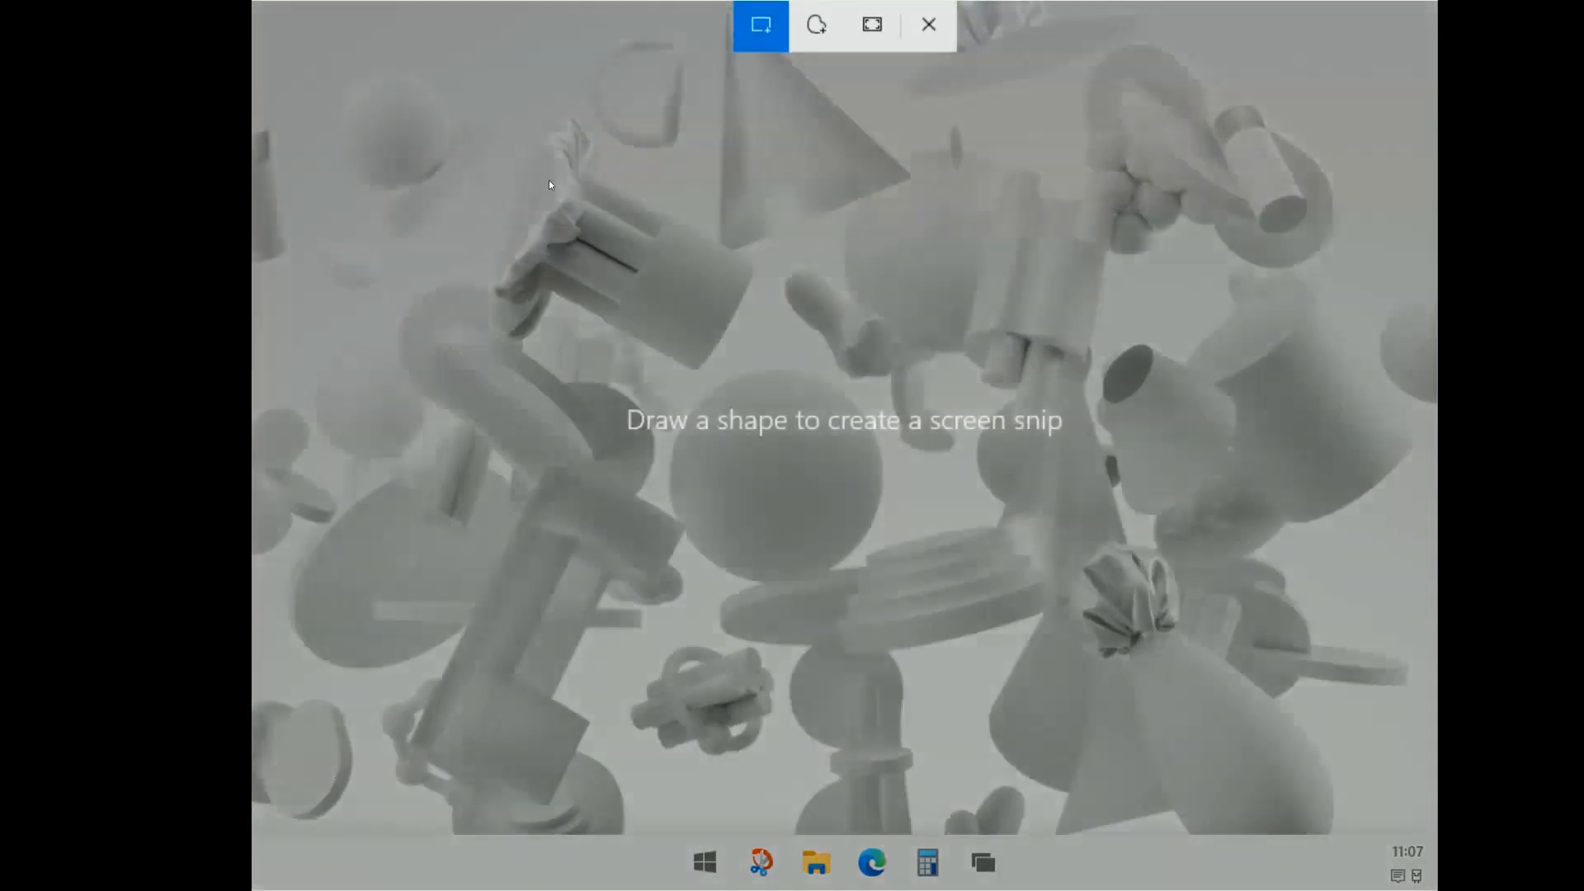
{"action": "left_click_drag", "start_coordinate": [548, 185], "coordinate": [1187, 620]}
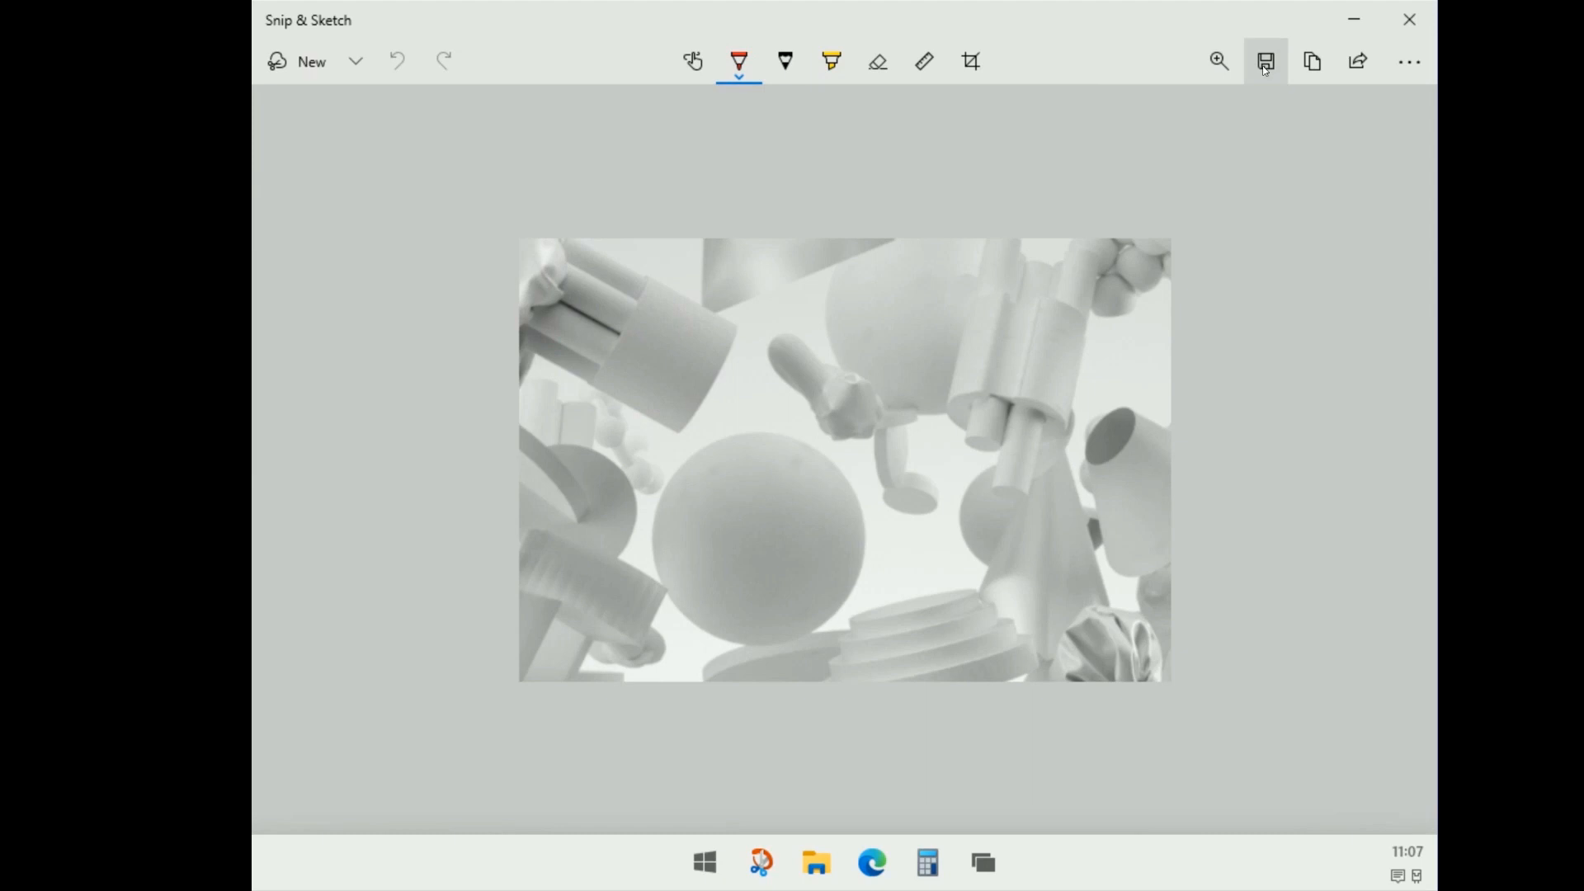
{"action": "left_click", "coordinate": [1265, 62]}
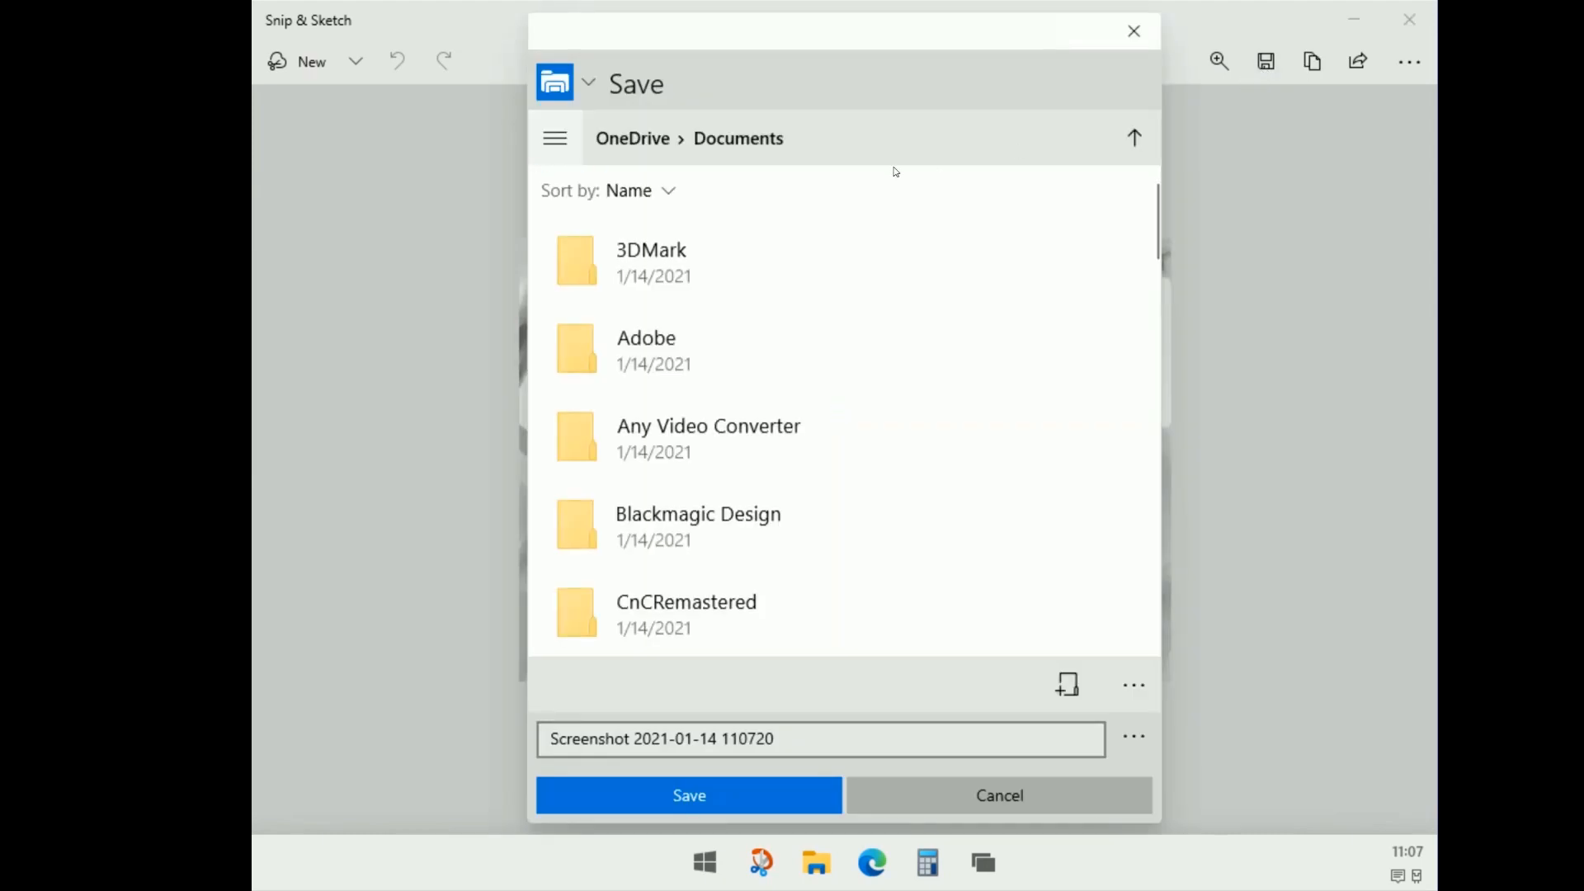
{"action": "left_click", "coordinate": [689, 795]}
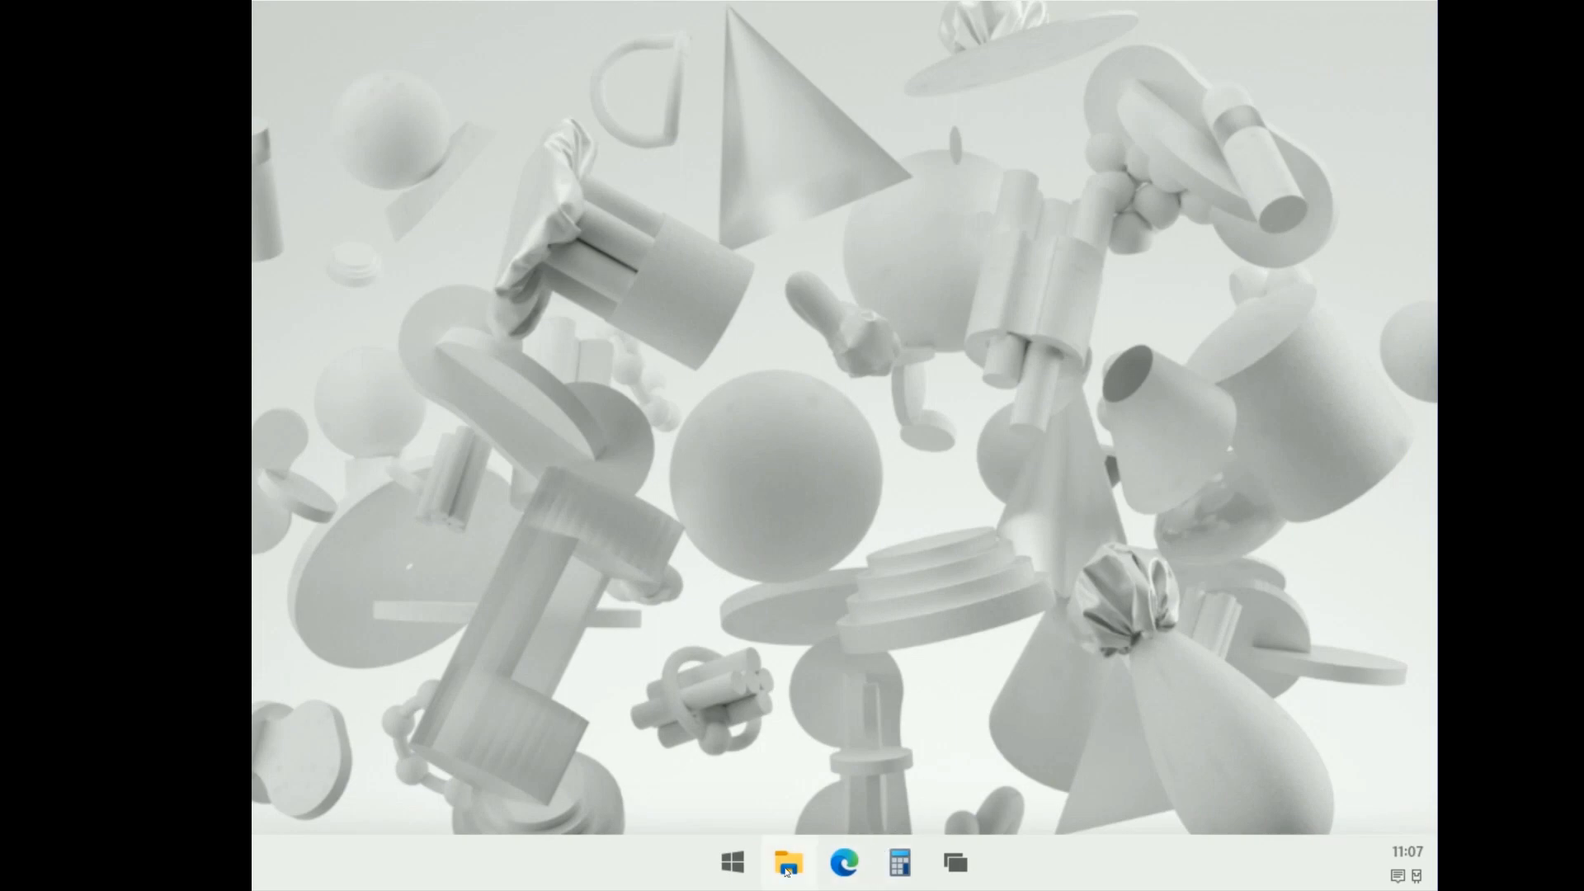
{"action": "left_click", "coordinate": [732, 862]}
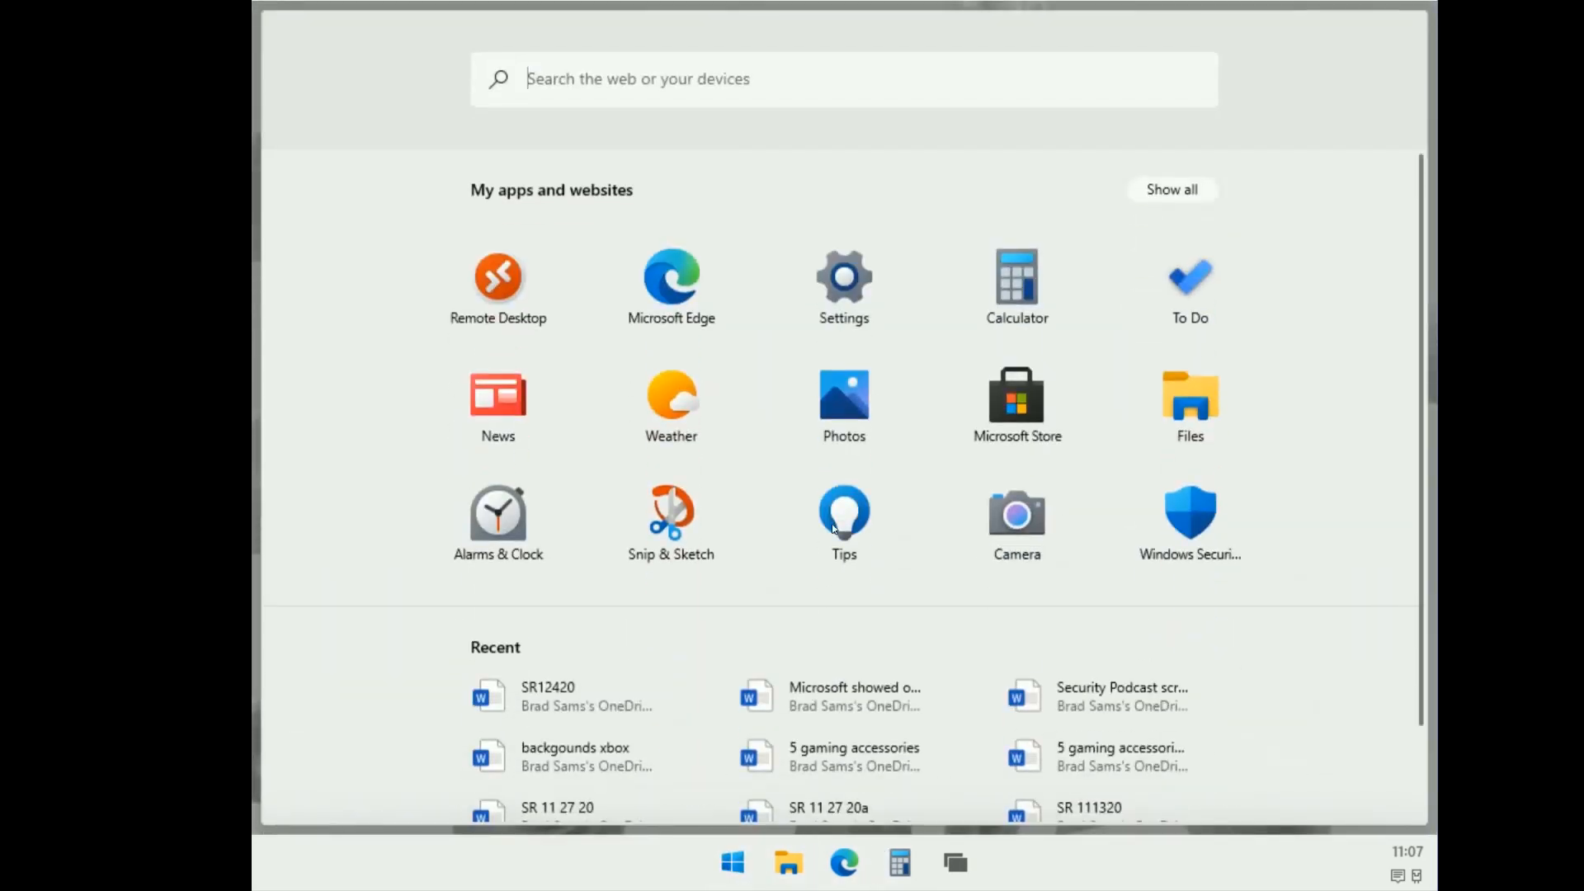
{"action": "left_click", "coordinate": [844, 521]}
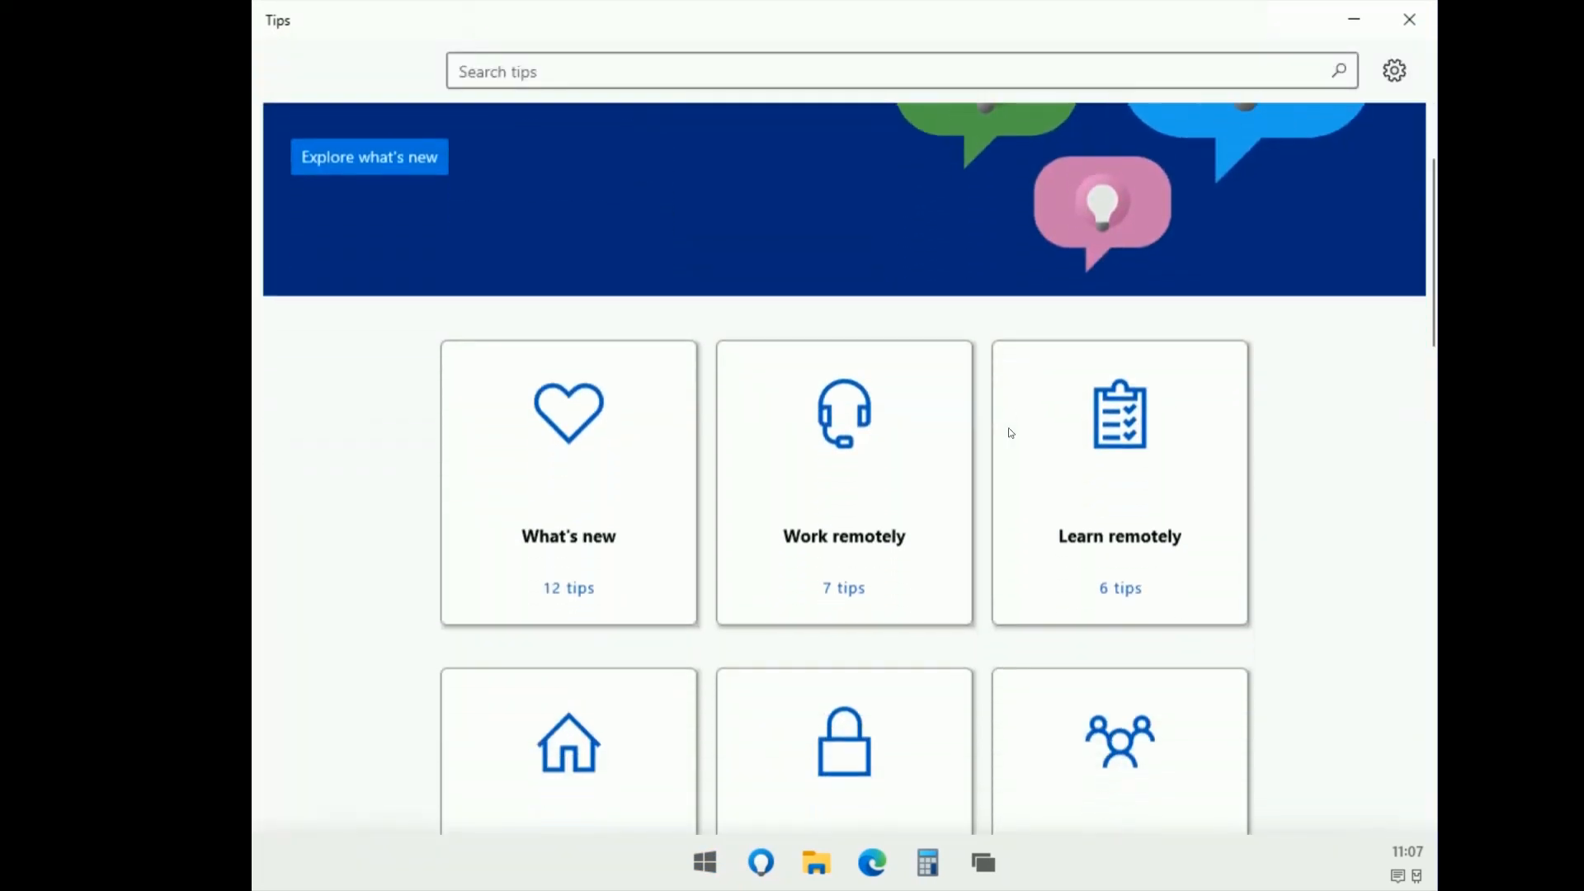
{"action": "scroll", "scroll_direction": "down", "scroll_amount": 3}
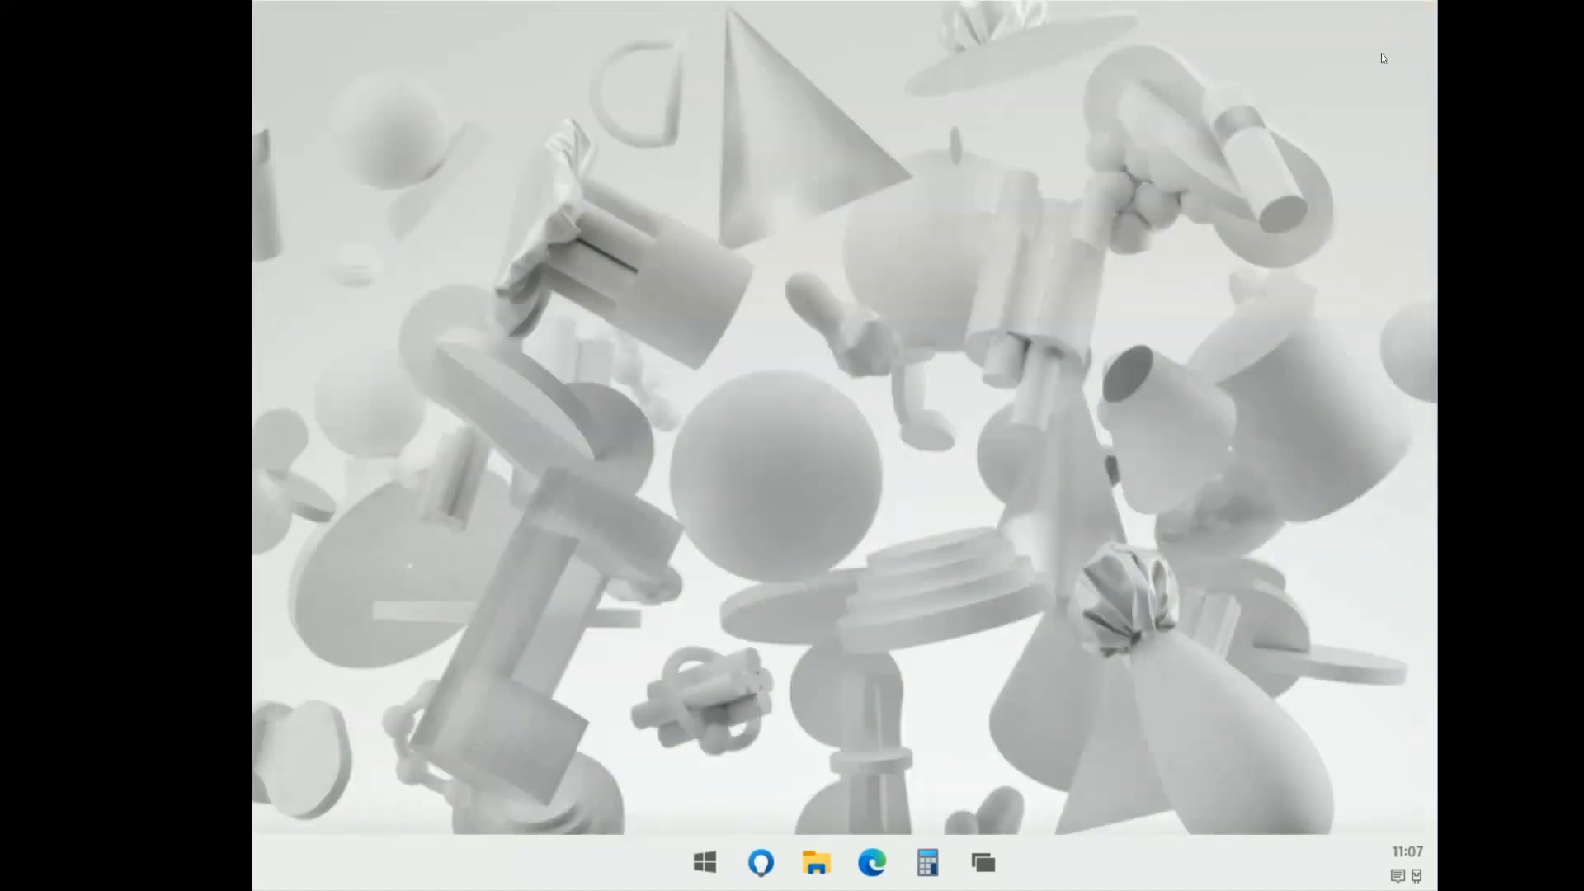
- Bring up the device lock prompt from Action Center and cancel it
{"action": "left_click", "coordinate": [1413, 877]}
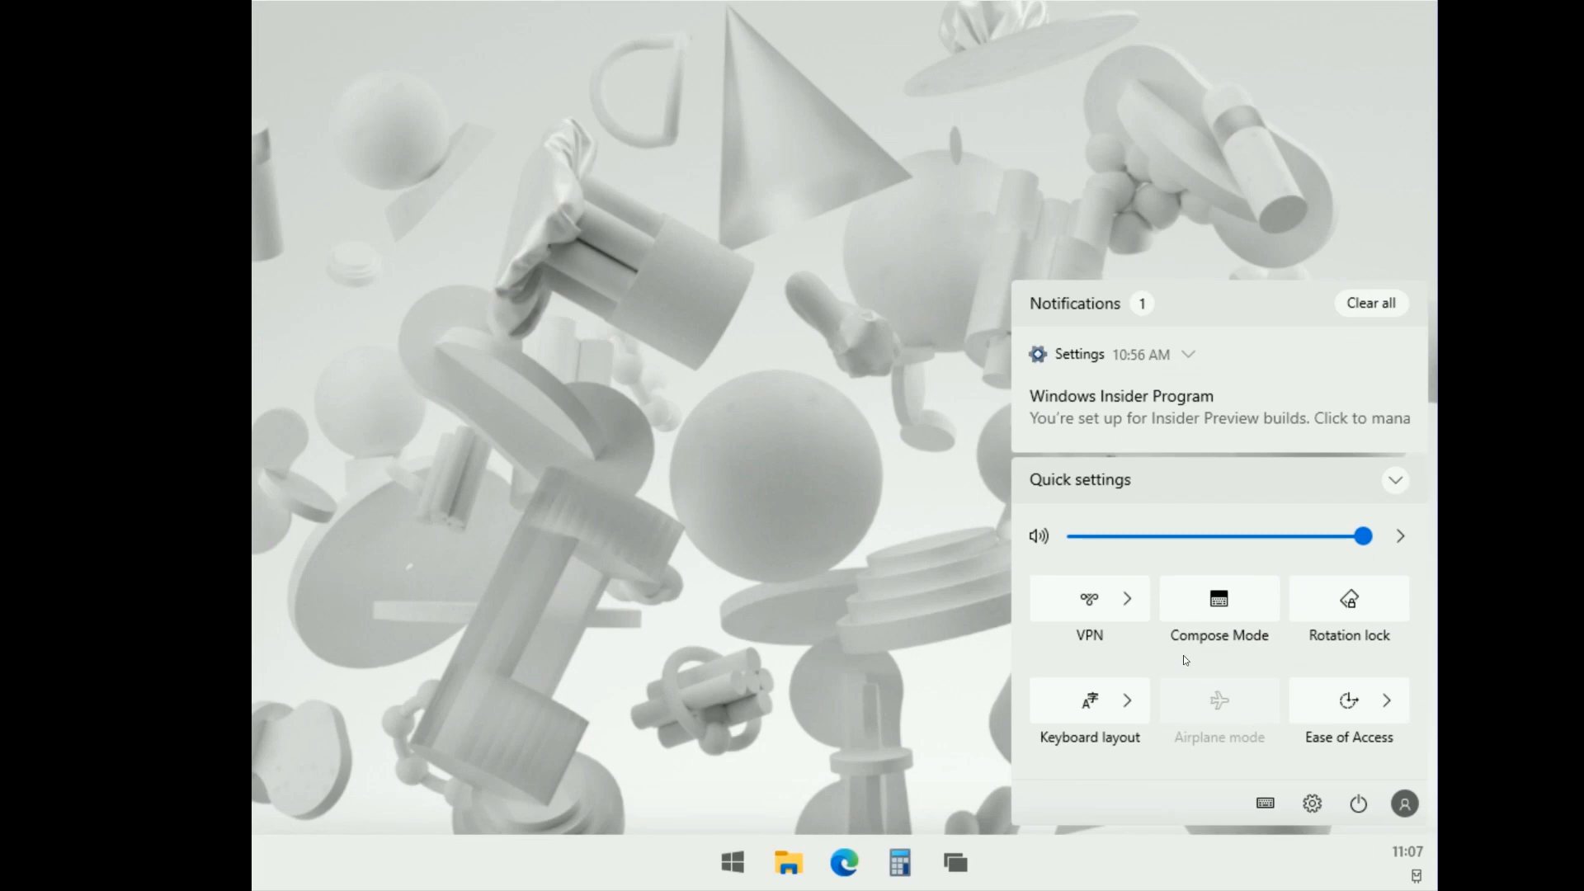
{"action": "mouse_move", "coordinate": [1264, 803]}
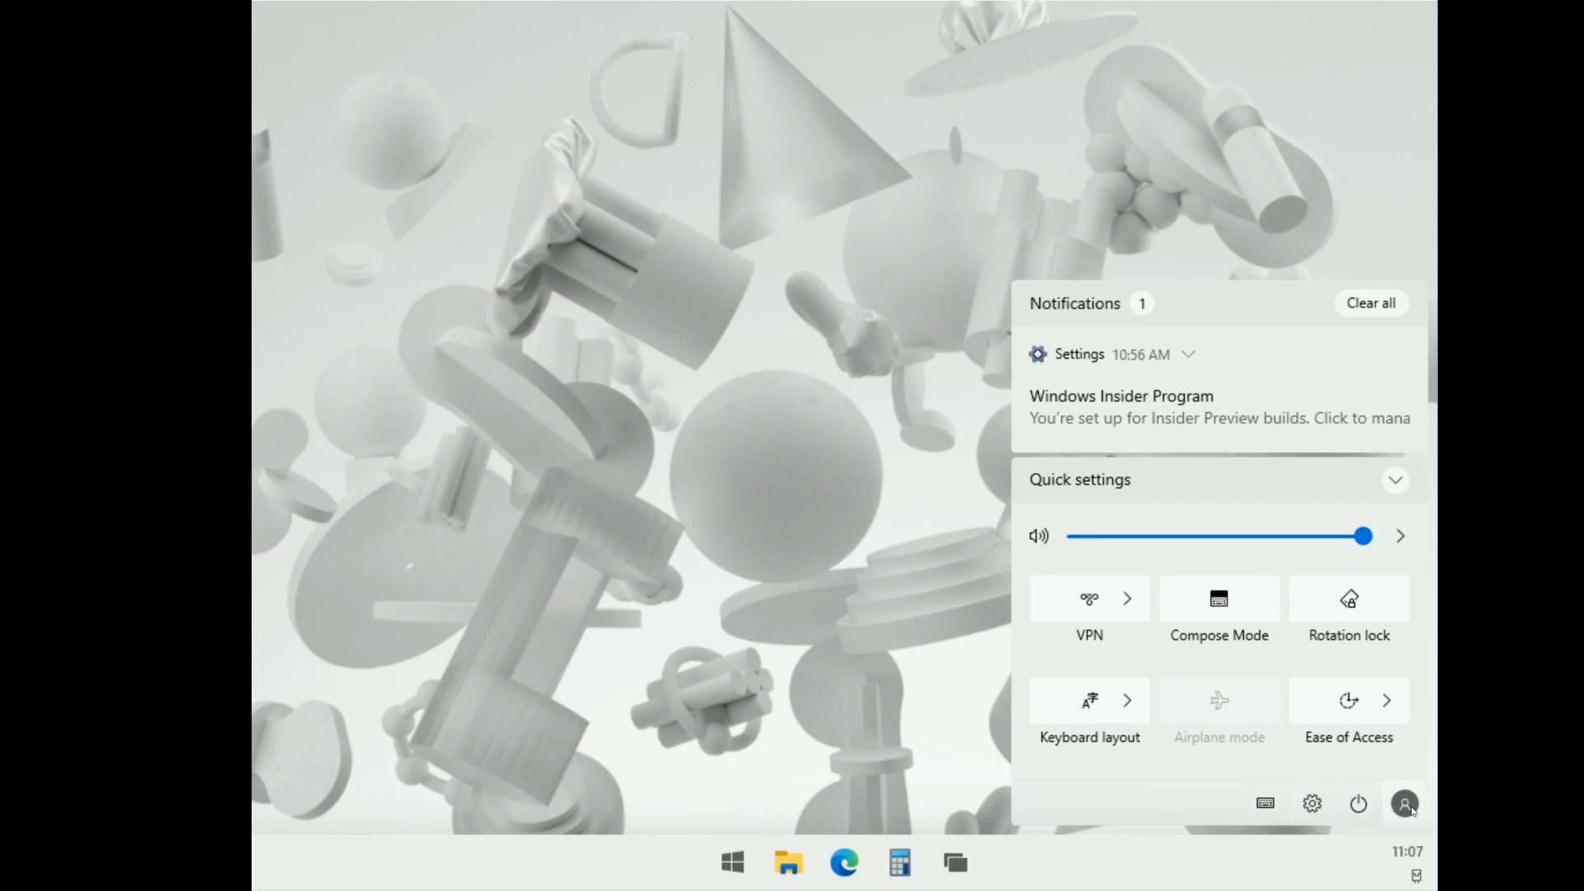
{"action": "left_click", "coordinate": [1403, 804]}
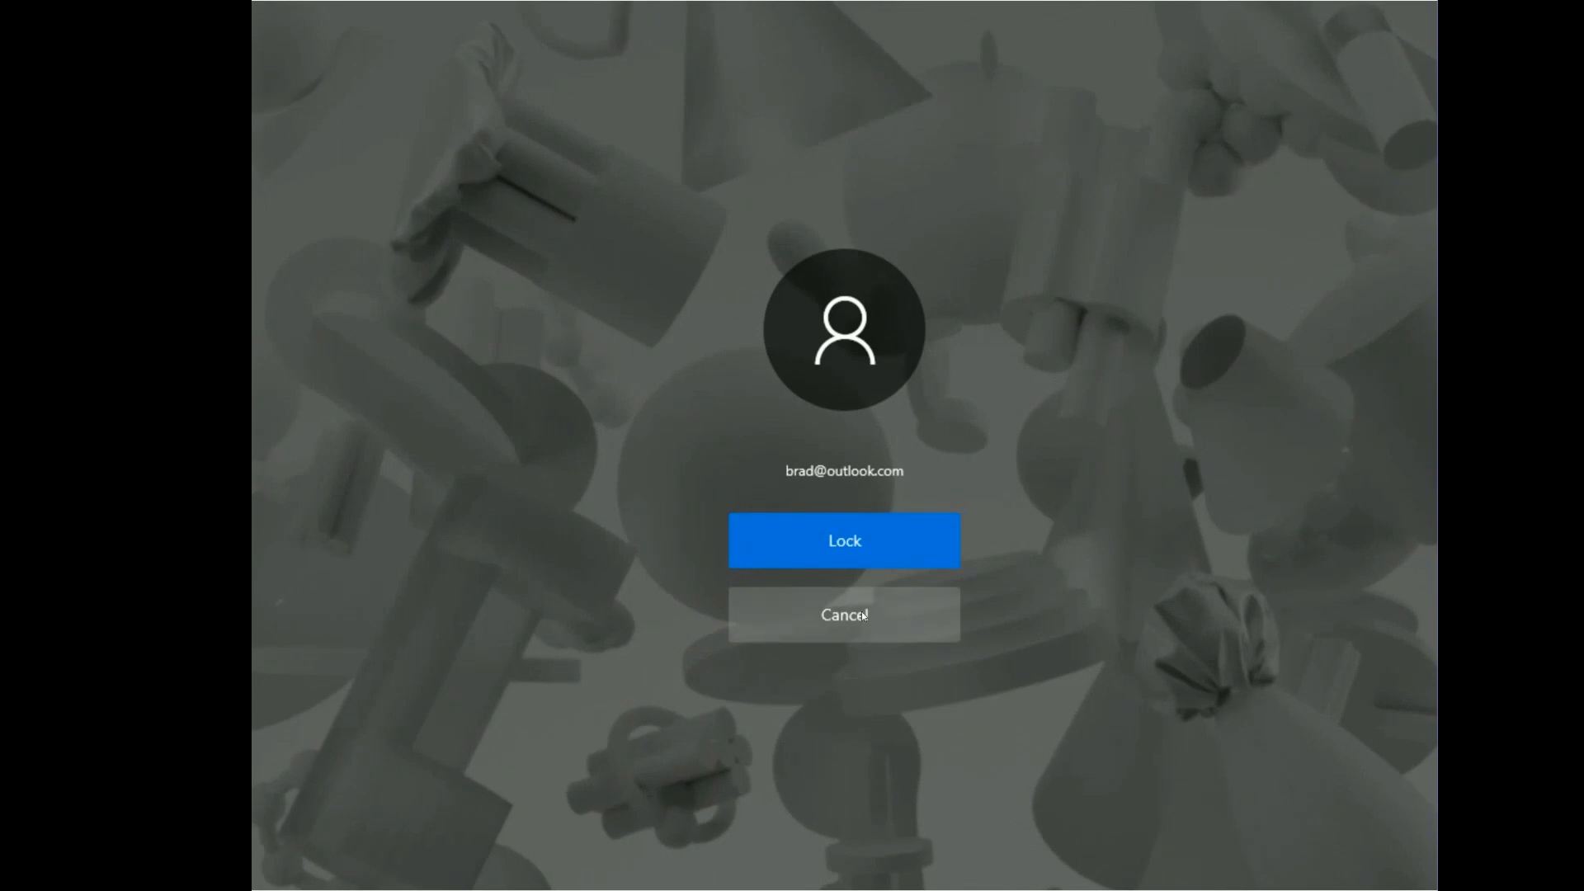
{"action": "left_click", "coordinate": [843, 613]}
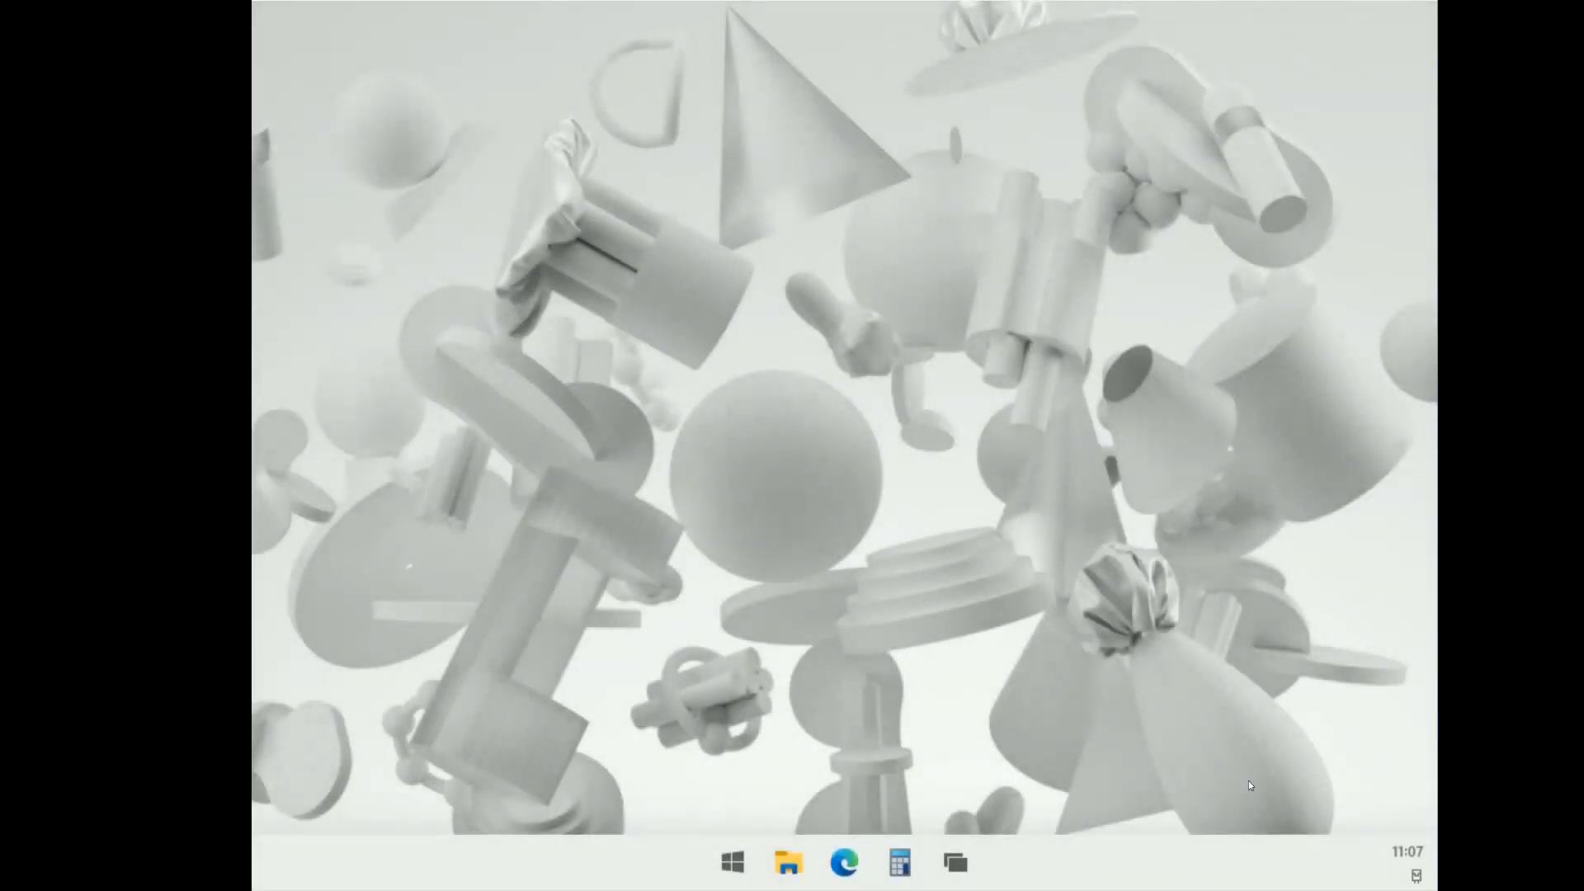
- Turn Rotation lock on in quick settings and browse the keyboard layout list
{"action": "left_click", "coordinate": [1413, 861]}
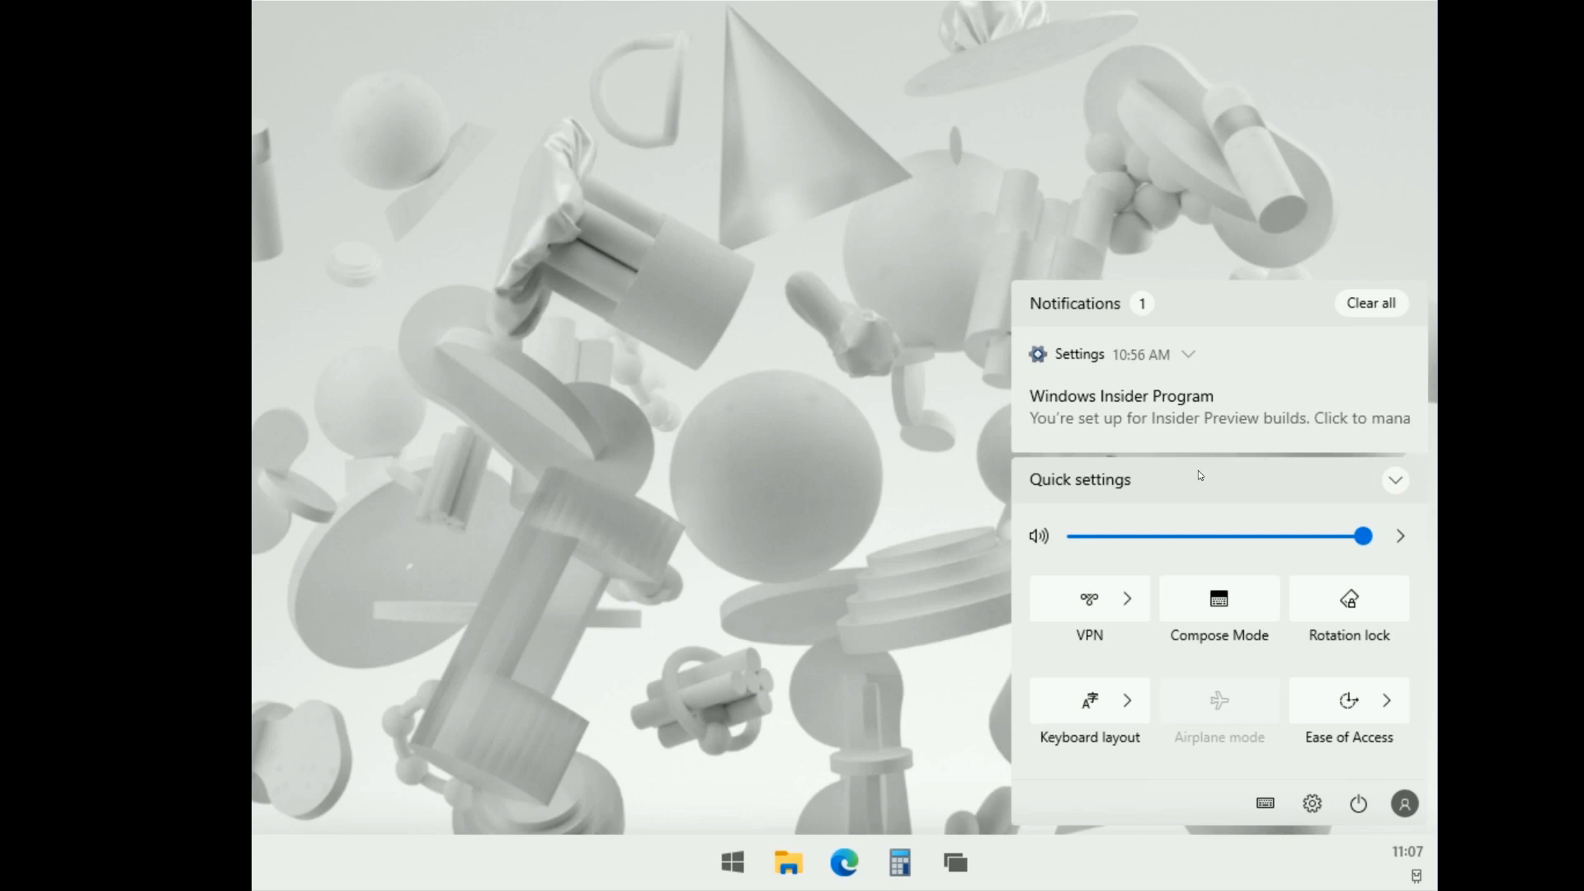
{"action": "mouse_move", "coordinate": [1358, 803]}
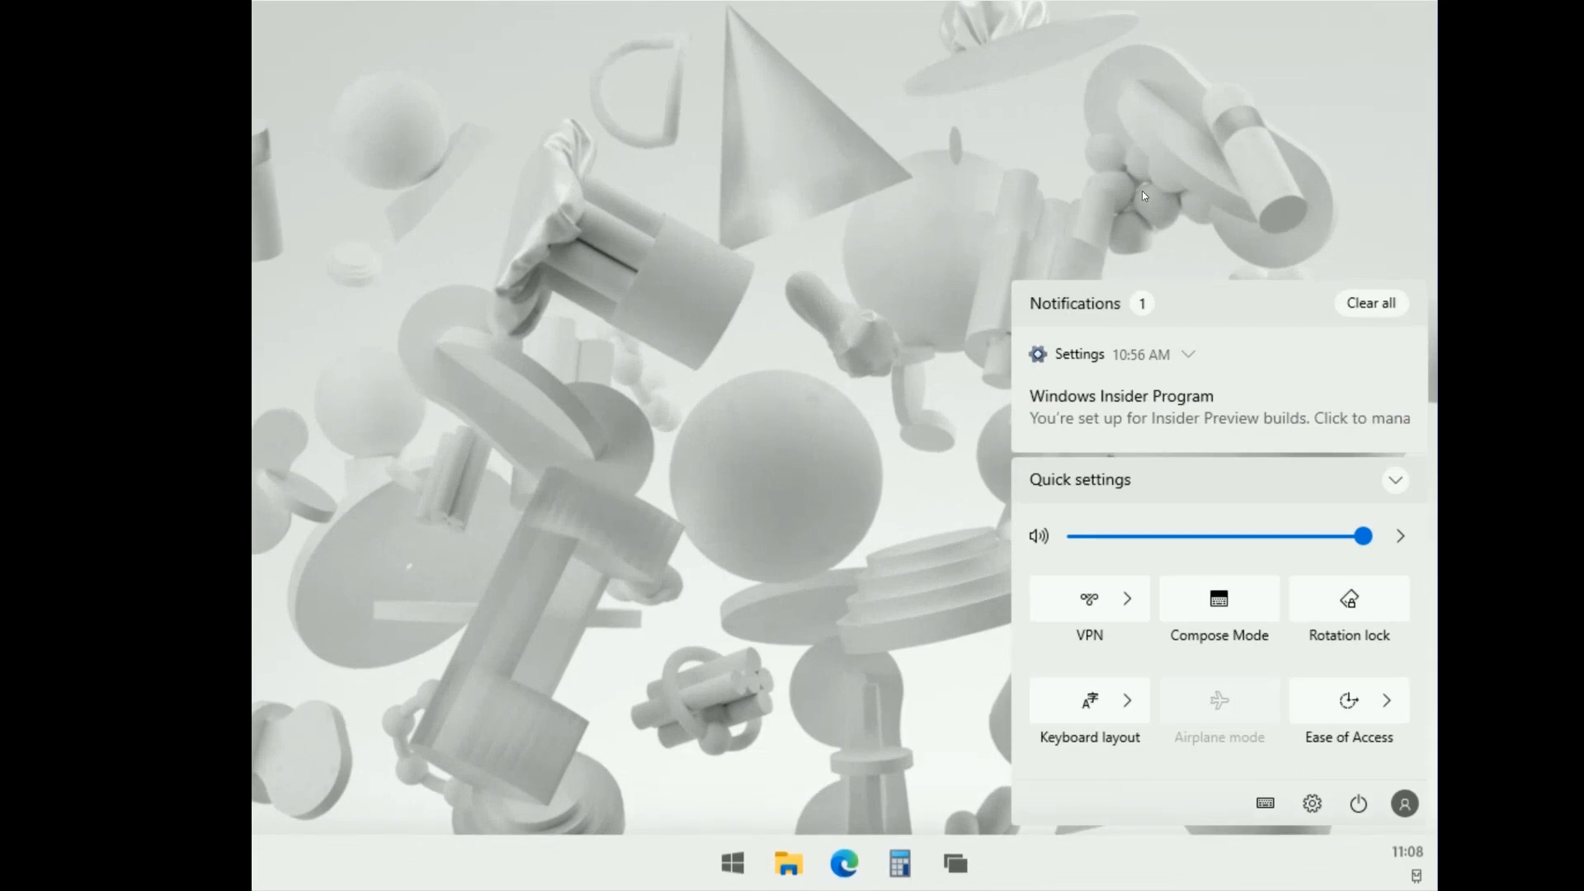
{"action": "mouse_move", "coordinate": [1287, 791]}
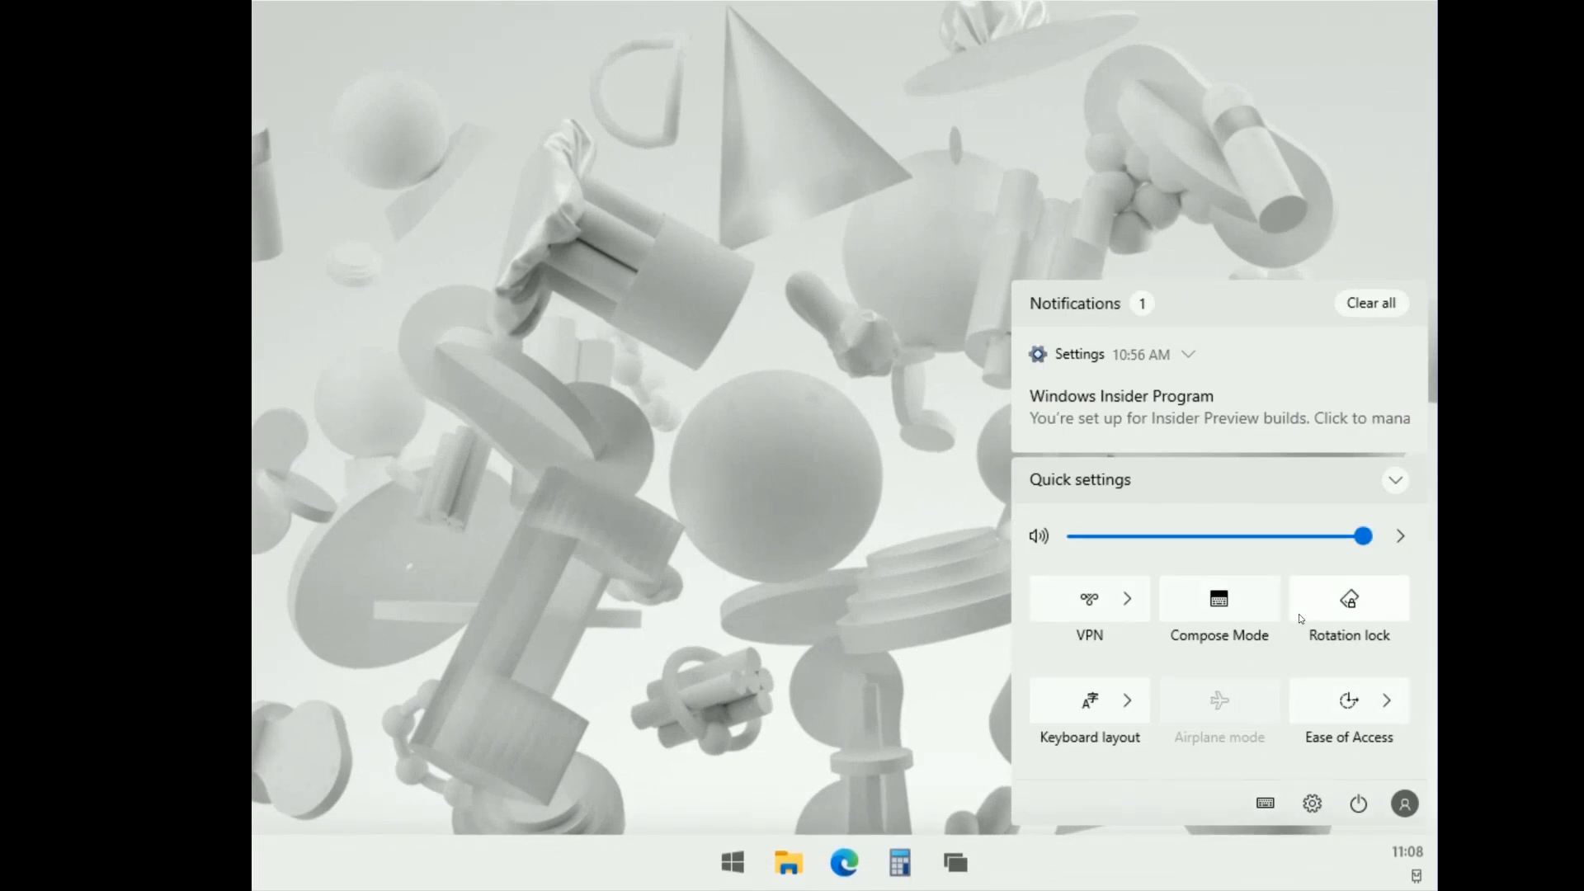
{"action": "left_click", "coordinate": [1347, 606]}
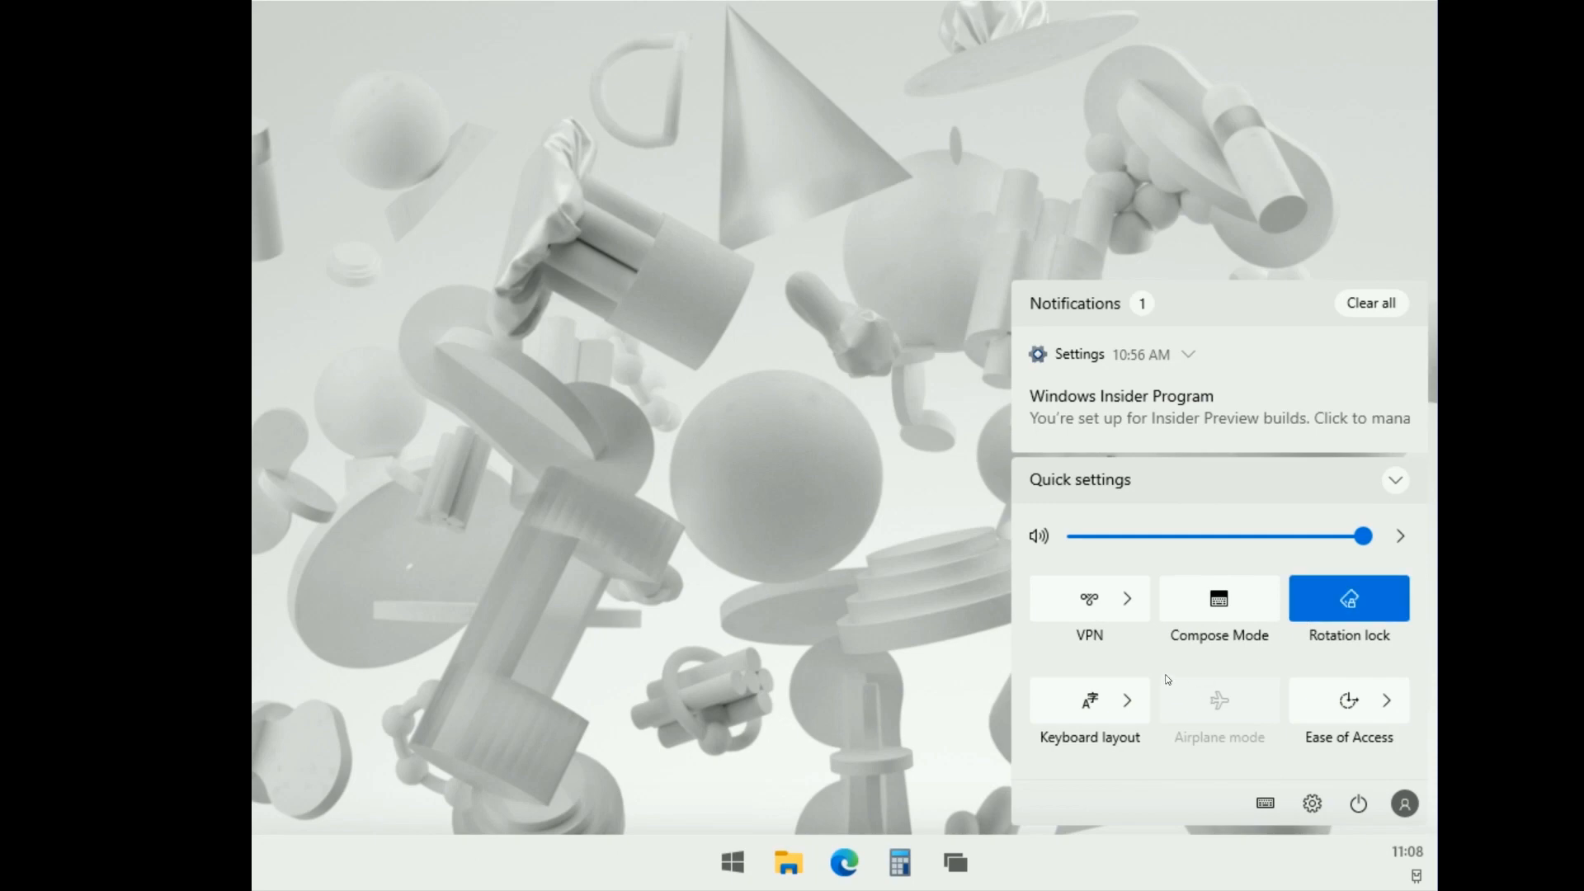
{"action": "mouse_move", "coordinate": [1166, 672]}
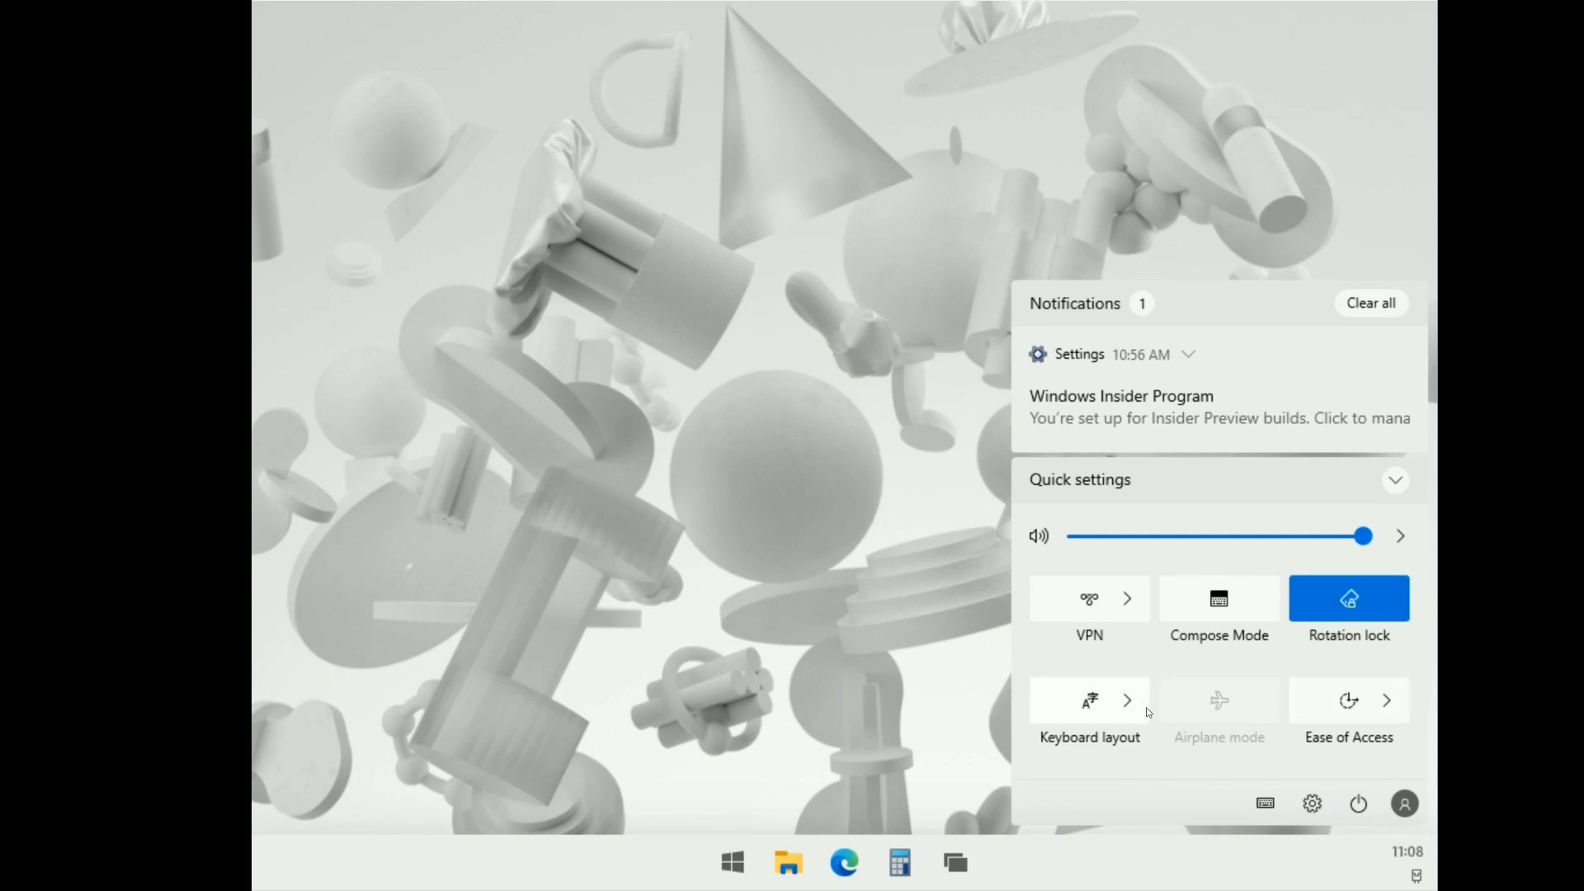
{"action": "left_click", "coordinate": [1125, 701]}
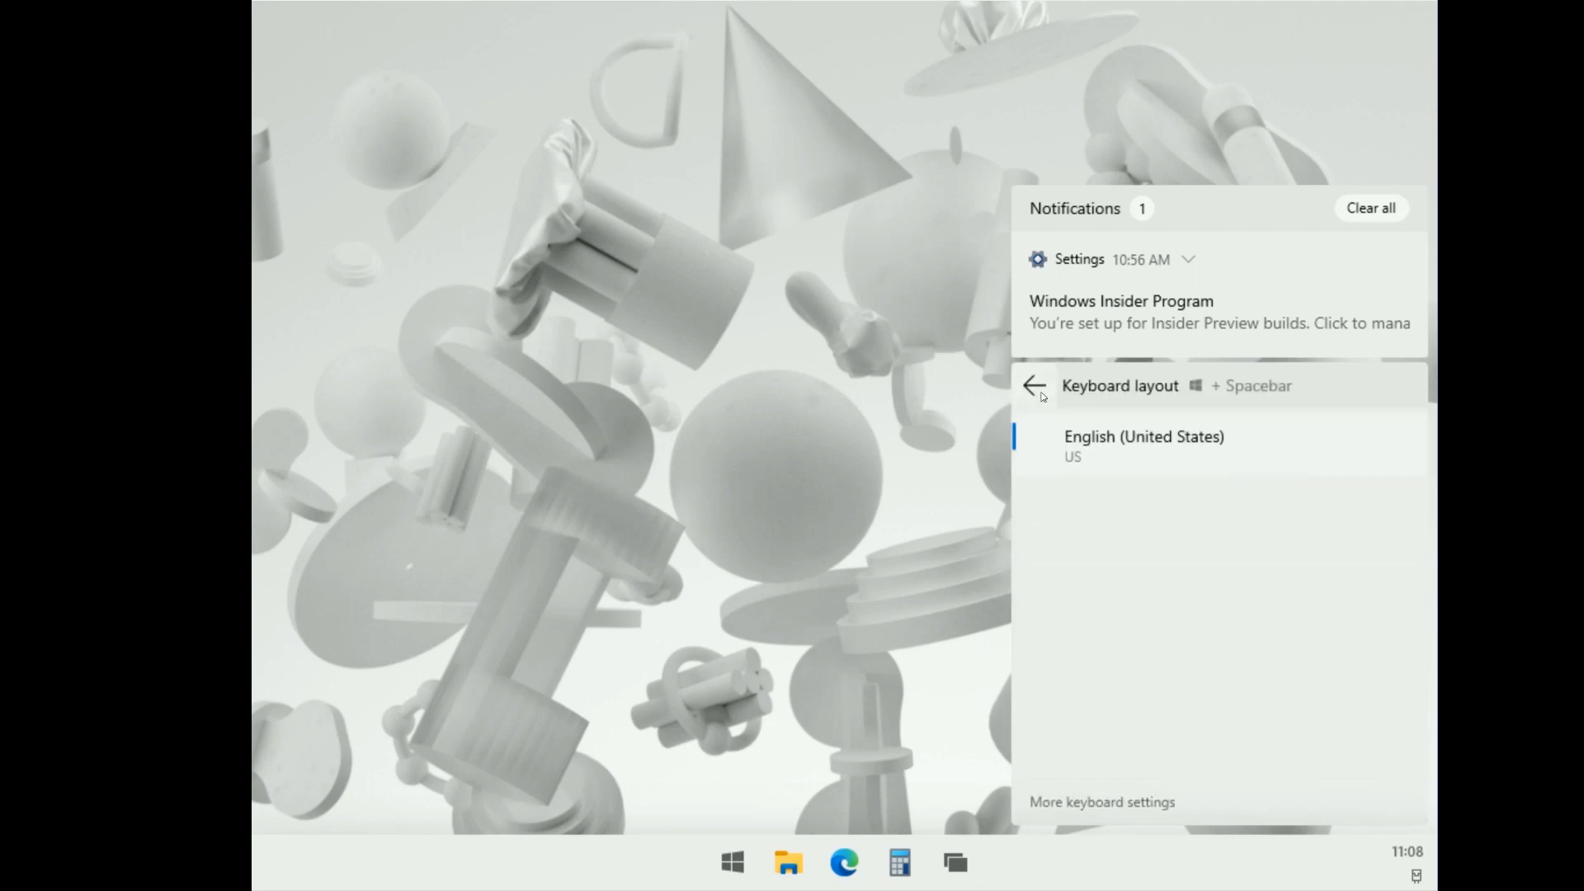
{"action": "left_click", "coordinate": [1032, 386]}
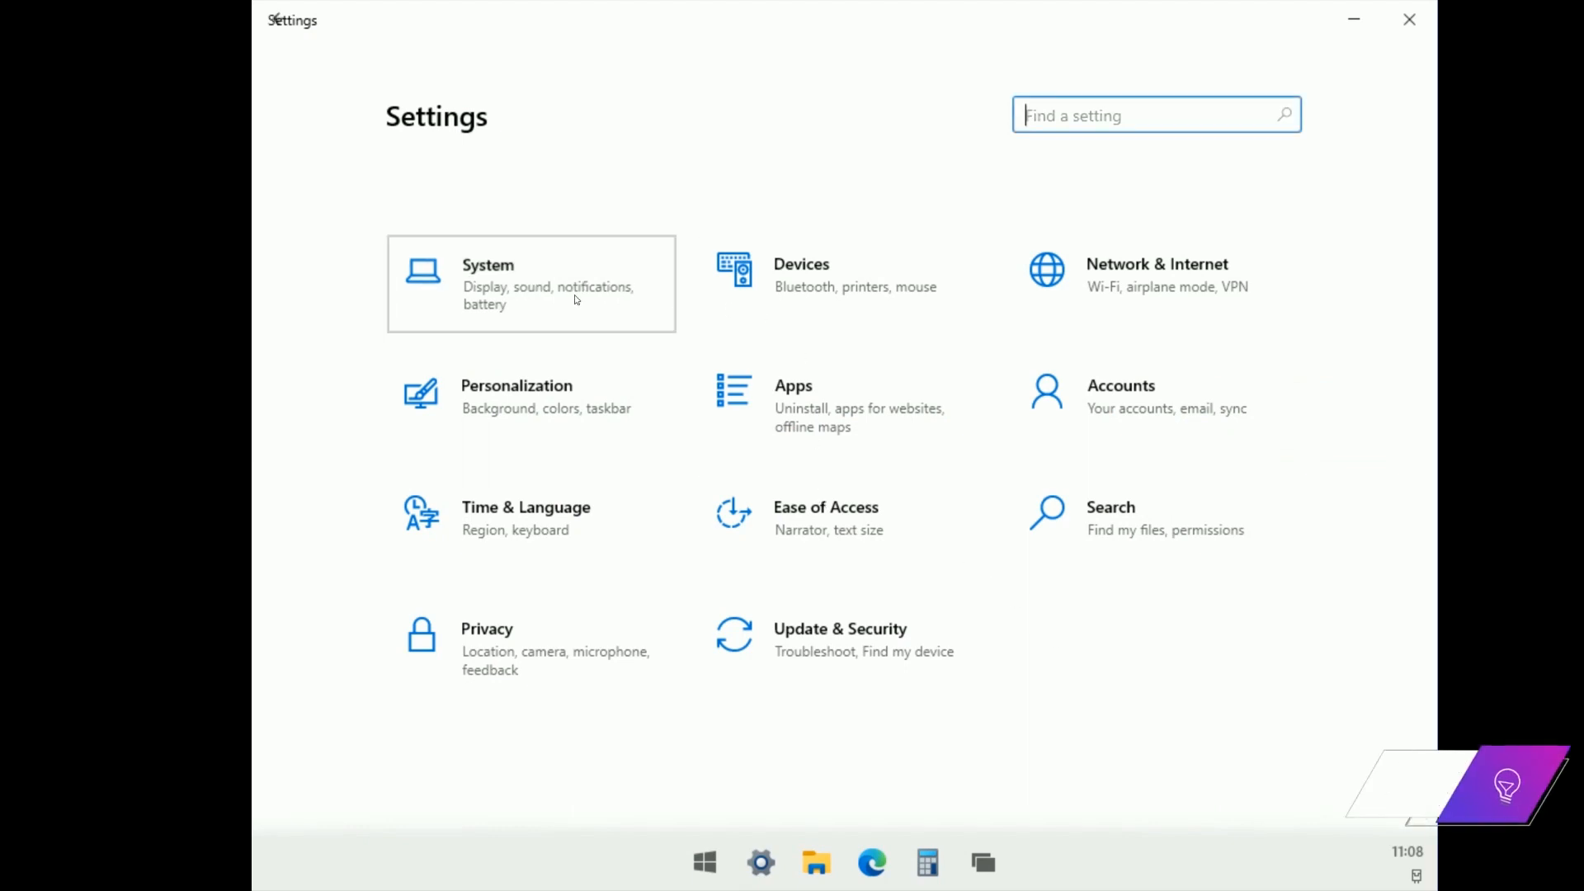
- Check the System Display page with rotation lock on, then close Settings
{"action": "left_click", "coordinate": [487, 283]}
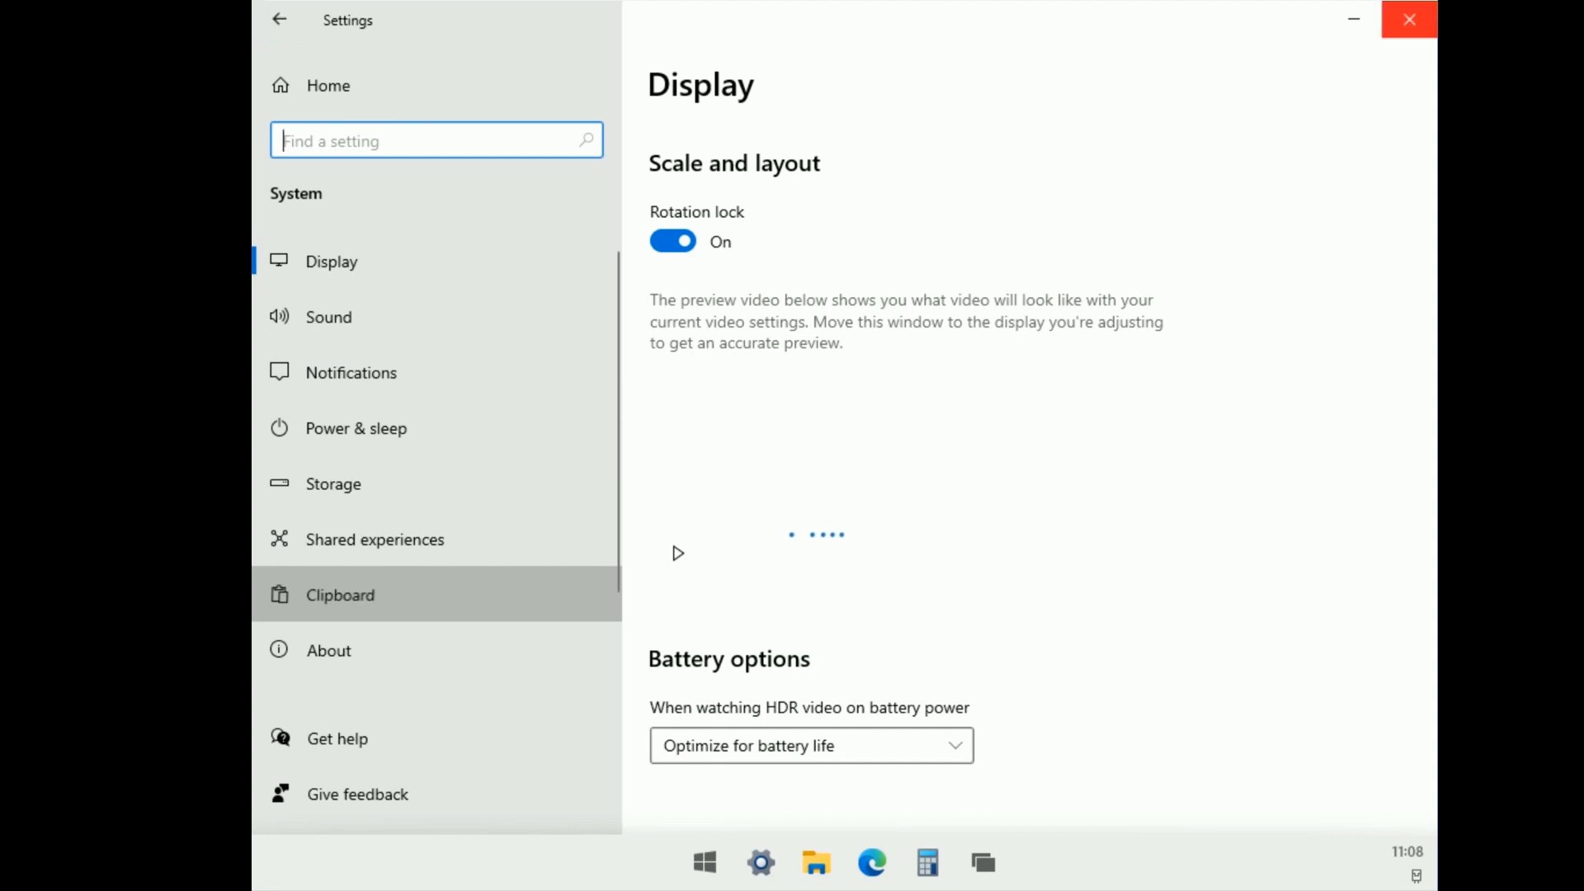
{"action": "left_click", "coordinate": [1408, 19]}
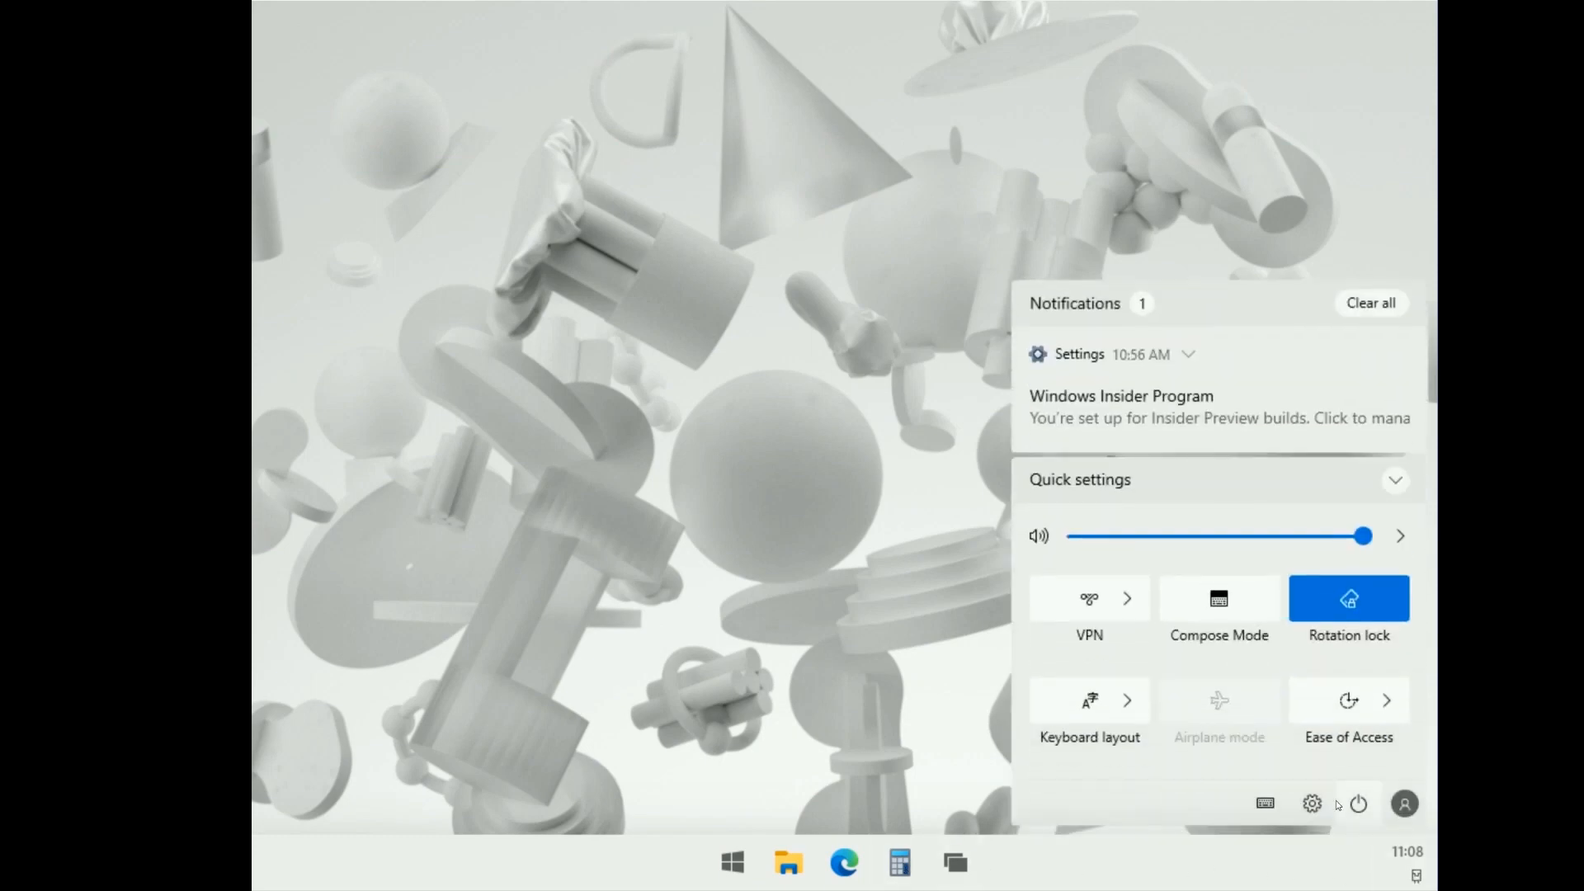
- Browse the VPN page and expanded quick settings, then dismiss the panel
{"action": "left_click", "coordinate": [1358, 802]}
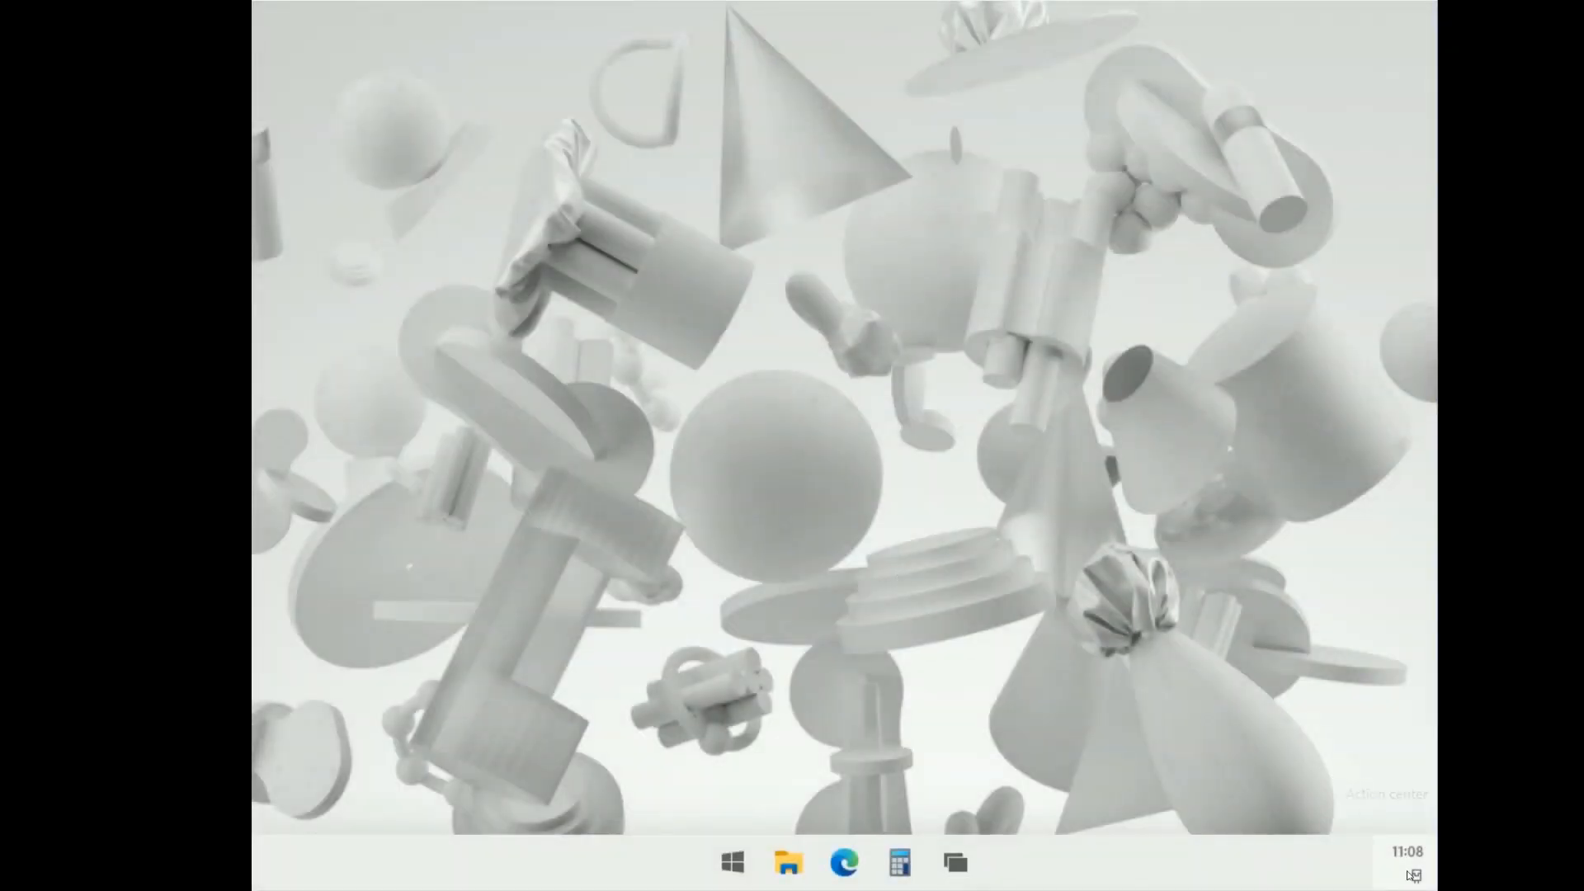
{"action": "left_click", "coordinate": [1410, 861]}
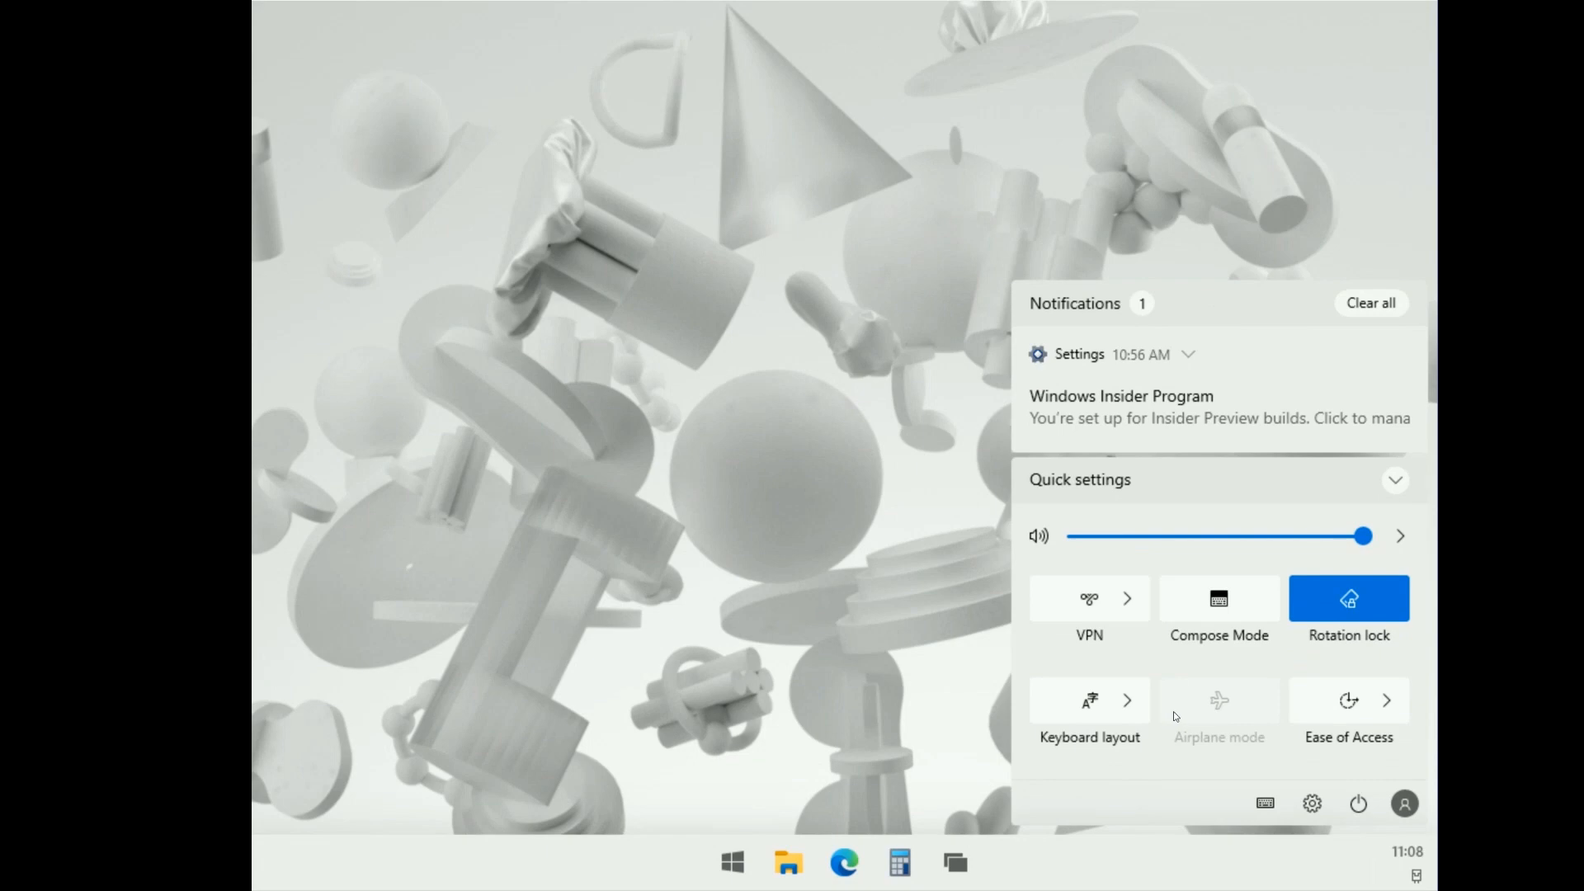
{"action": "left_click", "coordinate": [1126, 598]}
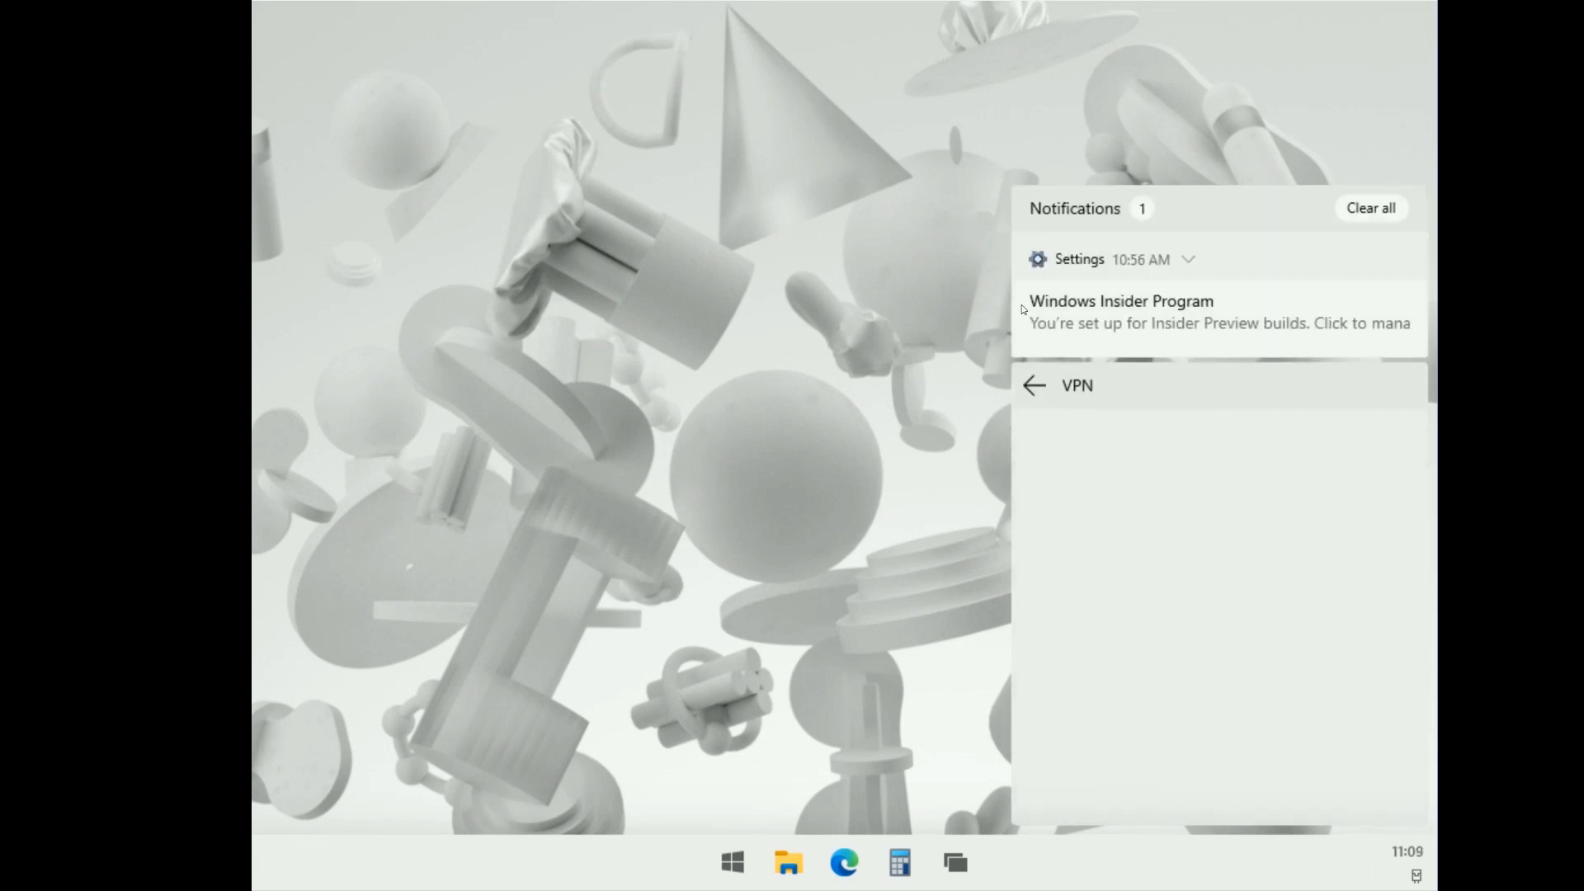
{"action": "left_click", "coordinate": [1032, 386]}
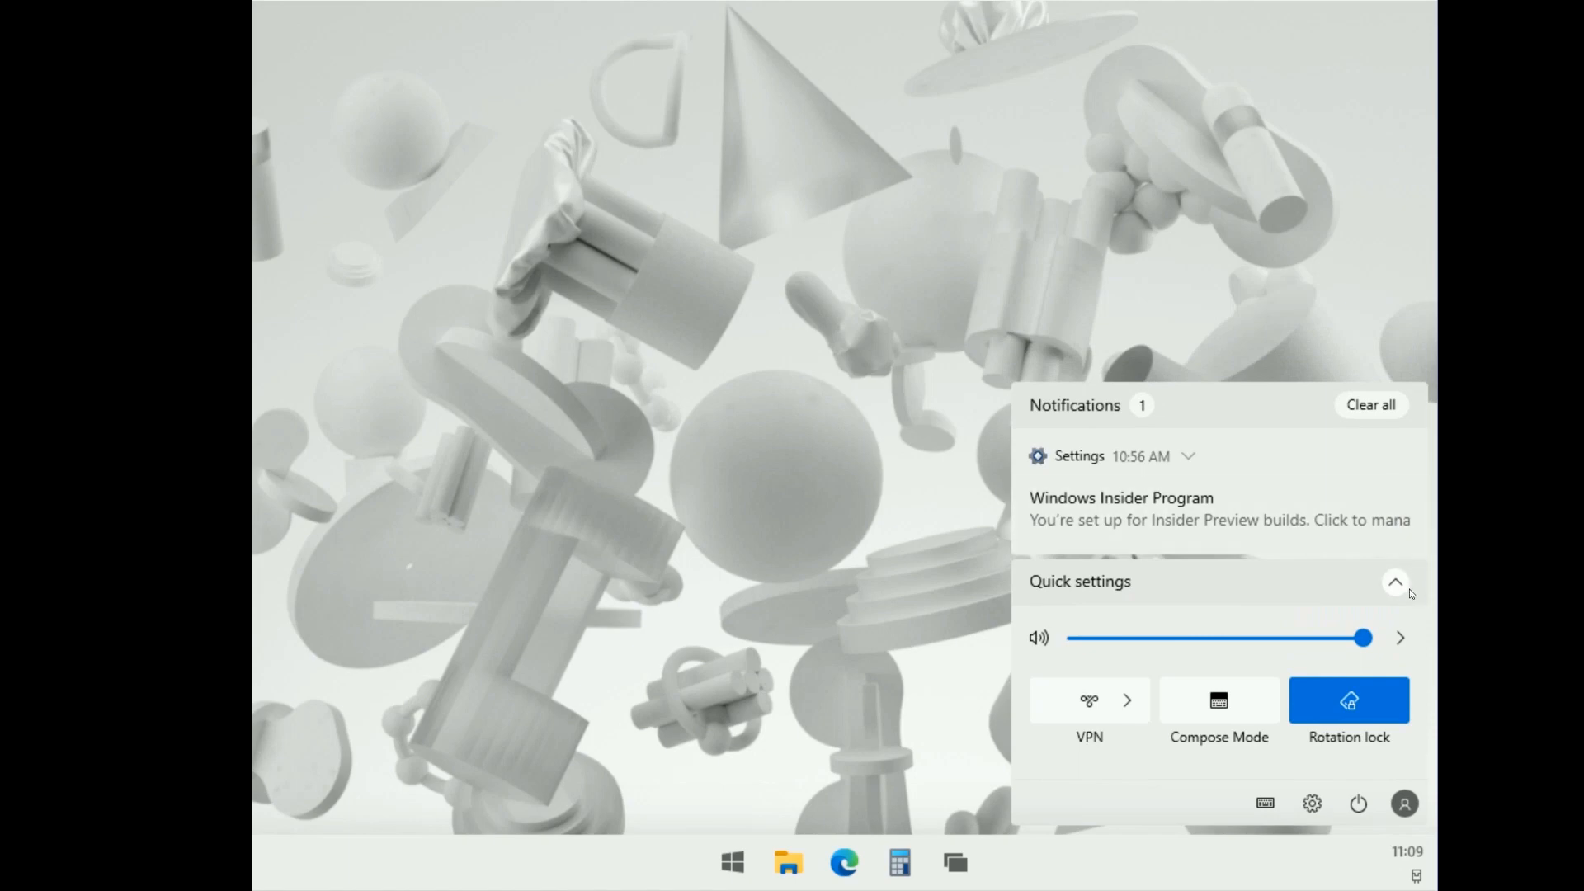
{"action": "left_click", "coordinate": [1395, 581]}
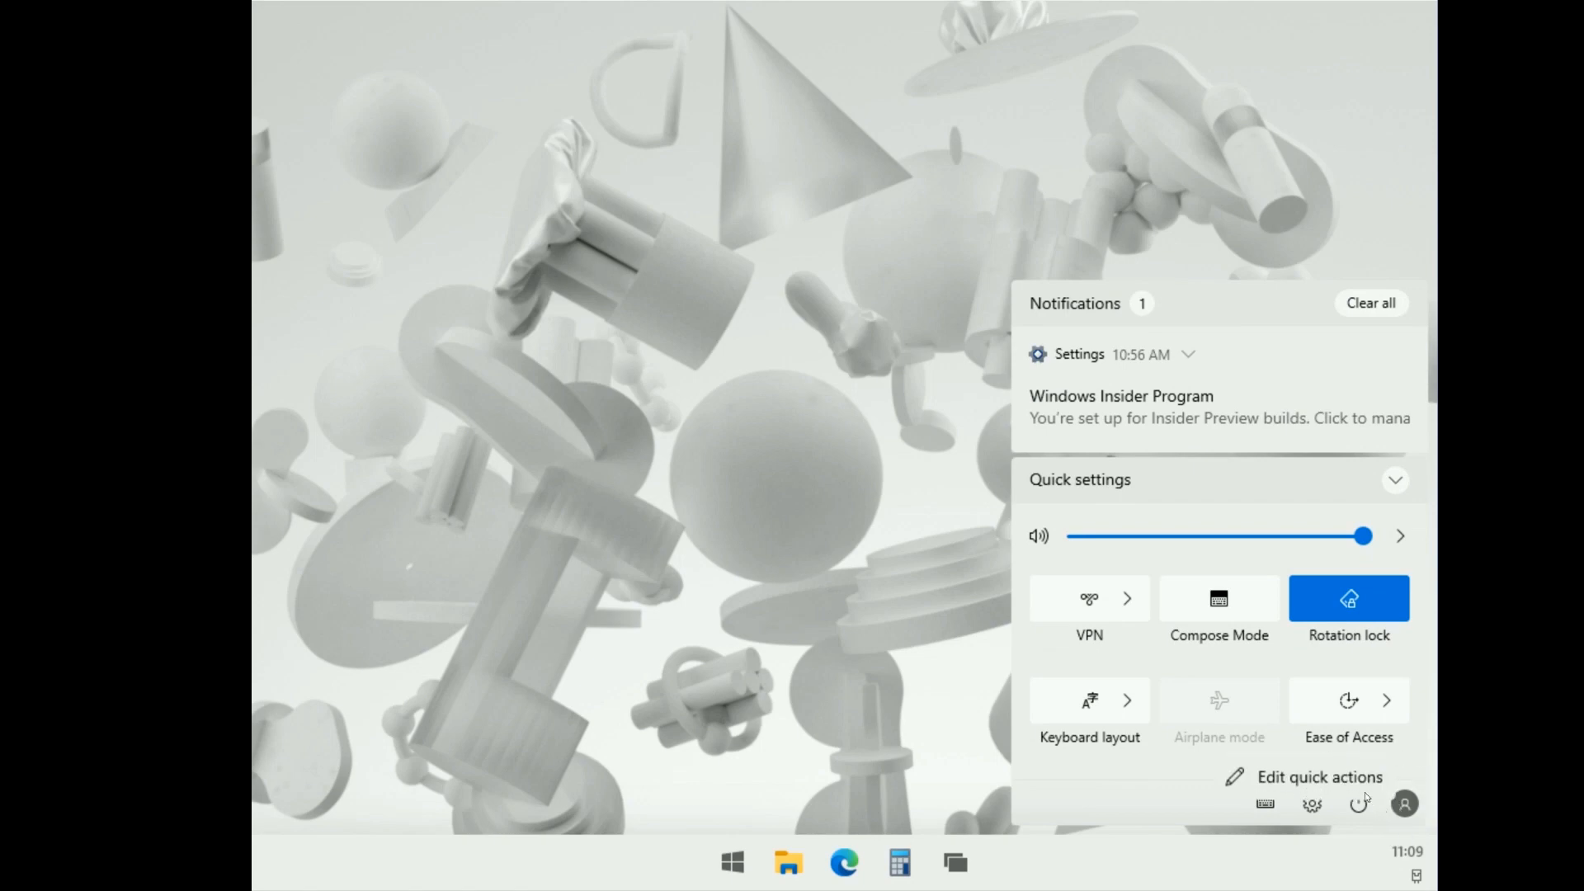
{"action": "left_click", "coordinate": [1319, 776]}
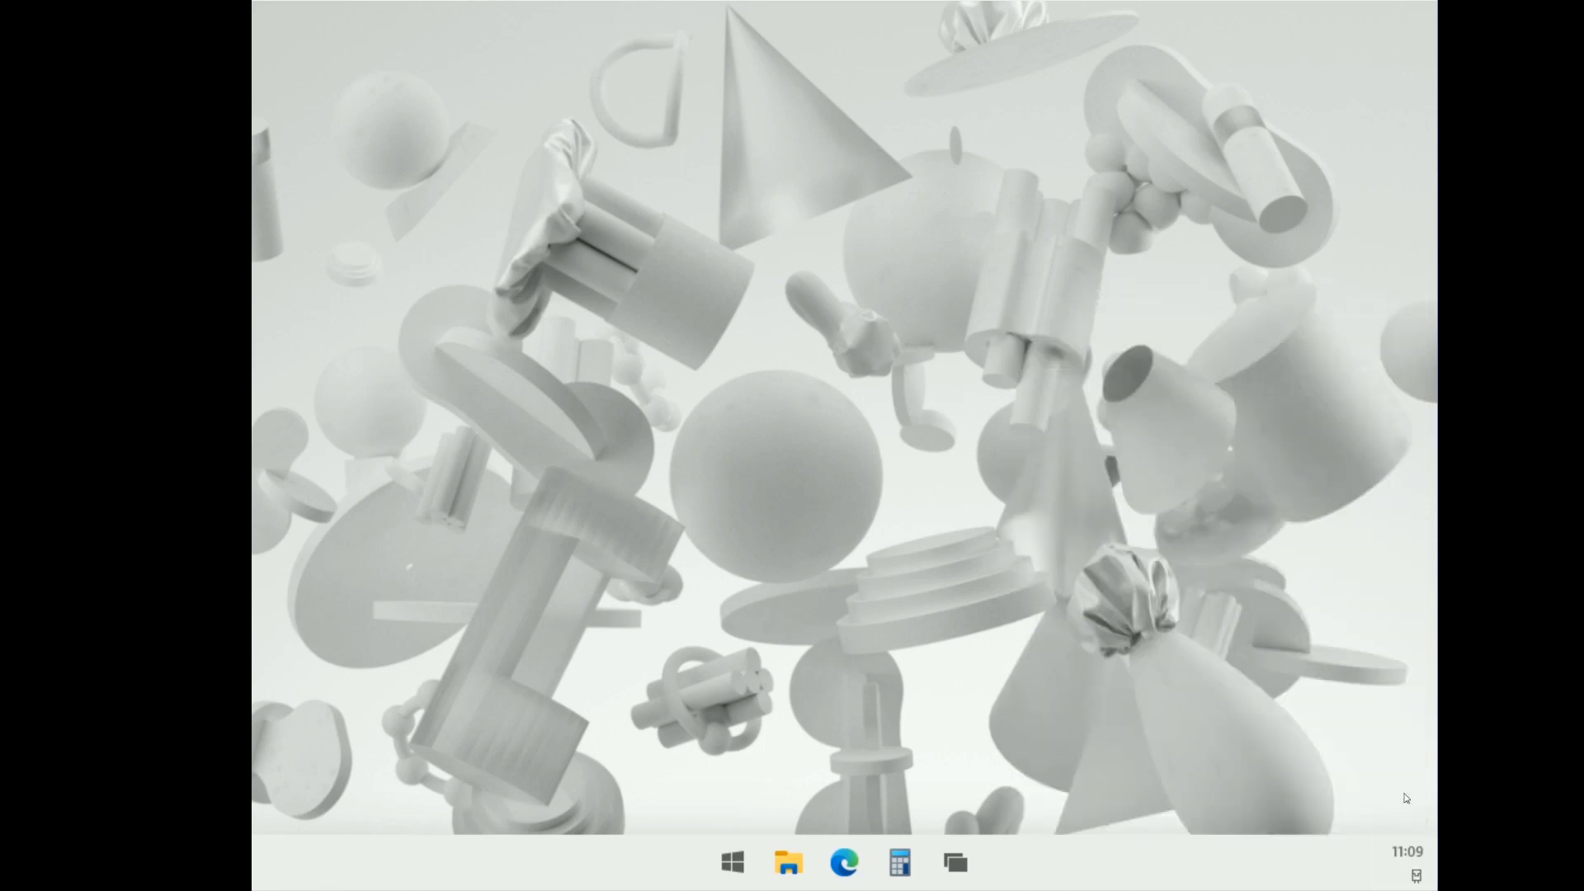
- Open the Files app from the taskbar
{"action": "left_click", "coordinate": [1416, 876]}
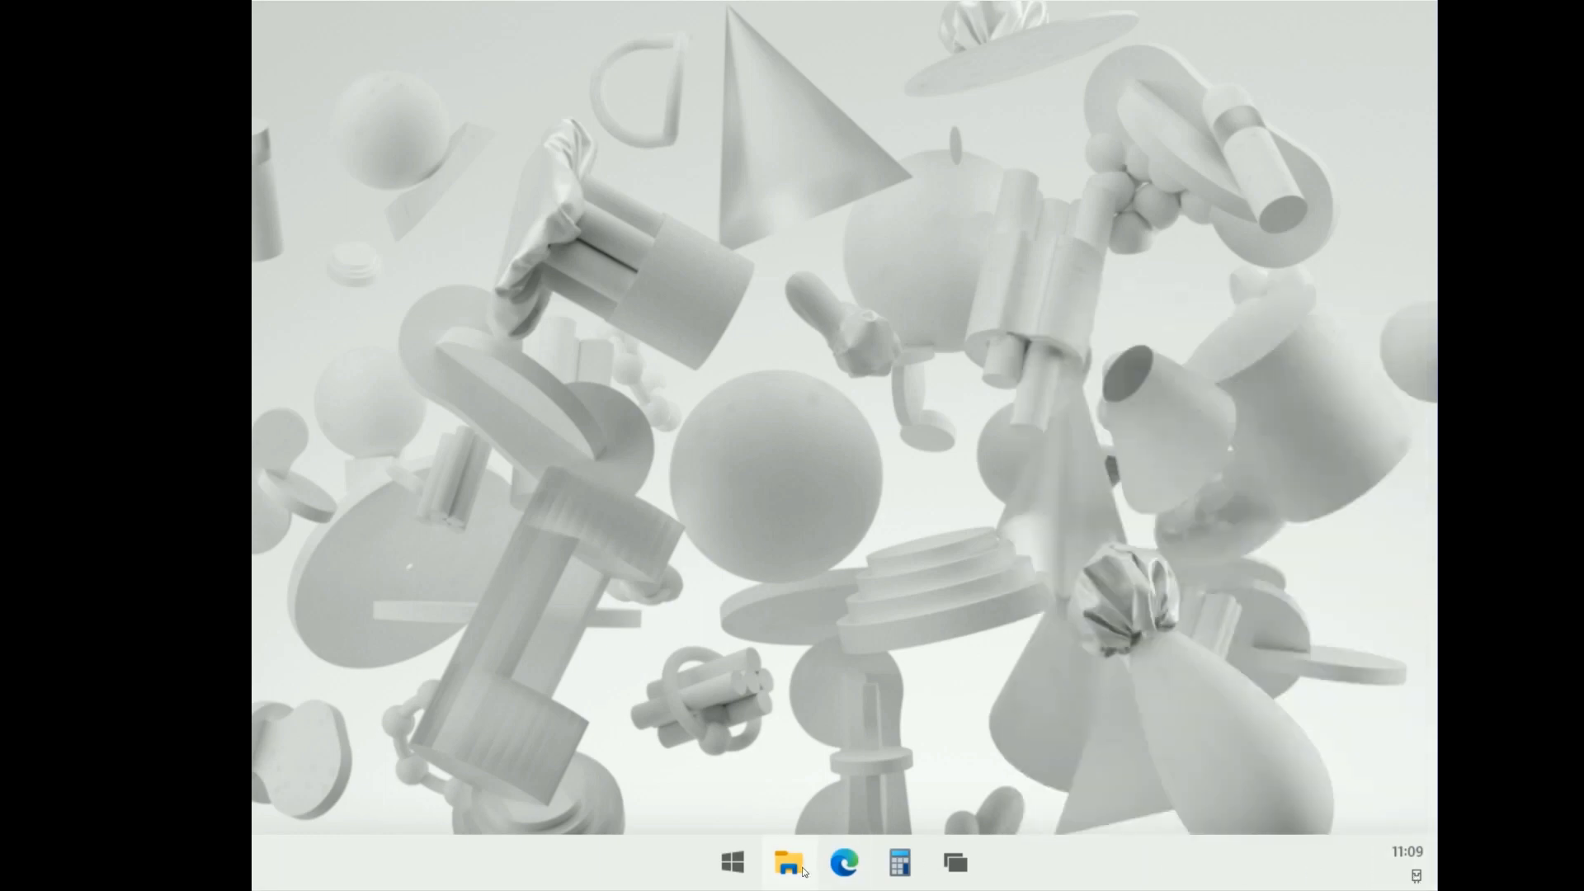
{"action": "left_click", "coordinate": [732, 861]}
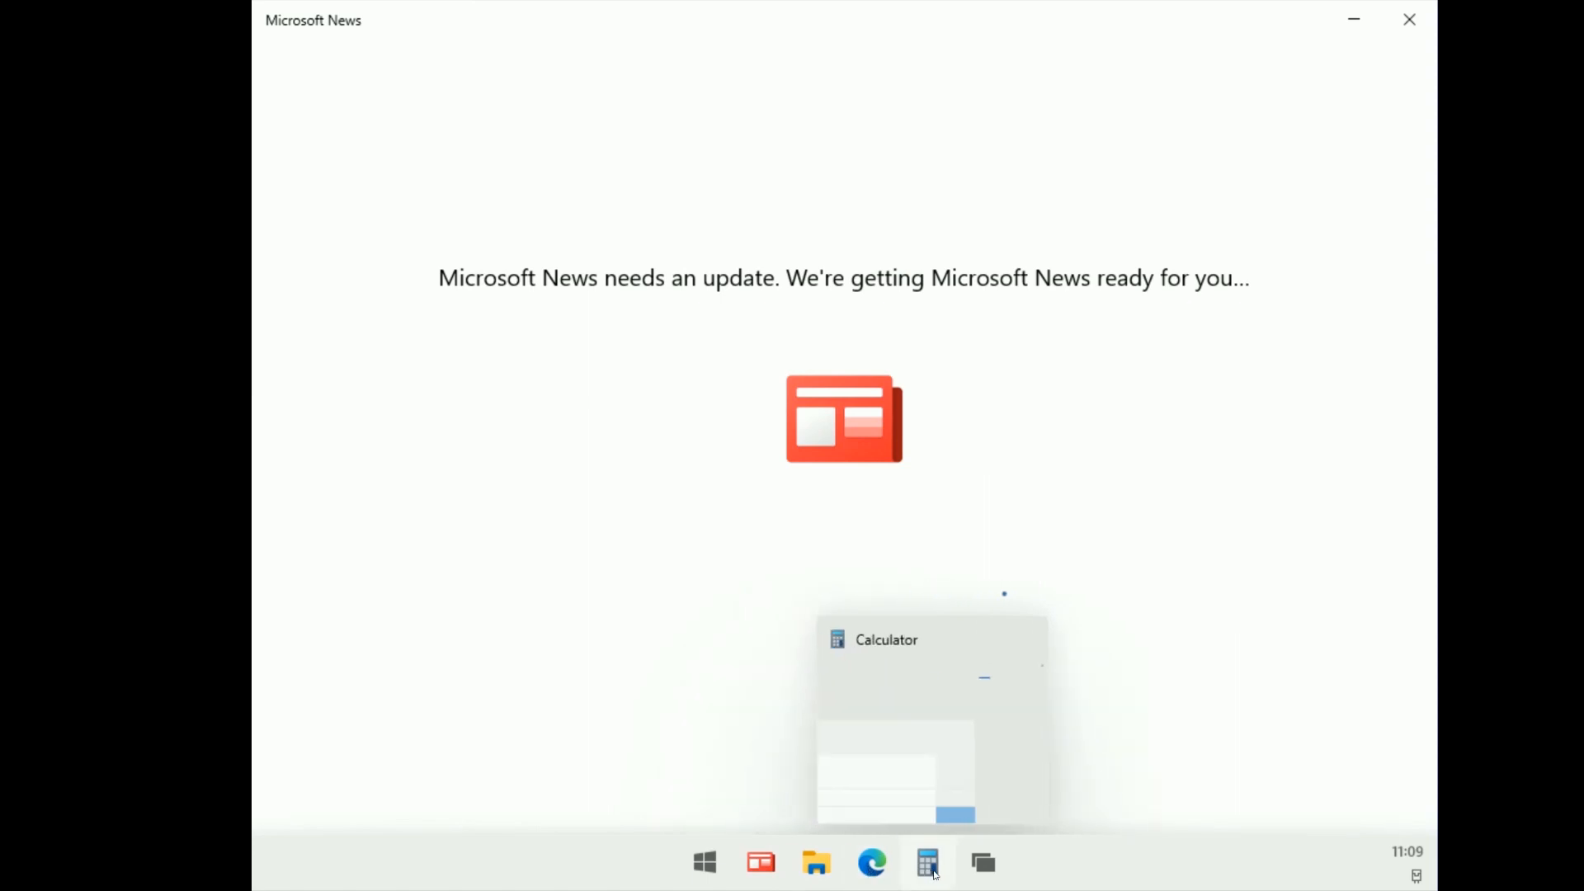
- Show all open windows side by side and close the Files window
{"action": "left_click", "coordinate": [982, 862]}
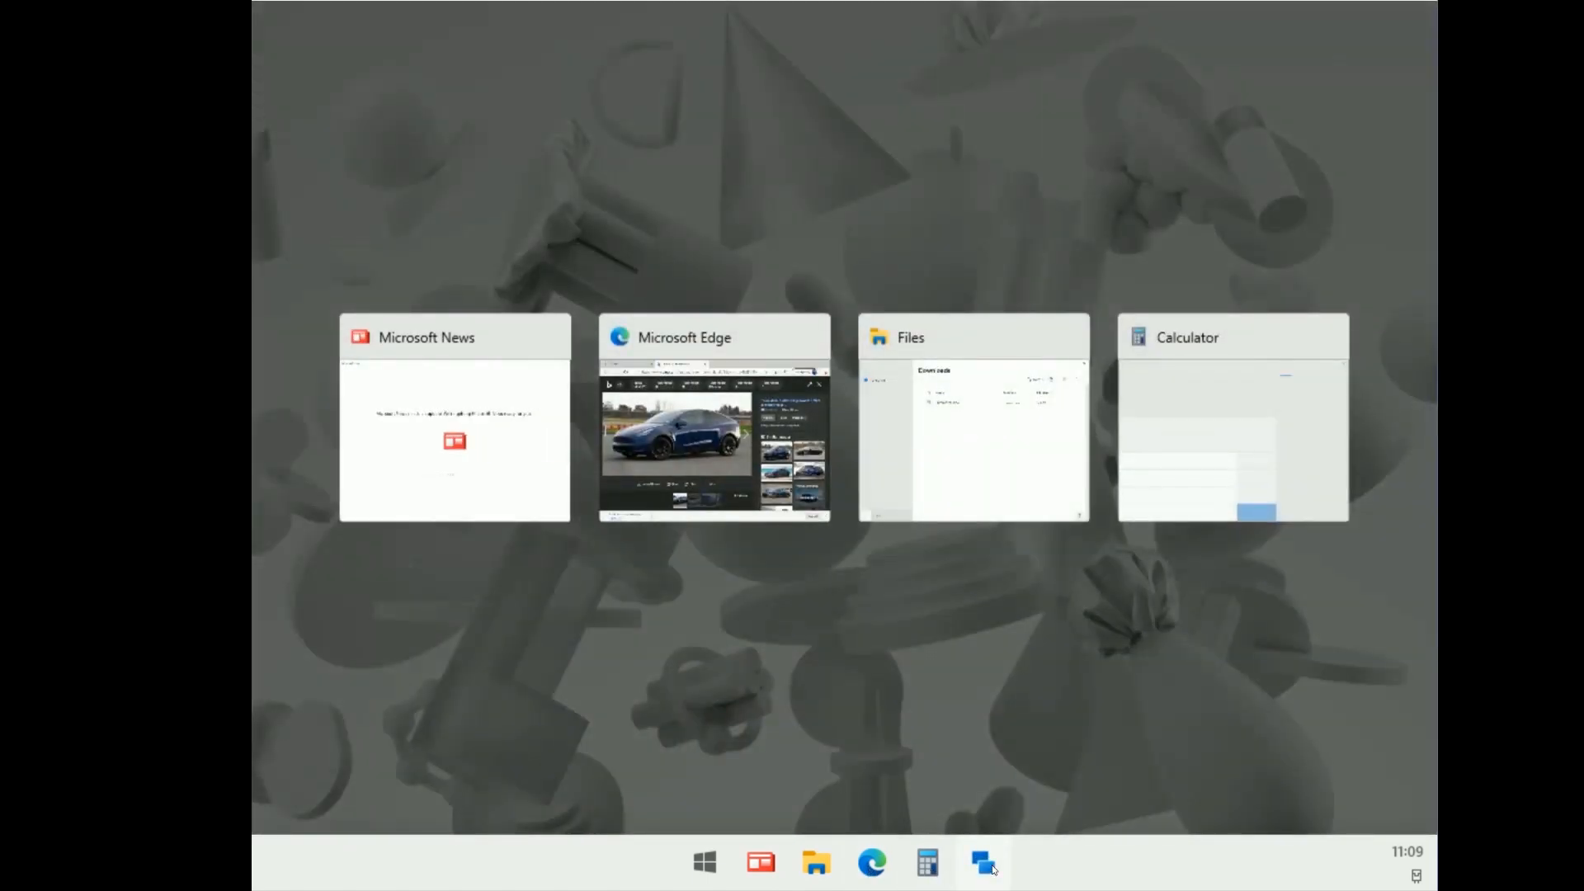
{"action": "mouse_move", "coordinate": [1059, 337]}
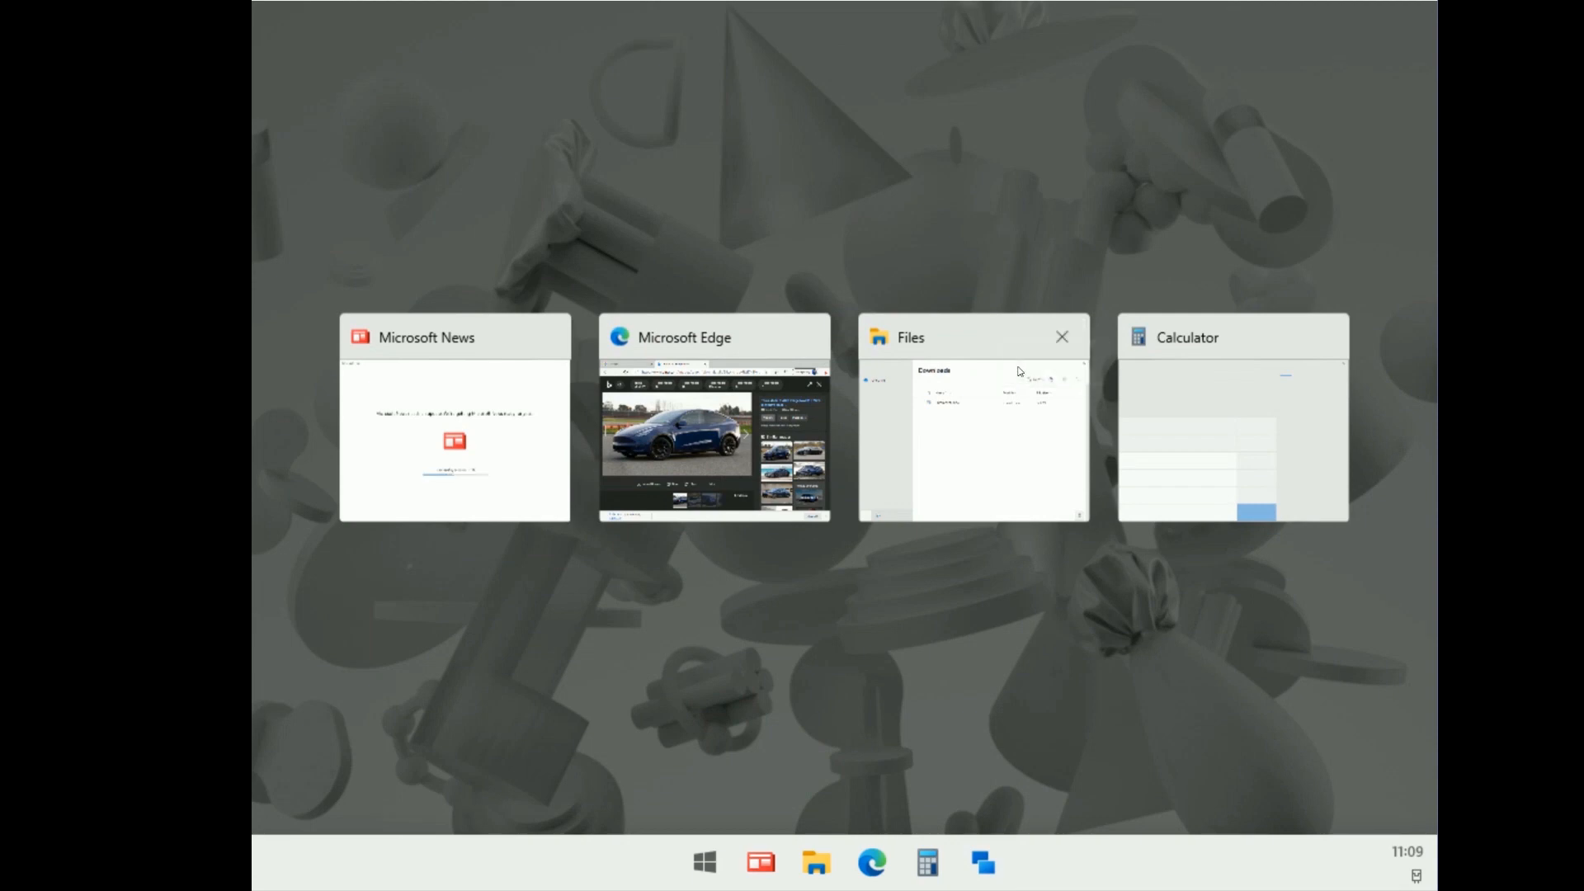
{"action": "left_click", "coordinate": [1062, 337]}
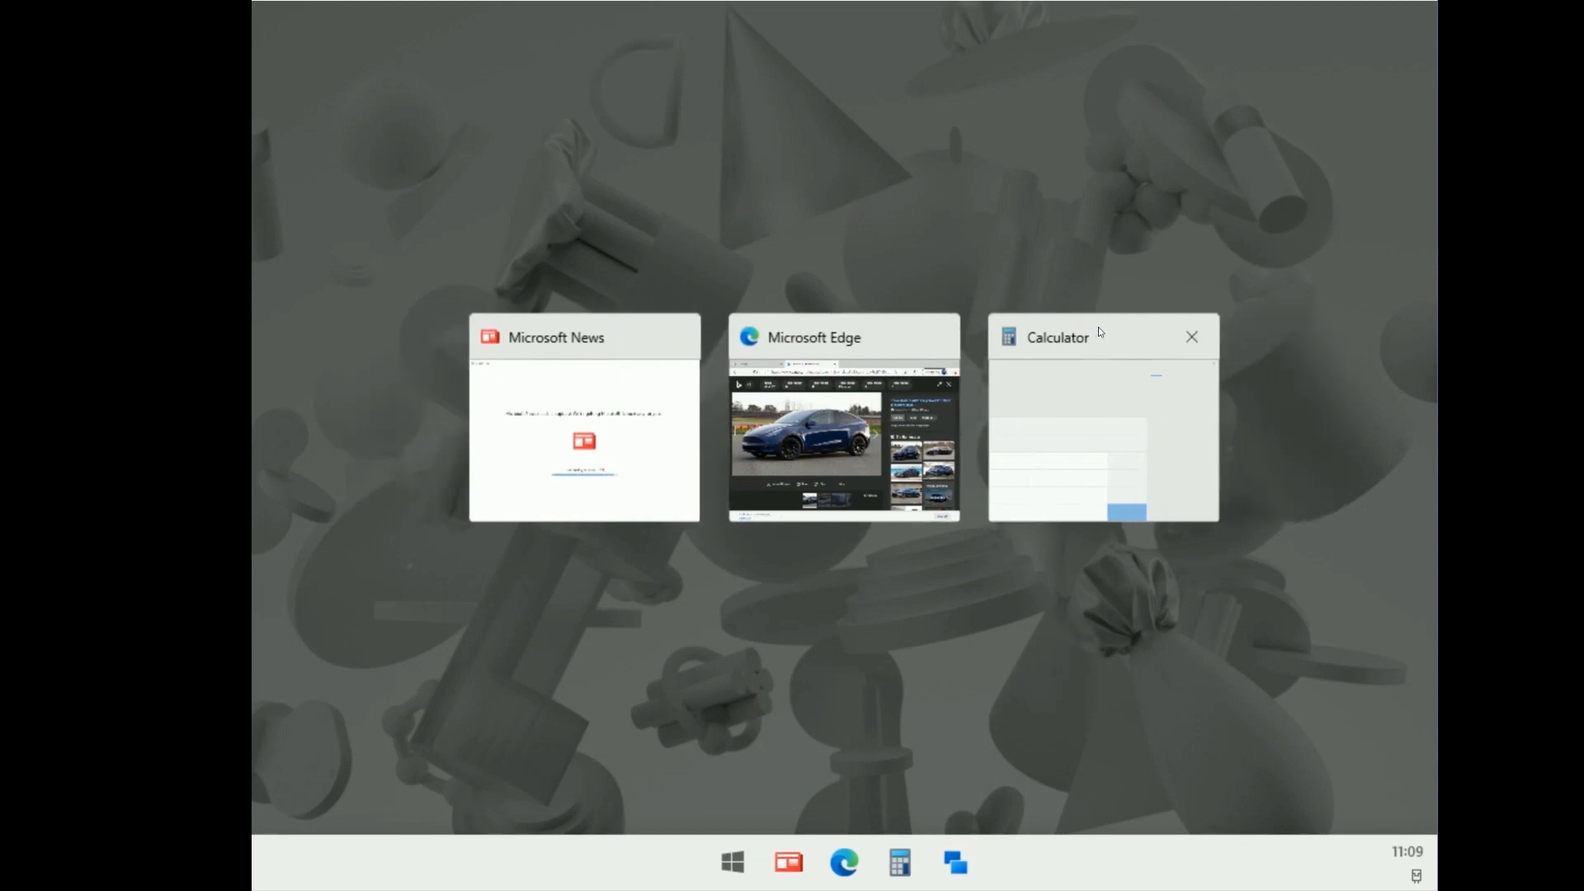
{"action": "mouse_move", "coordinate": [1122, 288]}
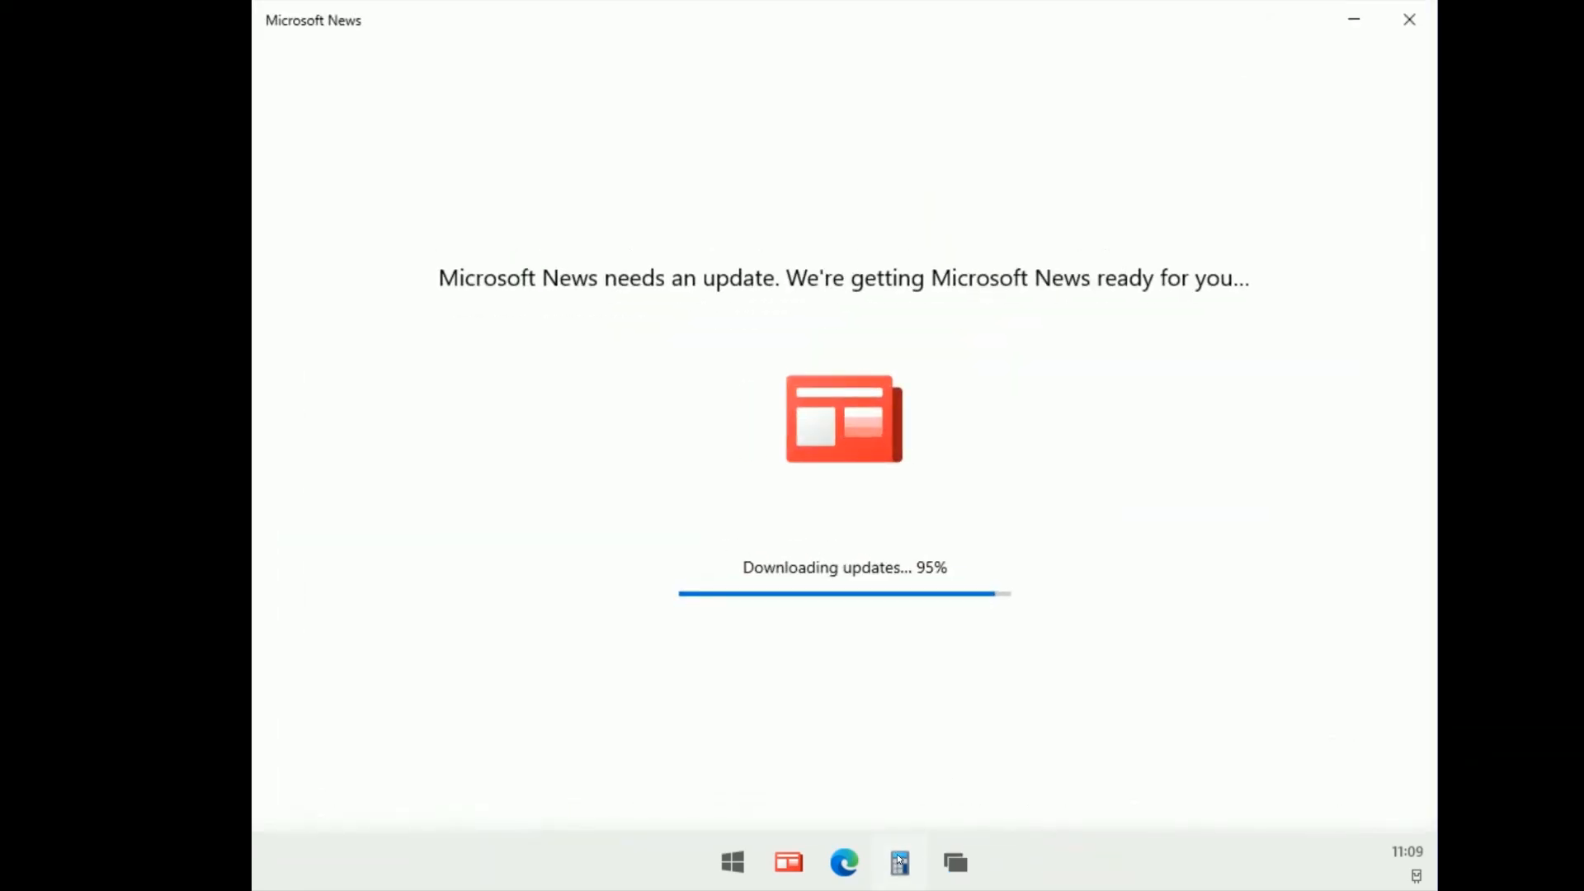
{"action": "mouse_move", "coordinate": [926, 861]}
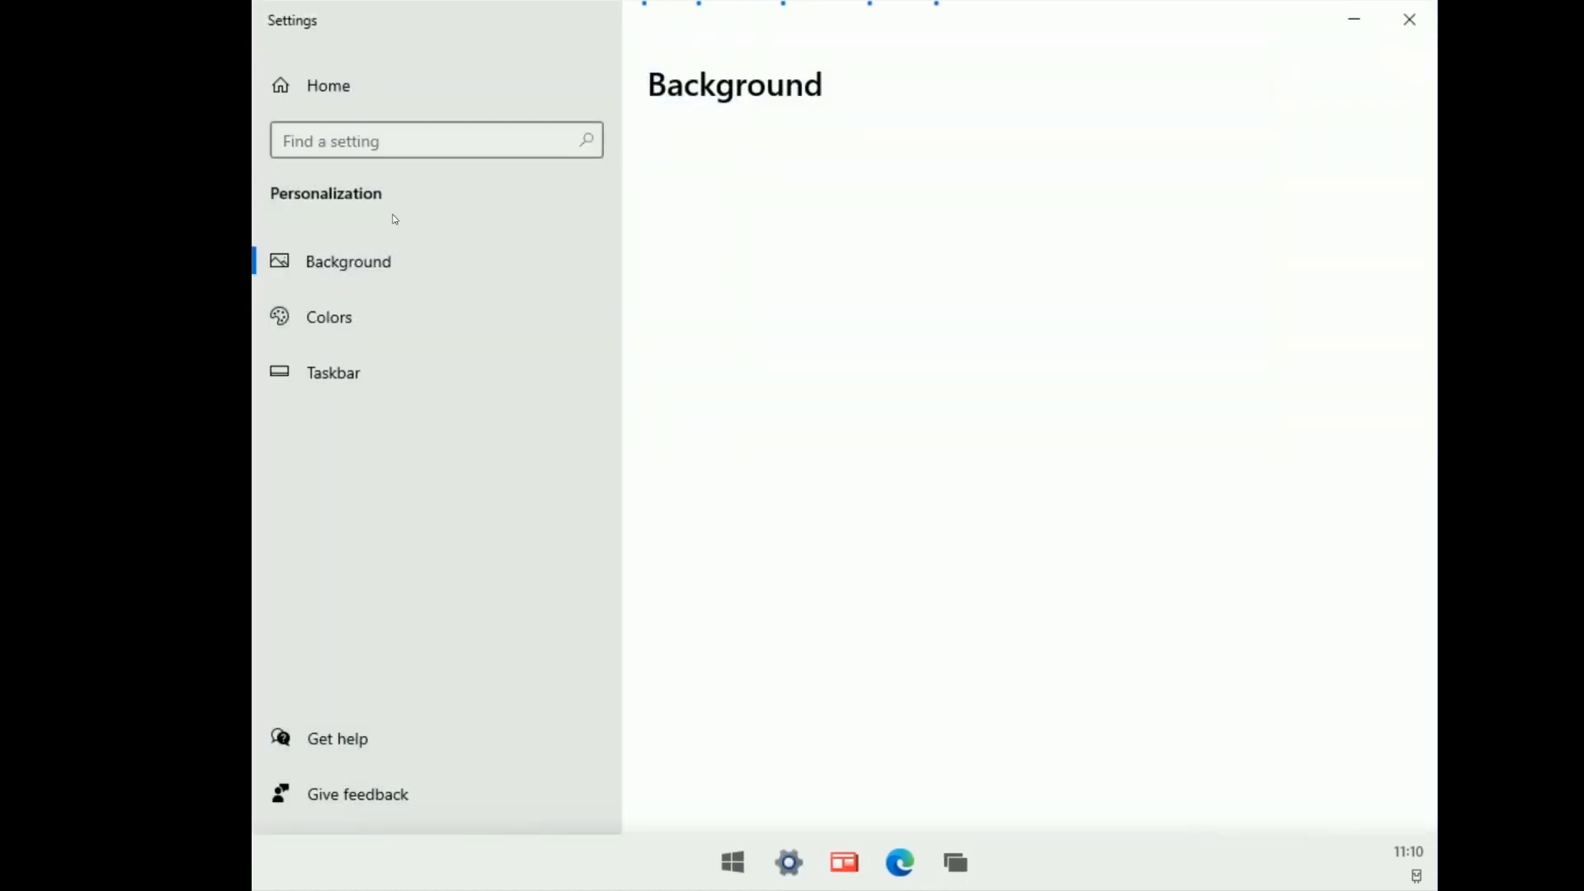
- On the Taskbar settings page, set taskbar size to Large, then Small
{"action": "left_click", "coordinate": [333, 373]}
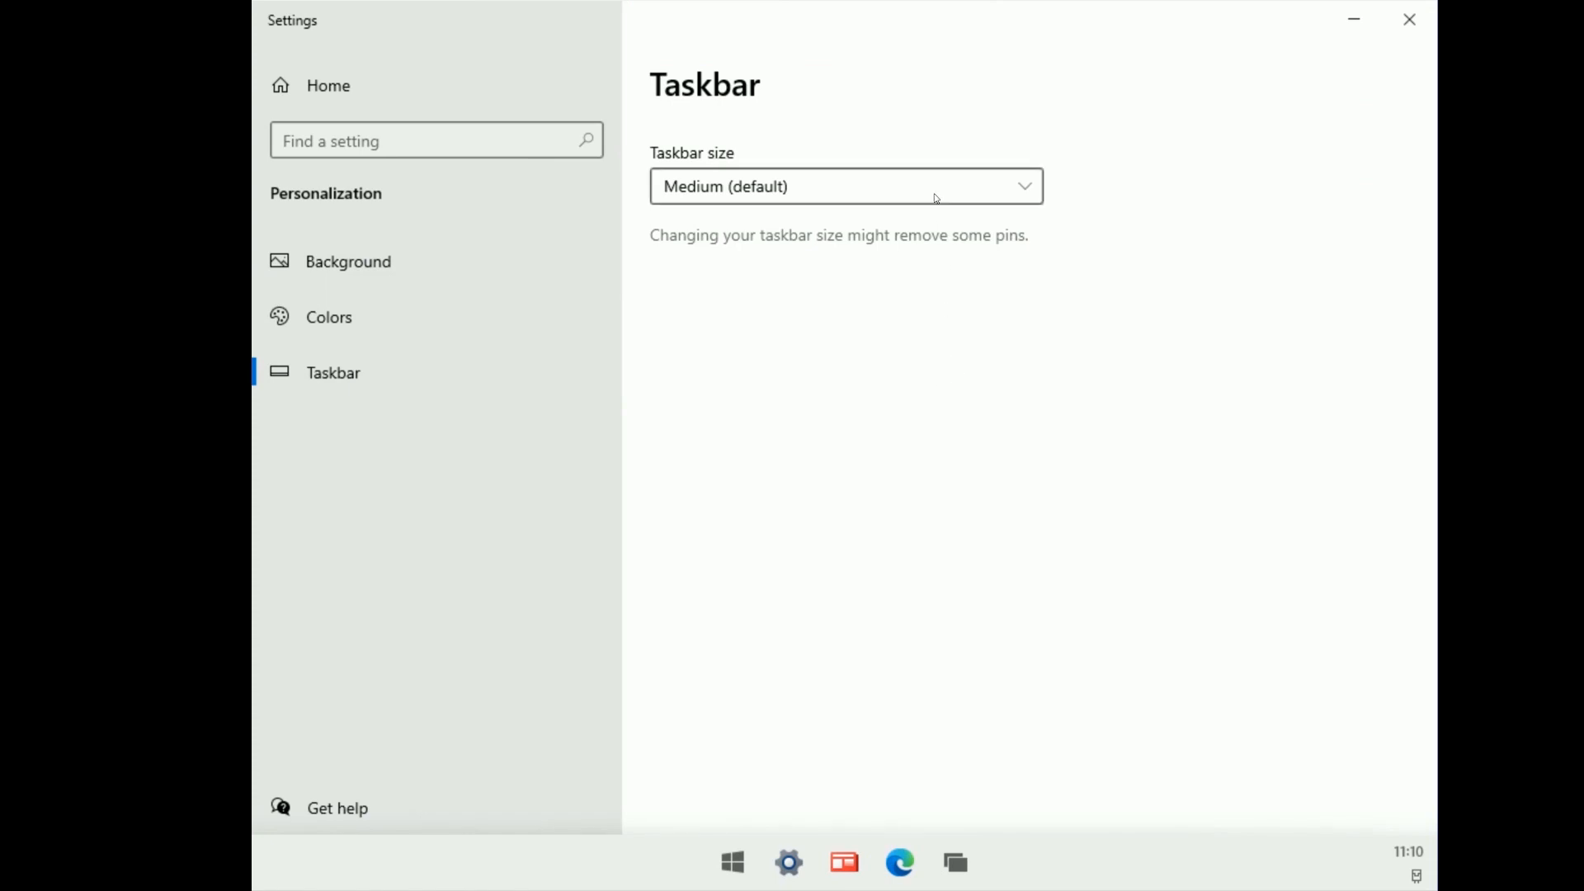
{"action": "left_click", "coordinate": [845, 186]}
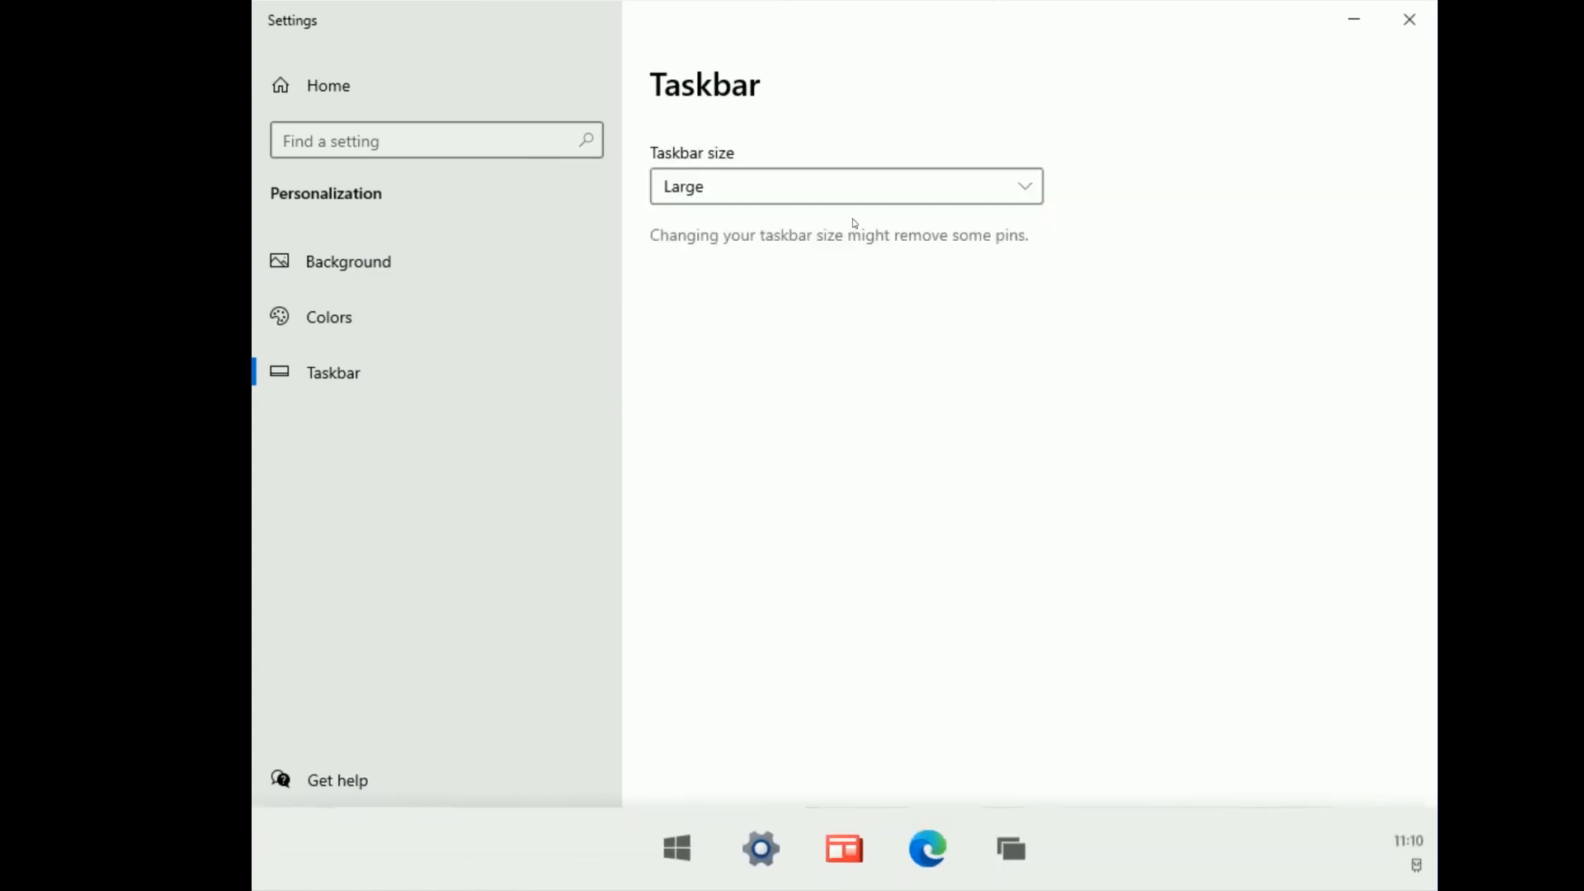
{"action": "left_click", "coordinate": [843, 186]}
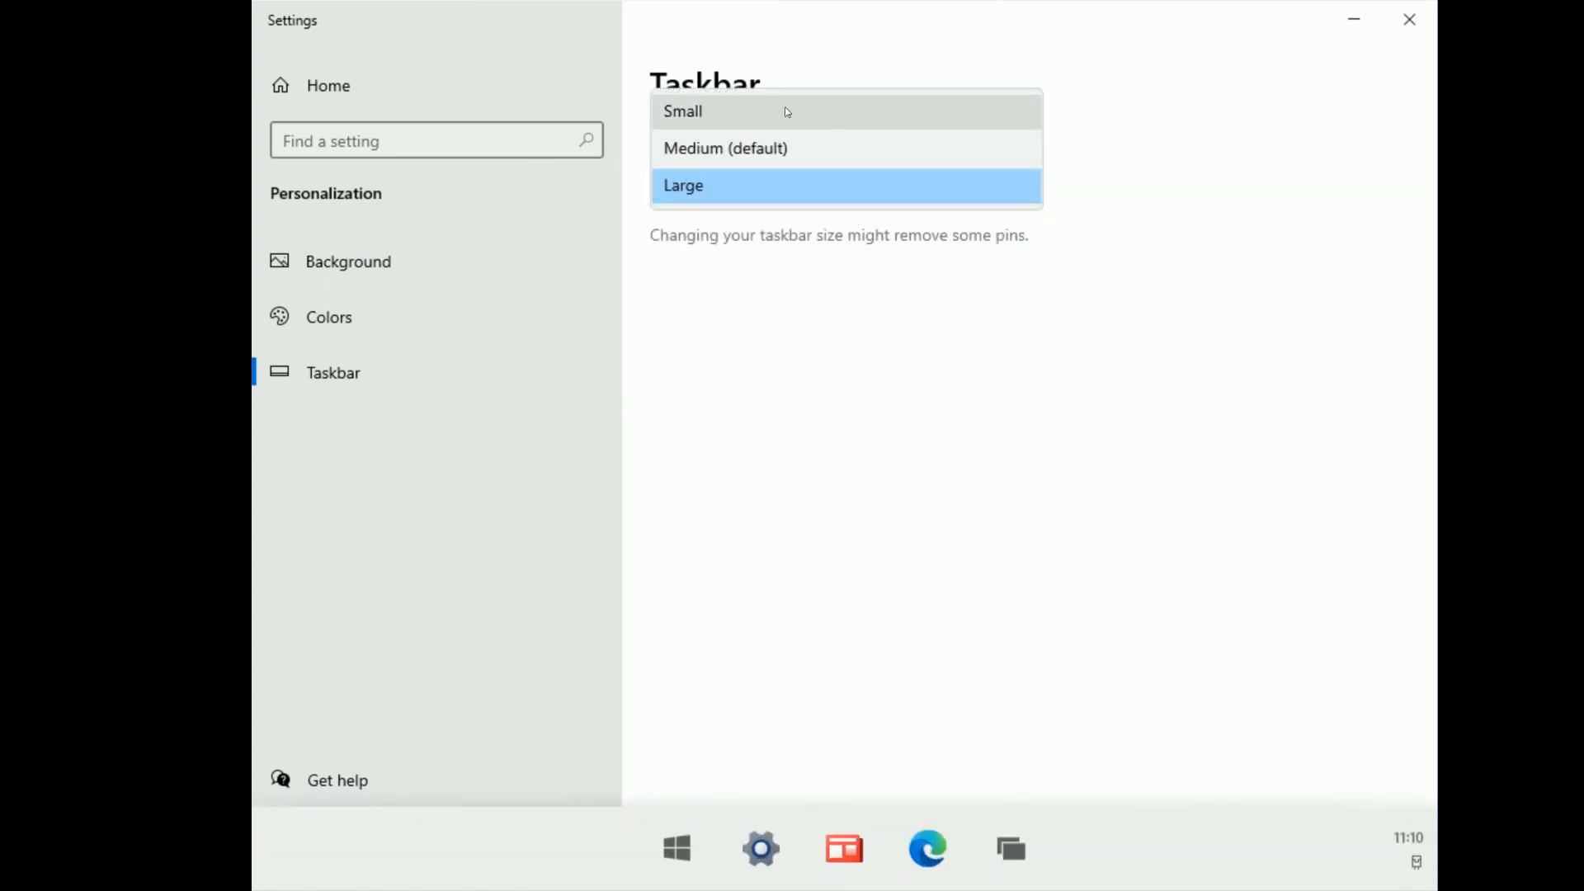
{"action": "left_click", "coordinate": [682, 111]}
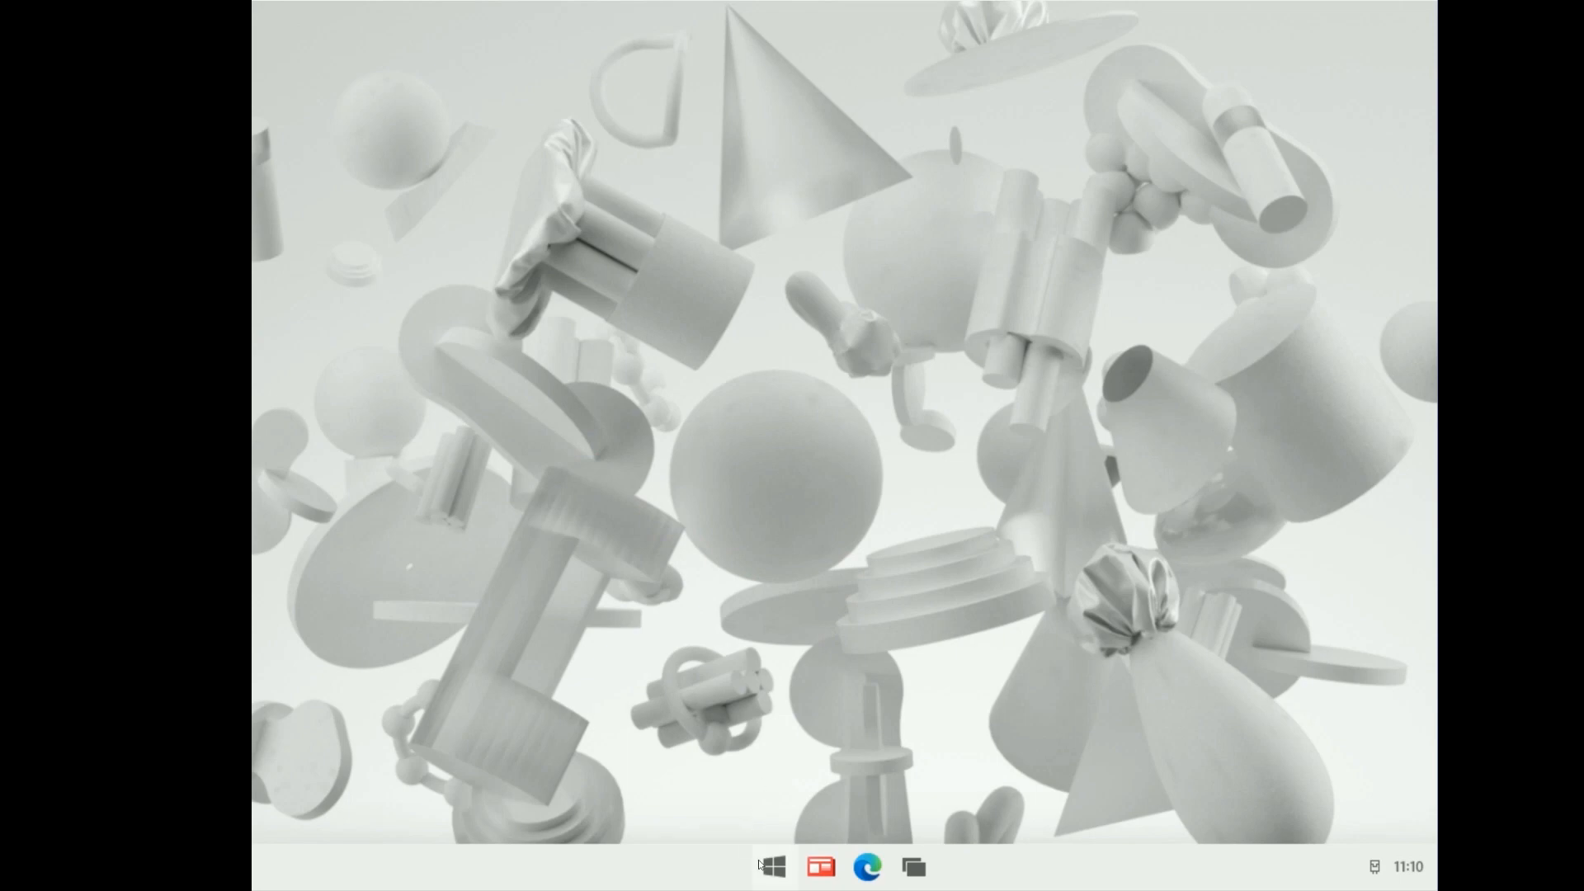
{"action": "left_click", "coordinate": [771, 867]}
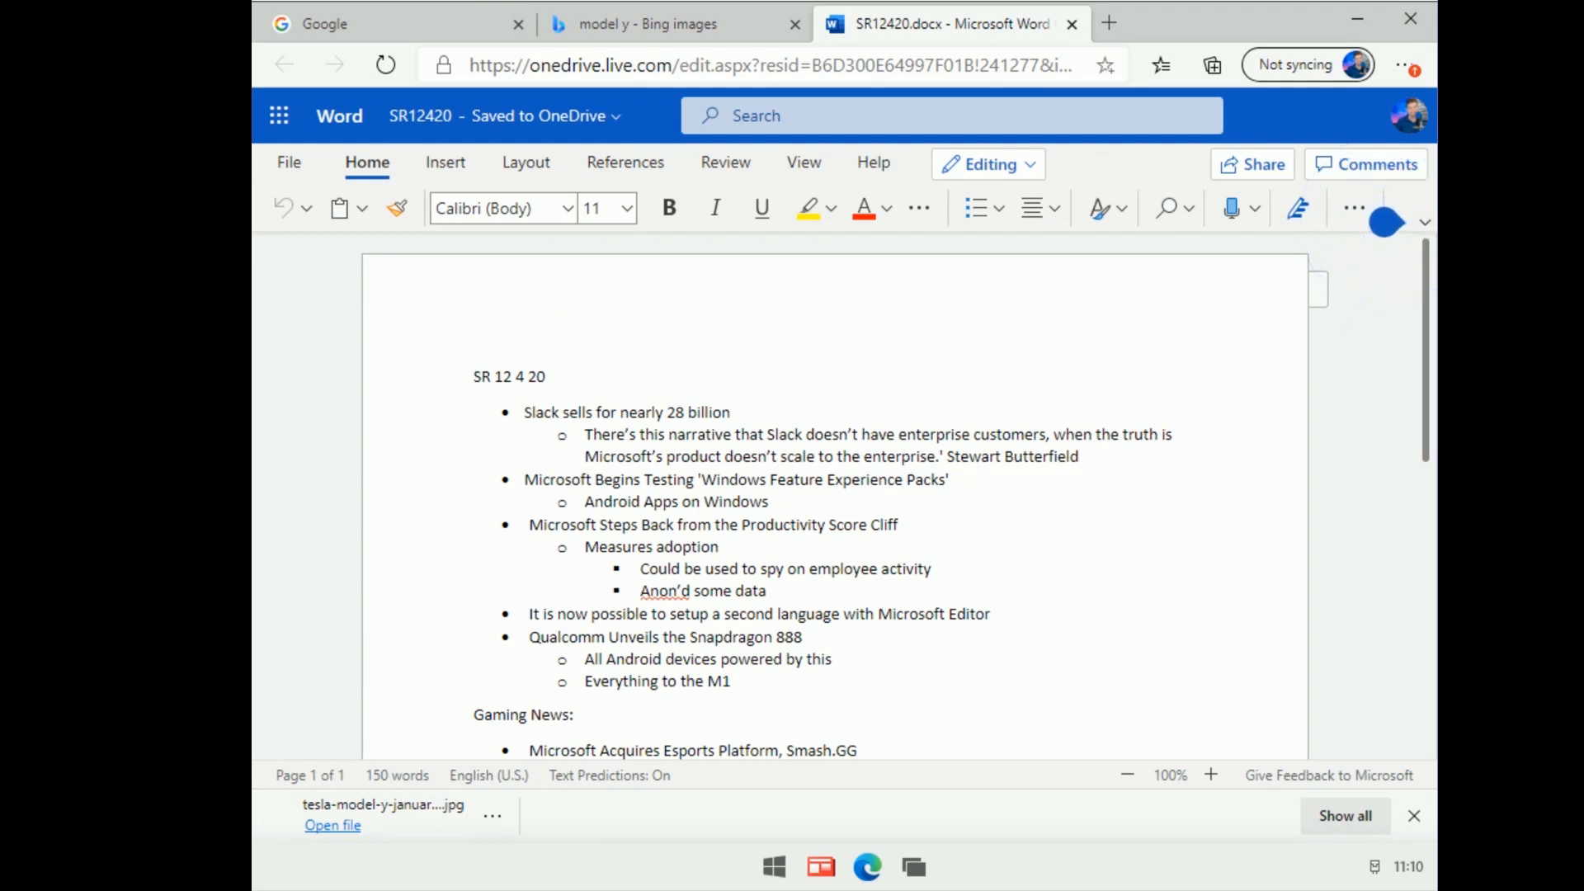
{"action": "mouse_move", "coordinate": [1259, 380]}
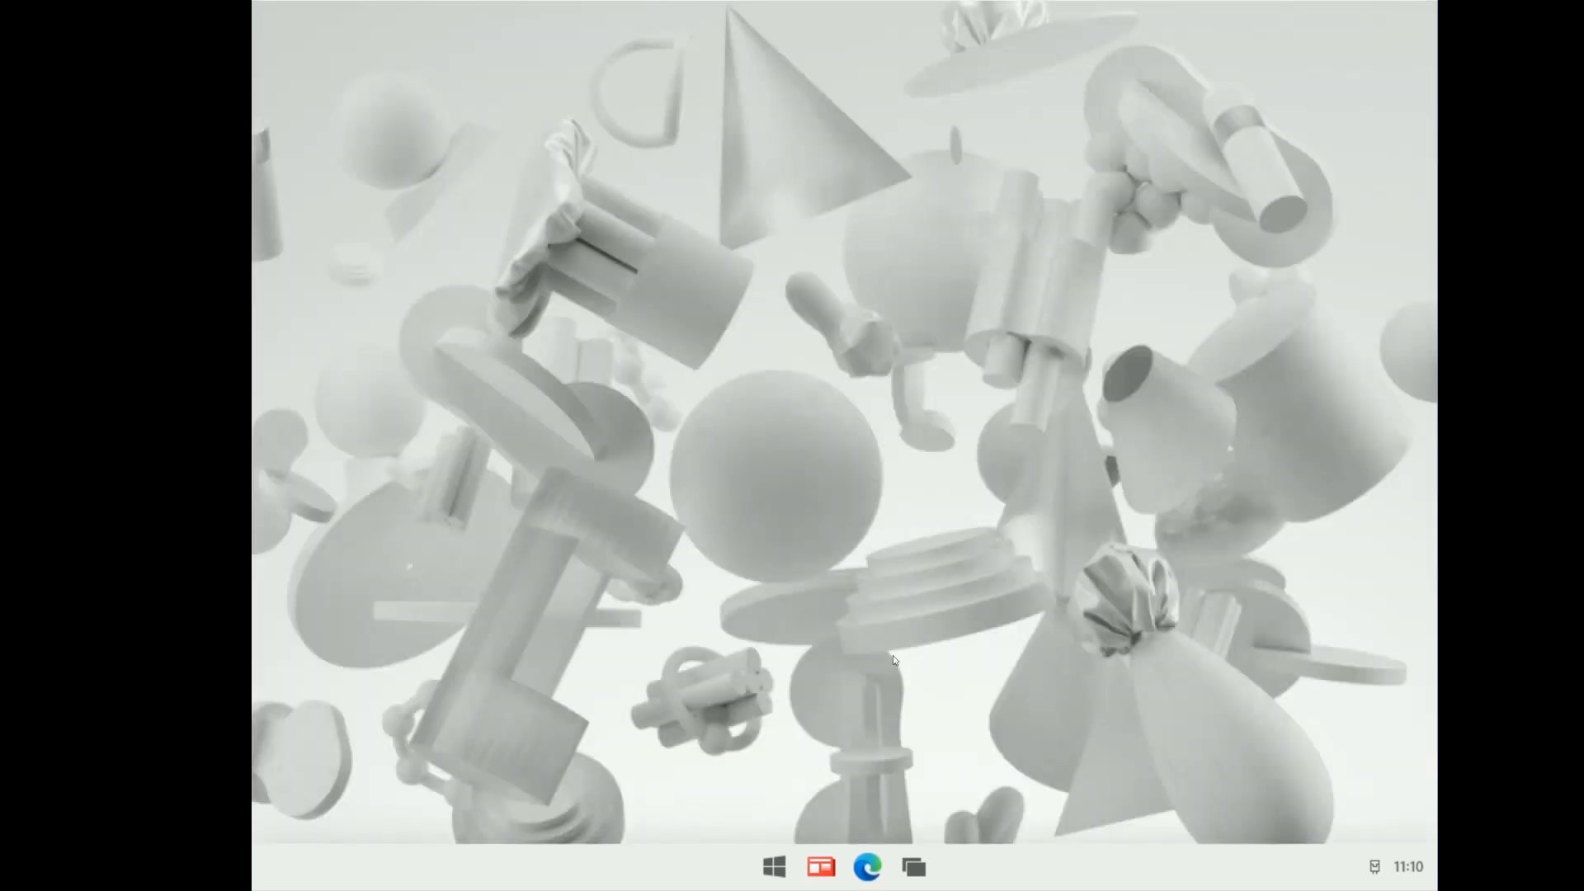
- Bring up News, open and dismiss Start twice, then close the updating News app
{"action": "left_click", "coordinate": [819, 867]}
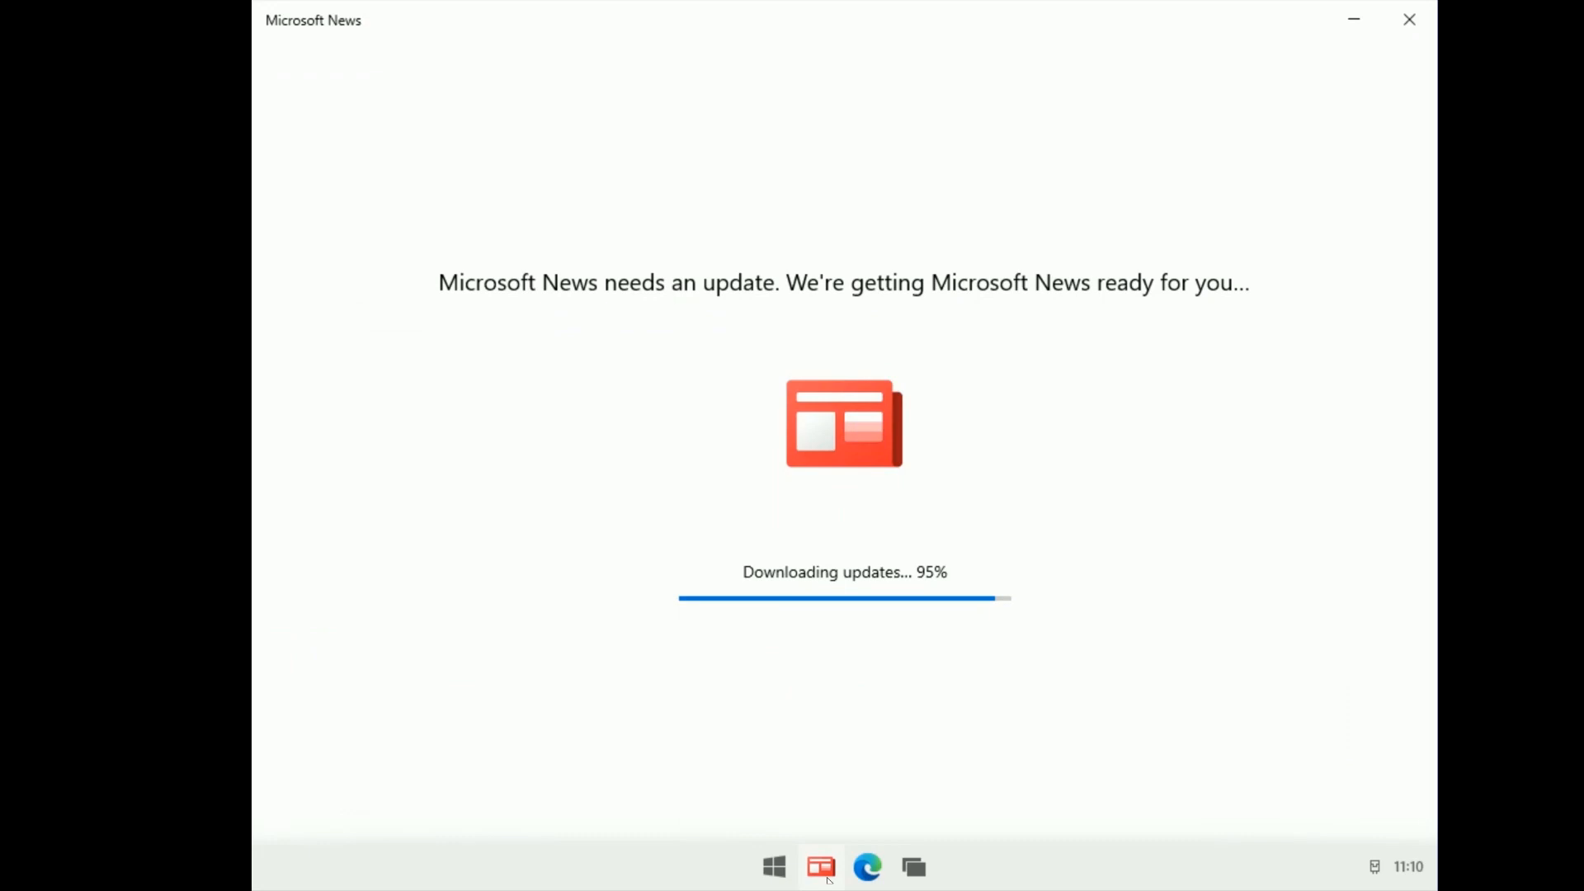
{"action": "left_click", "coordinate": [774, 867]}
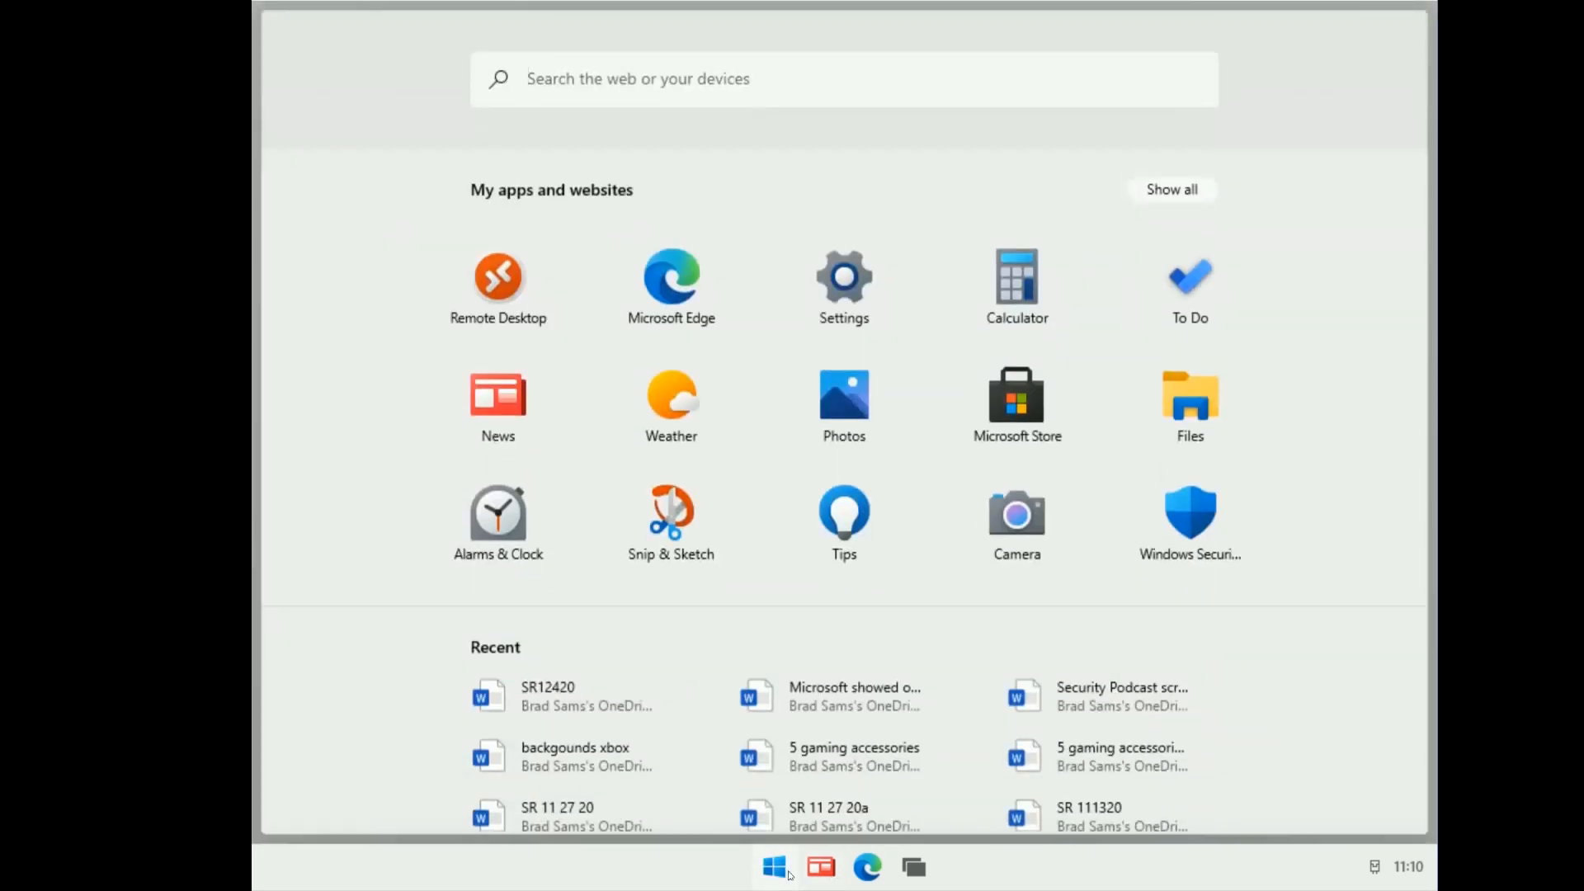
{"action": "mouse_move", "coordinate": [1189, 514]}
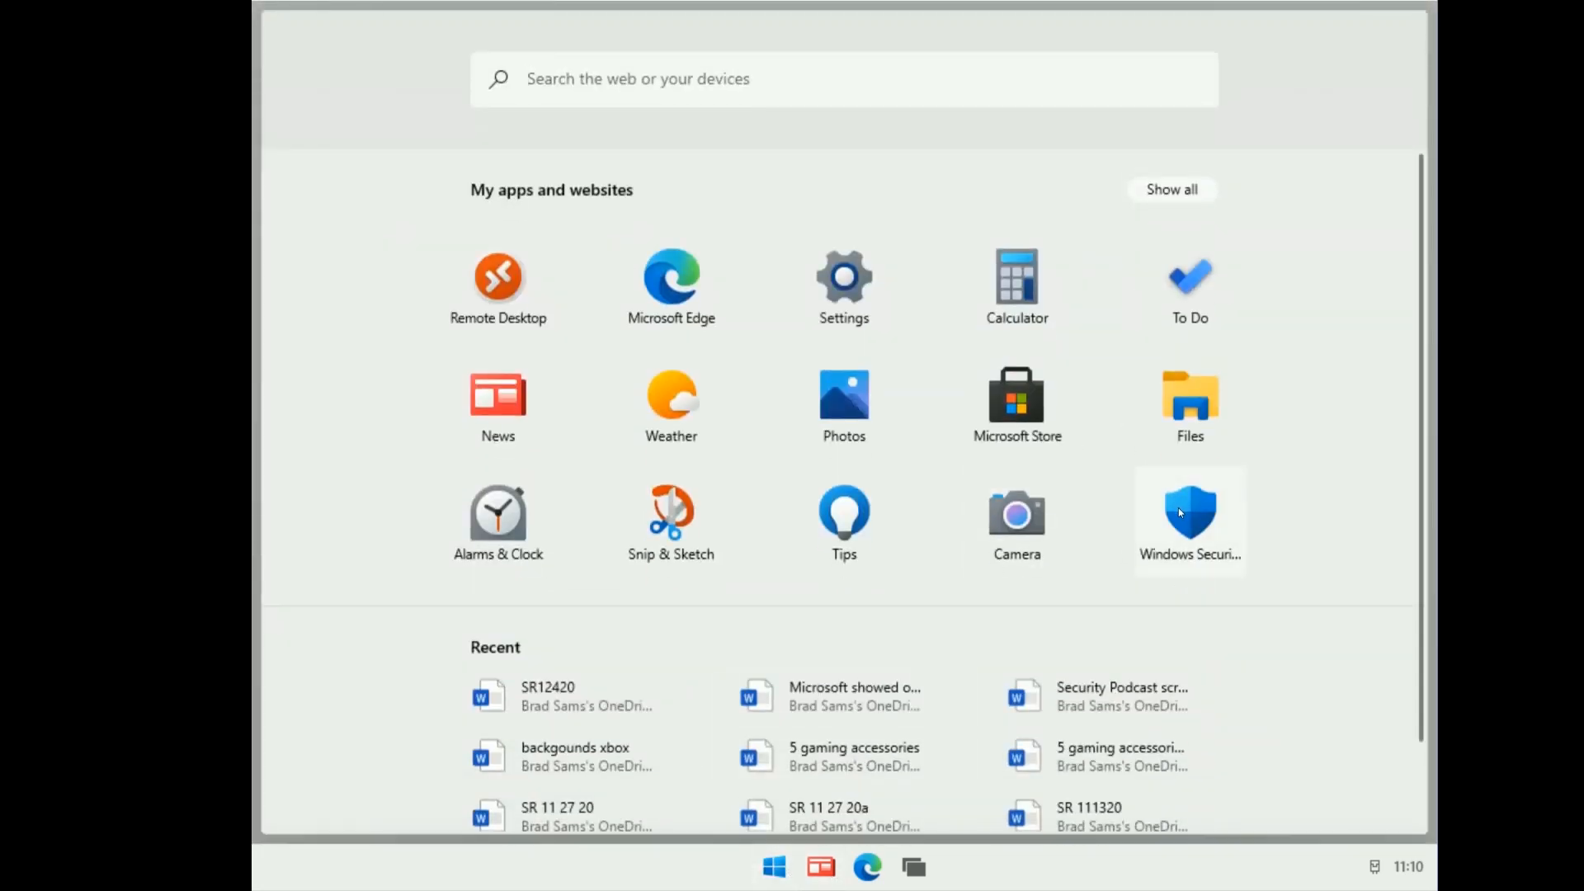
{"action": "mouse_move", "coordinate": [1347, 438]}
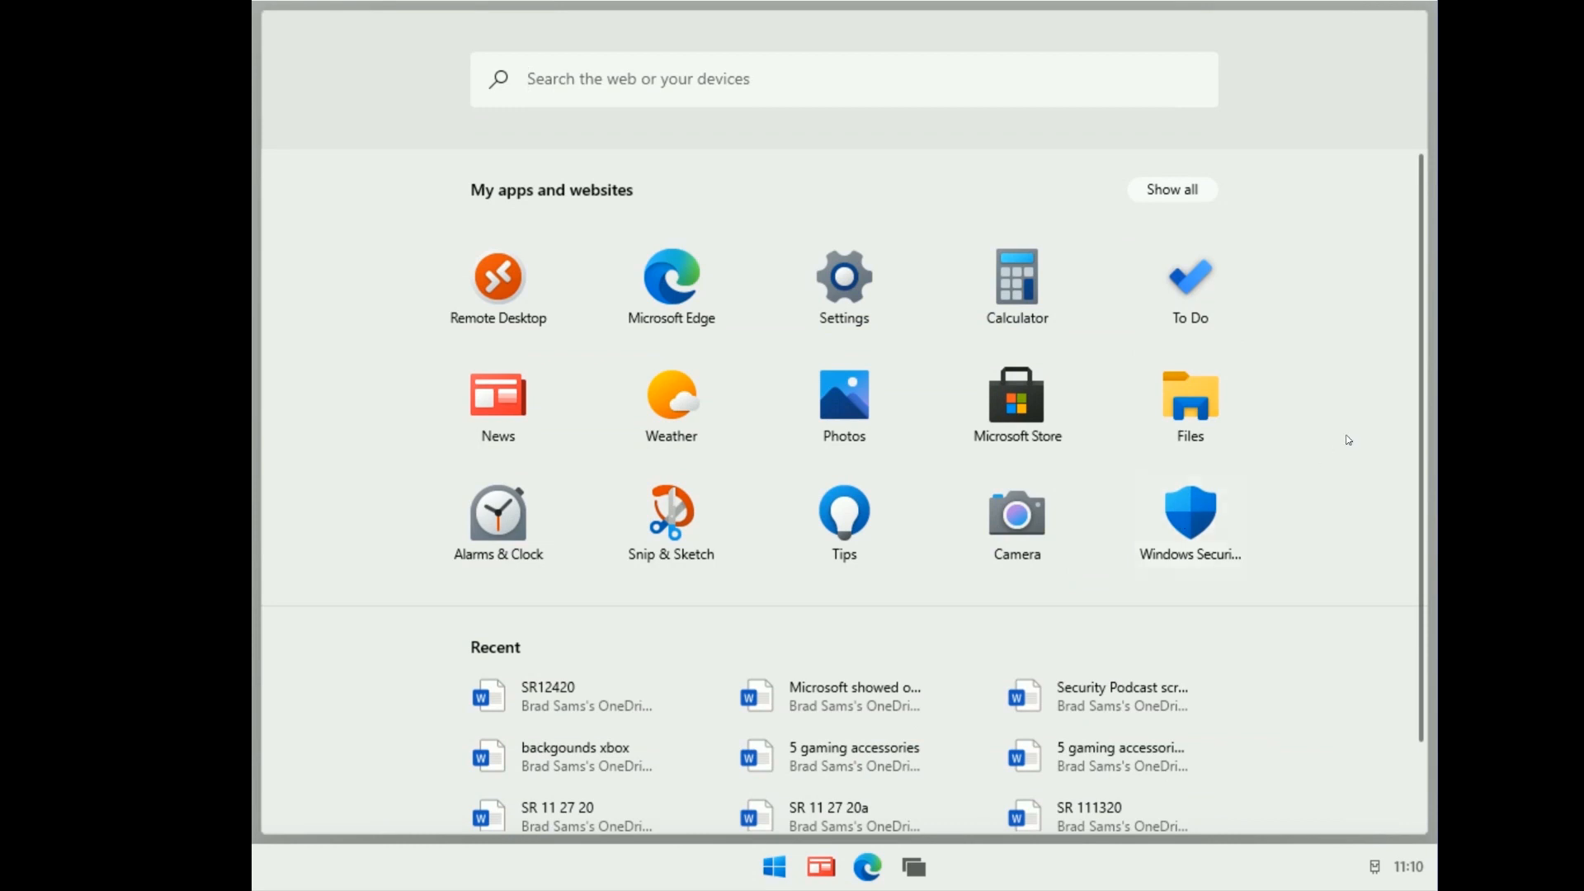
{"action": "left_click", "coordinate": [497, 394]}
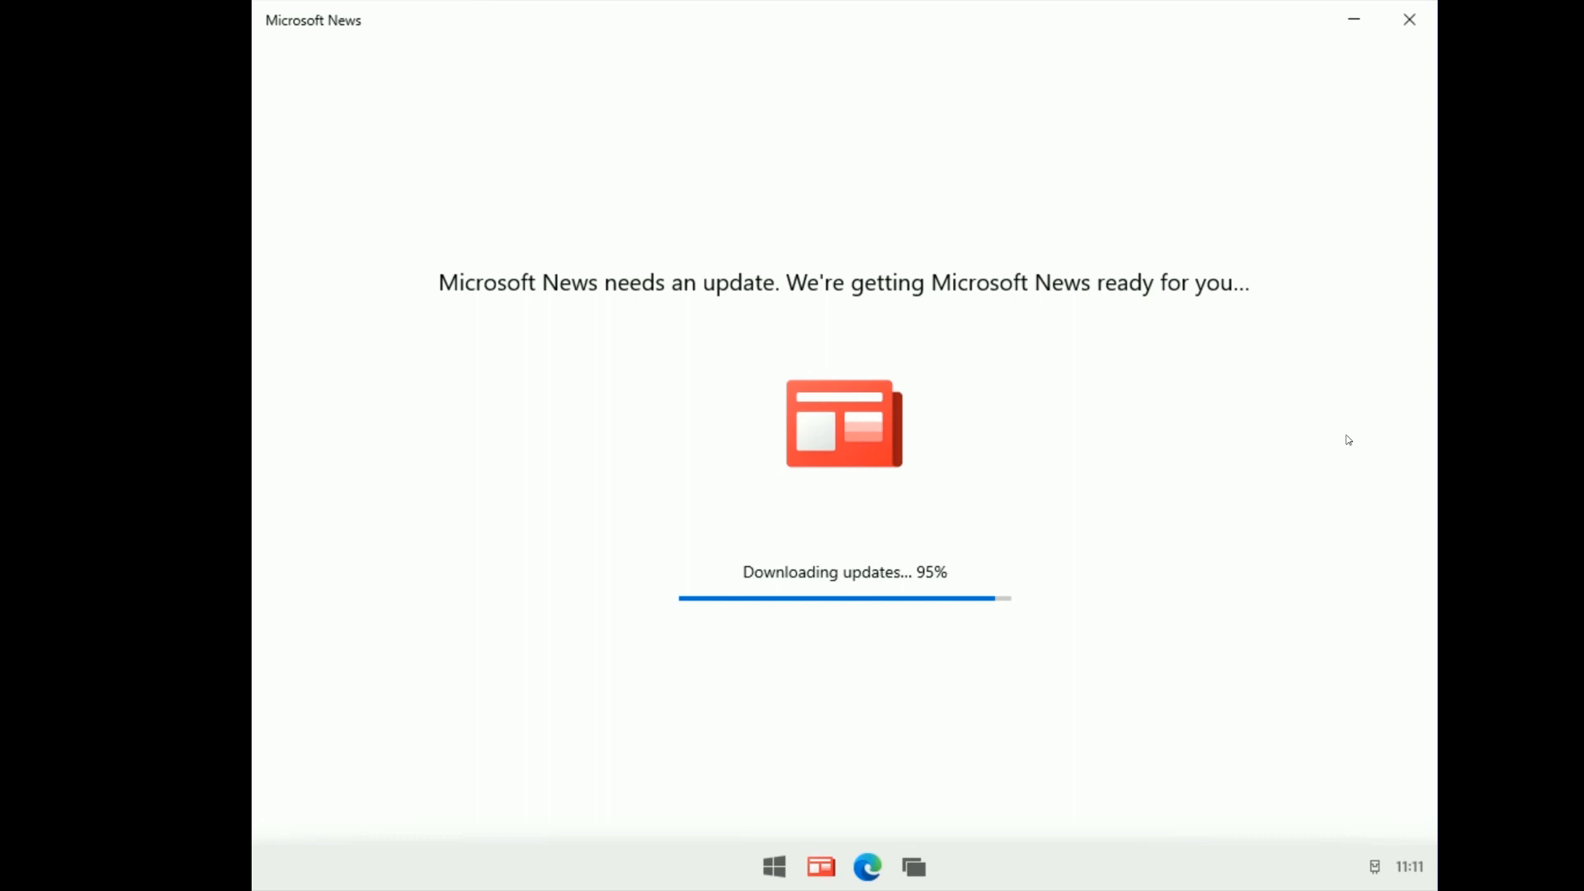
{"action": "mouse_move", "coordinate": [1158, 444]}
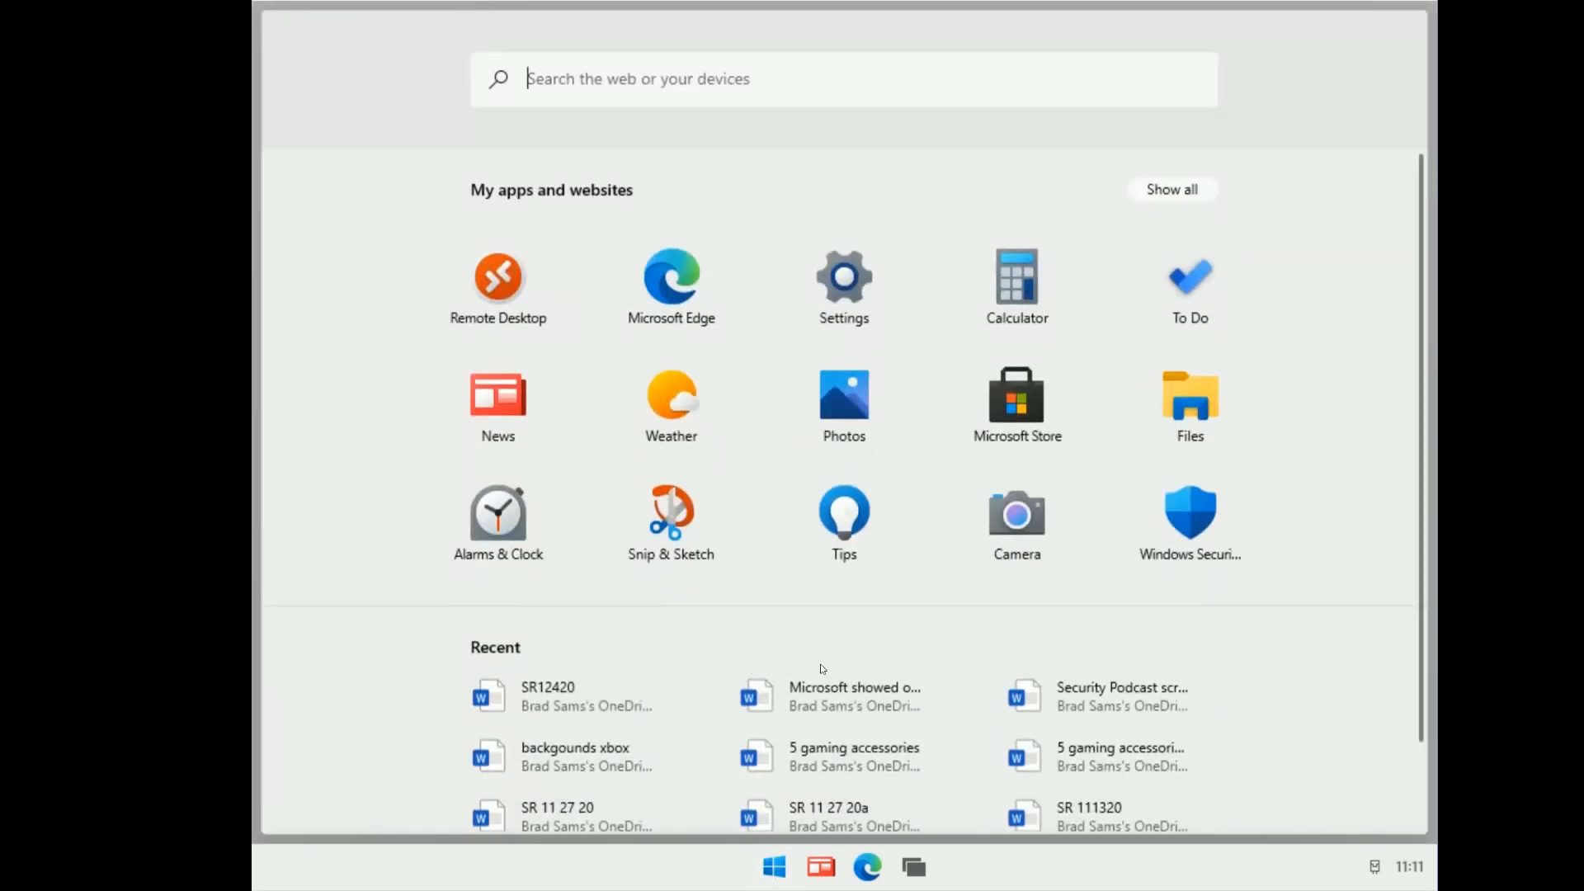
{"action": "mouse_move", "coordinate": [1319, 420]}
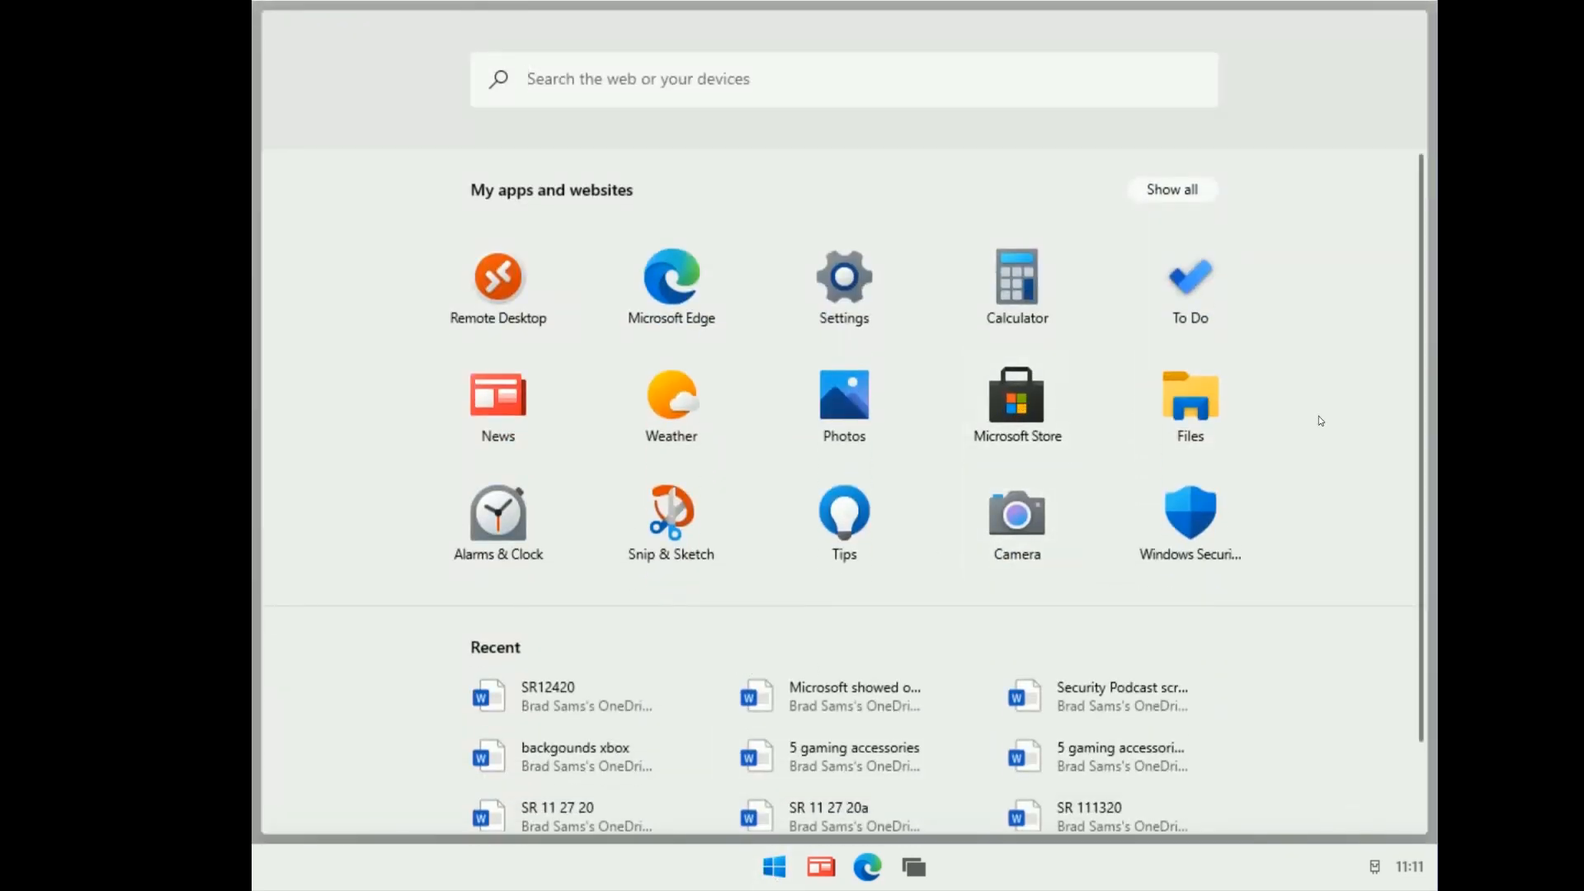
{"action": "left_click", "coordinate": [496, 404]}
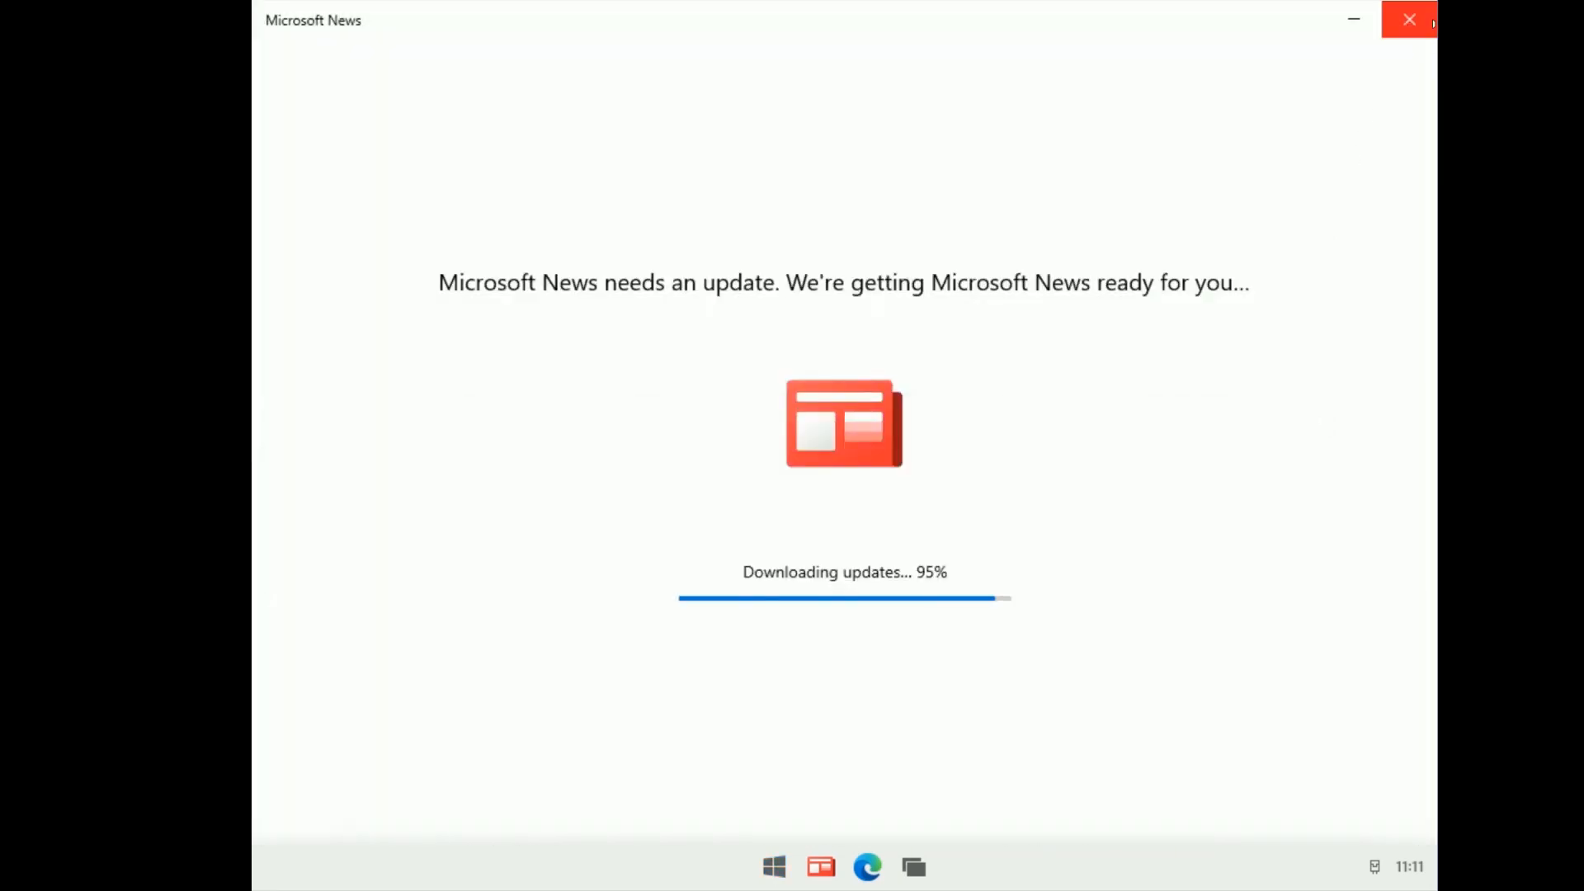
{"action": "left_click", "coordinate": [773, 867]}
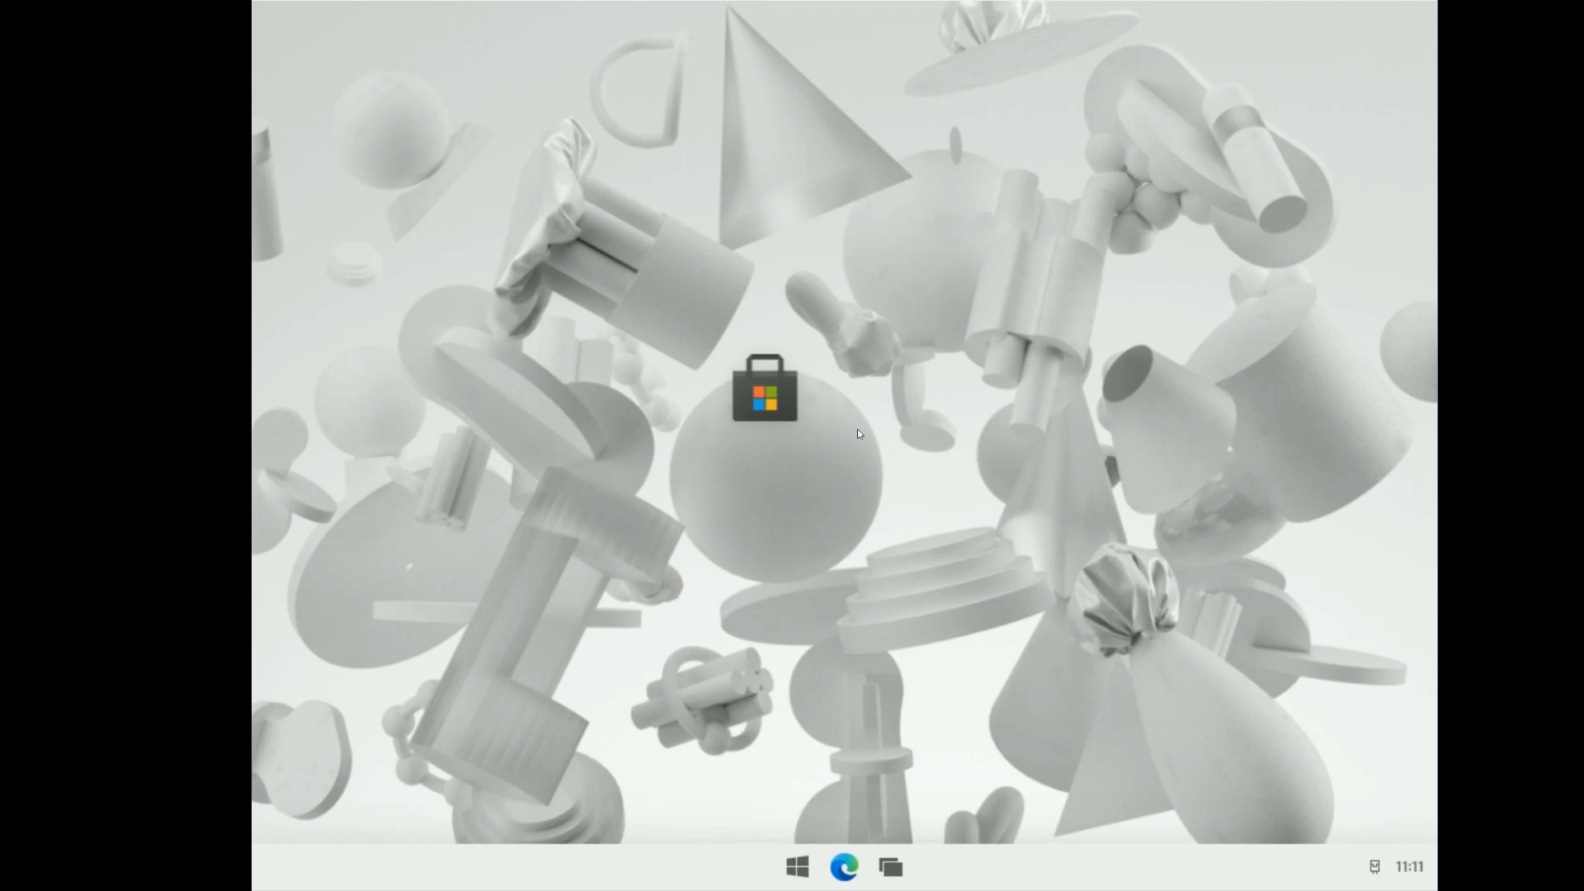
{"action": "mouse_move", "coordinate": [744, 800]}
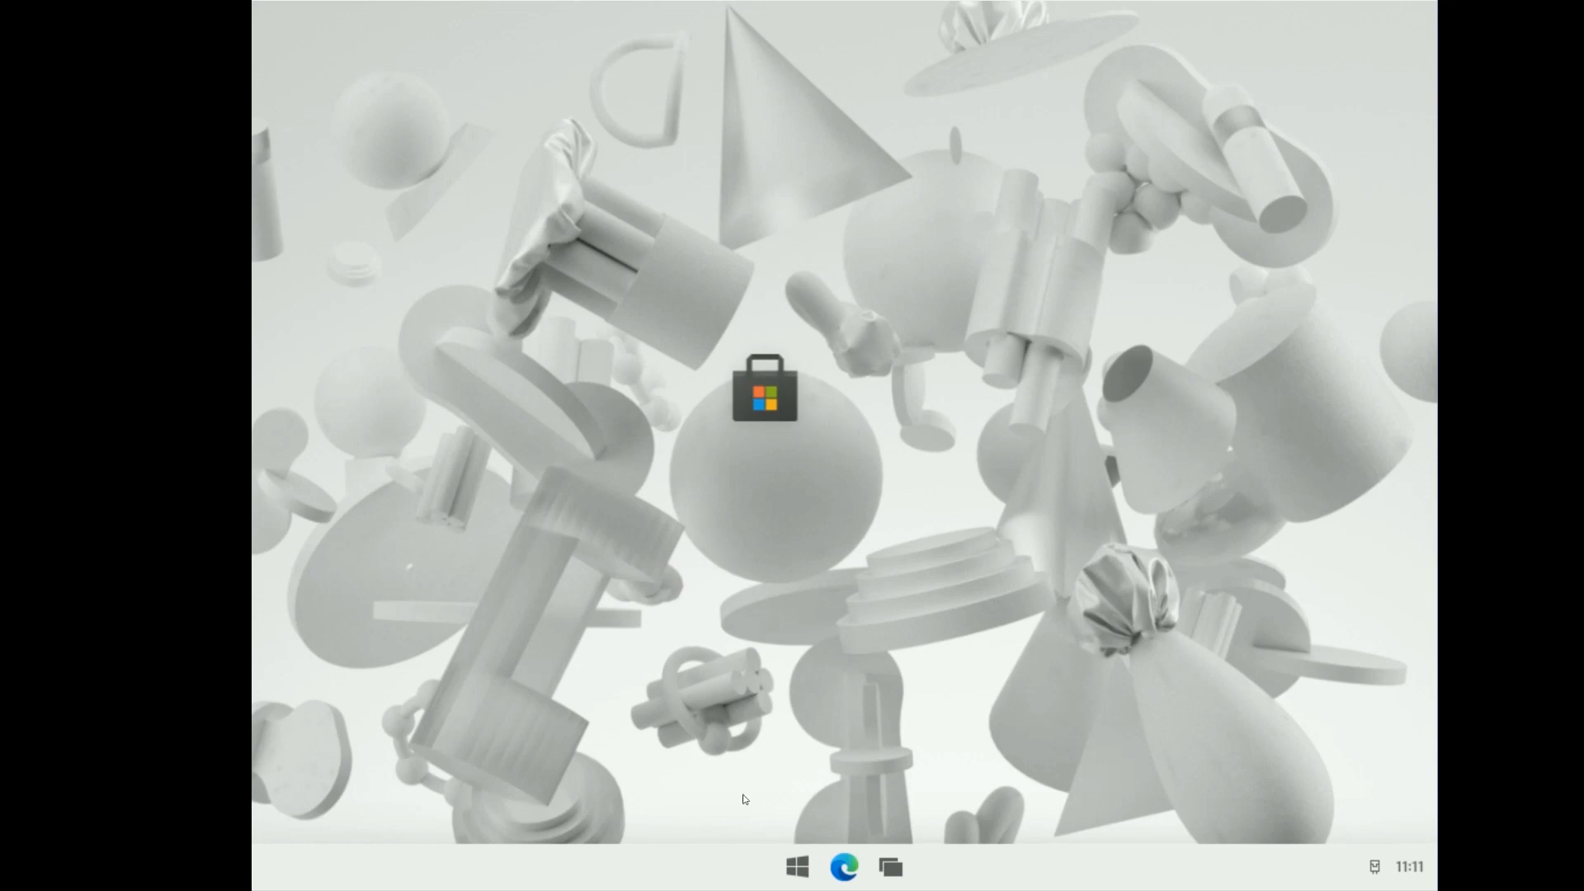
{"action": "mouse_move", "coordinate": [832, 563]}
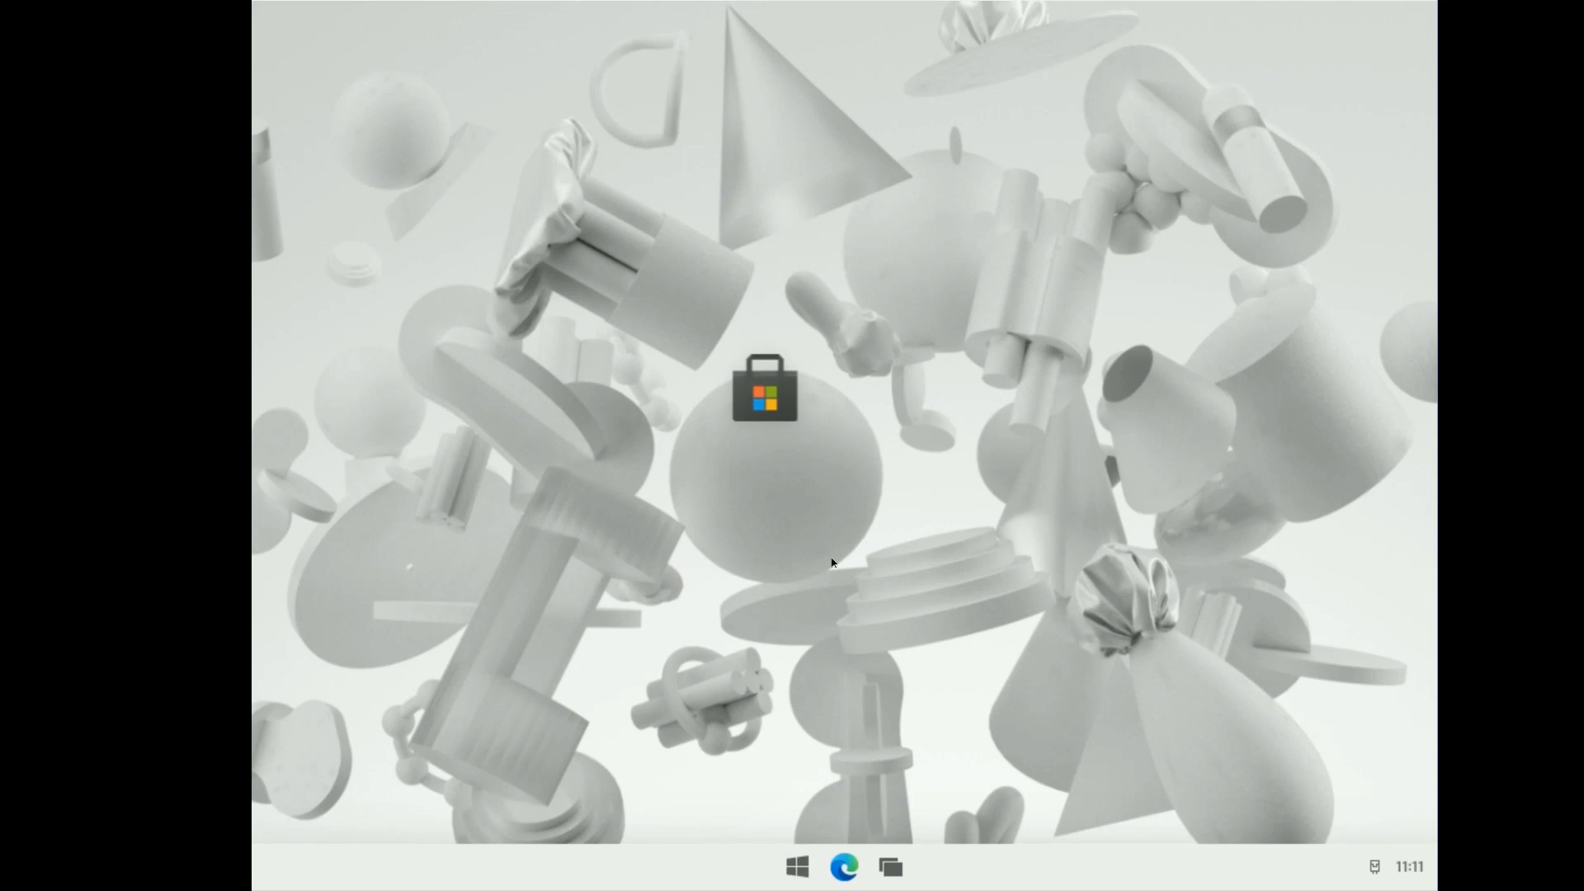
- Open Start, expand the full app list and scroll through it
{"action": "left_click", "coordinate": [796, 868]}
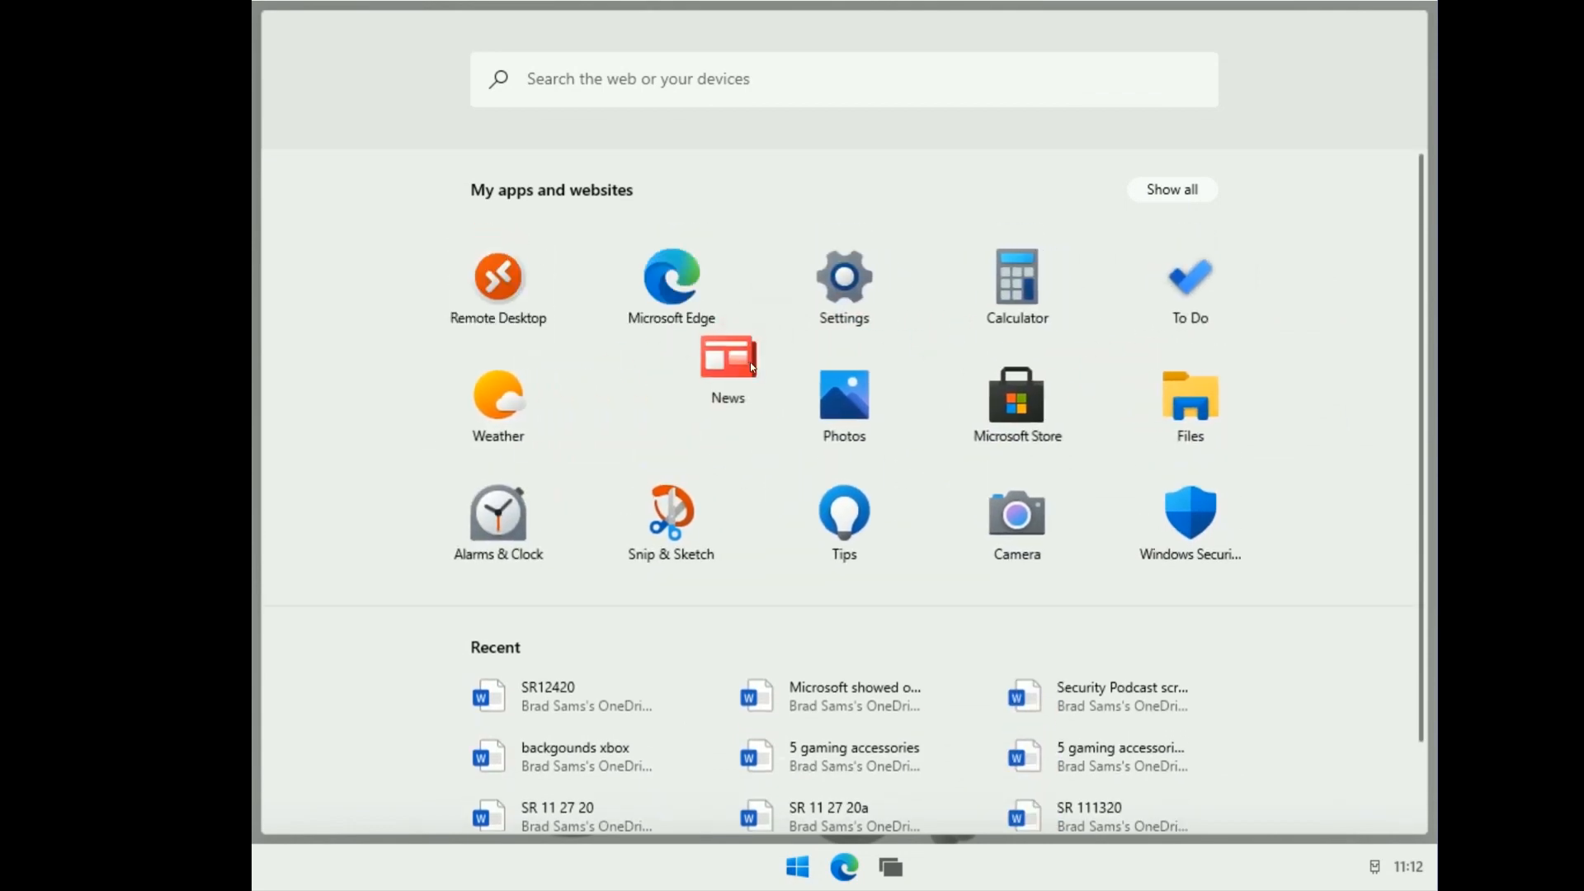
{"action": "left_click", "coordinate": [1171, 189]}
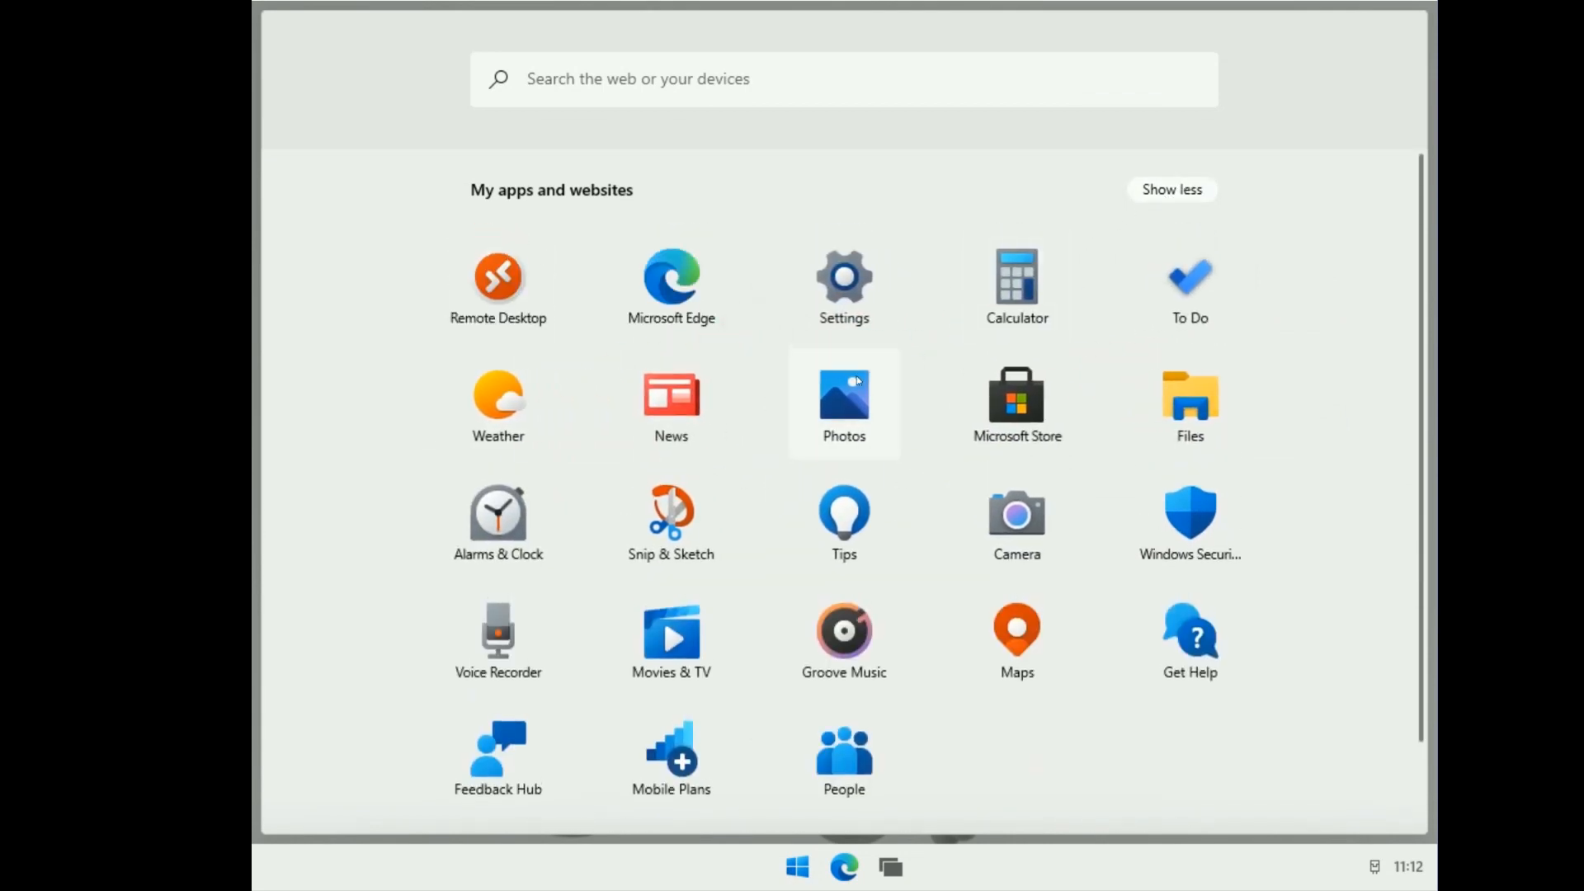
{"action": "scroll", "scroll_direction": "down", "scroll_amount": 3}
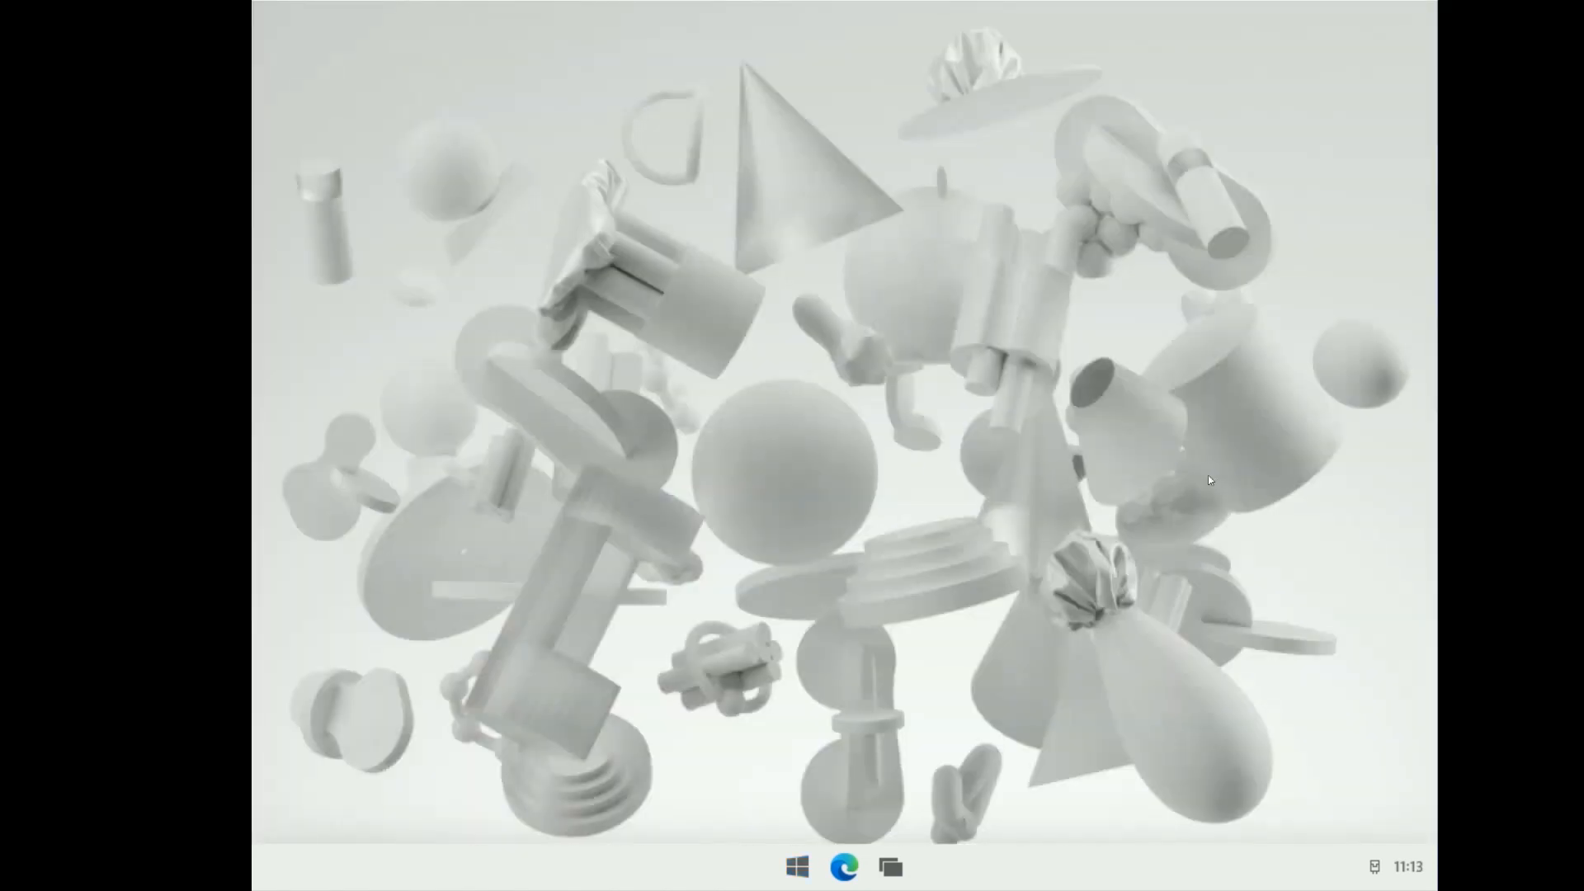
{"action": "mouse_move", "coordinate": [828, 466]}
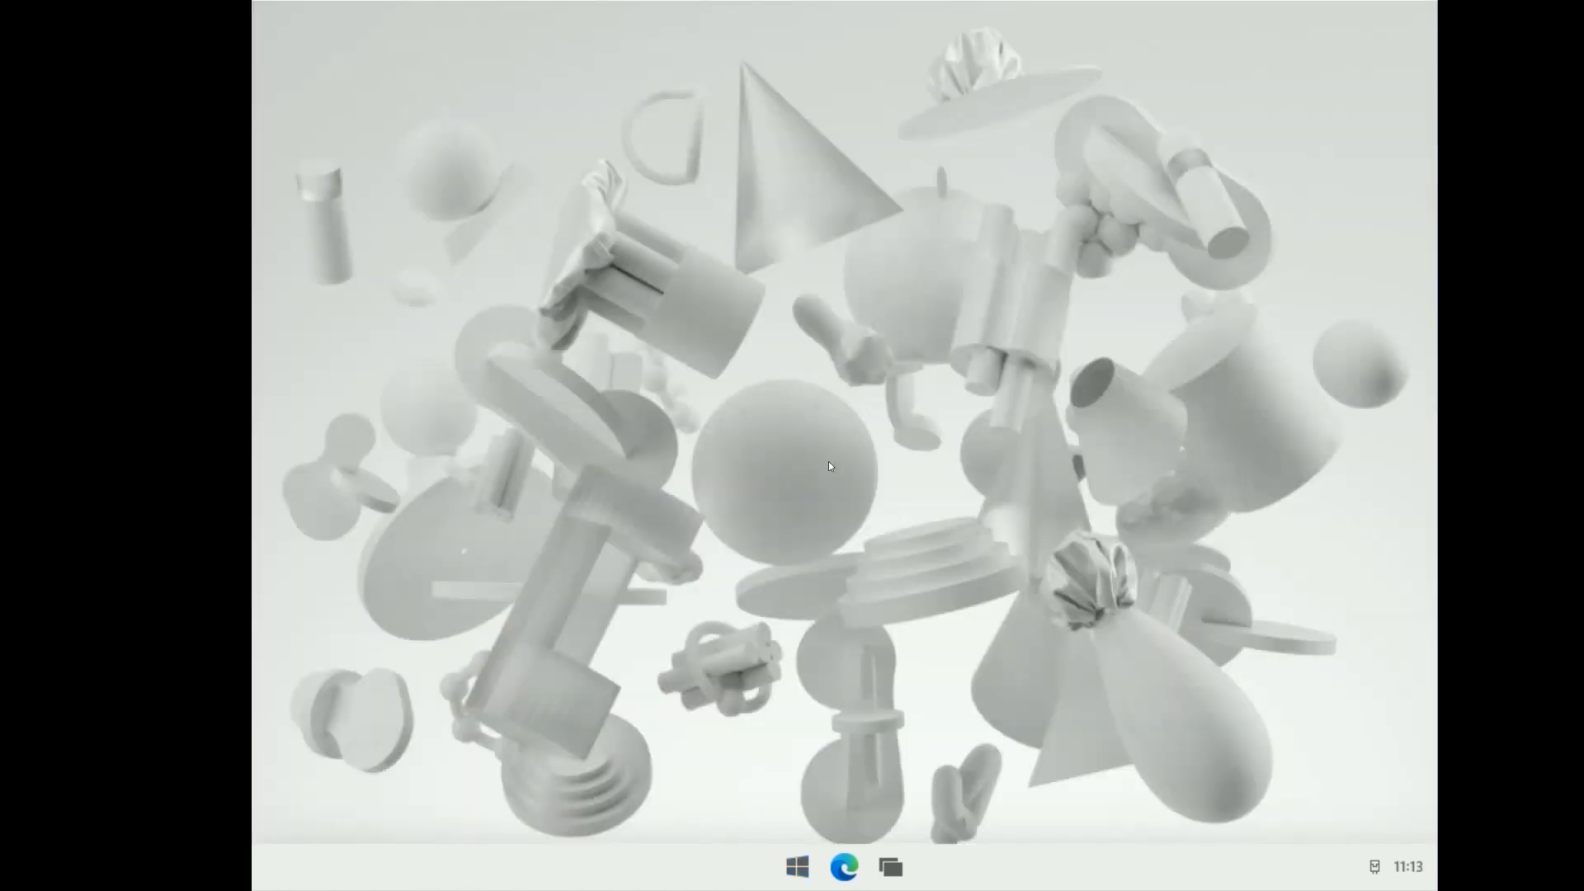
{"action": "mouse_move", "coordinate": [1269, 554]}
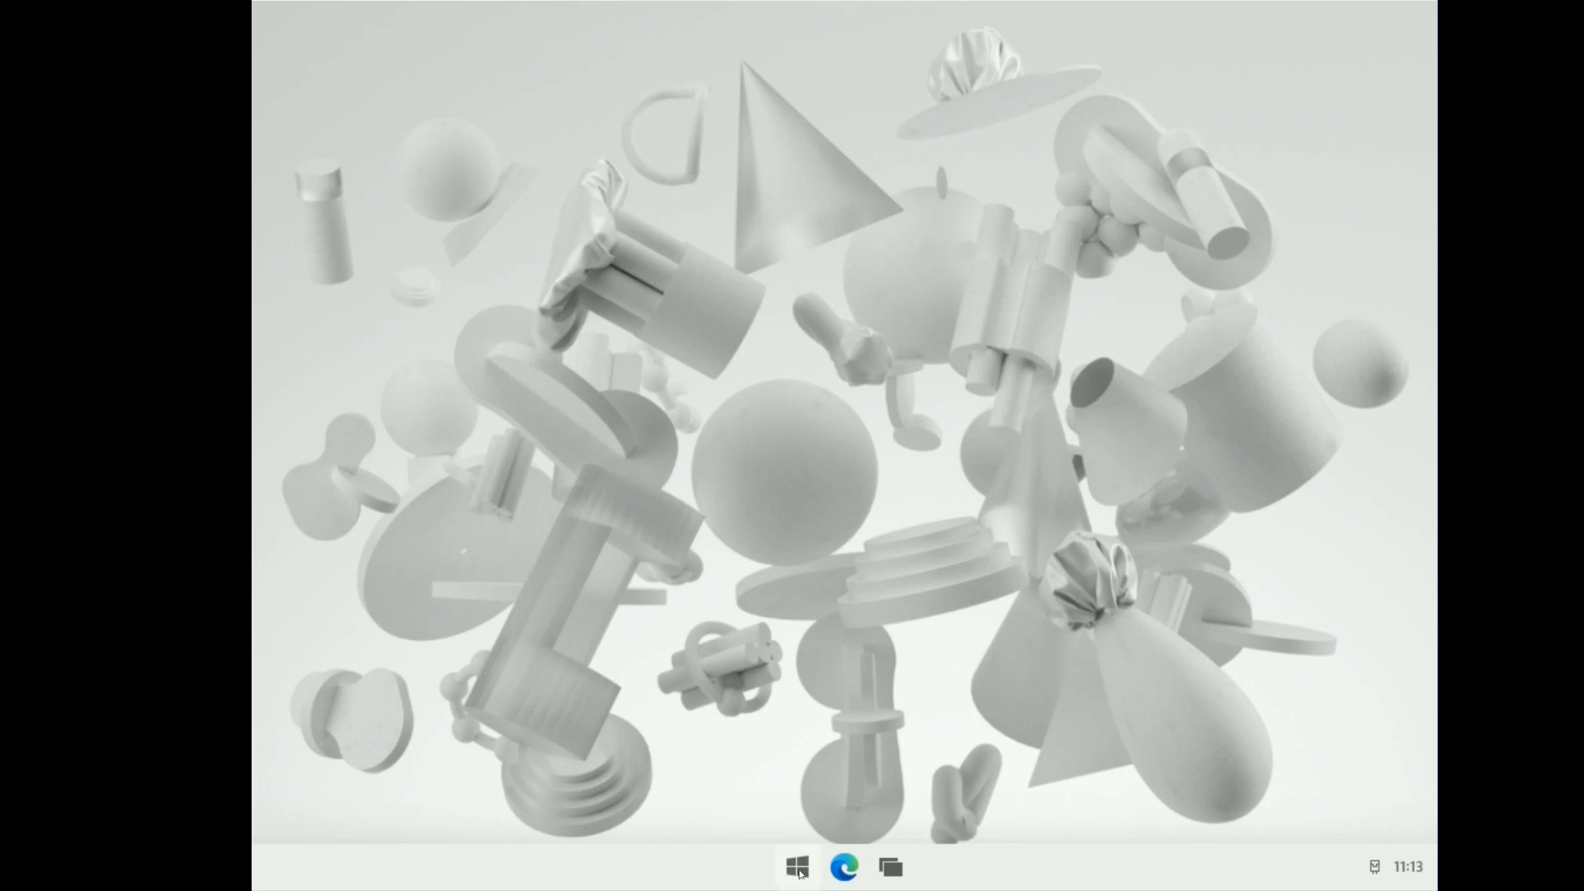
- Click the taskbar icon to bring up the open-windows overview
{"action": "left_click", "coordinate": [797, 867]}
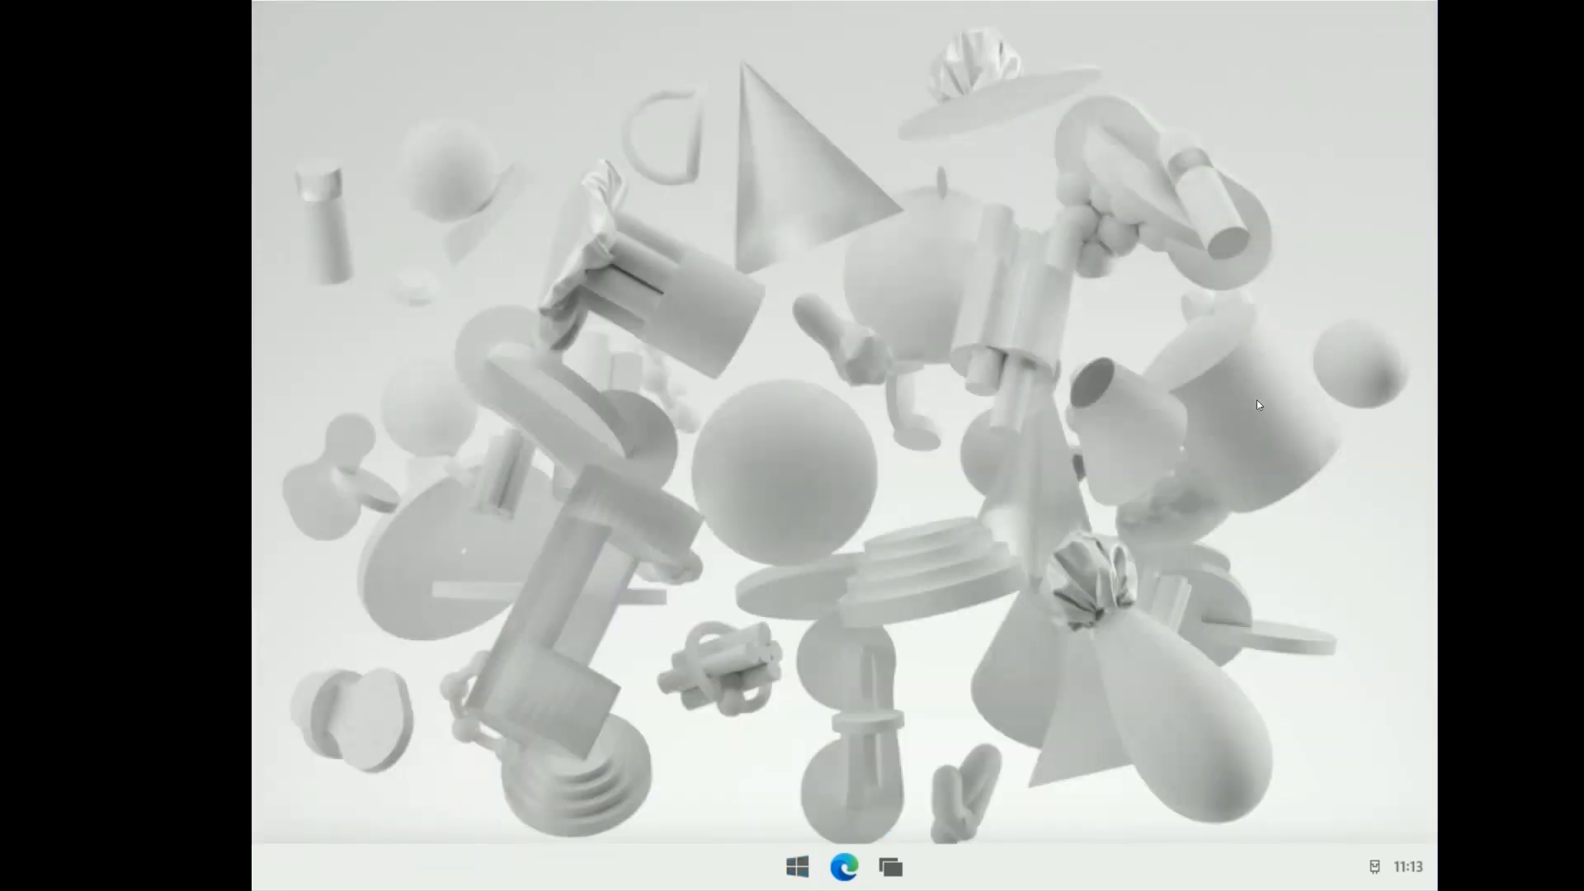
{"action": "mouse_move", "coordinate": [1144, 363]}
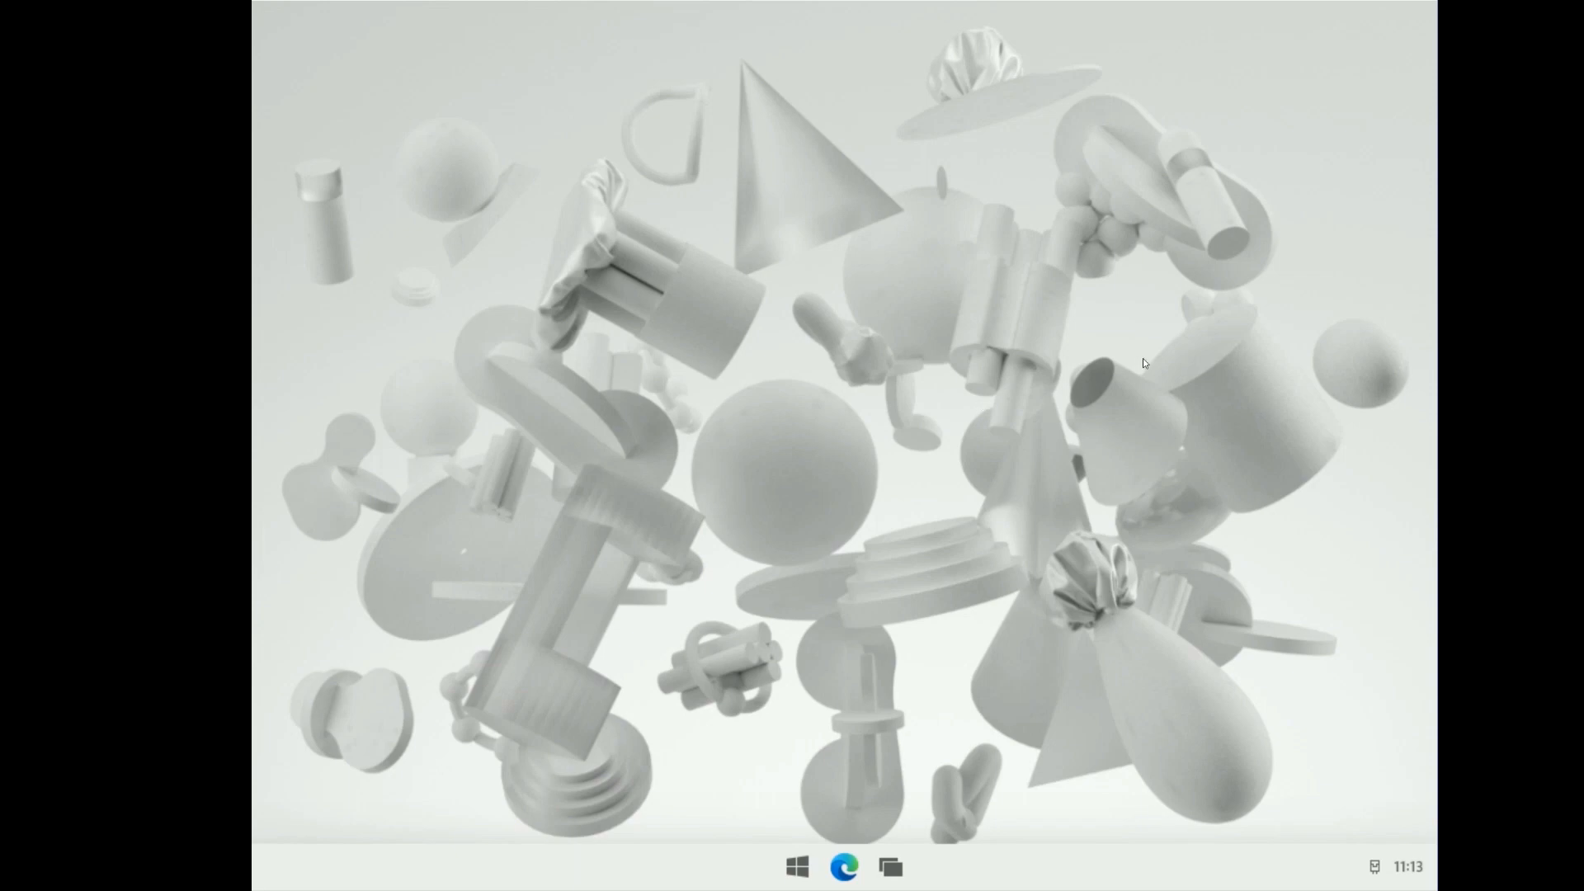
{"action": "mouse_move", "coordinate": [921, 406]}
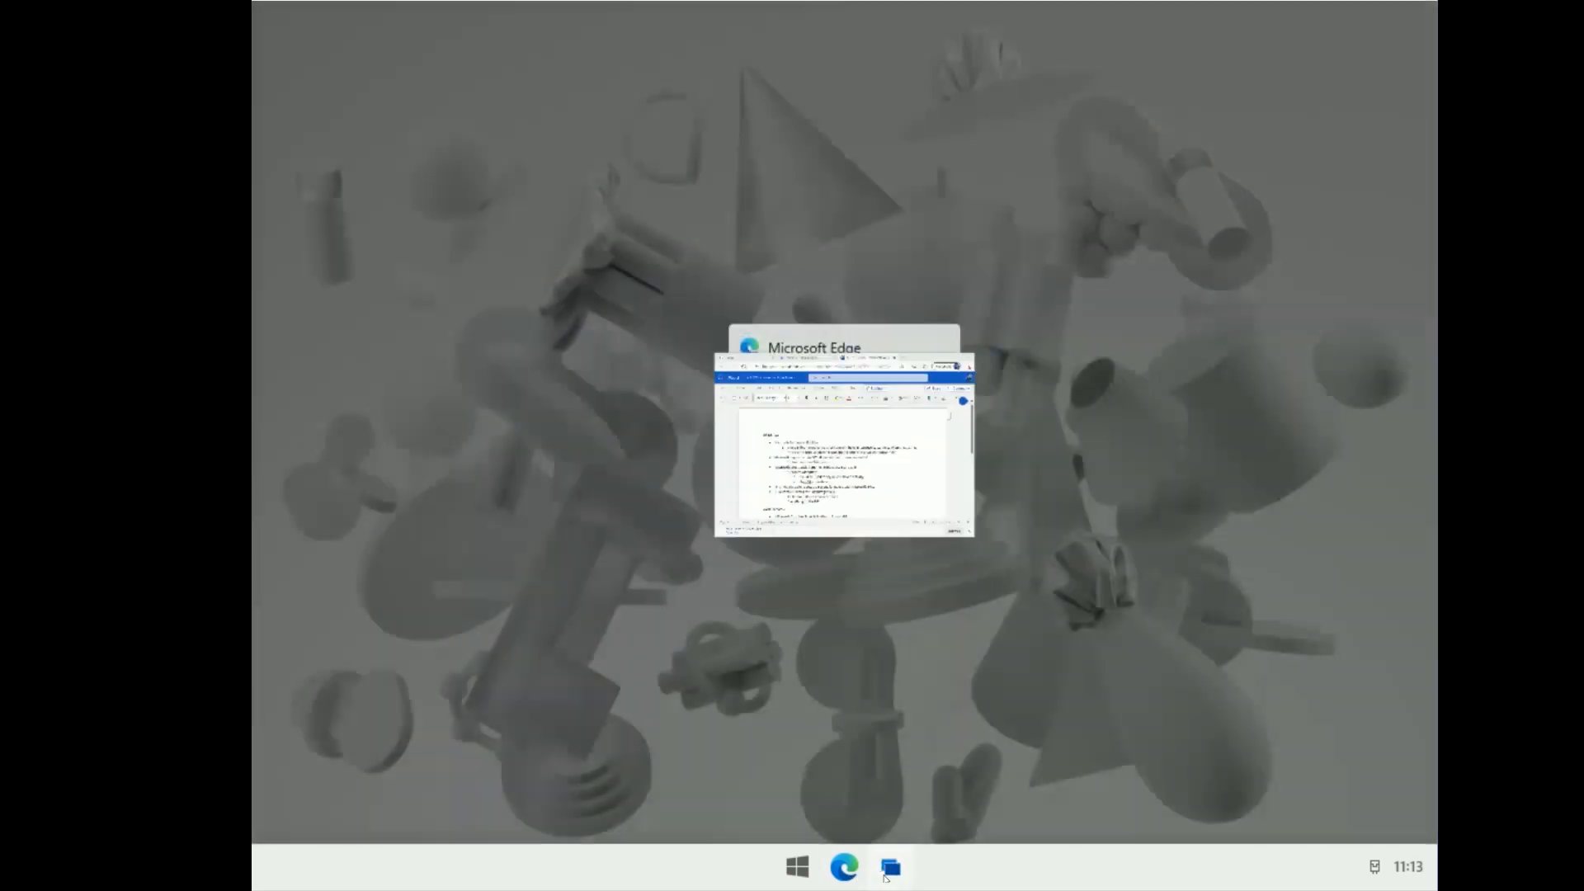
- Choose Shut down from the Windows 10X power options to turn off the device
{"action": "left_click", "coordinate": [844, 867]}
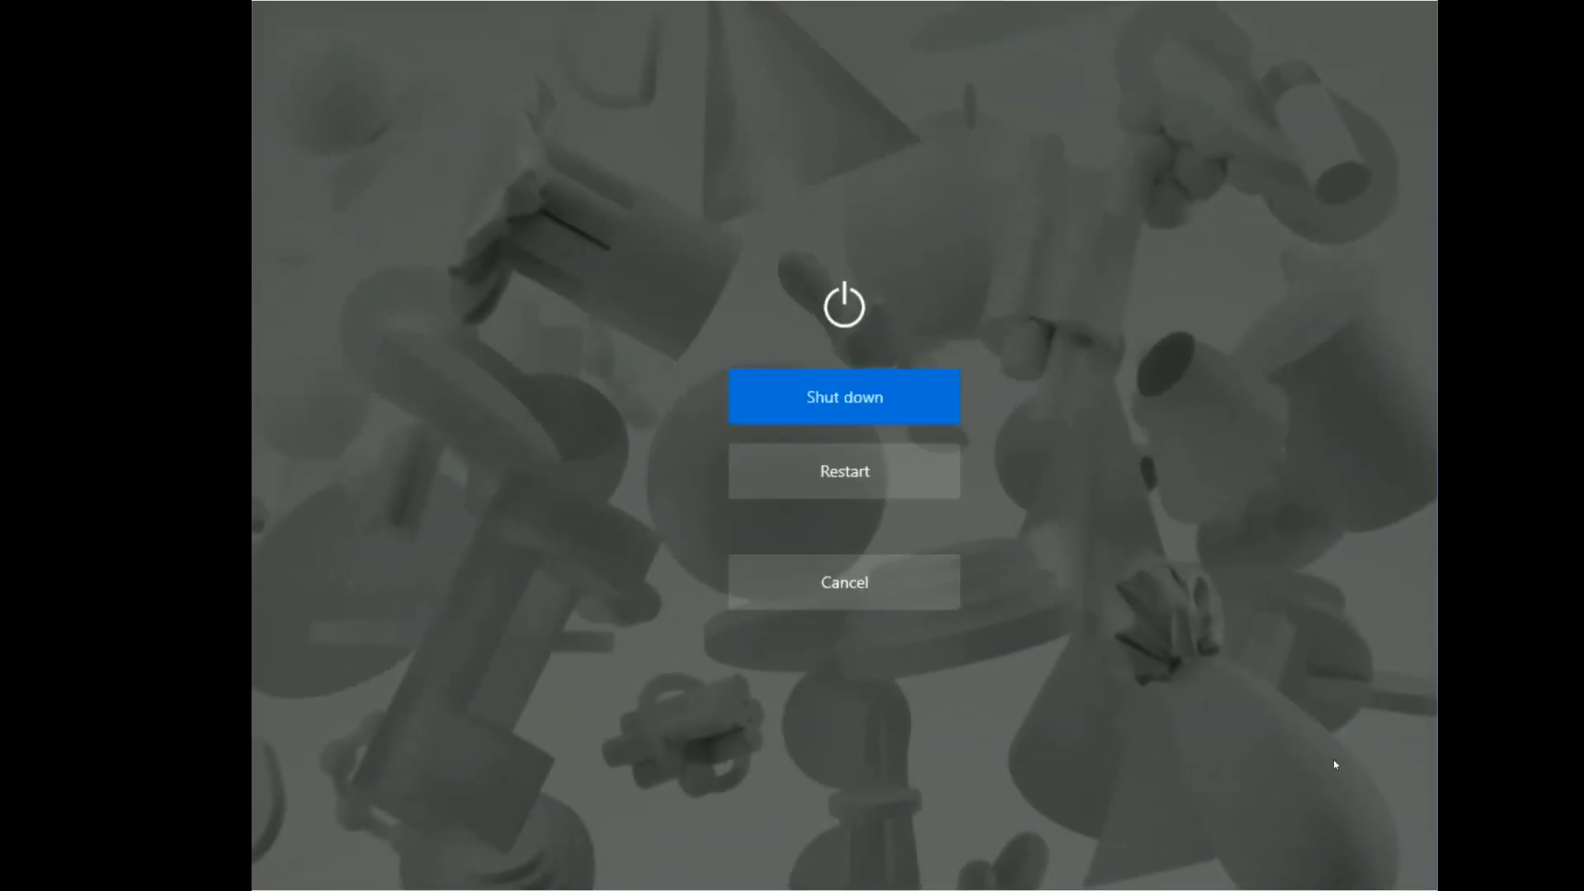
{"action": "left_click", "coordinate": [844, 396]}
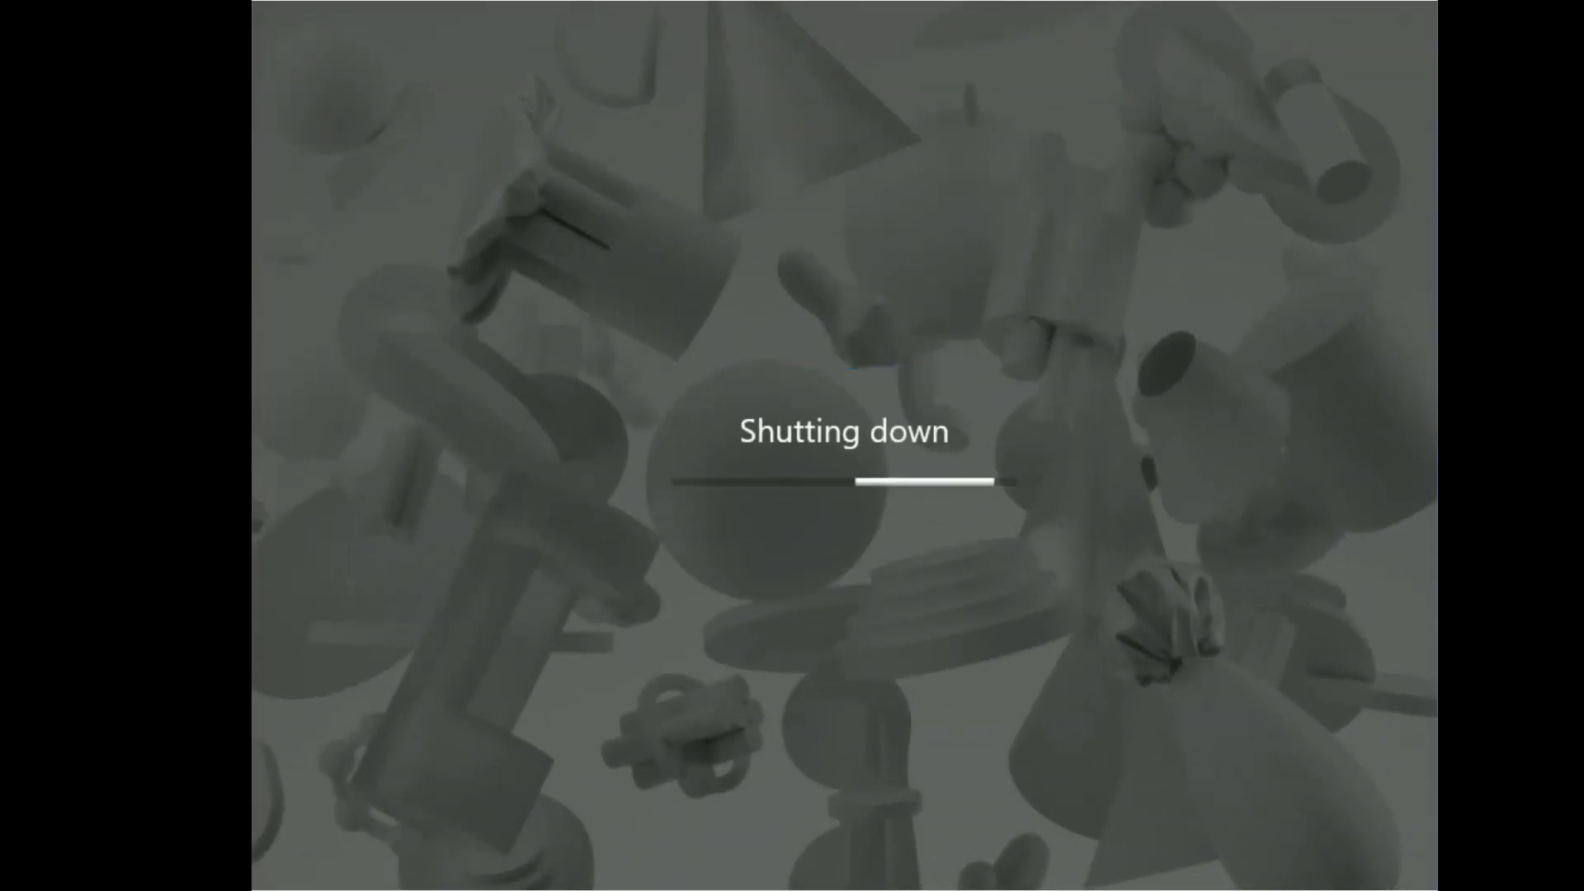